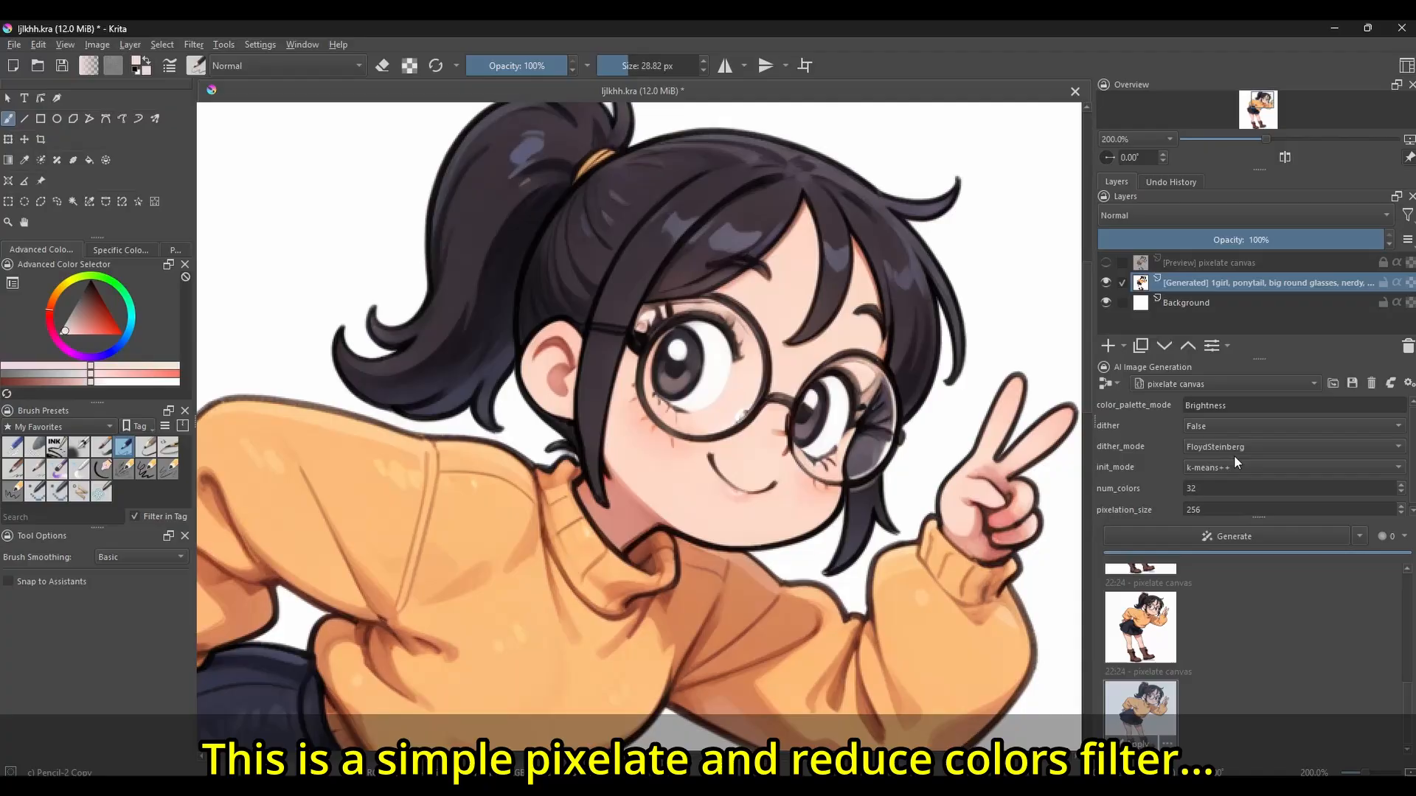
Step: Clear the 'gmic' search and scroll through the full custom node catalogue
{"action": "left_click", "coordinate": [1105, 262]}
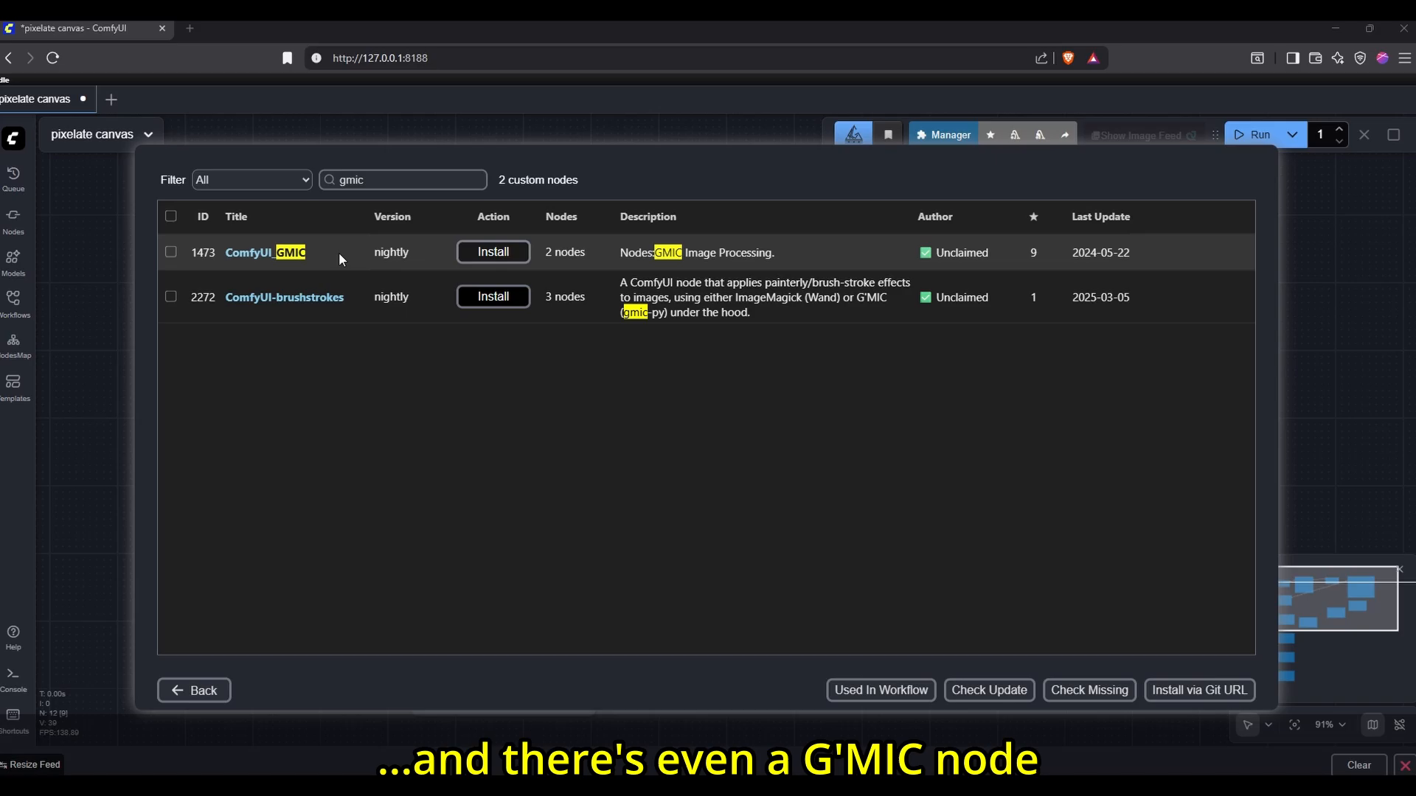
{"action": "left_click", "coordinate": [266, 253]}
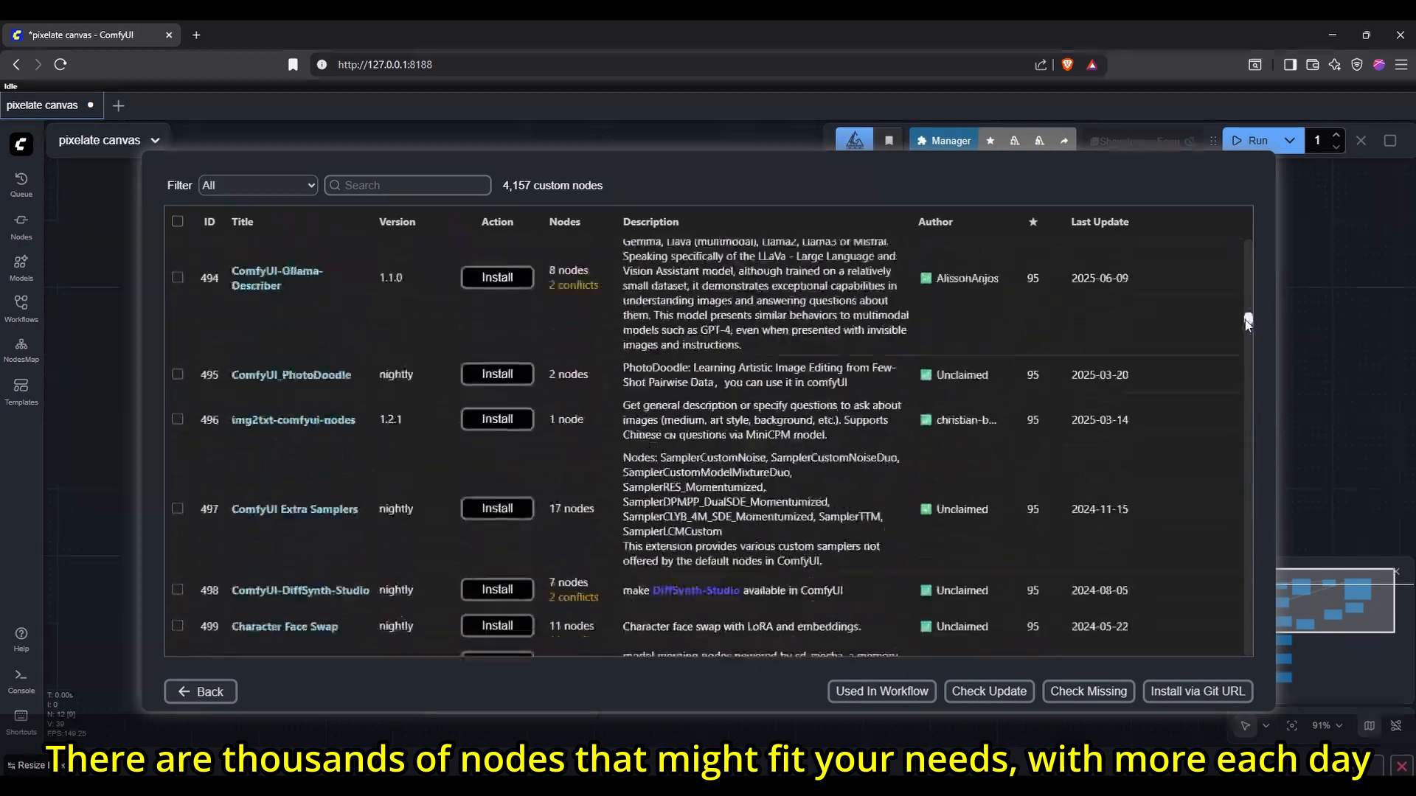
{"action": "scroll", "scroll_direction": "down", "scroll_amount": 3}
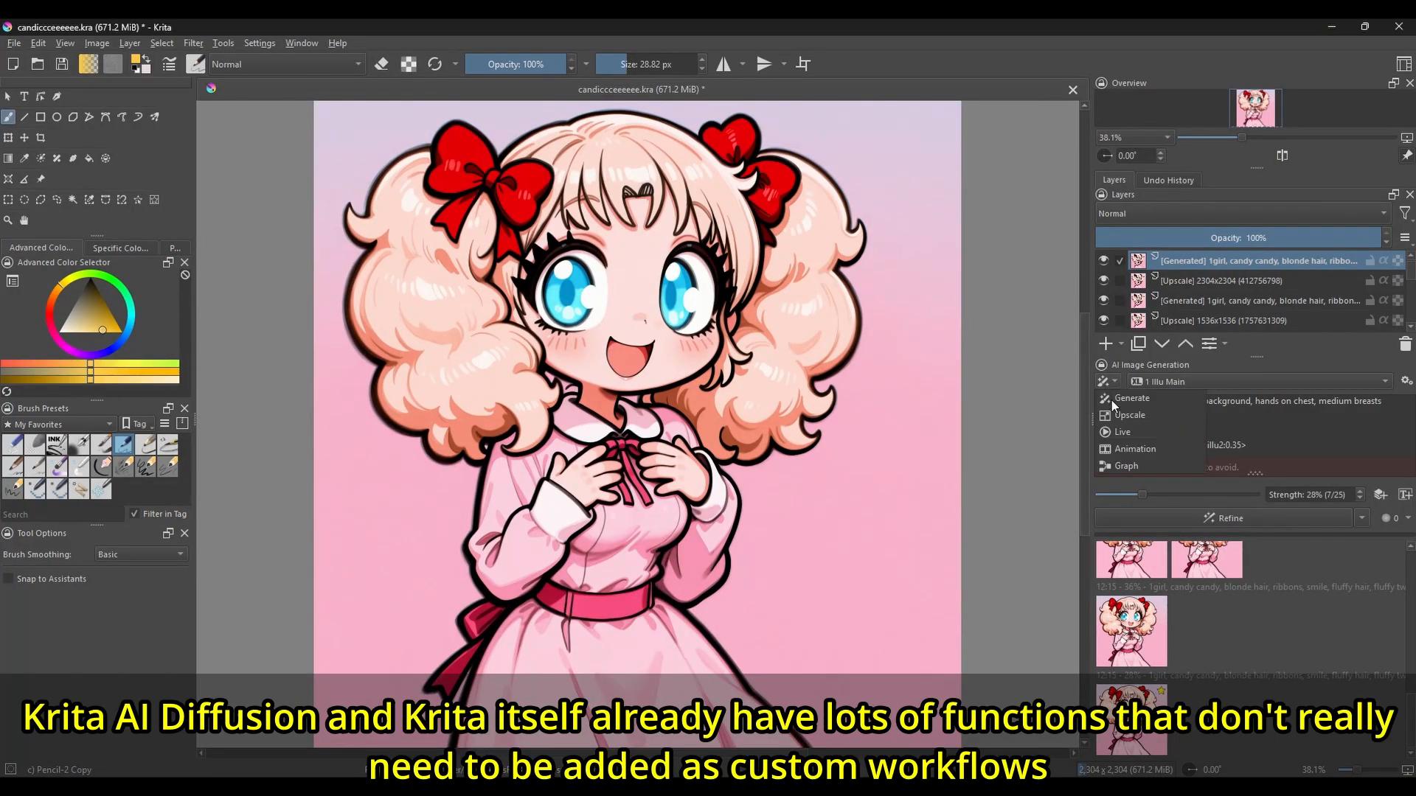
Step: Choose Live from the AI Image Generation docker's workspace dropdown
{"action": "left_click", "coordinate": [1129, 414]}
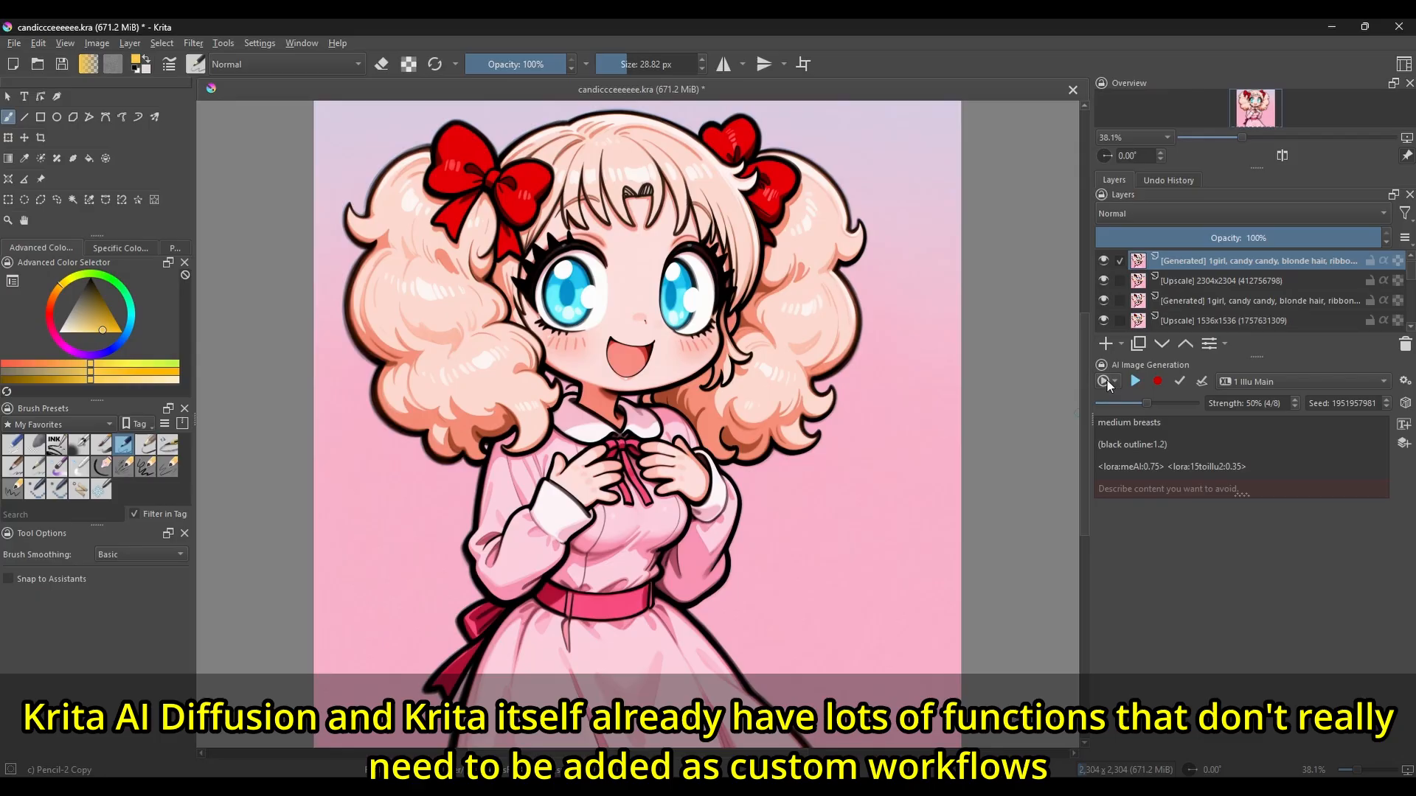
{"action": "left_click", "coordinate": [1105, 380]}
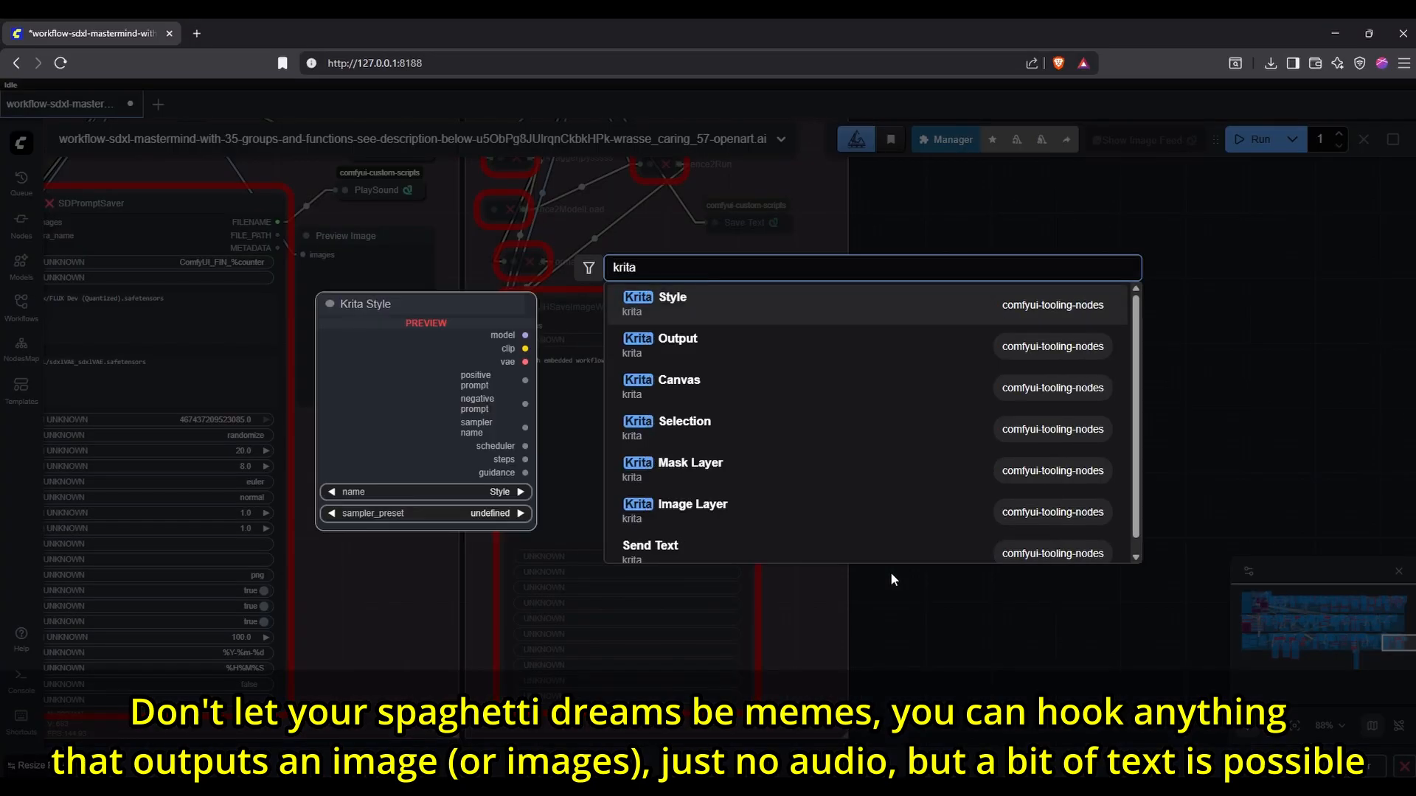
Step: Open the ACE Step v1 Text to Song template and dismiss the Missing Models notice
{"action": "left_click", "coordinate": [679, 346]}
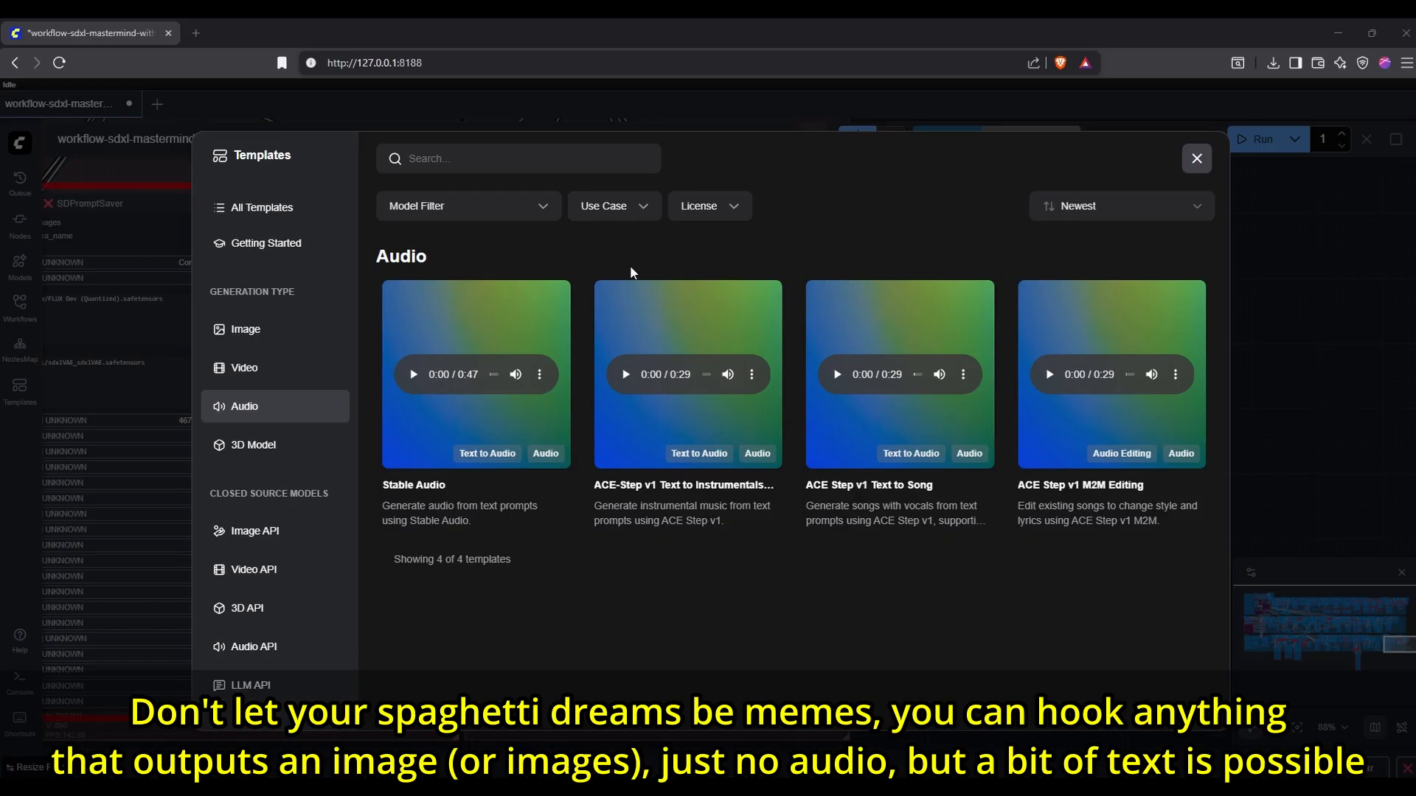
{"action": "left_click", "coordinate": [898, 373]}
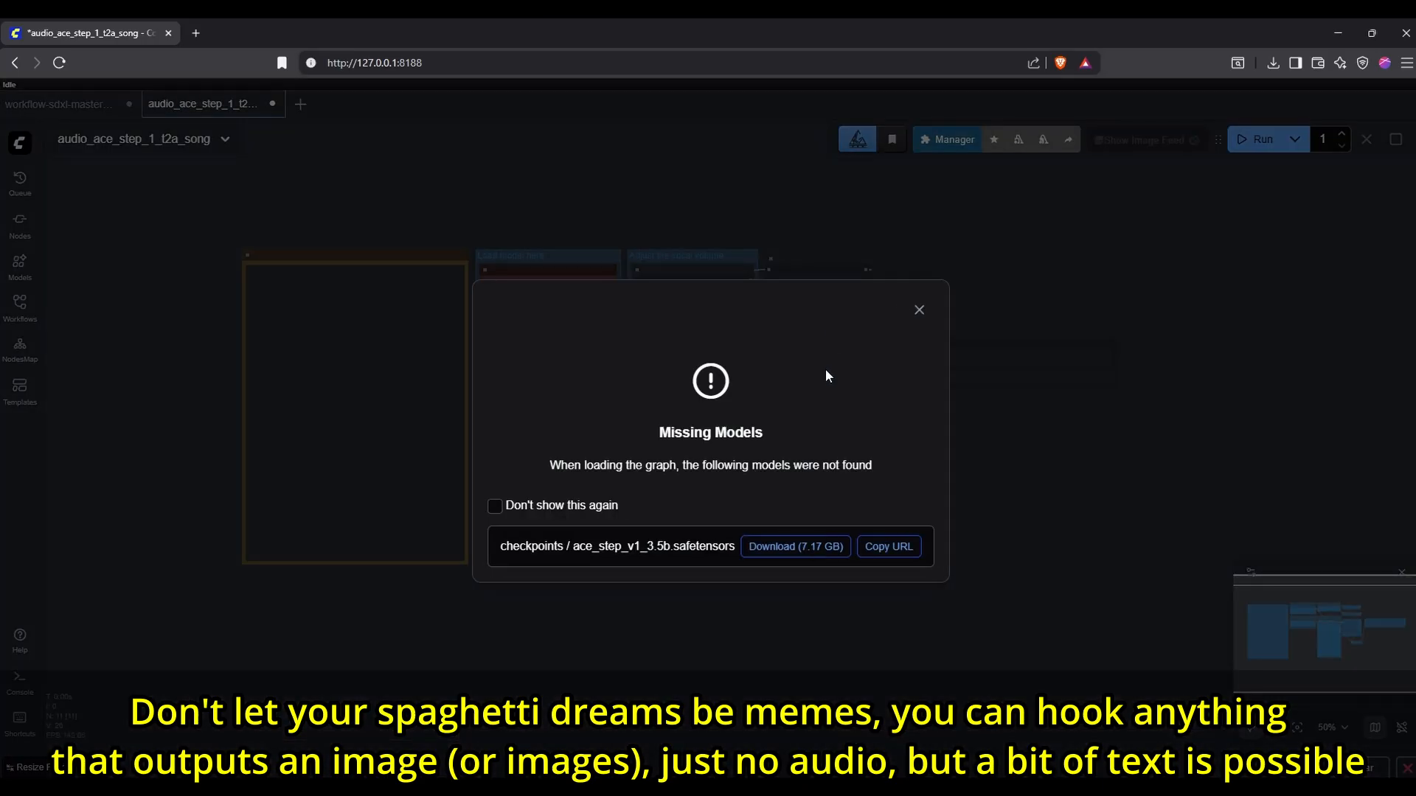
{"action": "left_click", "coordinate": [919, 309]}
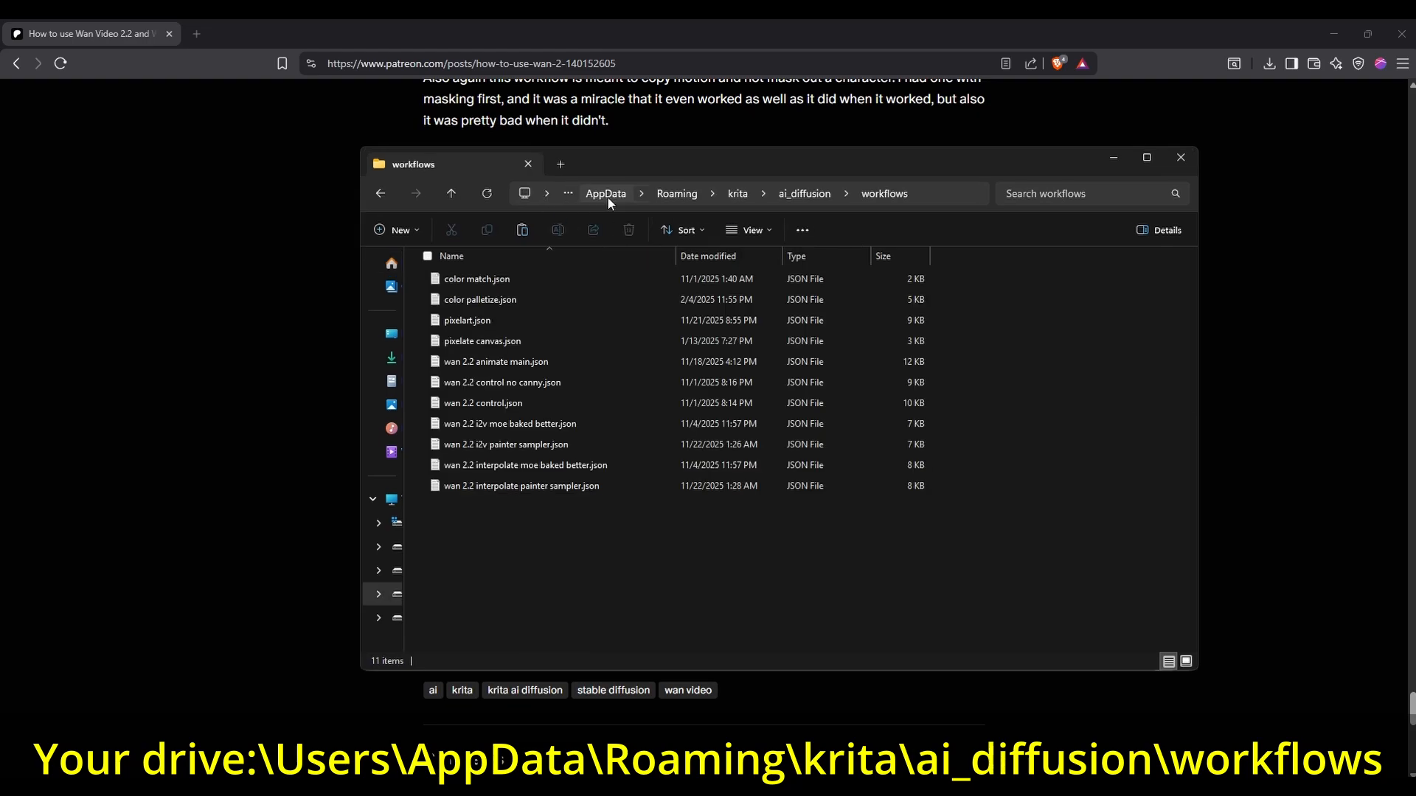
{"action": "mouse_move", "coordinate": [884, 193]}
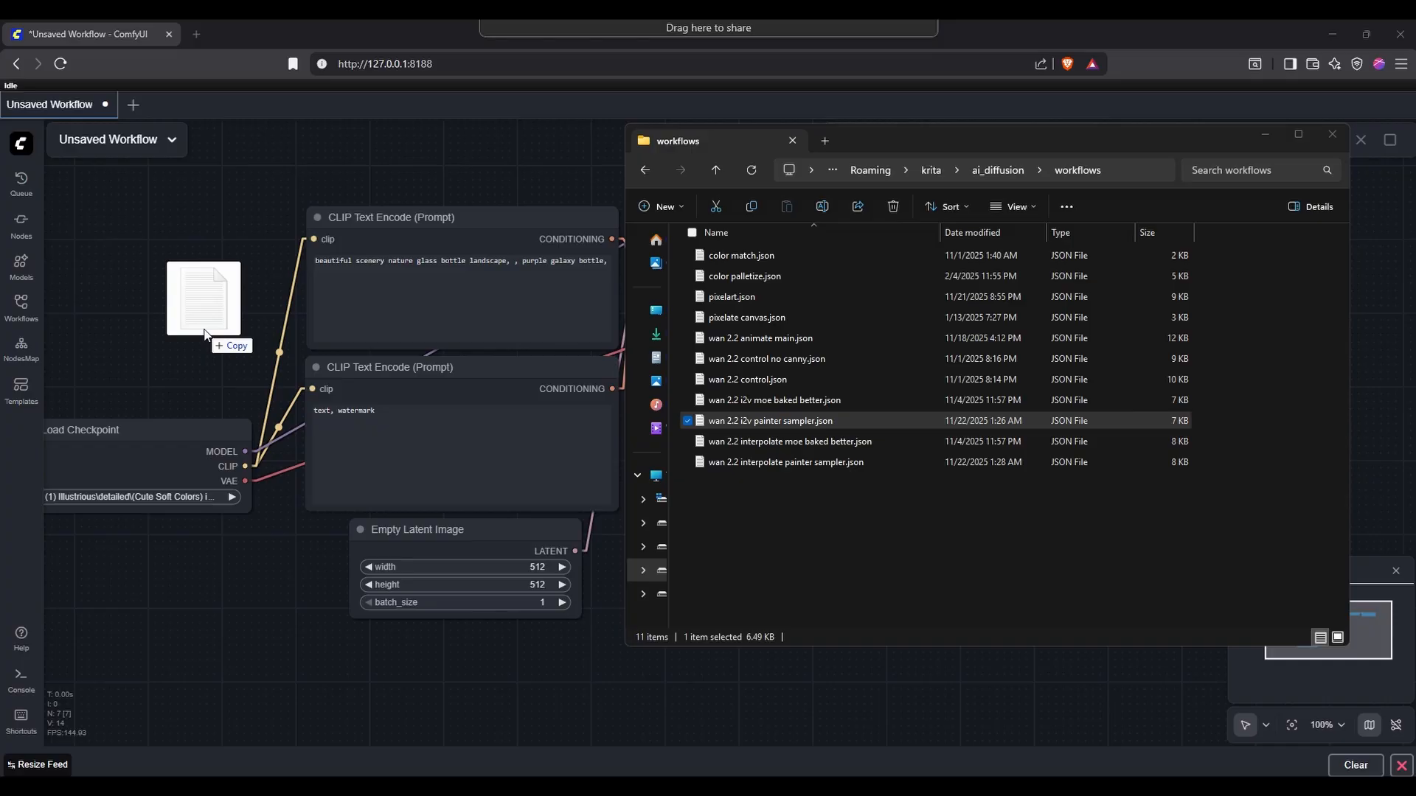
Step: Load the workflow .json onto the canvas and scroll toward the Manager
{"action": "double_click", "coordinate": [770, 421]}
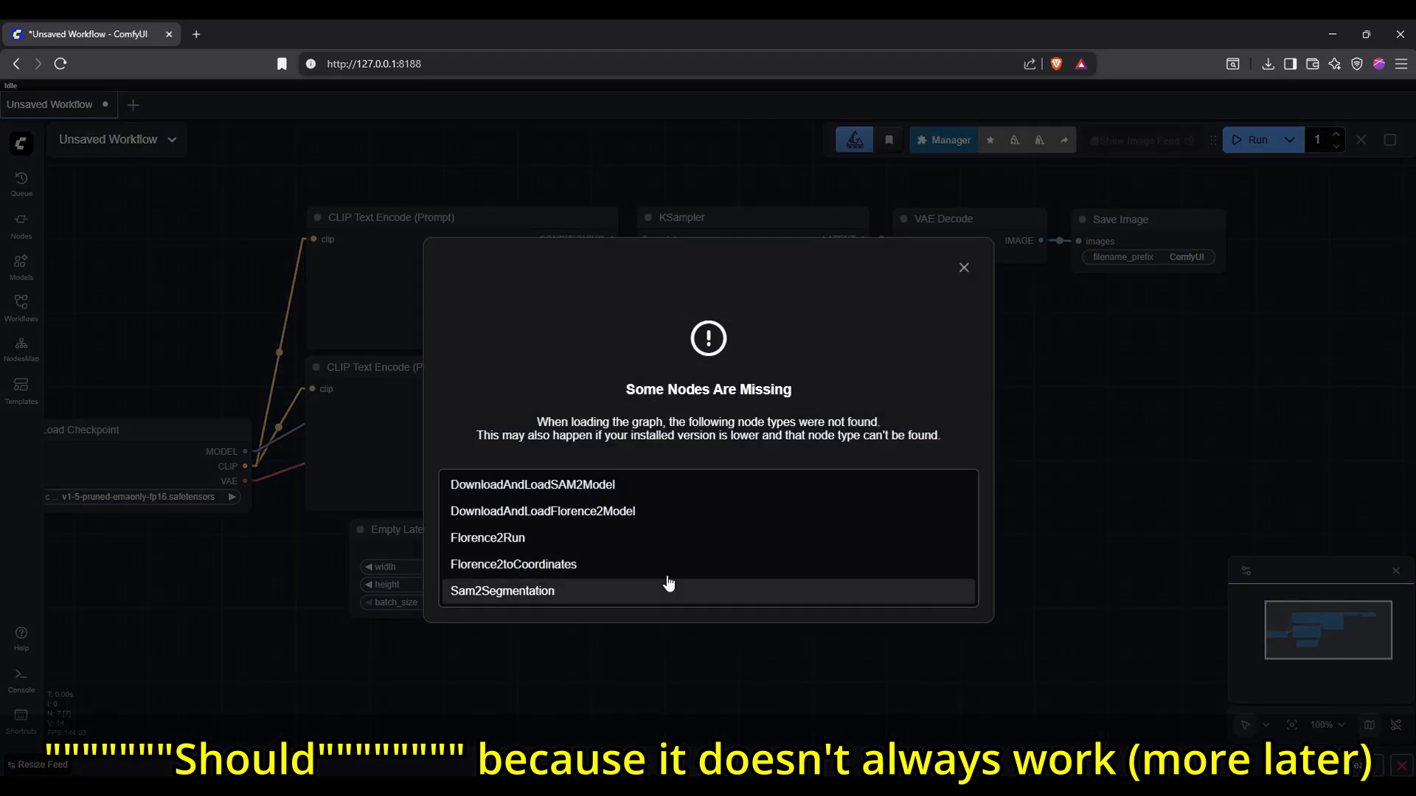
{"action": "mouse_move", "coordinate": [656, 544]}
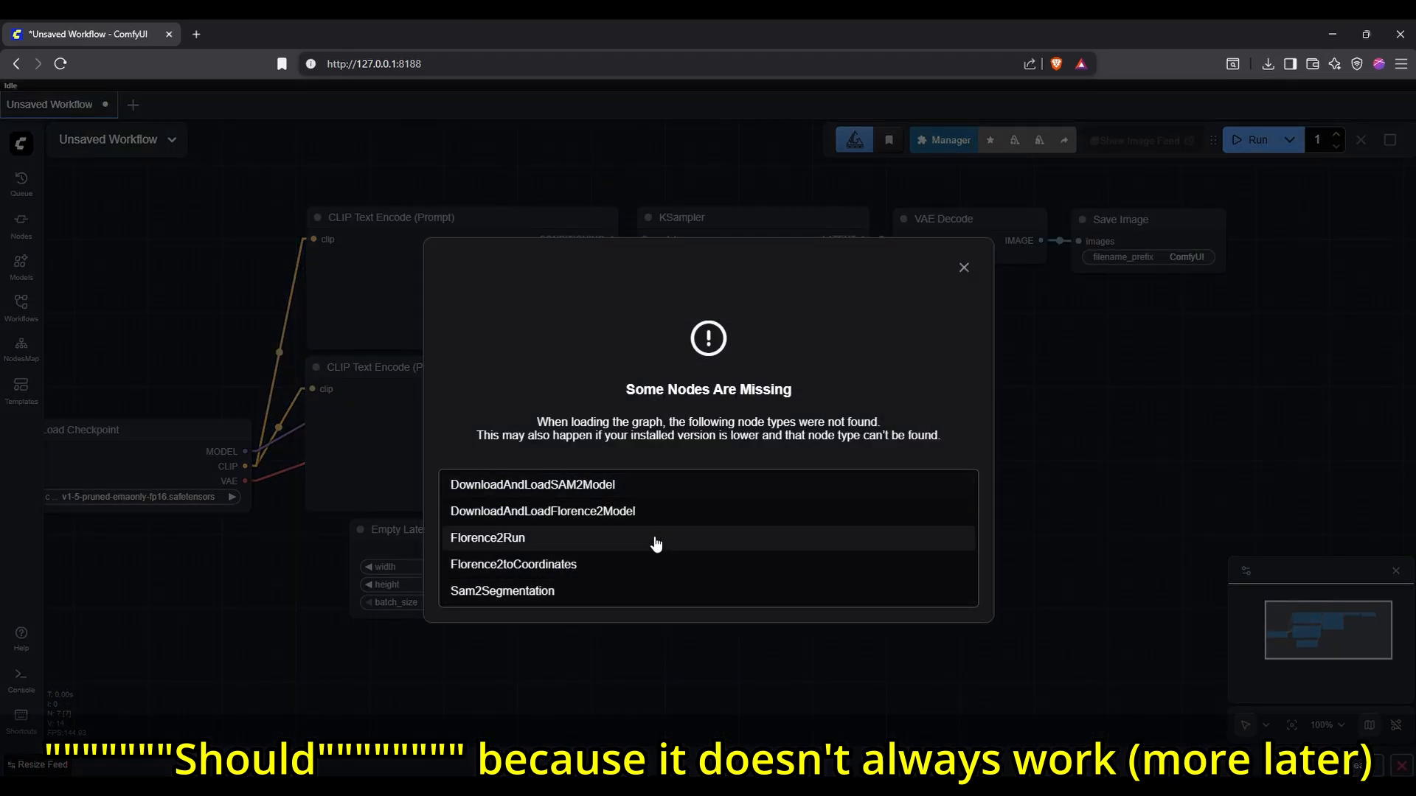
{"action": "mouse_move", "coordinate": [691, 596]}
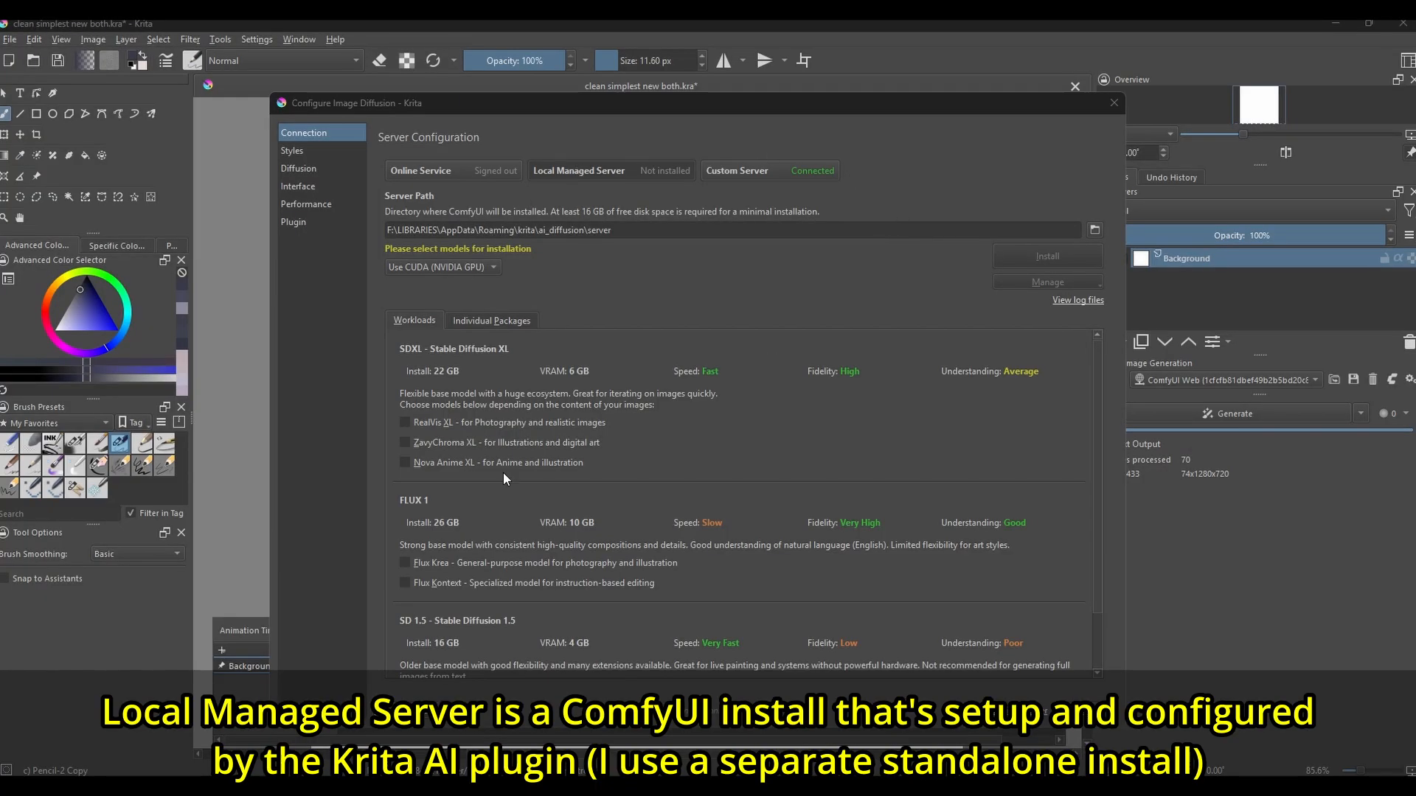
{"action": "scroll", "scroll_direction": "down", "scroll_amount": 3}
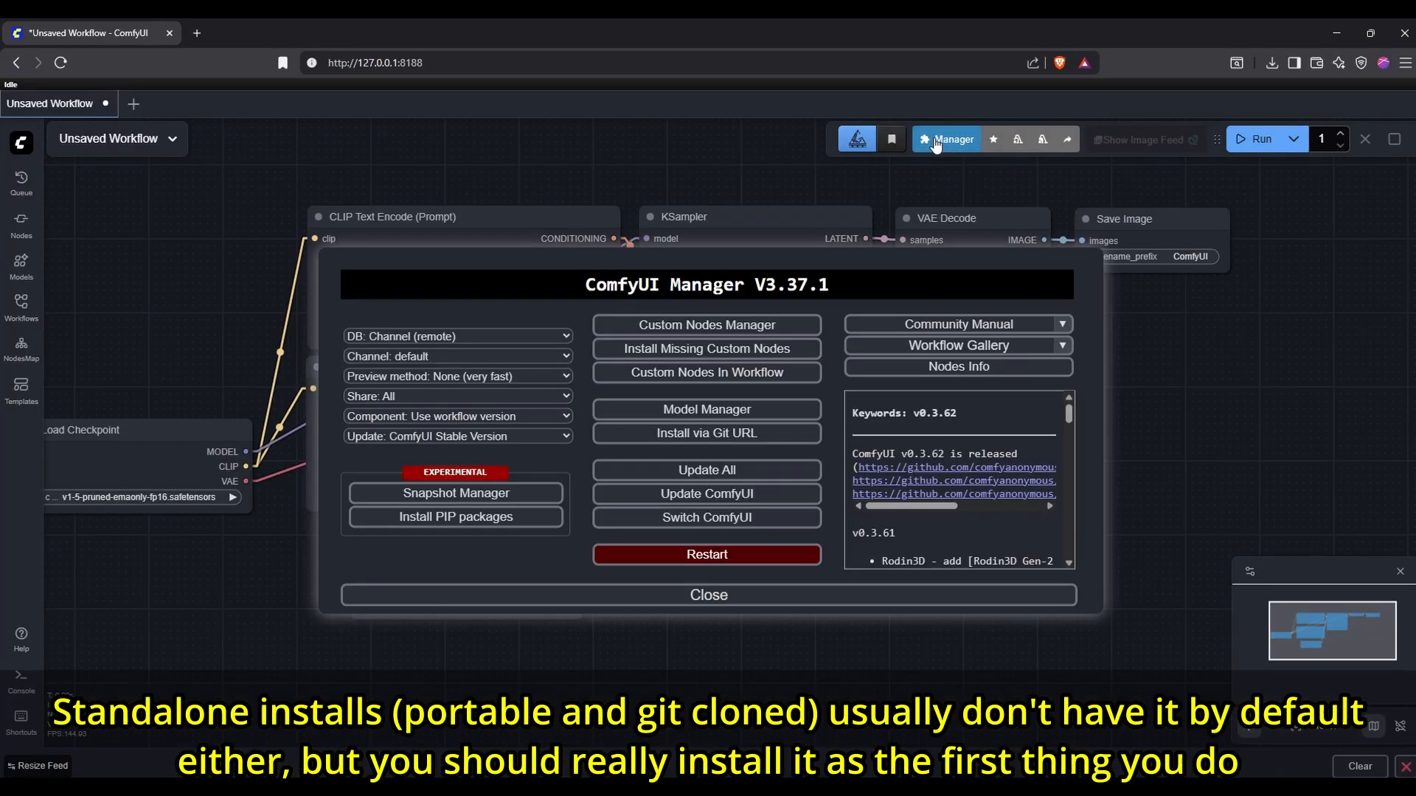
Step: Browse the Custom Nodes Manager list, then check the Git for Windows download progress
{"action": "left_click", "coordinate": [707, 325]}
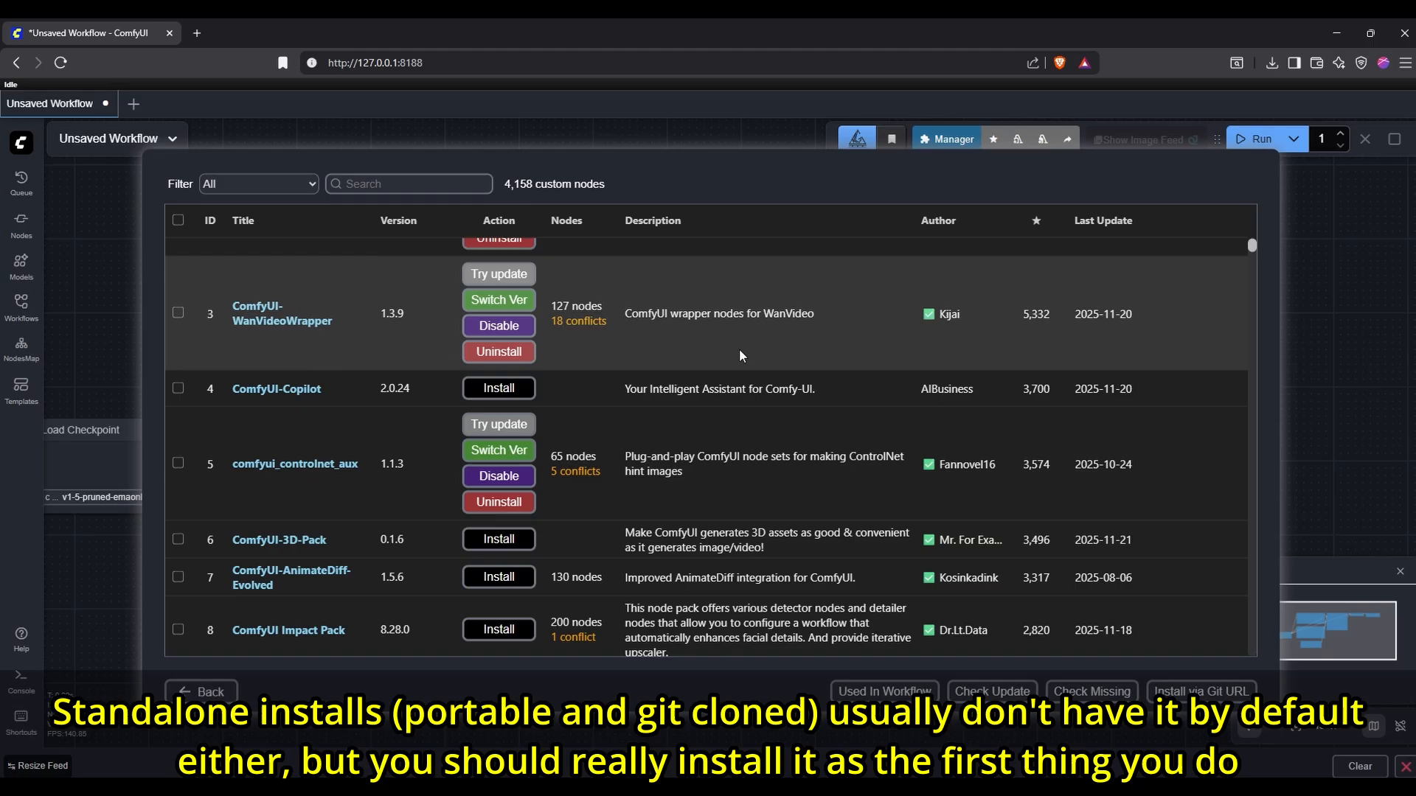
{"action": "scroll", "scroll_direction": "down", "scroll_amount": 3}
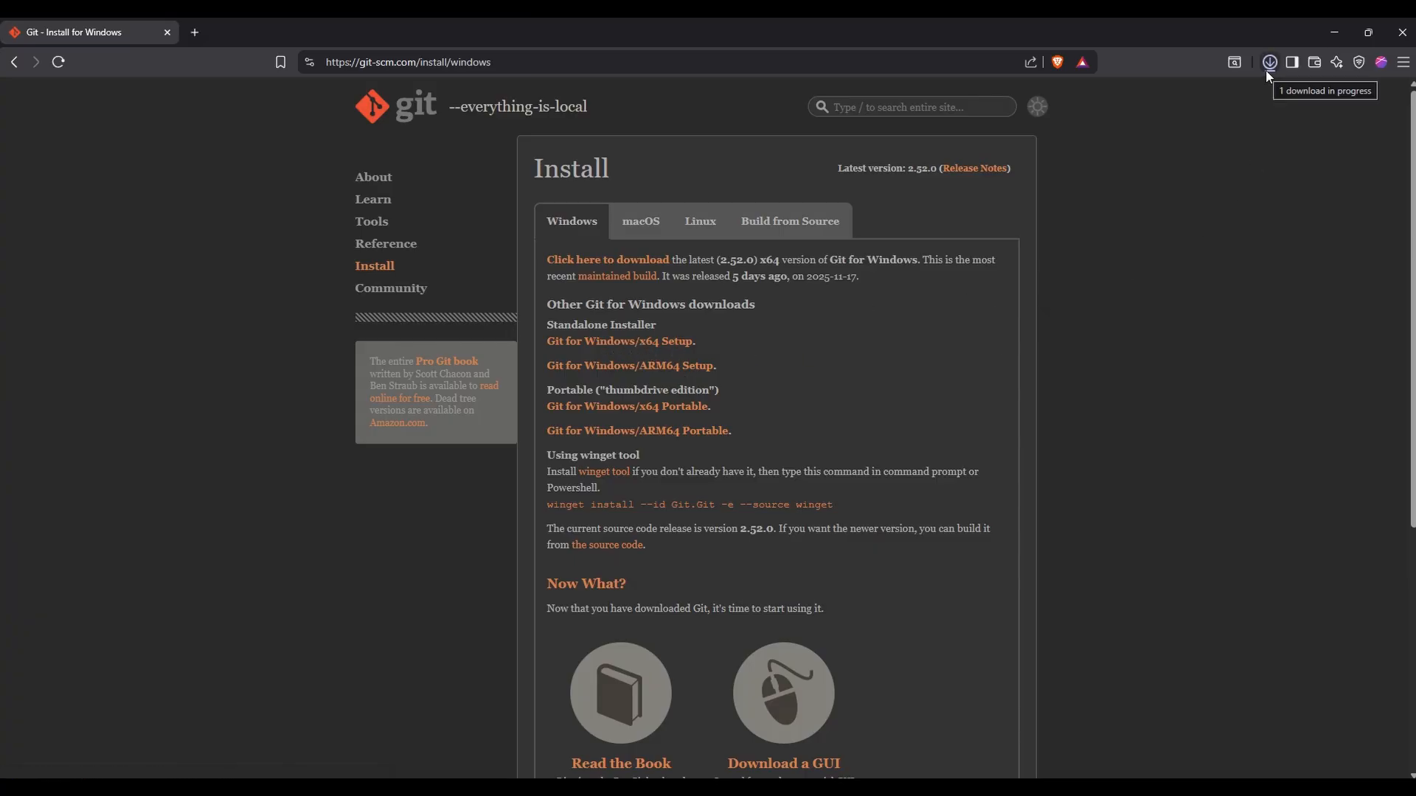
{"action": "left_click", "coordinate": [1268, 61]}
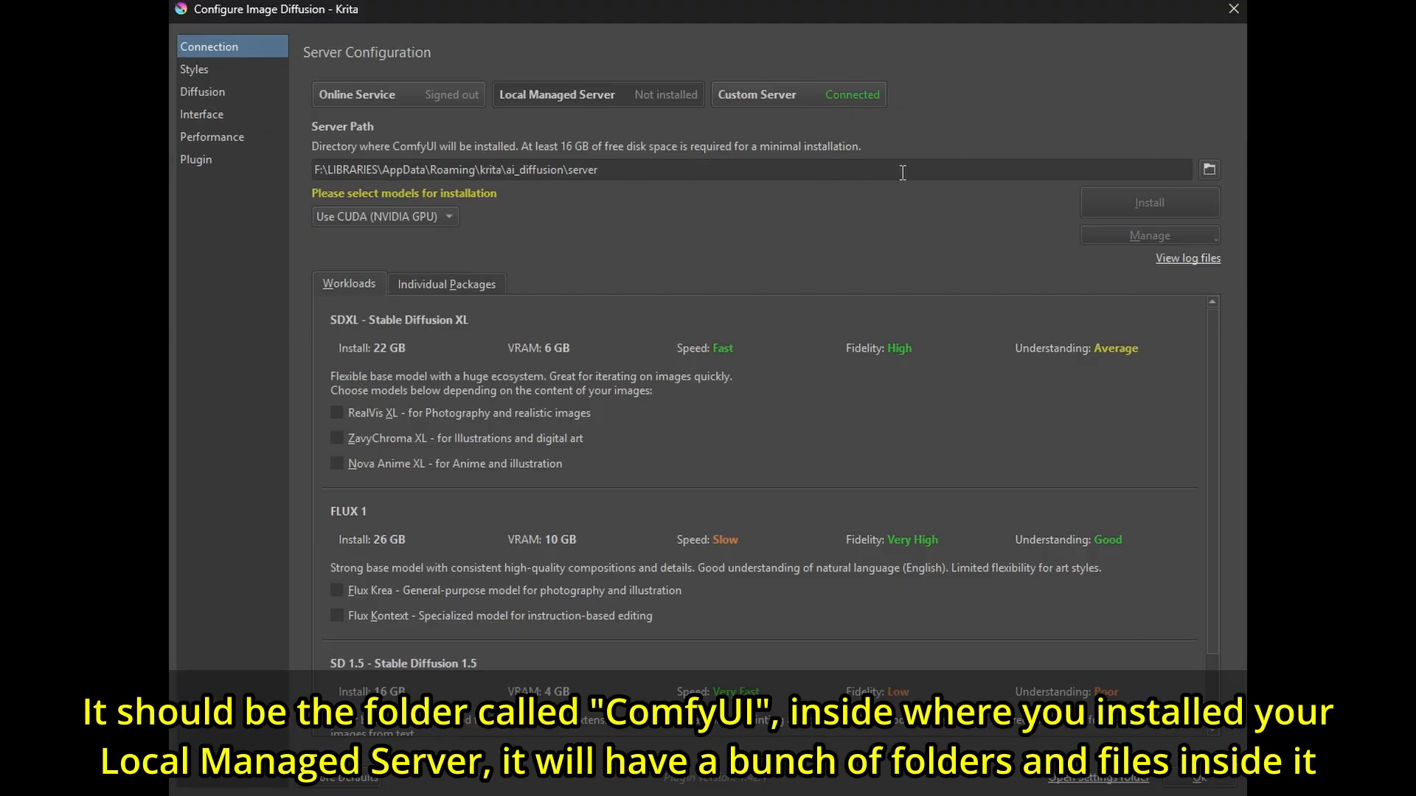
{"action": "mouse_move", "coordinate": [857, 206]}
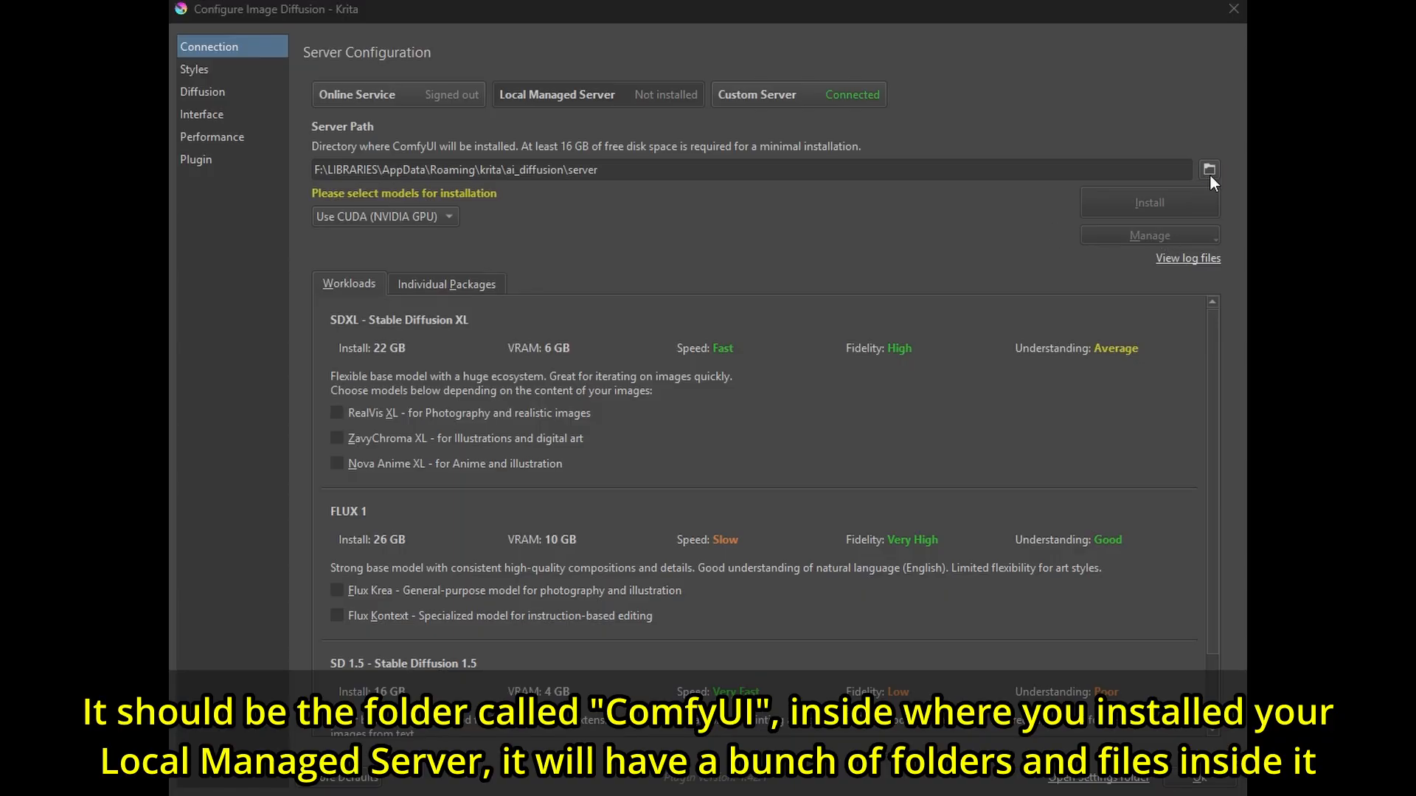
Step: Open the Server Path folder picker in Krita's Connection settings
{"action": "left_click", "coordinate": [1208, 169]}
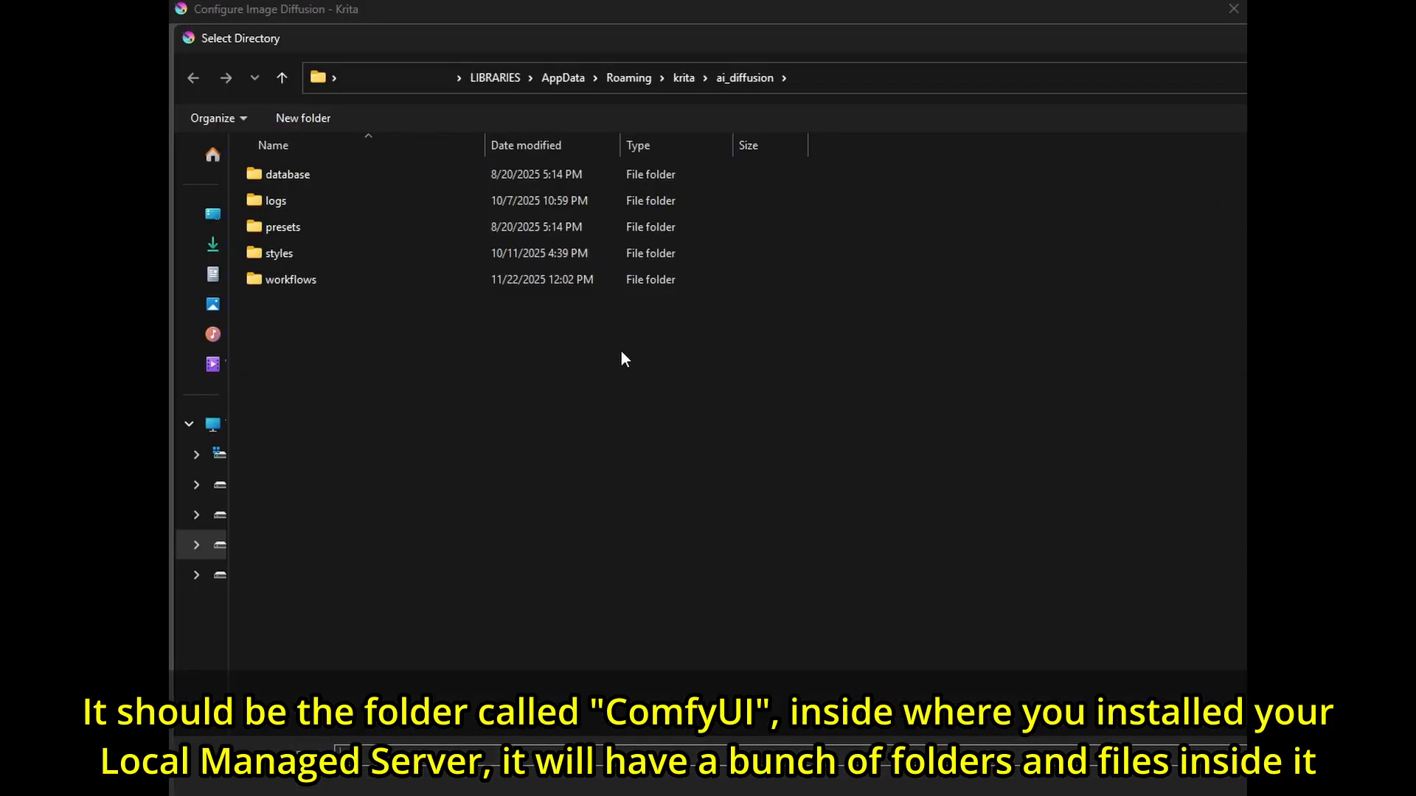
{"action": "mouse_move", "coordinate": [798, 583]}
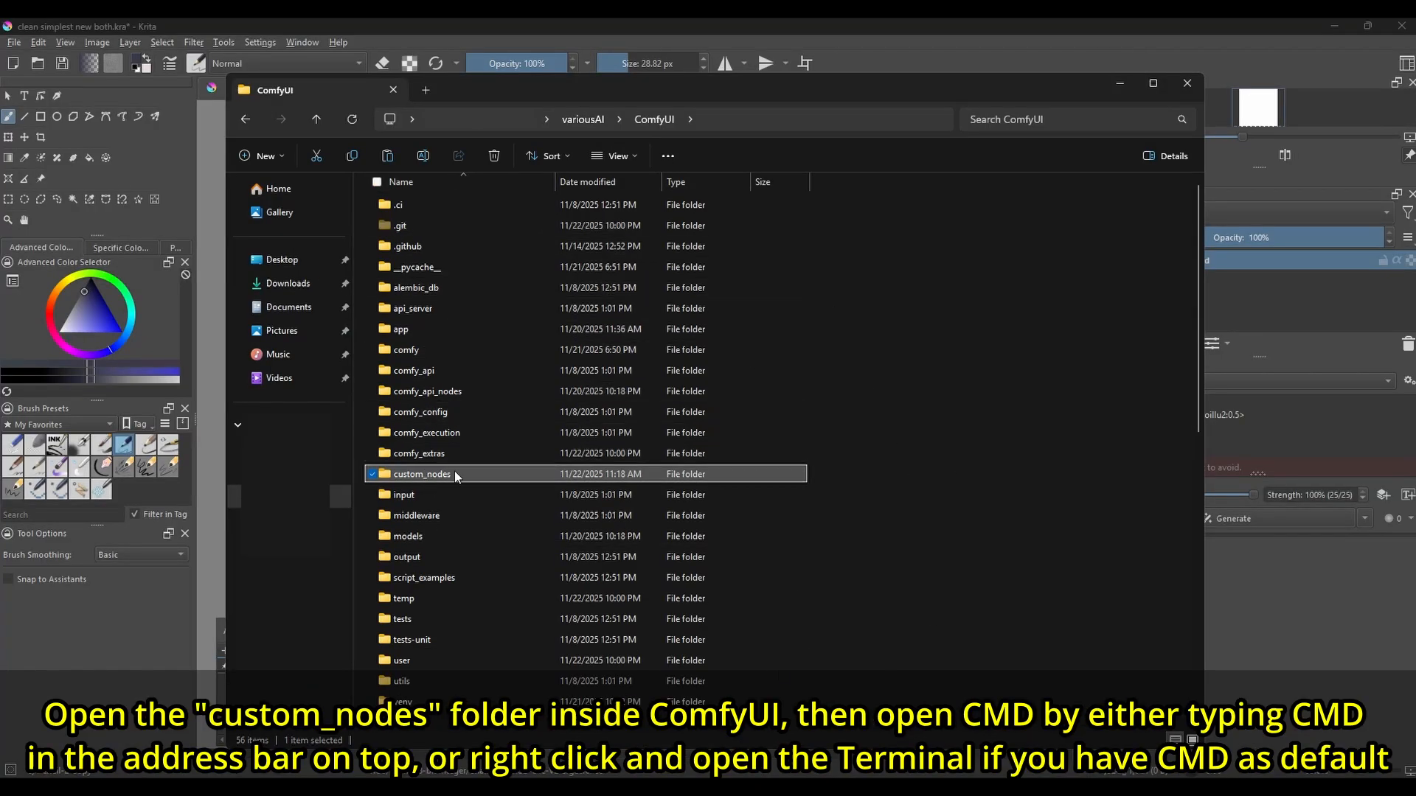
Step: Enter the custom_nodes folder and open a command terminal there
{"action": "double_click", "coordinate": [421, 474]}
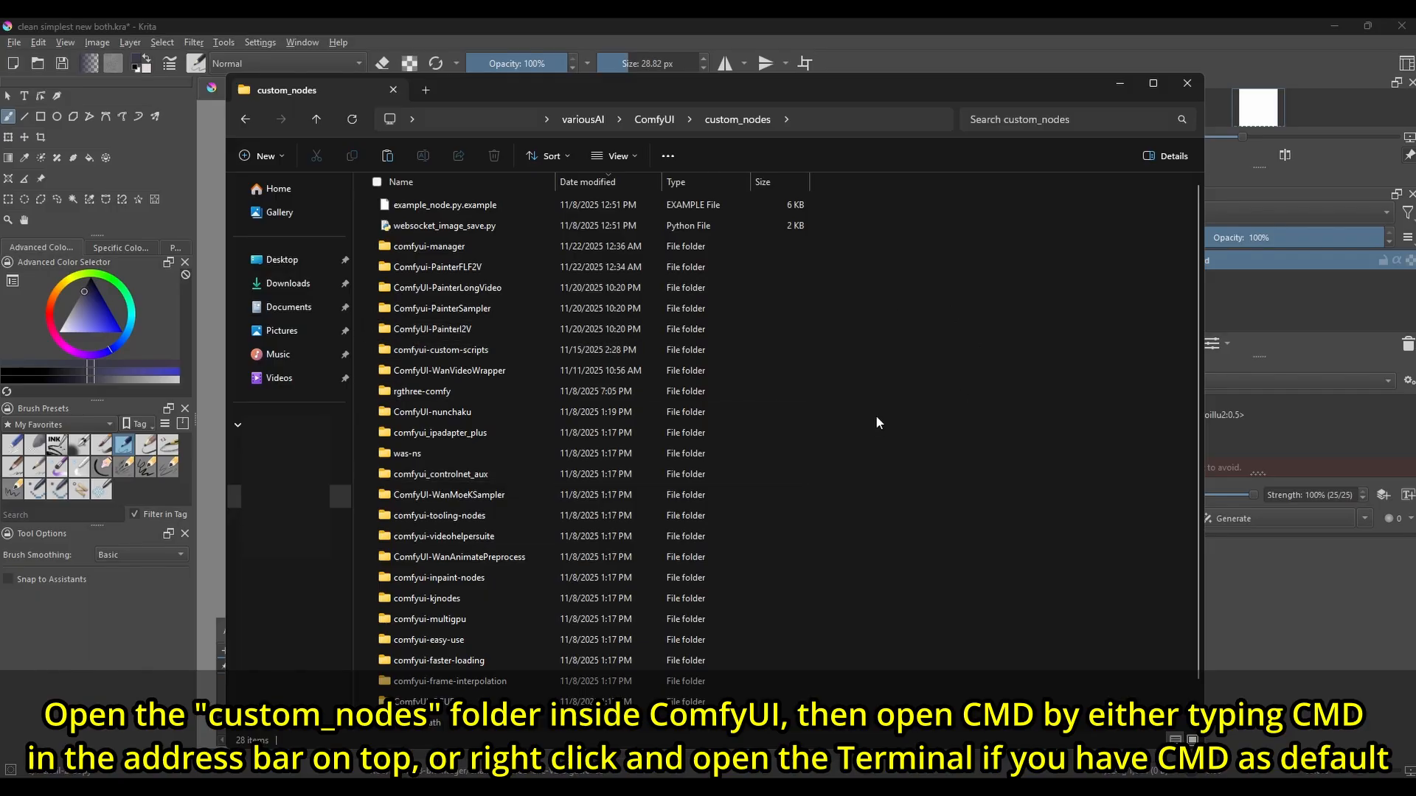
{"action": "type", "text": "cmd"}
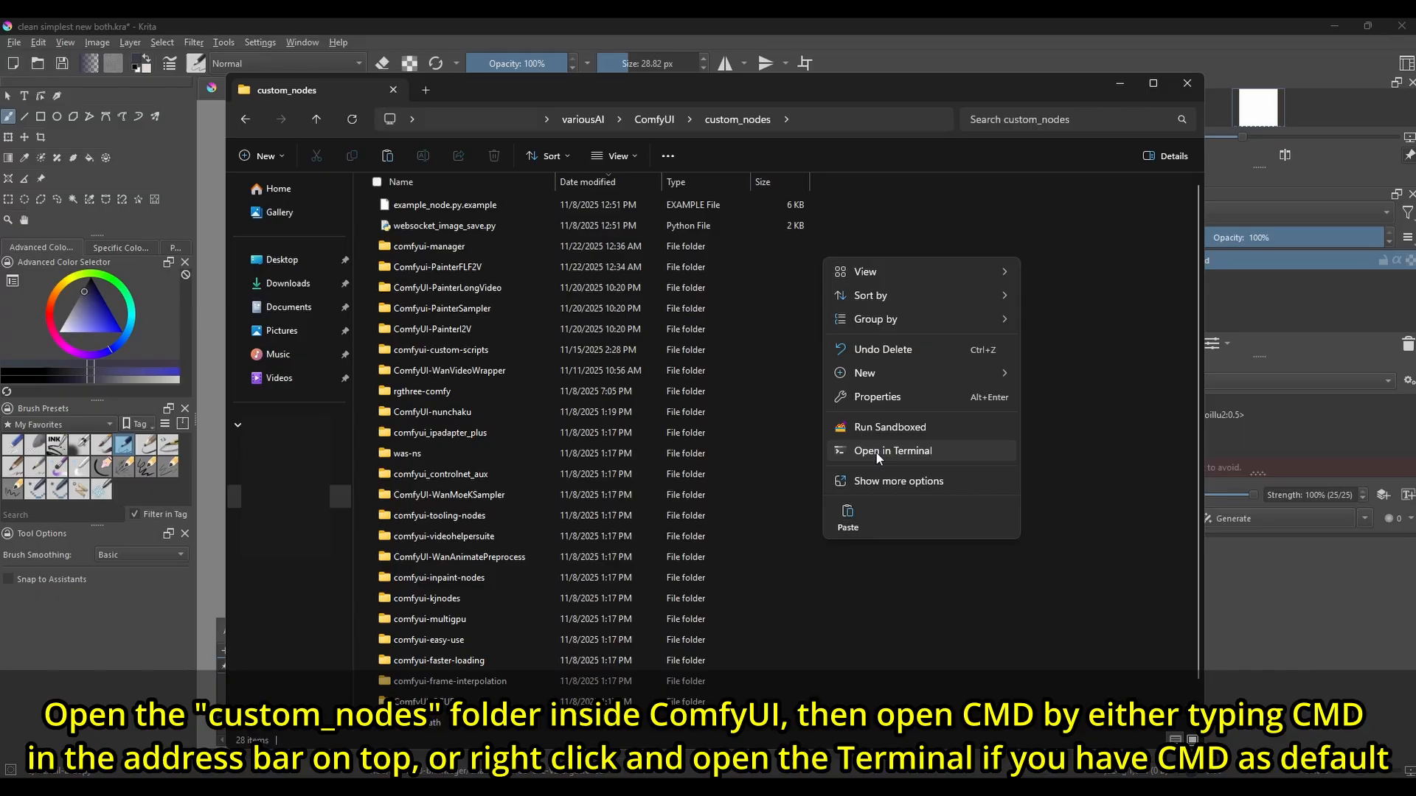
{"action": "left_click", "coordinate": [892, 450]}
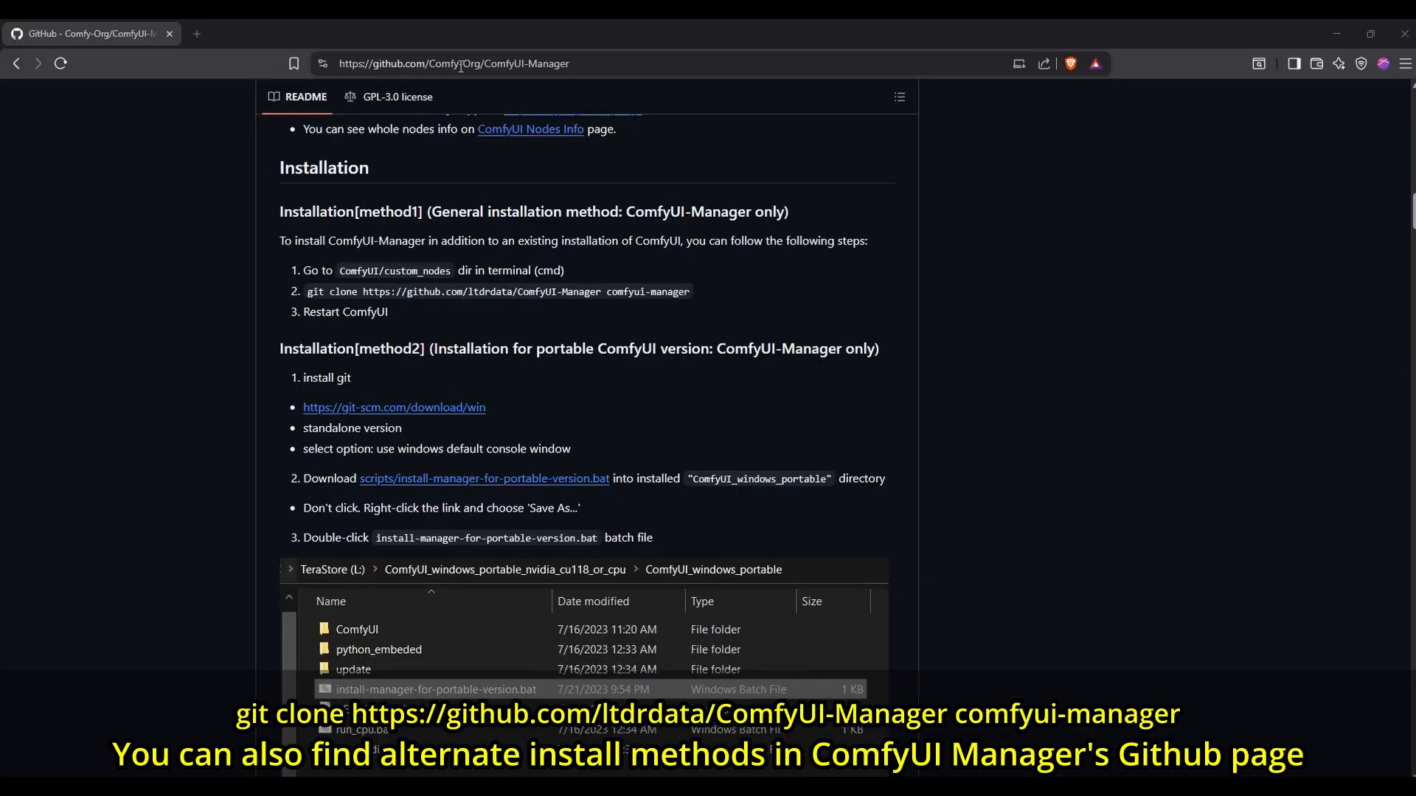
Step: Select the ComfyUI-Manager git clone command on the GitHub page
{"action": "left_click_drag", "start_coordinate": [308, 291], "coordinate": [560, 291]}
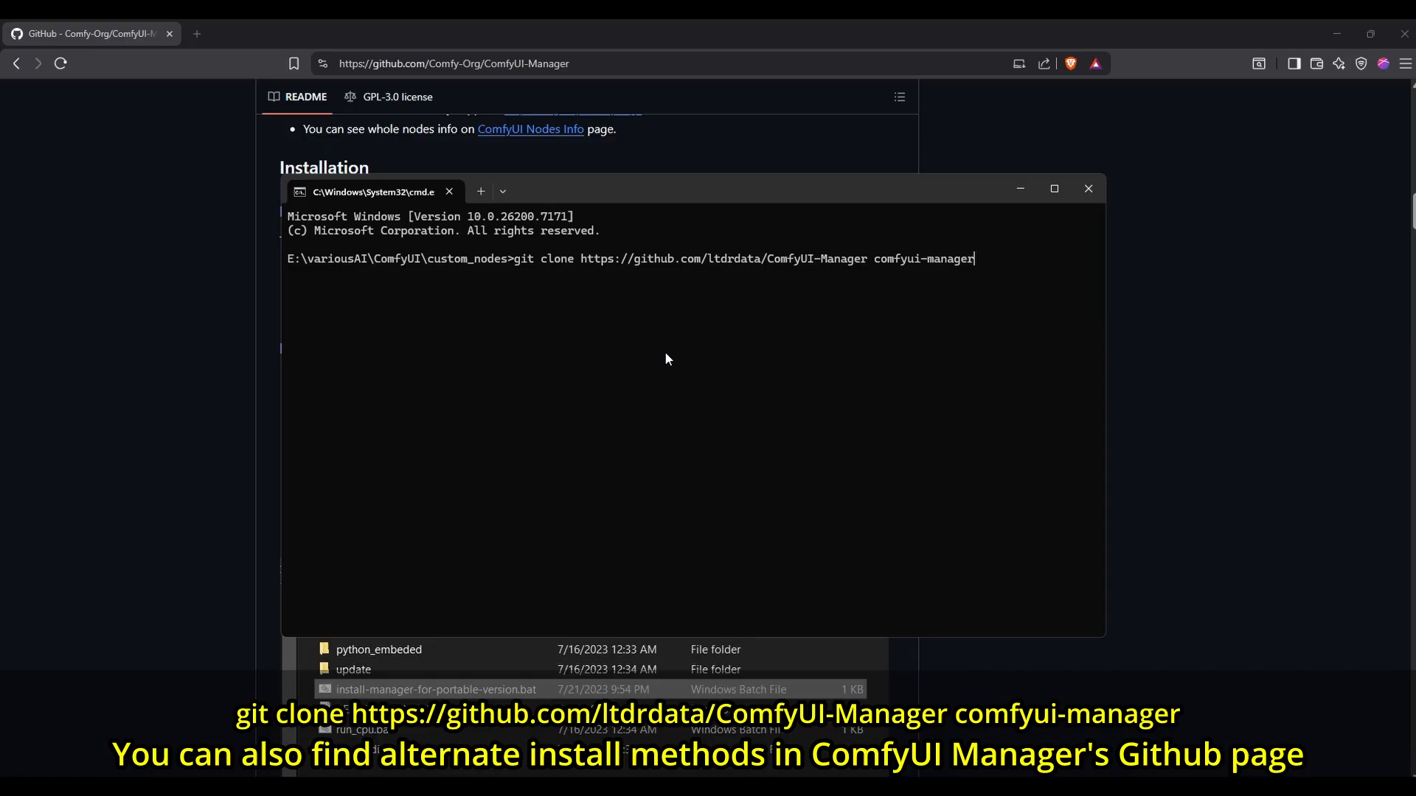
{"action": "mouse_move", "coordinate": [620, 289]}
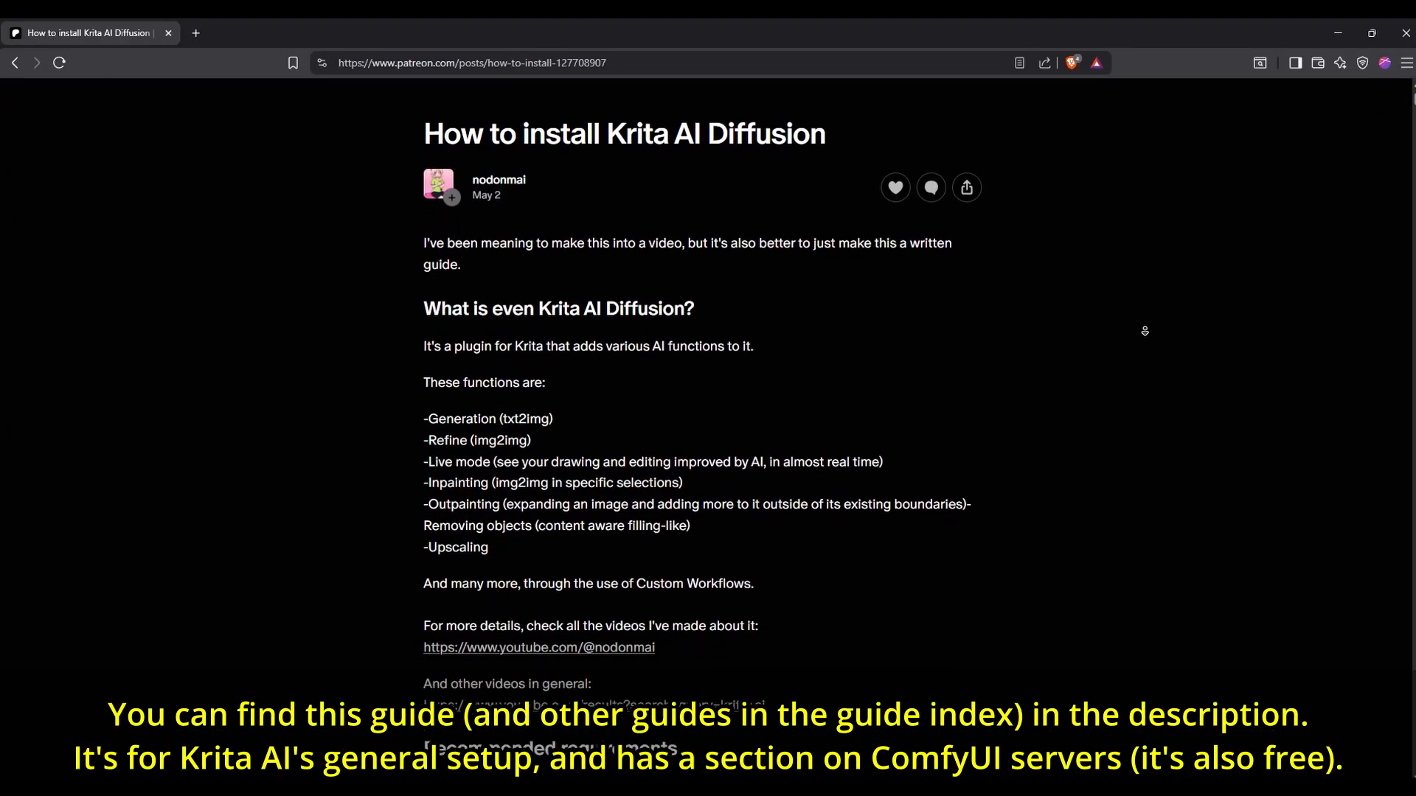
Step: Scroll the Patreon guide past Local Manager Server into the Custom ComfyUI Server section
{"action": "scroll", "scroll_direction": "down", "scroll_amount": 3}
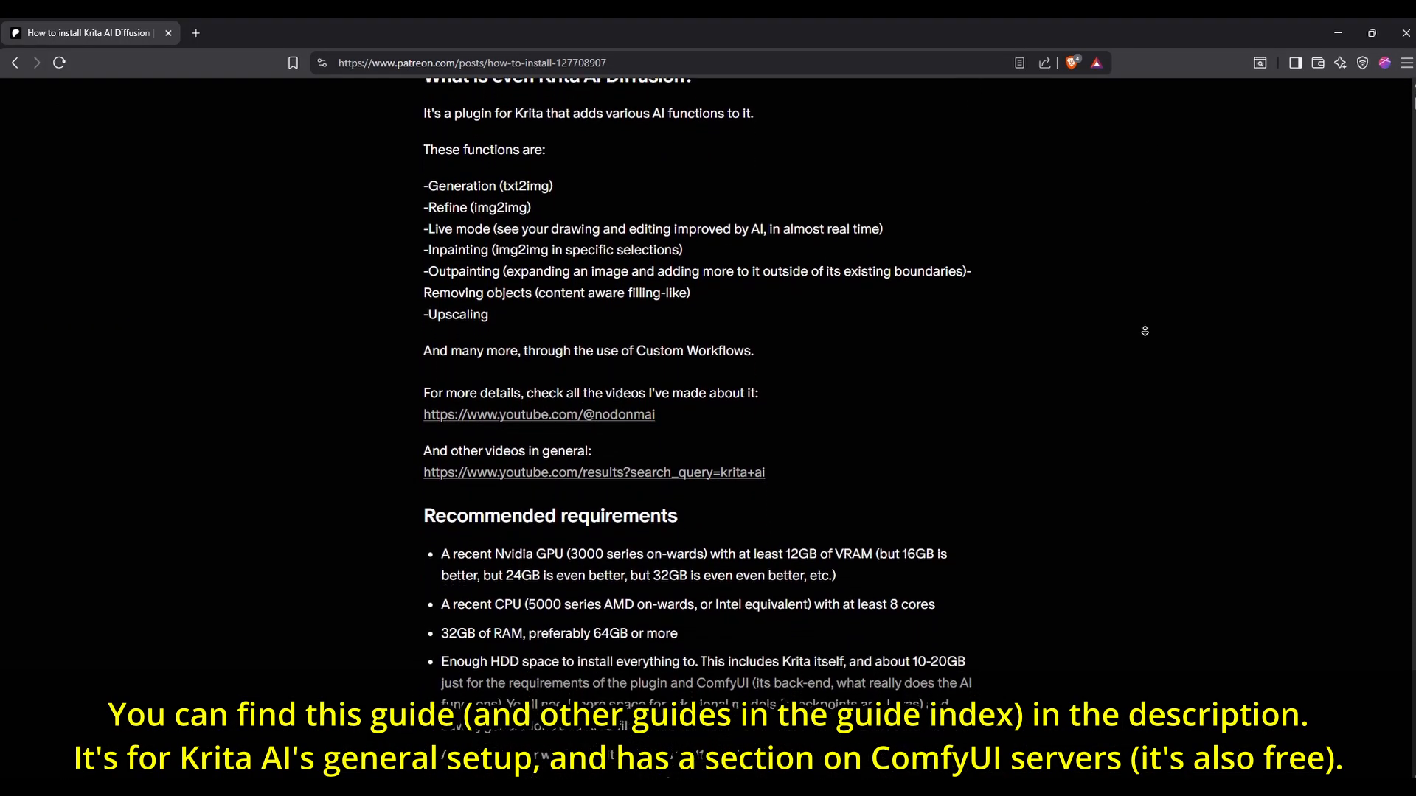
{"action": "scroll", "scroll_direction": "down", "scroll_amount": 3}
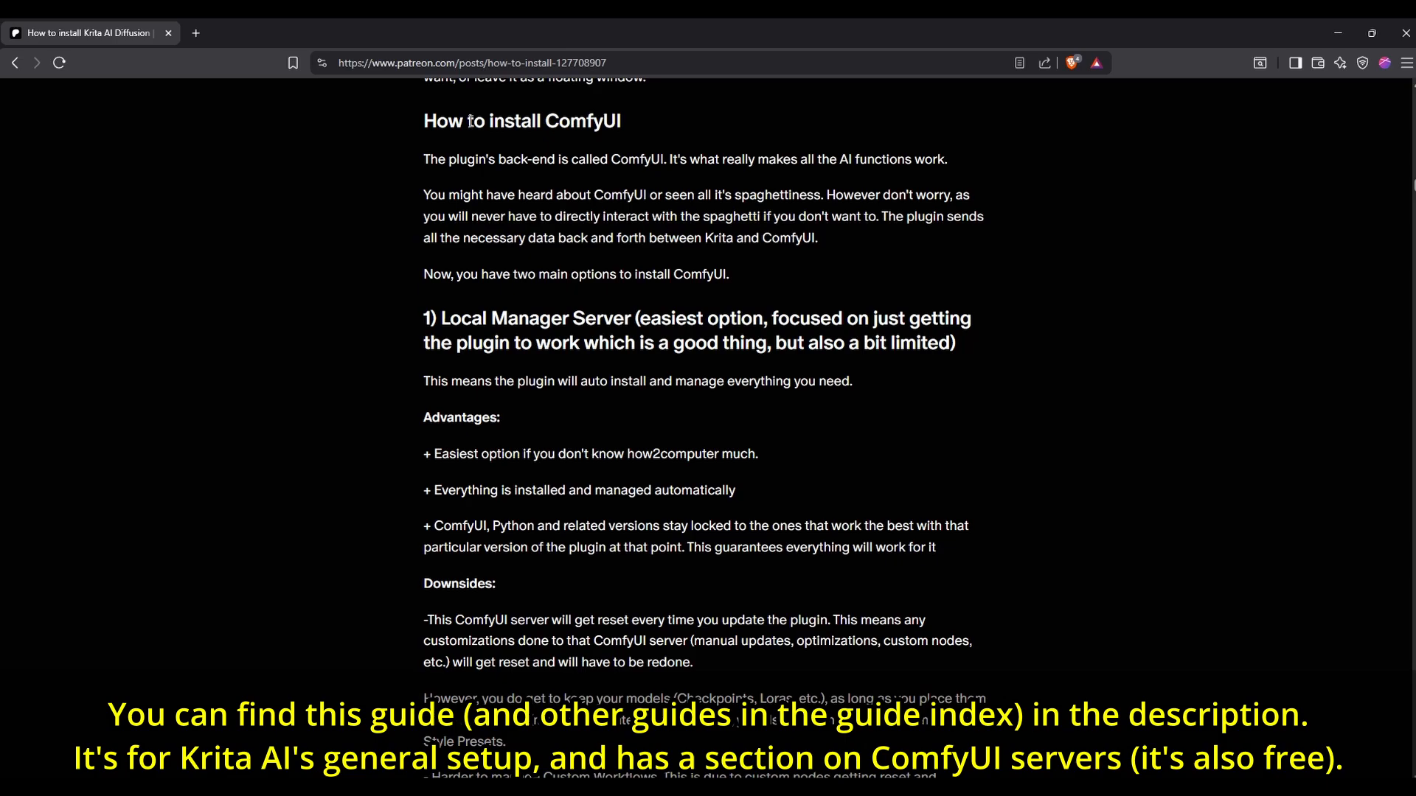
{"action": "scroll", "scroll_direction": "down", "scroll_amount": 3}
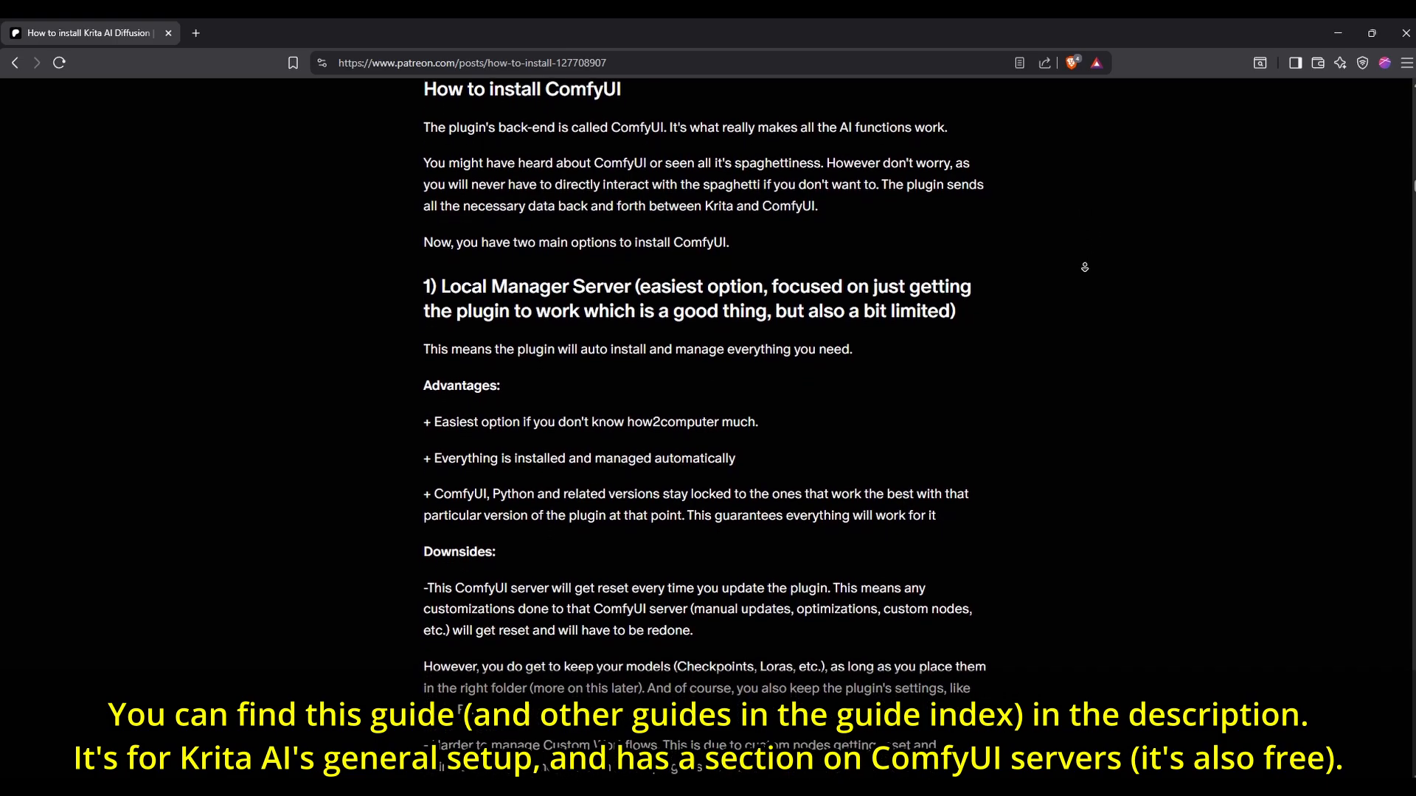
{"action": "scroll", "scroll_direction": "down", "scroll_amount": 3}
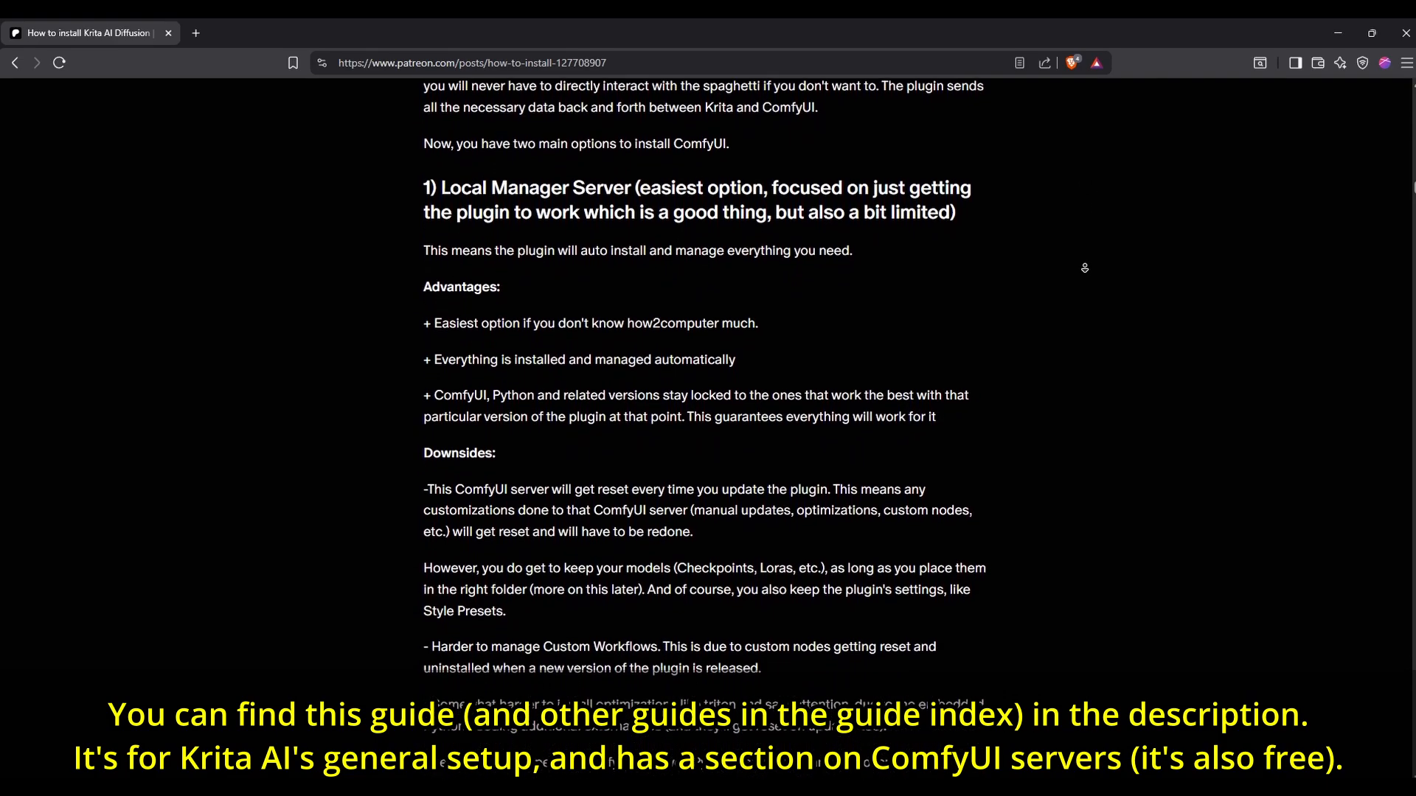
{"action": "scroll", "scroll_direction": "down", "scroll_amount": 3}
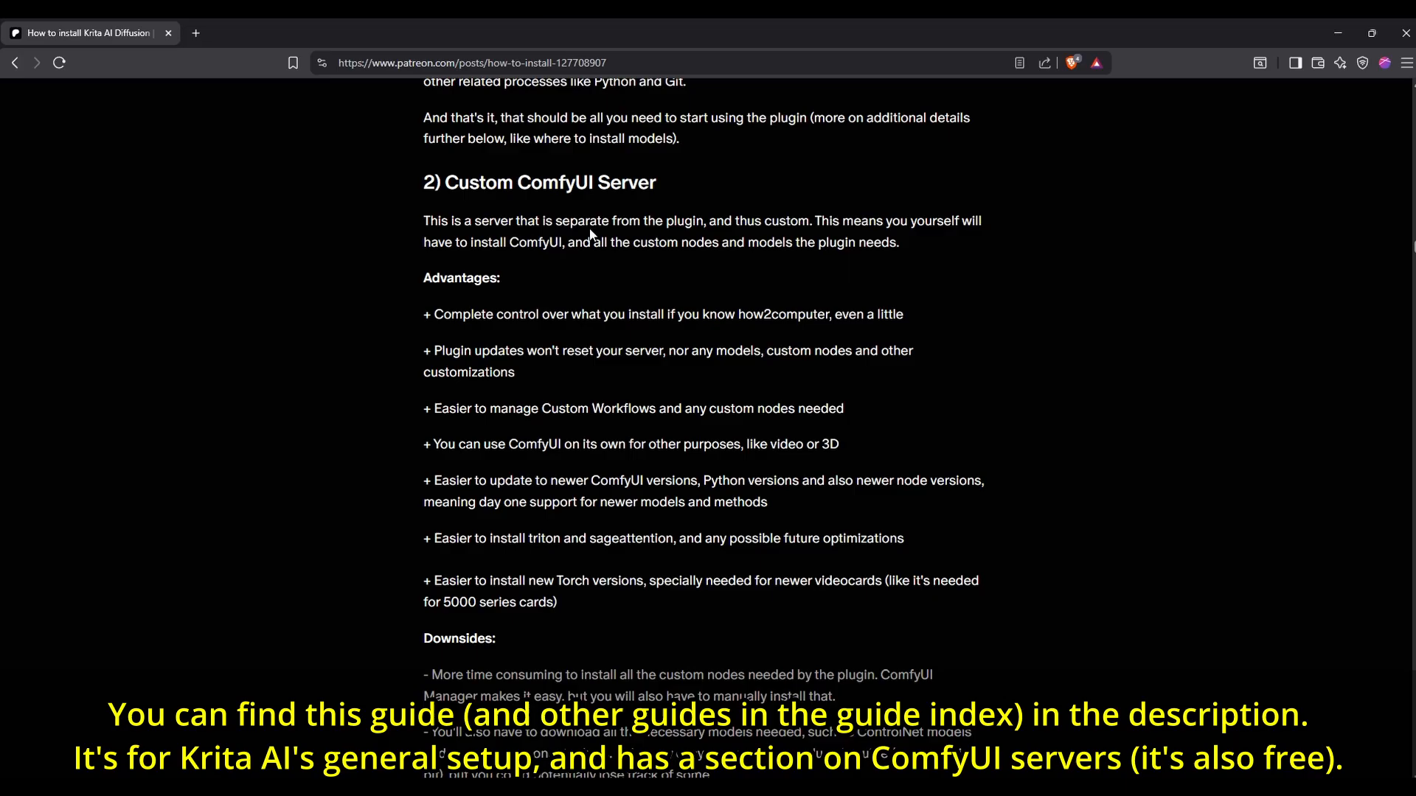
{"action": "scroll", "scroll_direction": "down", "scroll_amount": 3}
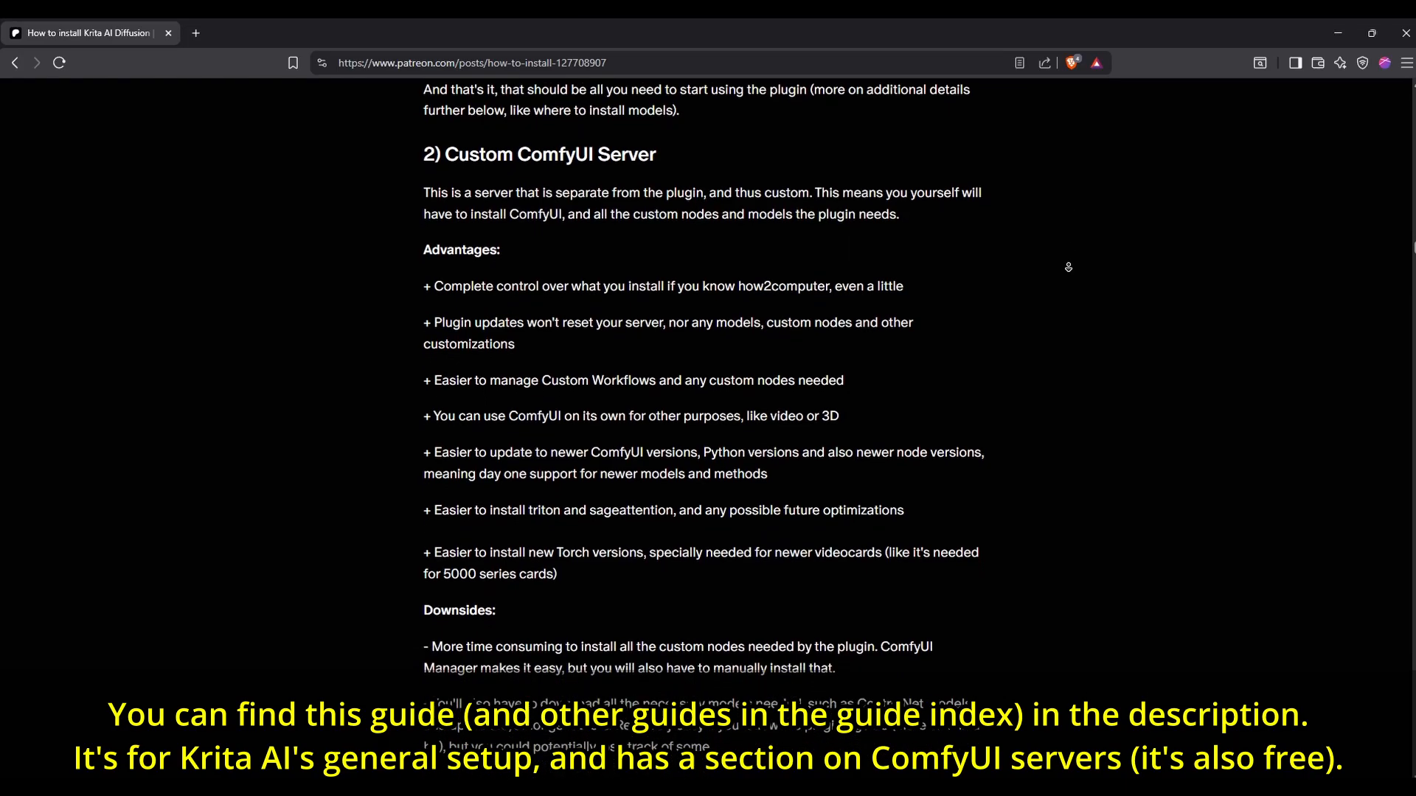
{"action": "scroll", "scroll_direction": "down", "scroll_amount": 3}
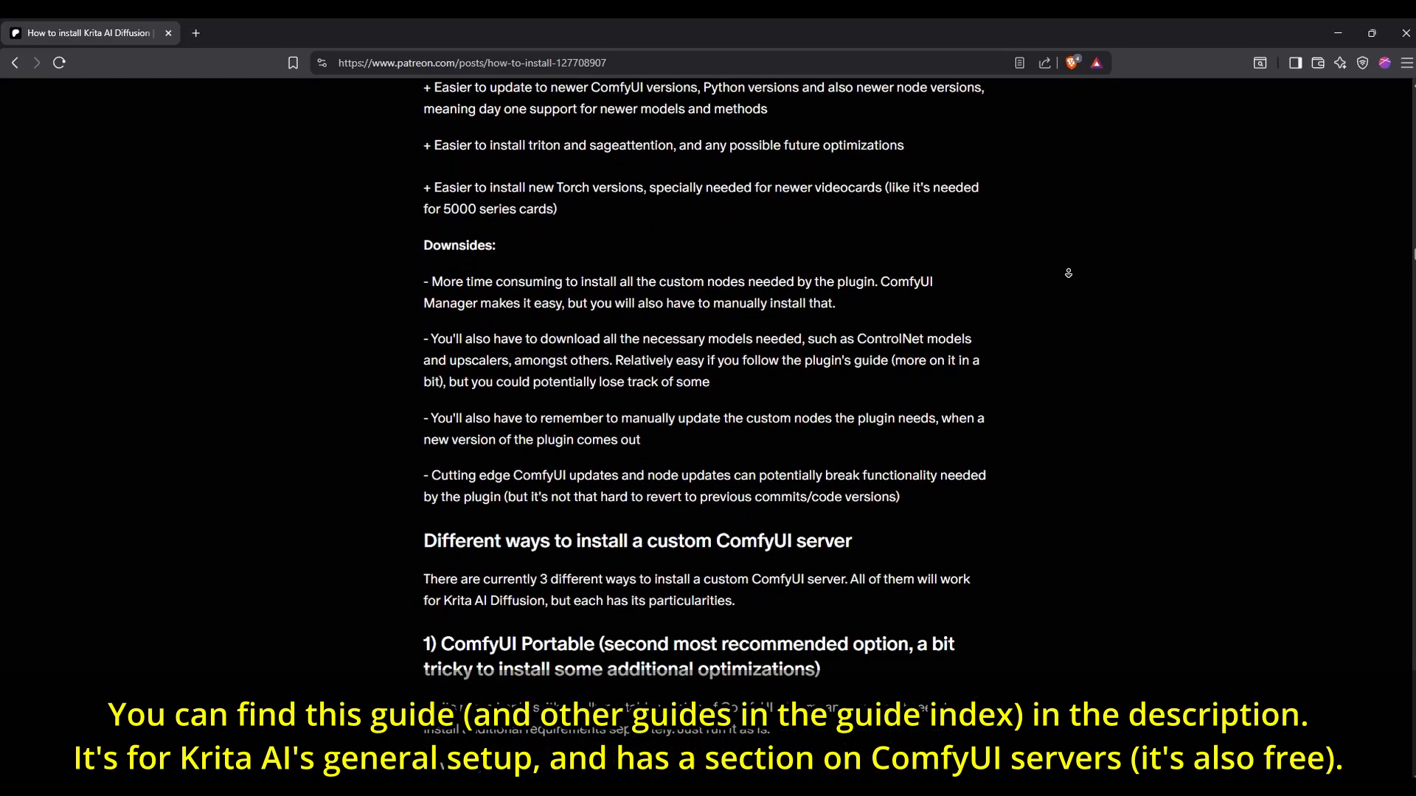
{"action": "scroll", "scroll_direction": "down", "scroll_amount": 3}
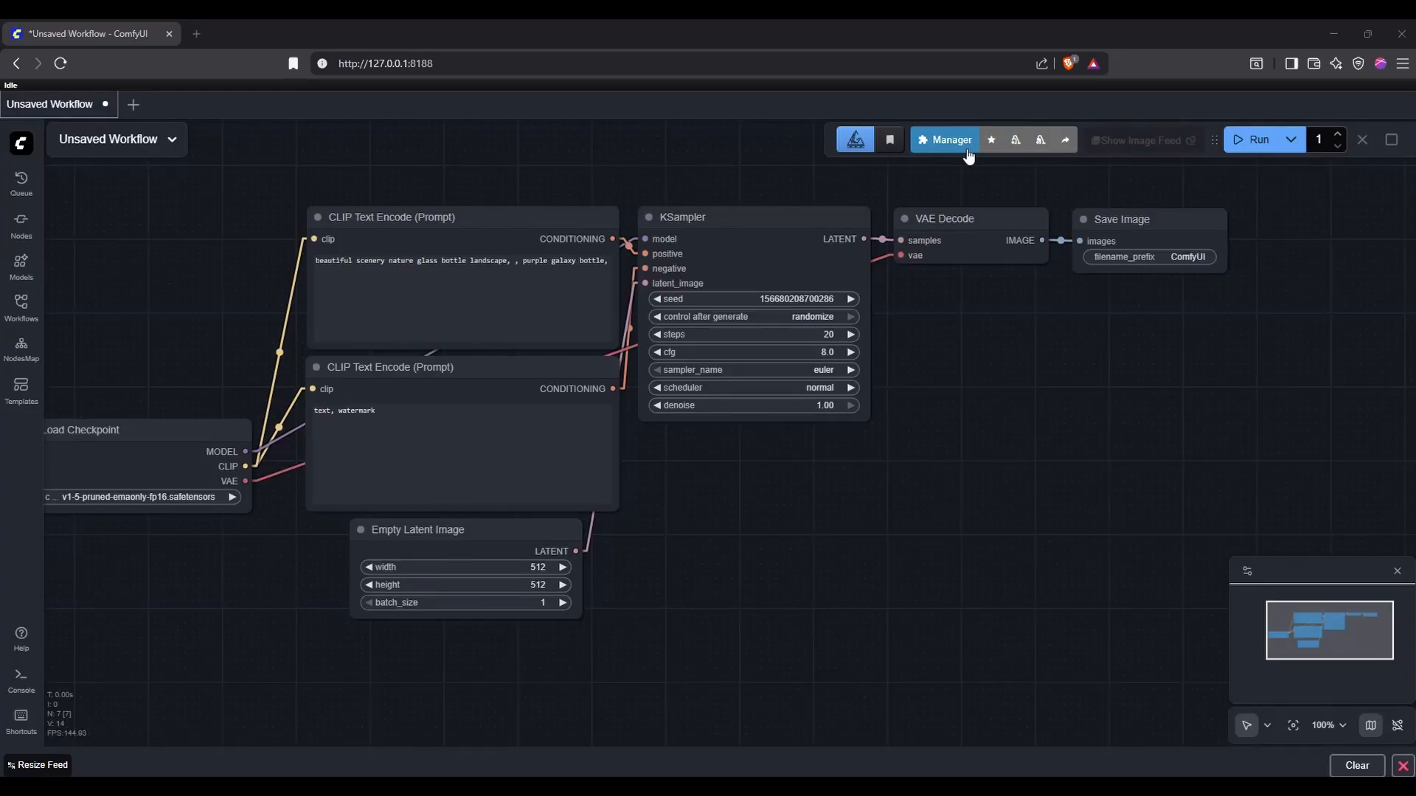
Step: Open and close the Manager window, then dismiss the missing nodes warning
{"action": "left_click", "coordinate": [950, 140]}
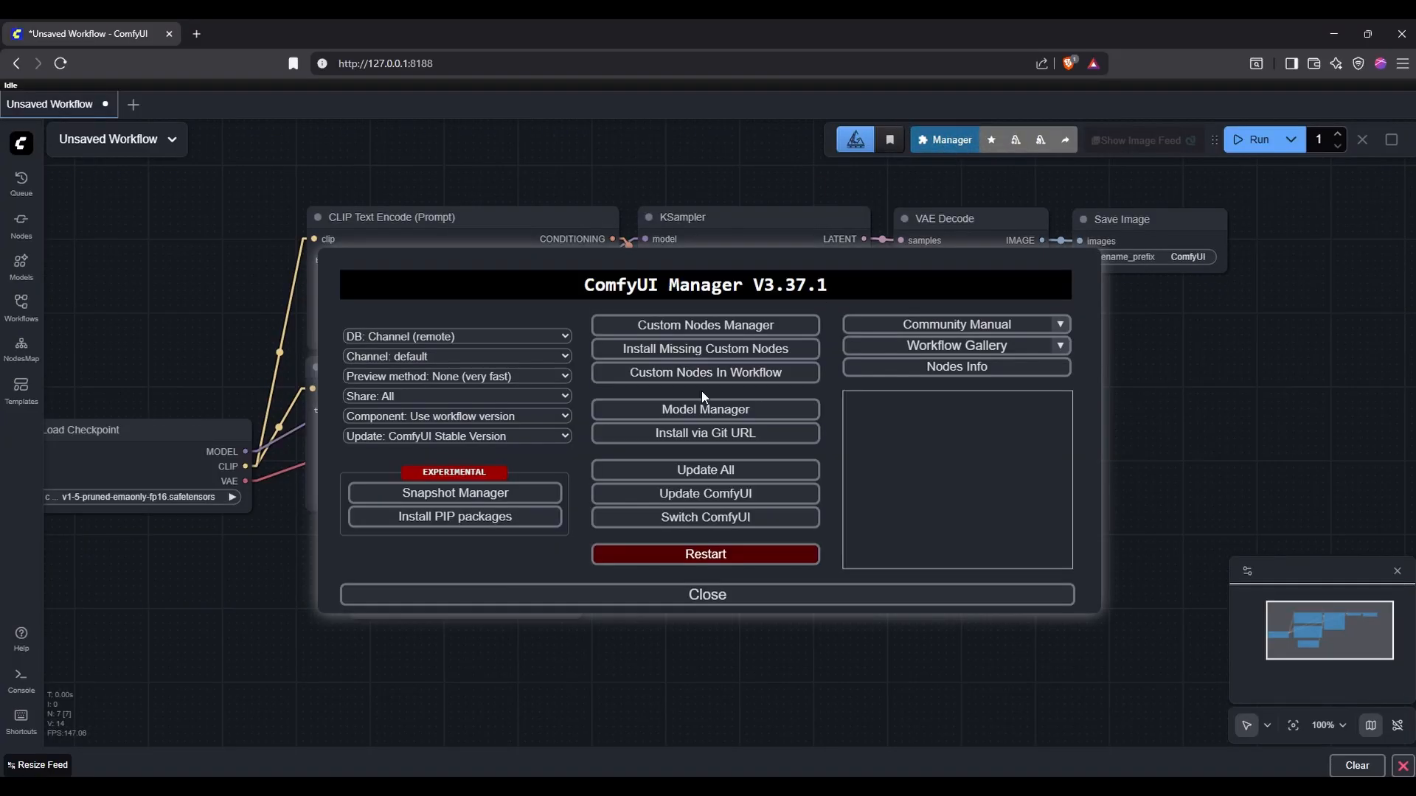
{"action": "left_click", "coordinate": [705, 326]}
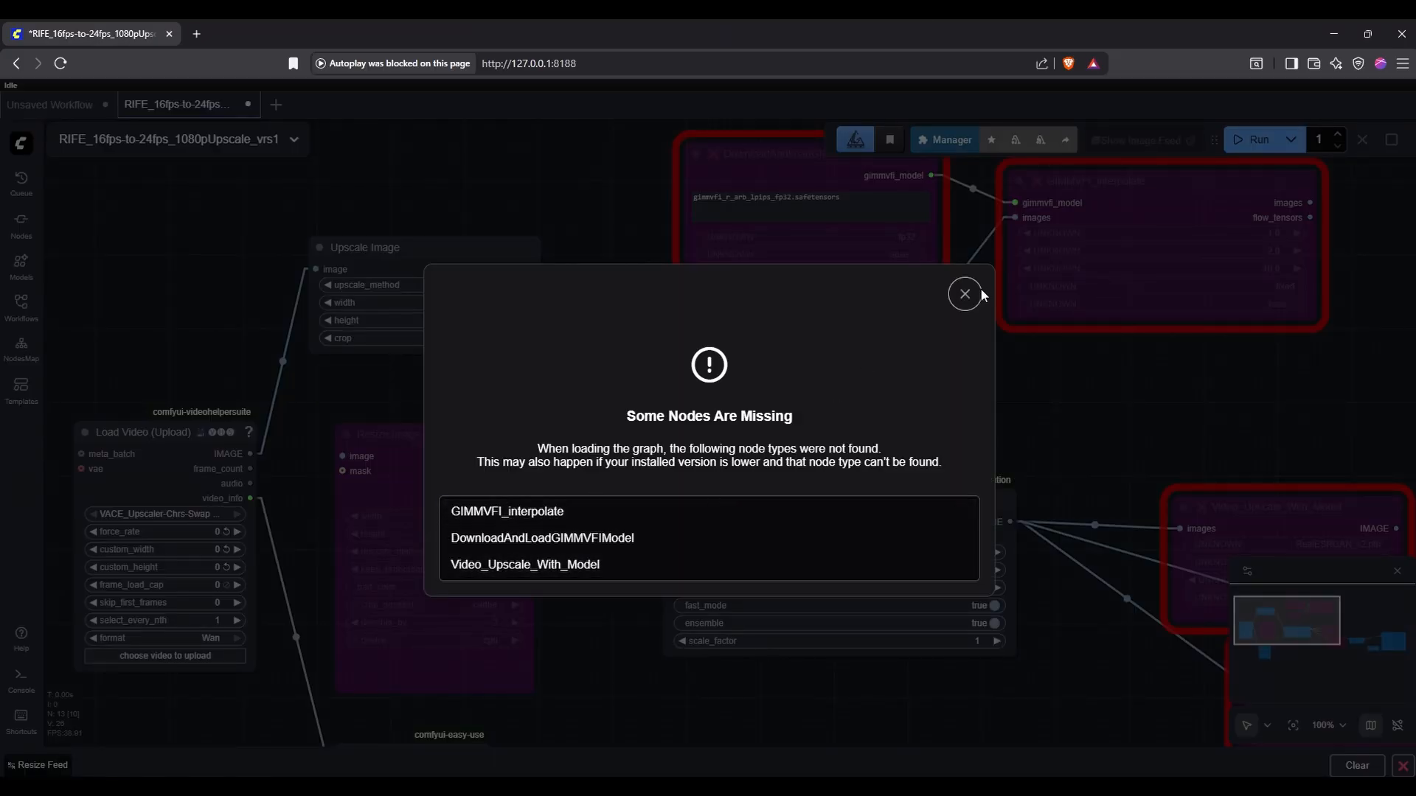
{"action": "left_click", "coordinate": [965, 294]}
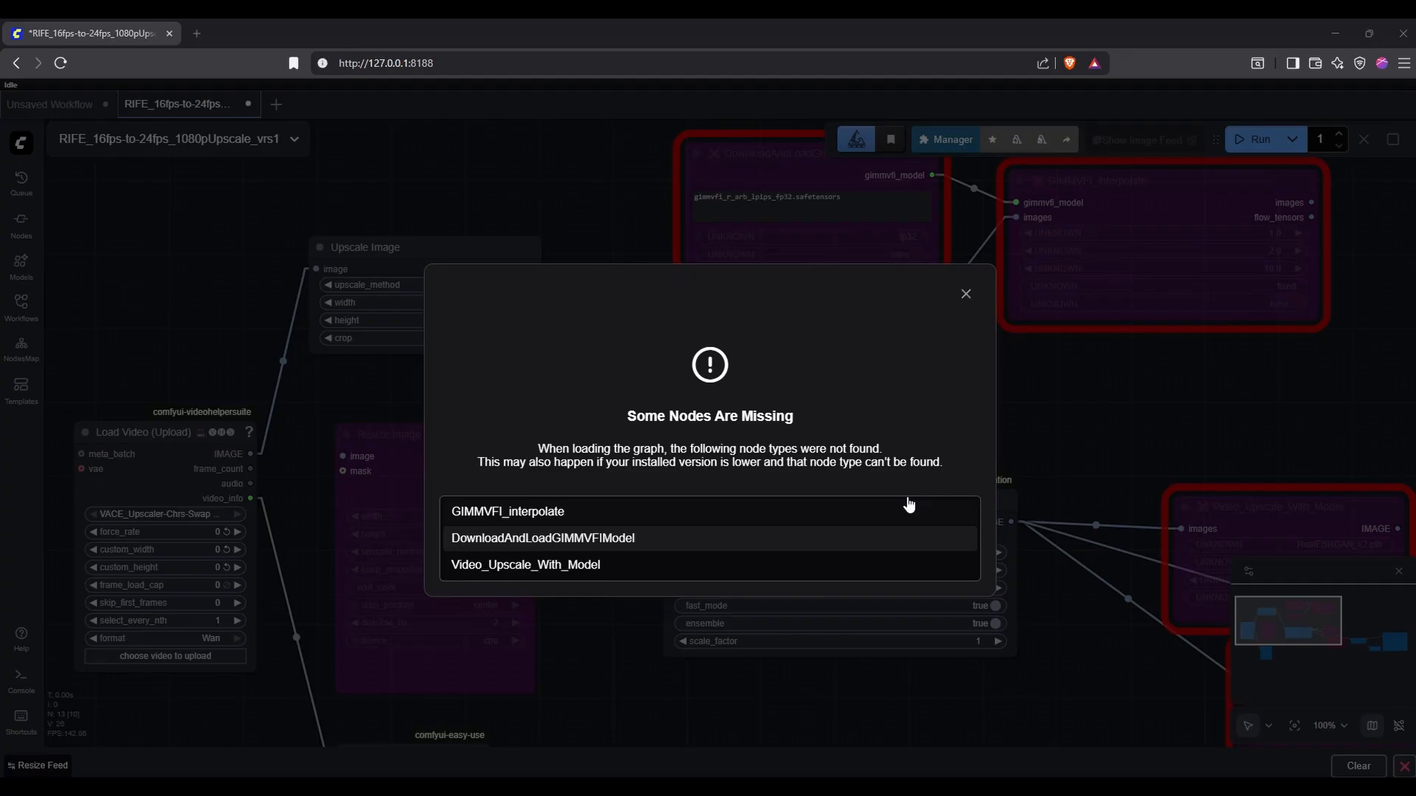
{"action": "left_click", "coordinate": [964, 293]}
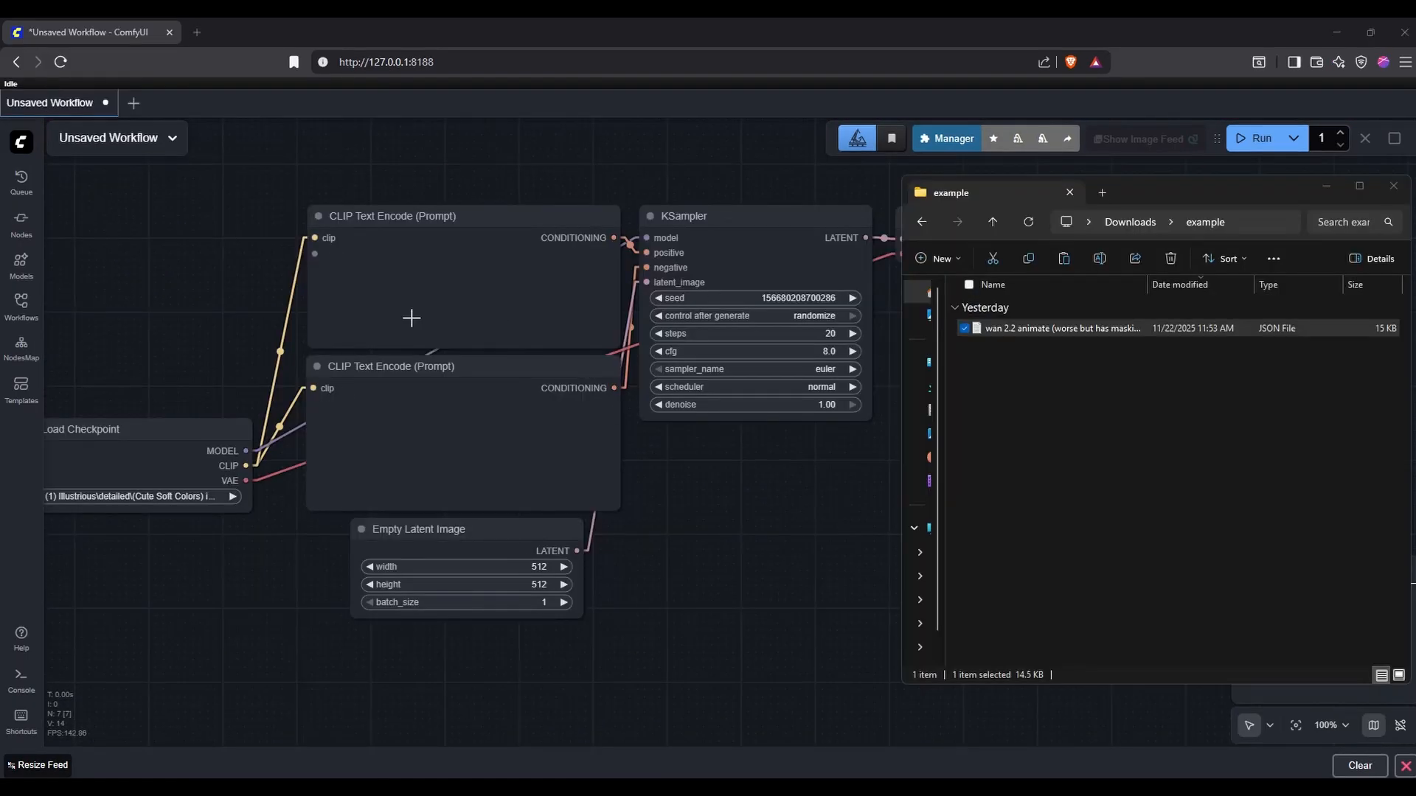
Step: Load the Wan 2.2 animate workflow file and dismiss its missing nodes warning
{"action": "left_click", "coordinate": [1061, 328]}
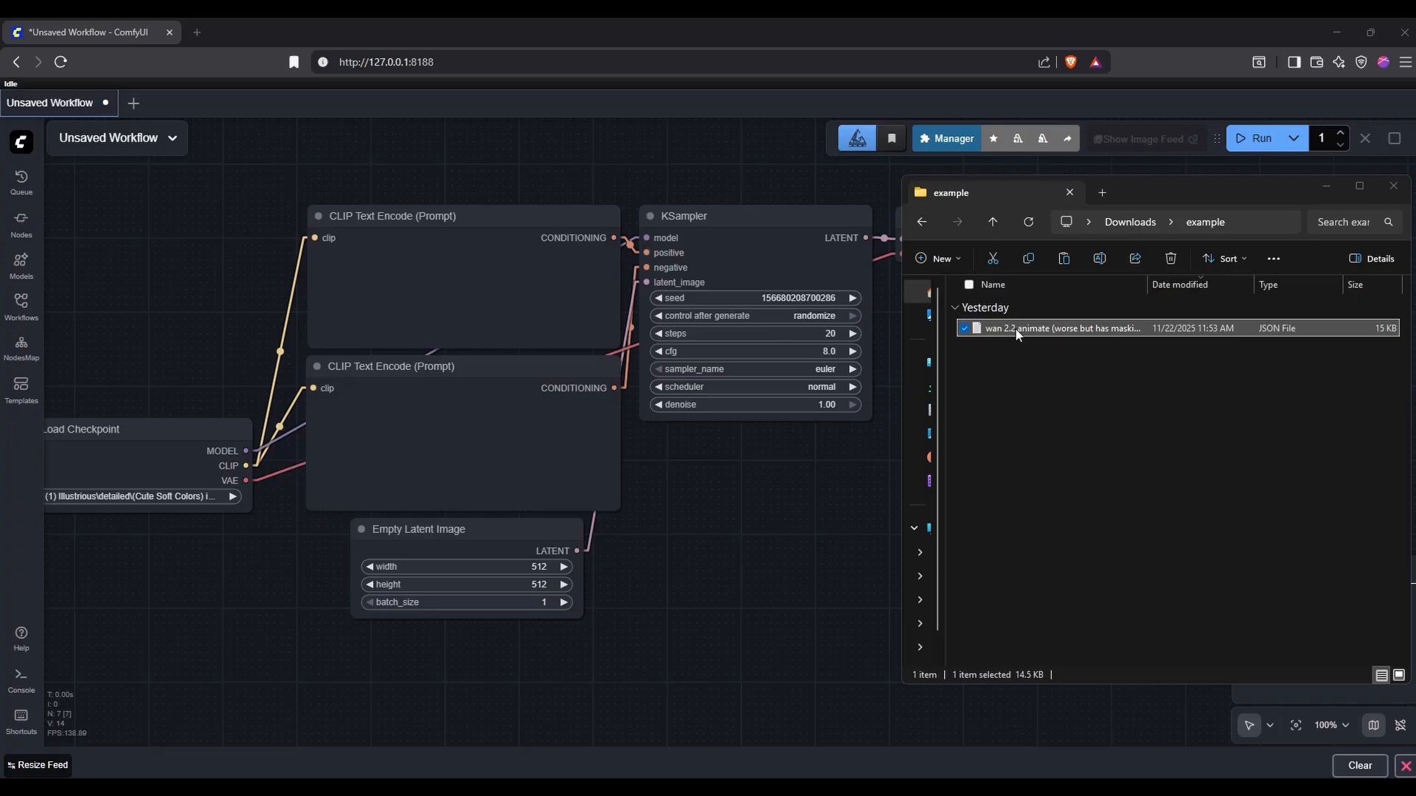
{"action": "double_click", "coordinate": [1061, 328]}
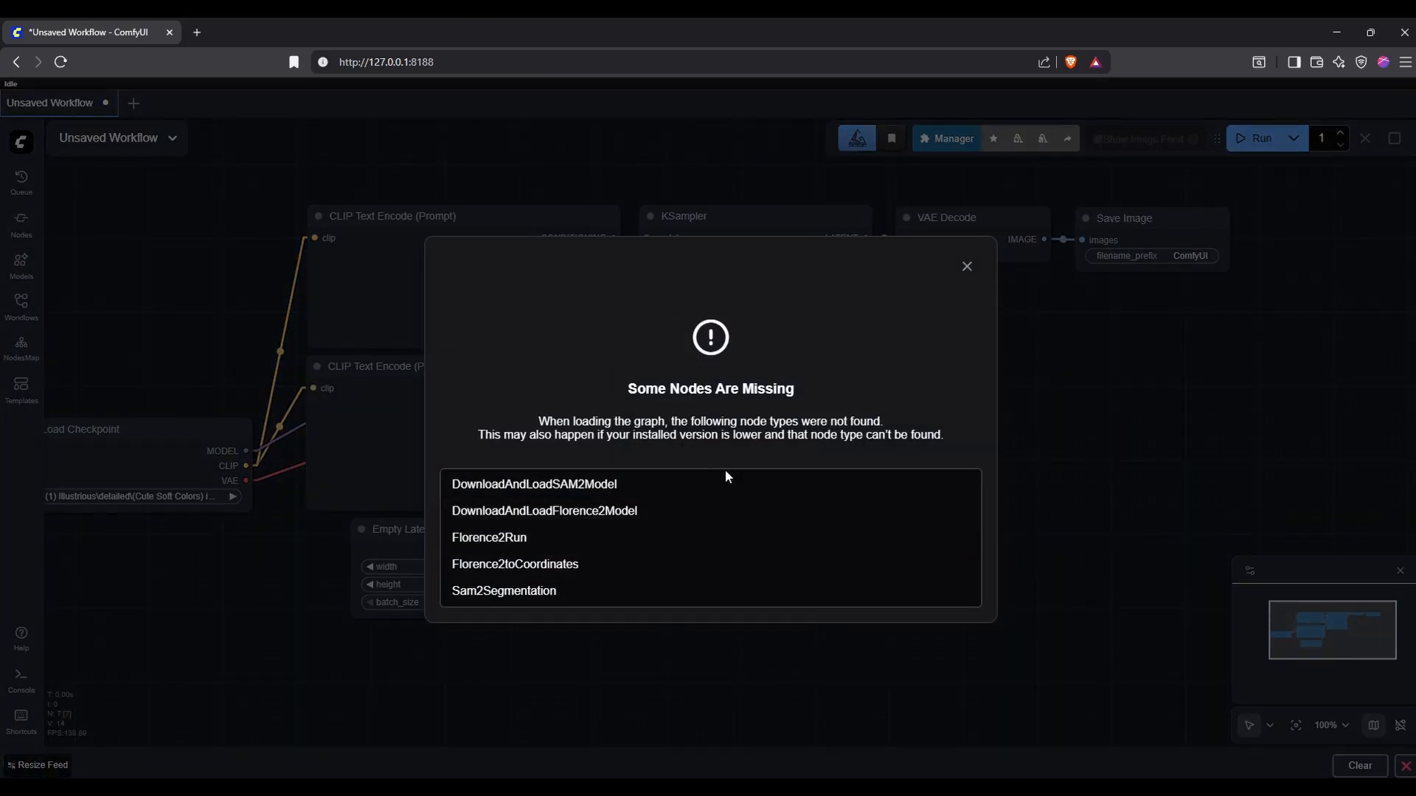
{"action": "left_click", "coordinate": [965, 265]}
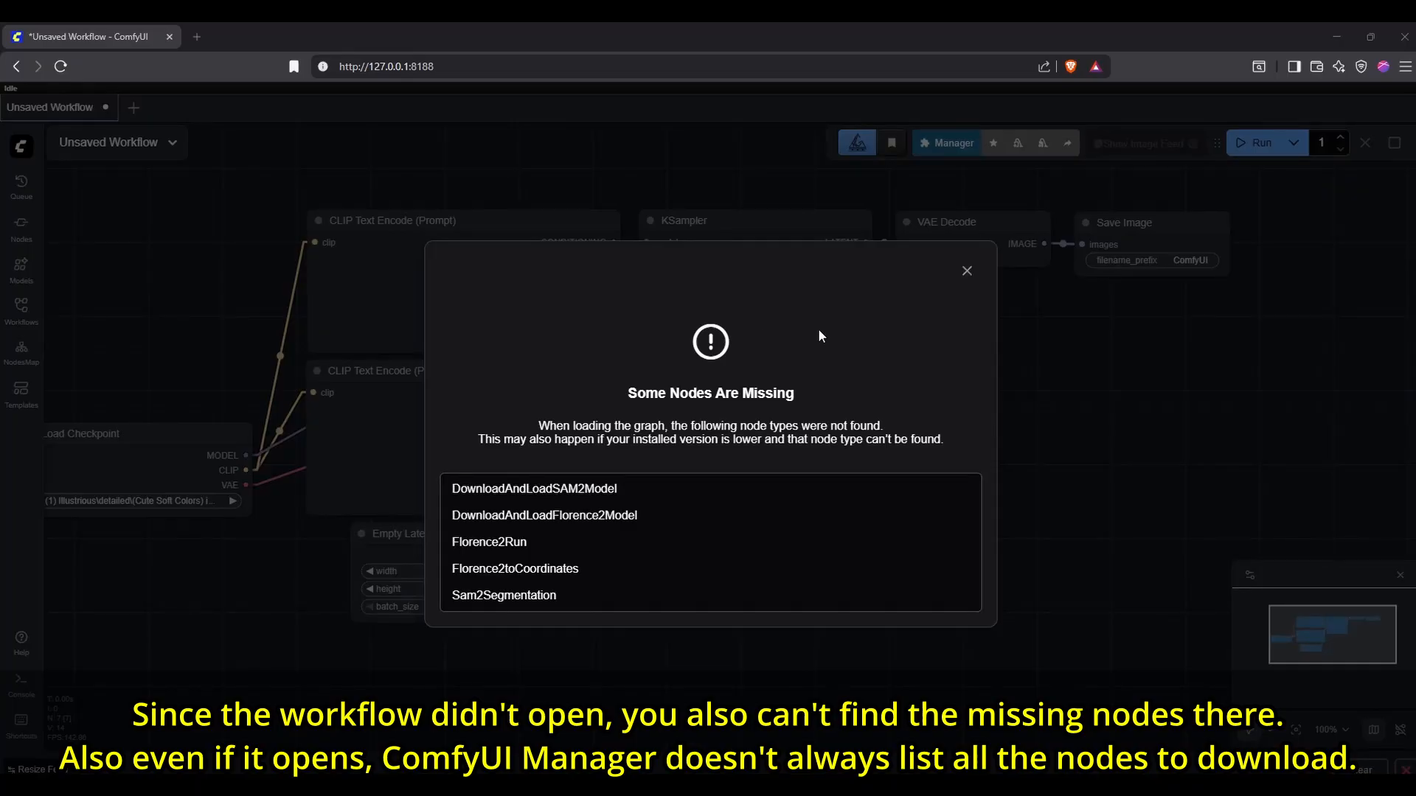
{"action": "left_click", "coordinate": [965, 269]}
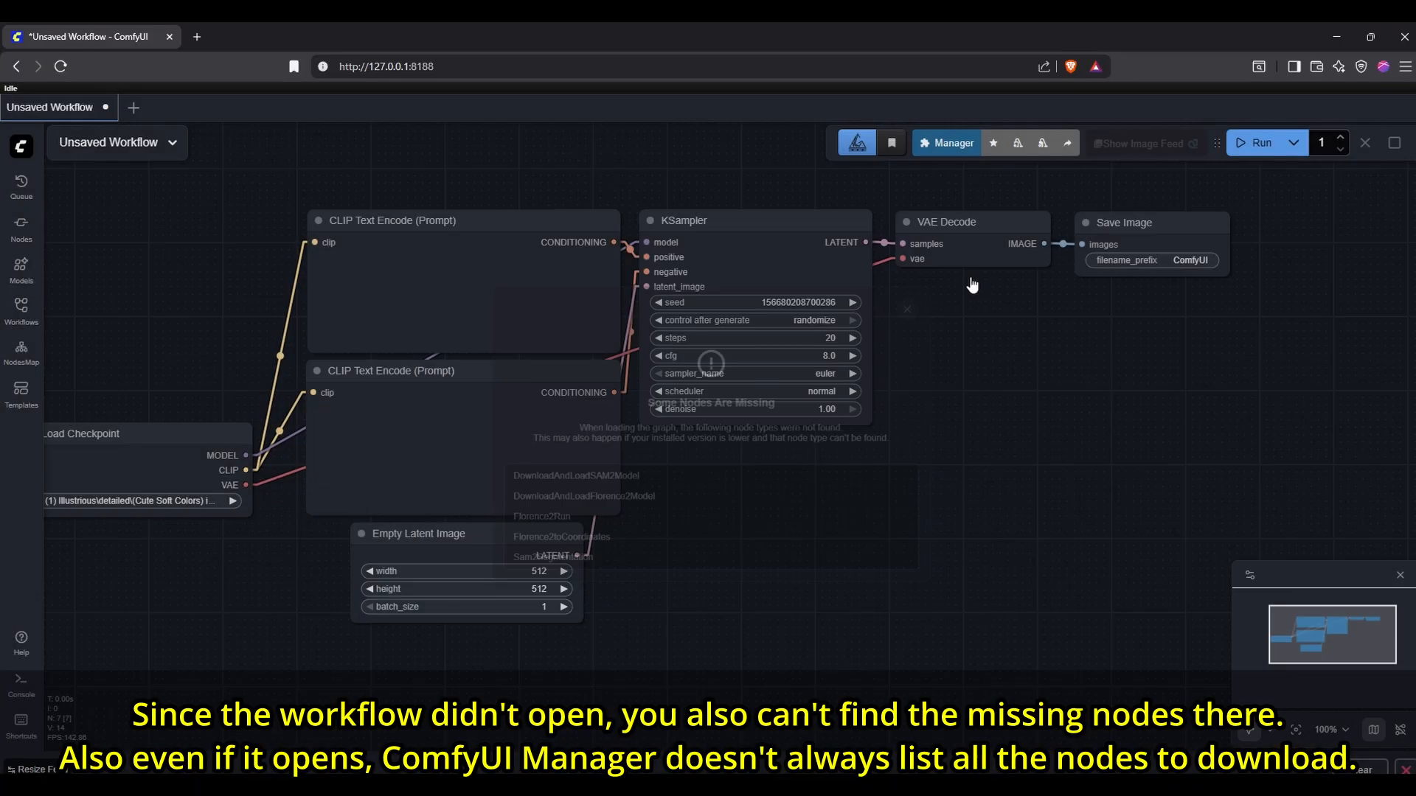
Step: List the workflow's missing custom nodes, then web-search DownloadAndLoadSAM2Model with Brave
{"action": "left_click", "coordinate": [945, 142]}
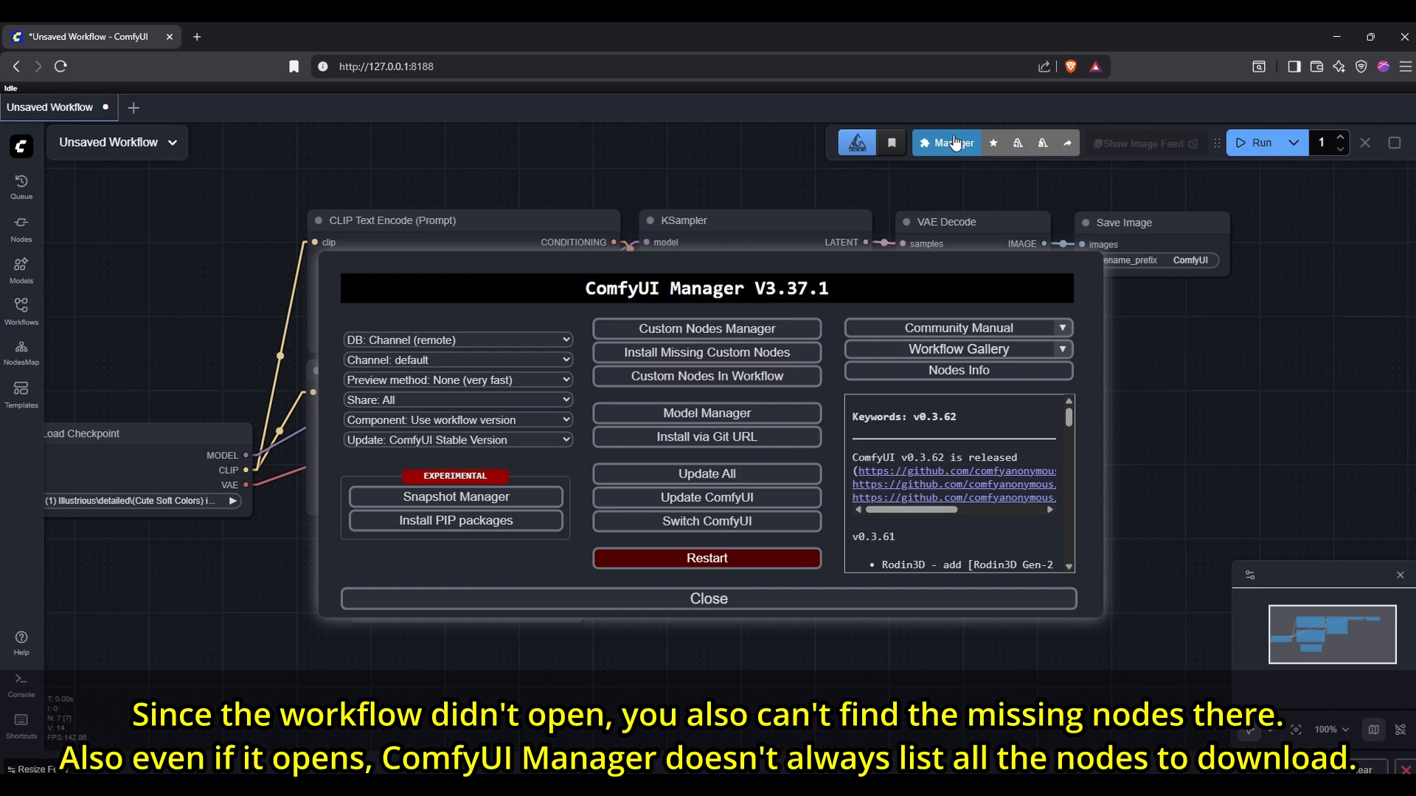
{"action": "left_click", "coordinate": [706, 353]}
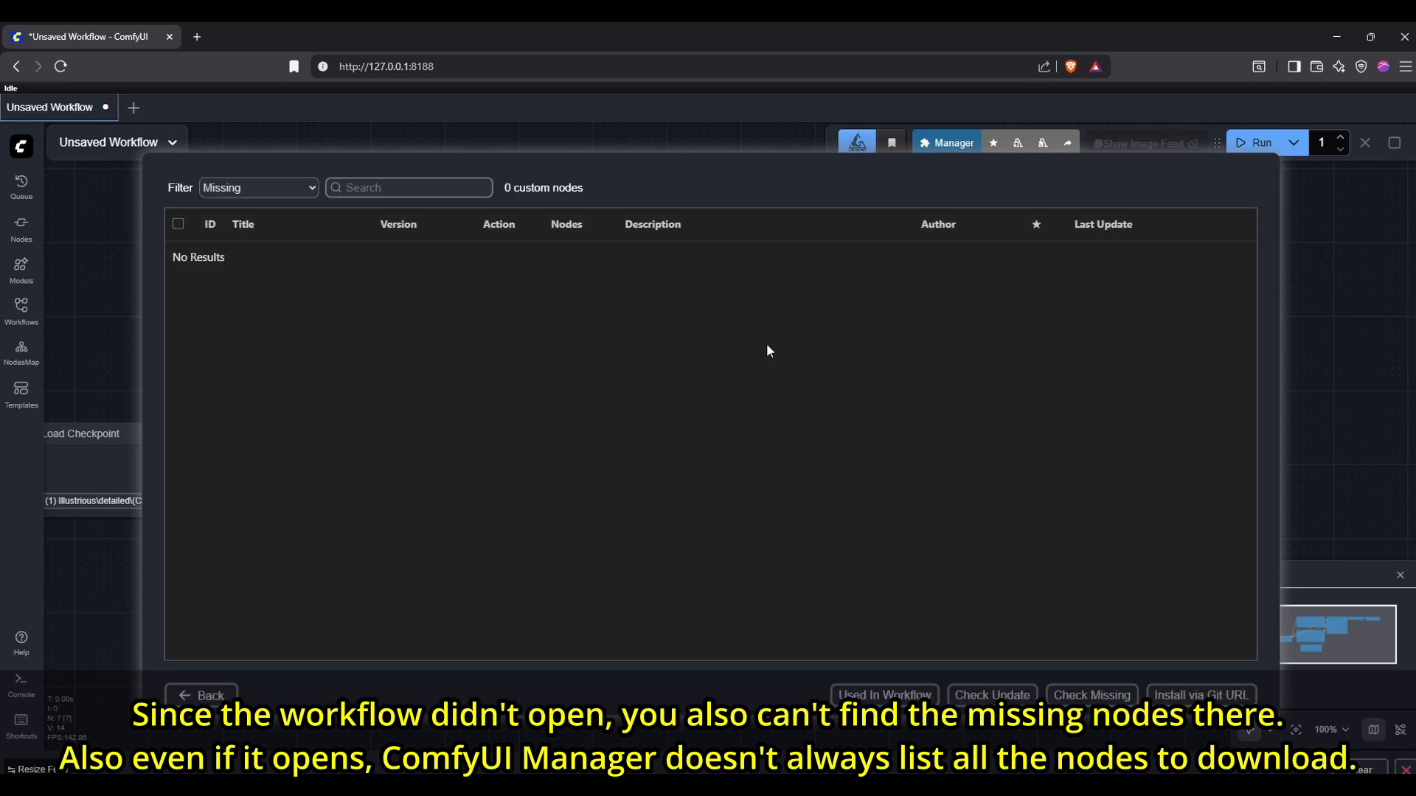
{"action": "mouse_move", "coordinate": [506, 318]}
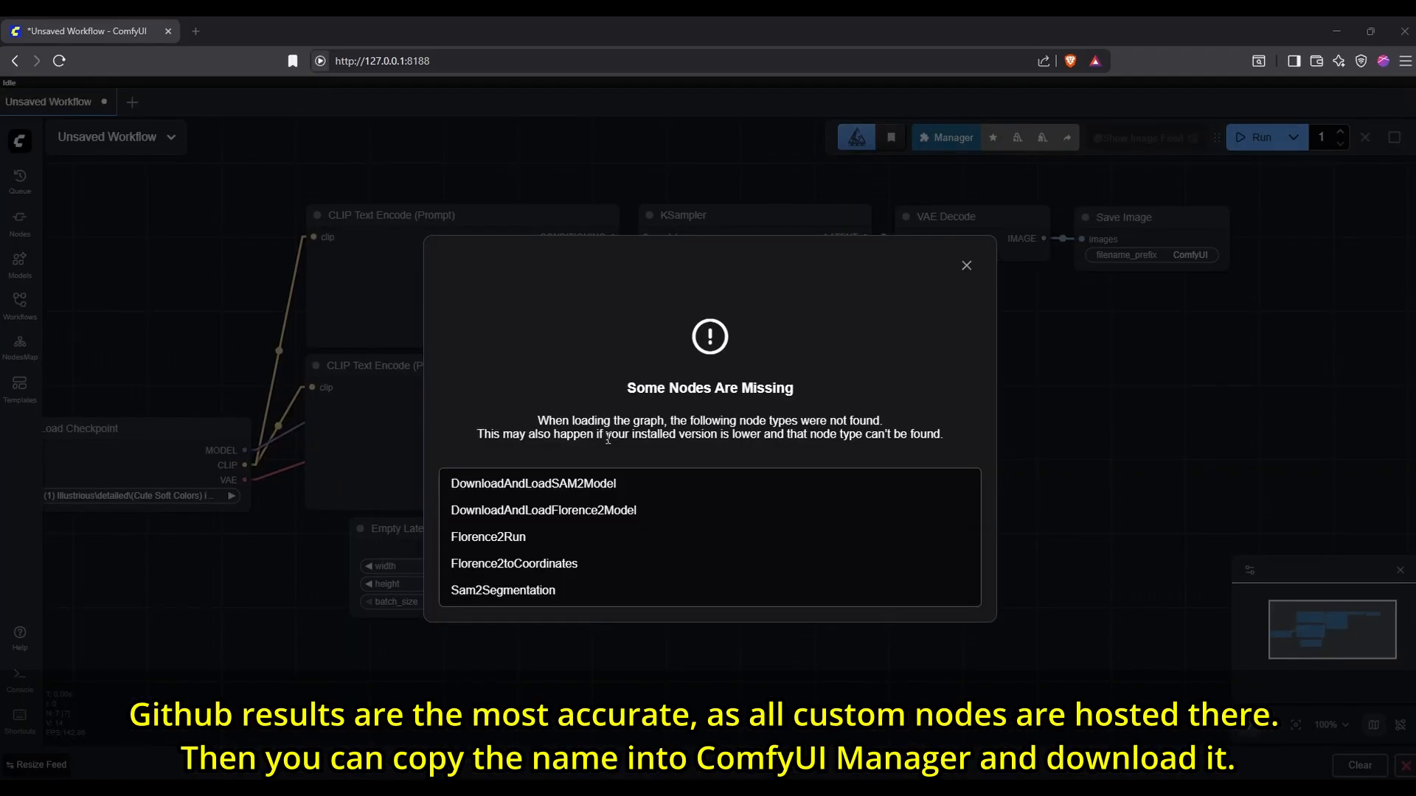
{"action": "right_click", "coordinate": [532, 483]}
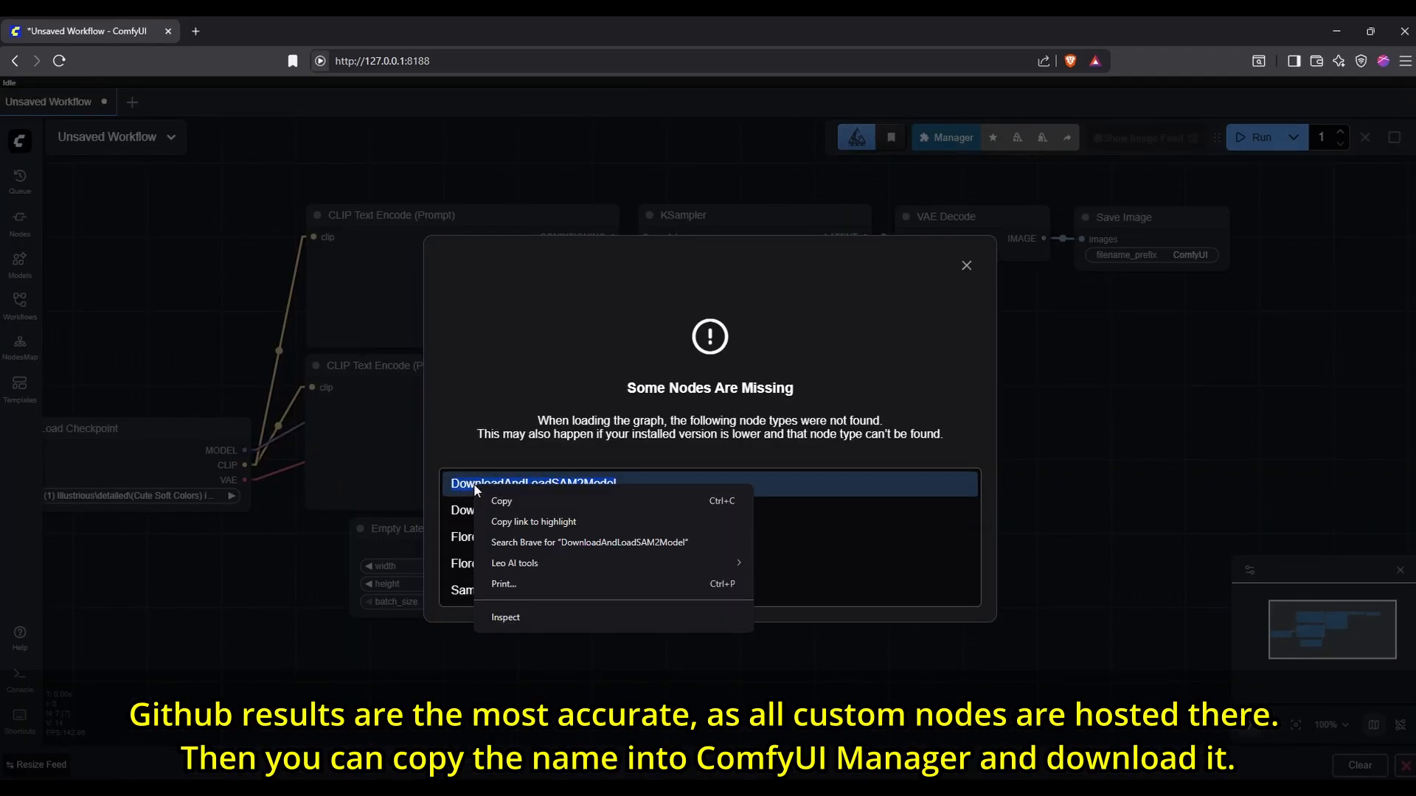
{"action": "left_click", "coordinate": [589, 542]}
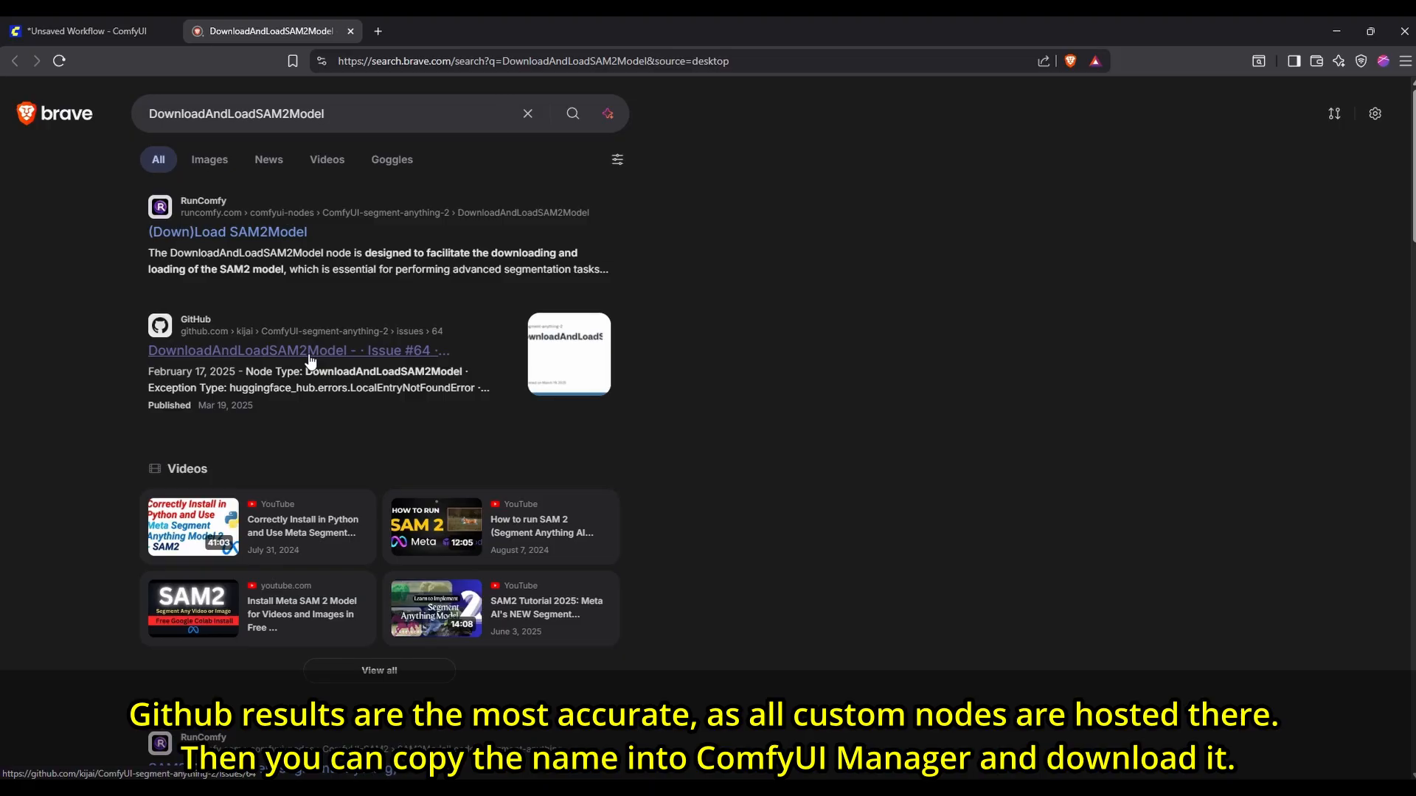
Step: Find kijai's ComfyUI-segment-anything-2 repo on GitHub and install it through the node manager
{"action": "left_click", "coordinate": [293, 350]}
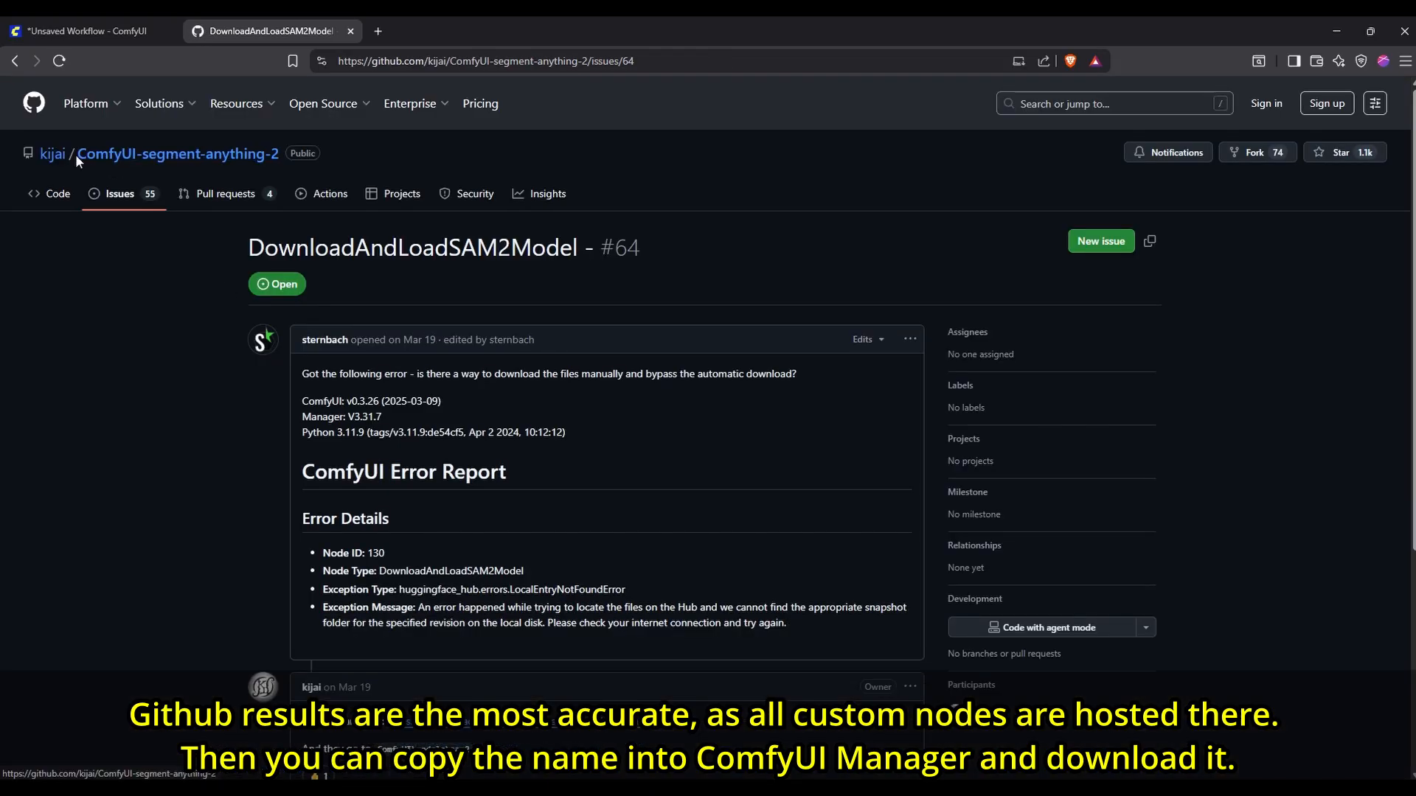
{"action": "double_click", "coordinate": [177, 153]}
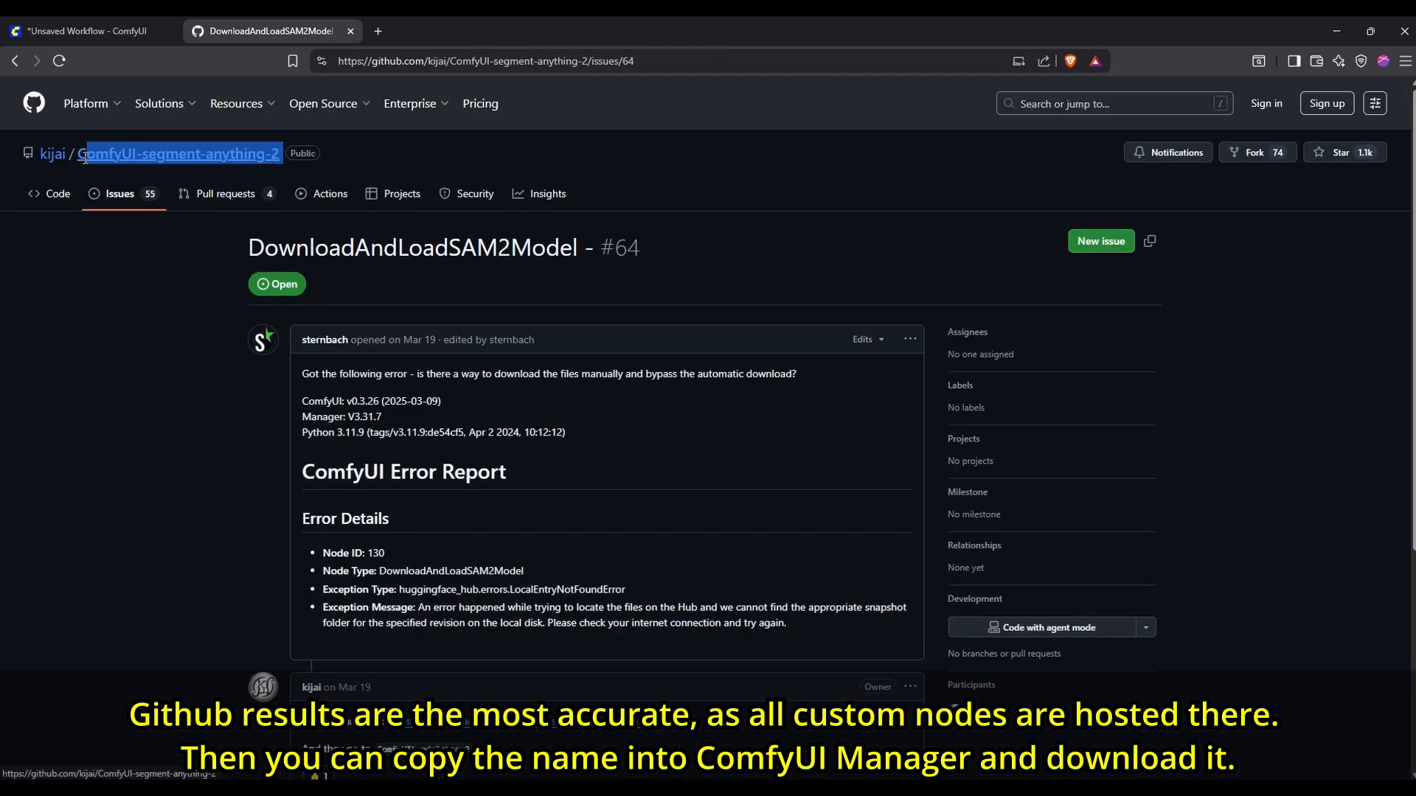
{"action": "left_click", "coordinate": [85, 31]}
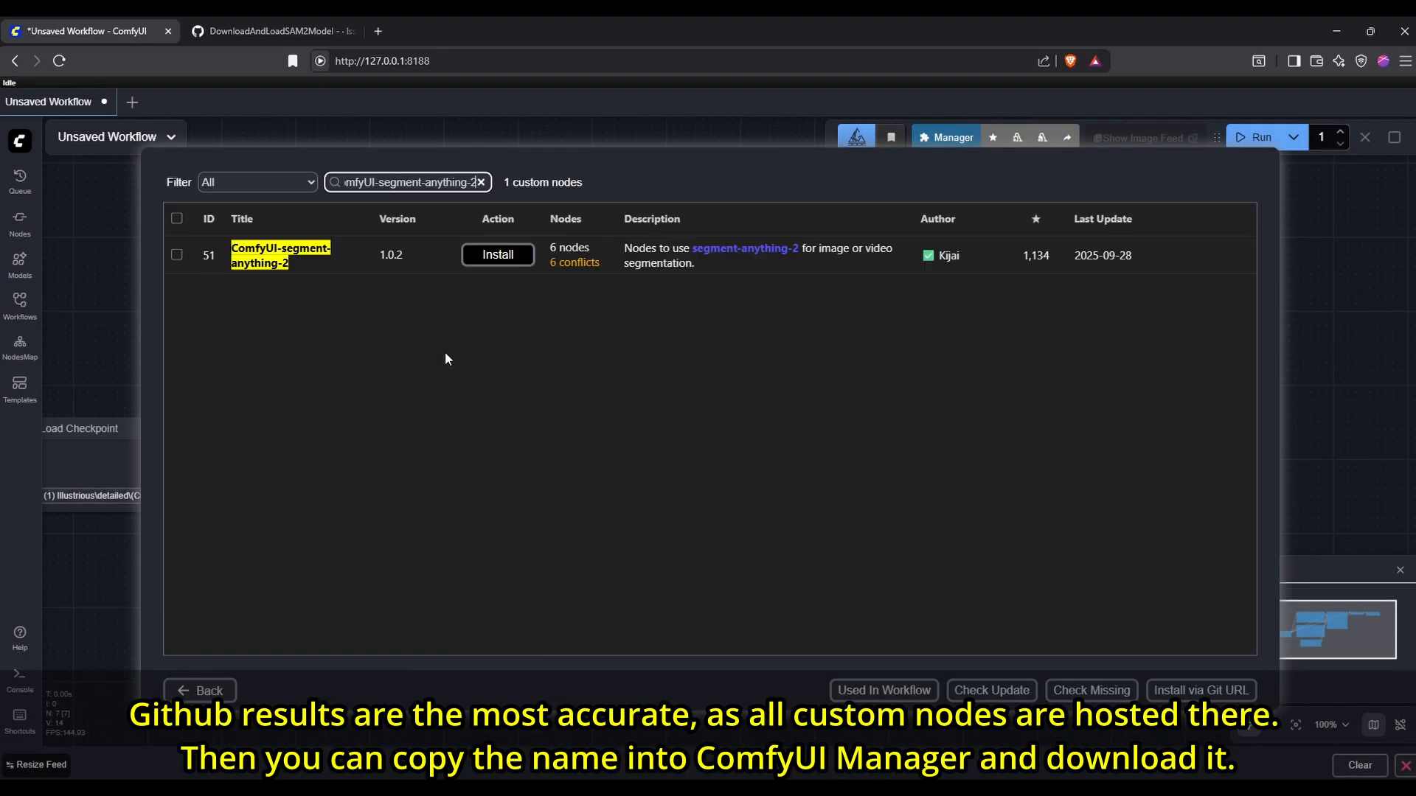
{"action": "left_click", "coordinate": [498, 254]}
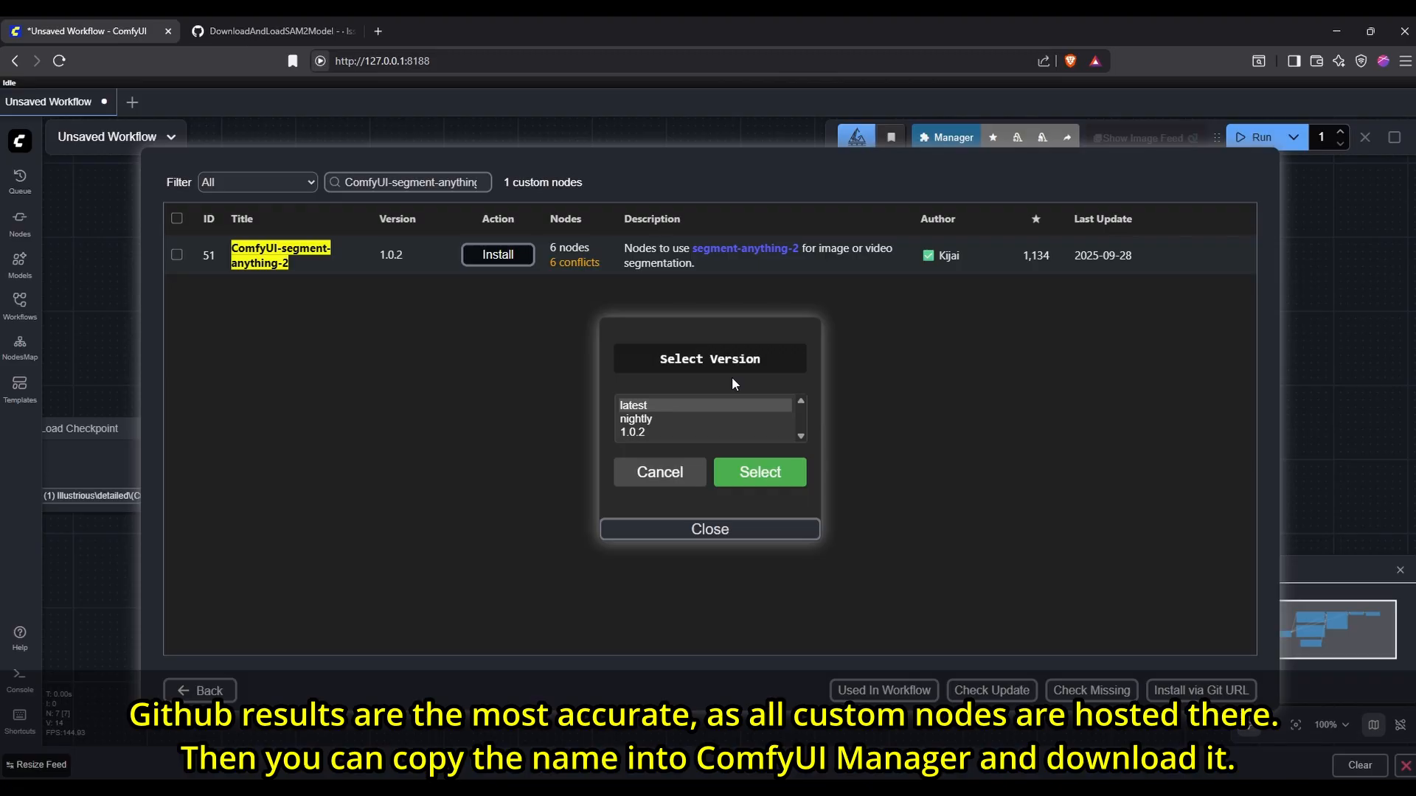
{"action": "left_click", "coordinate": [270, 32]}
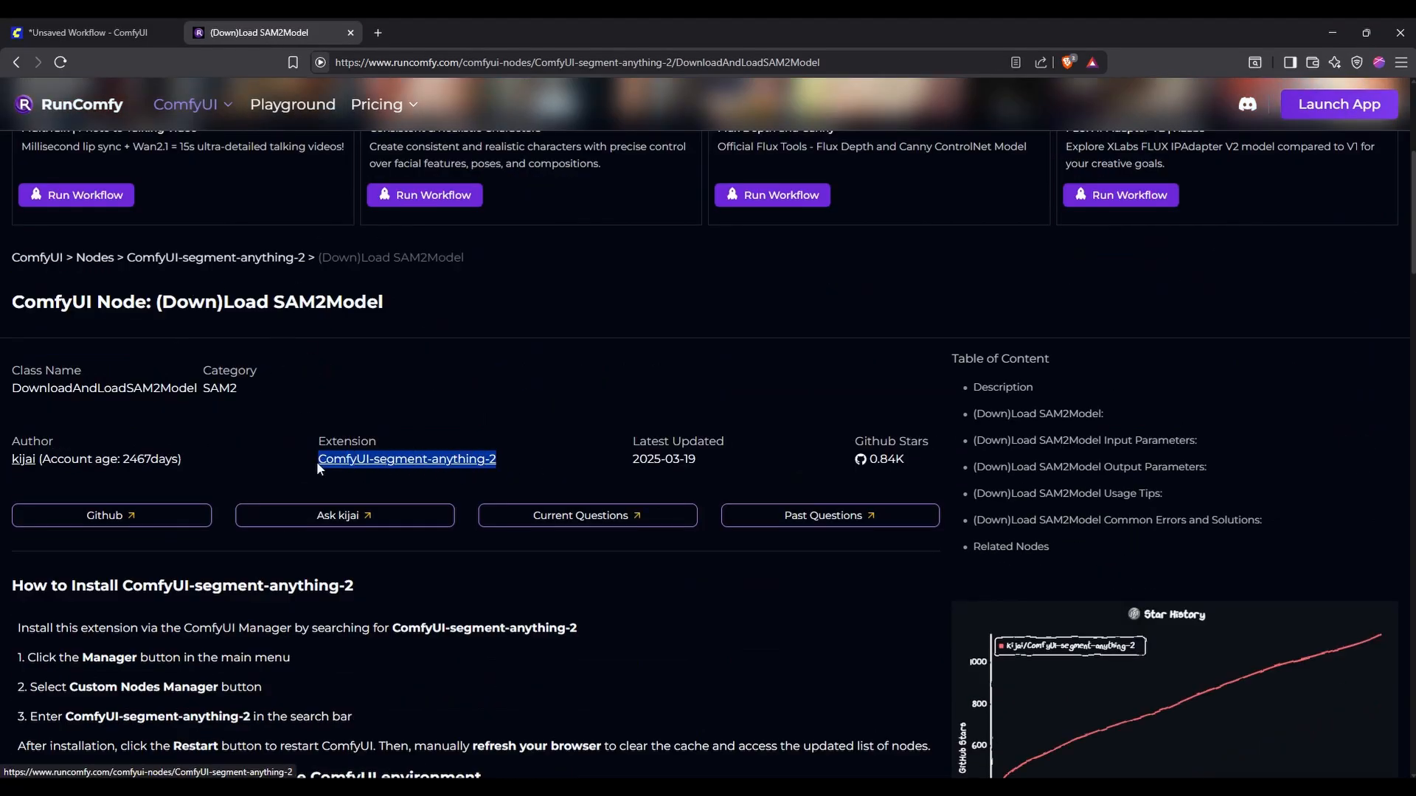
Step: Scroll through the Wan 2.2 guide's Custom Nodes repository links, including the Krita nodes
{"action": "left_click", "coordinate": [407, 458]}
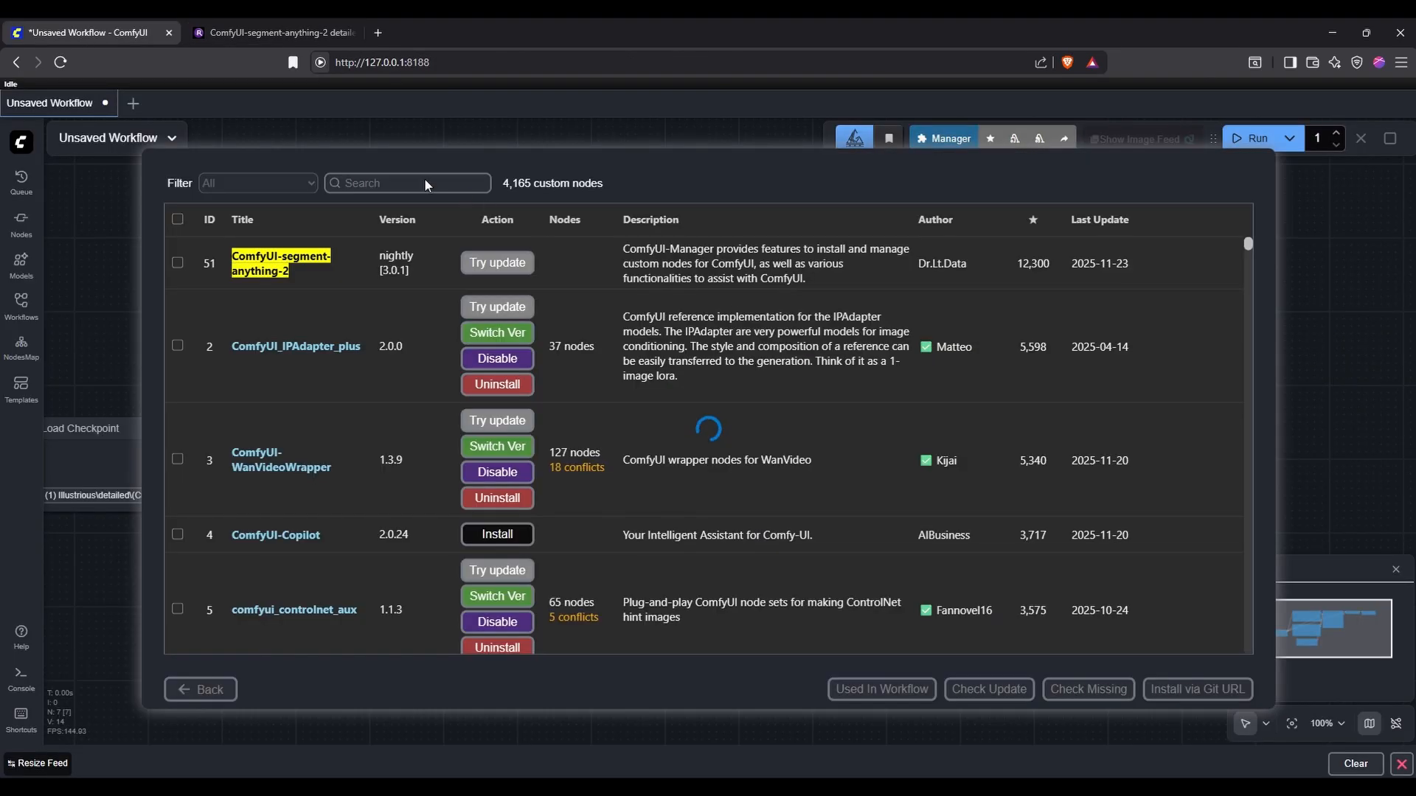
{"action": "left_click", "coordinate": [271, 32]}
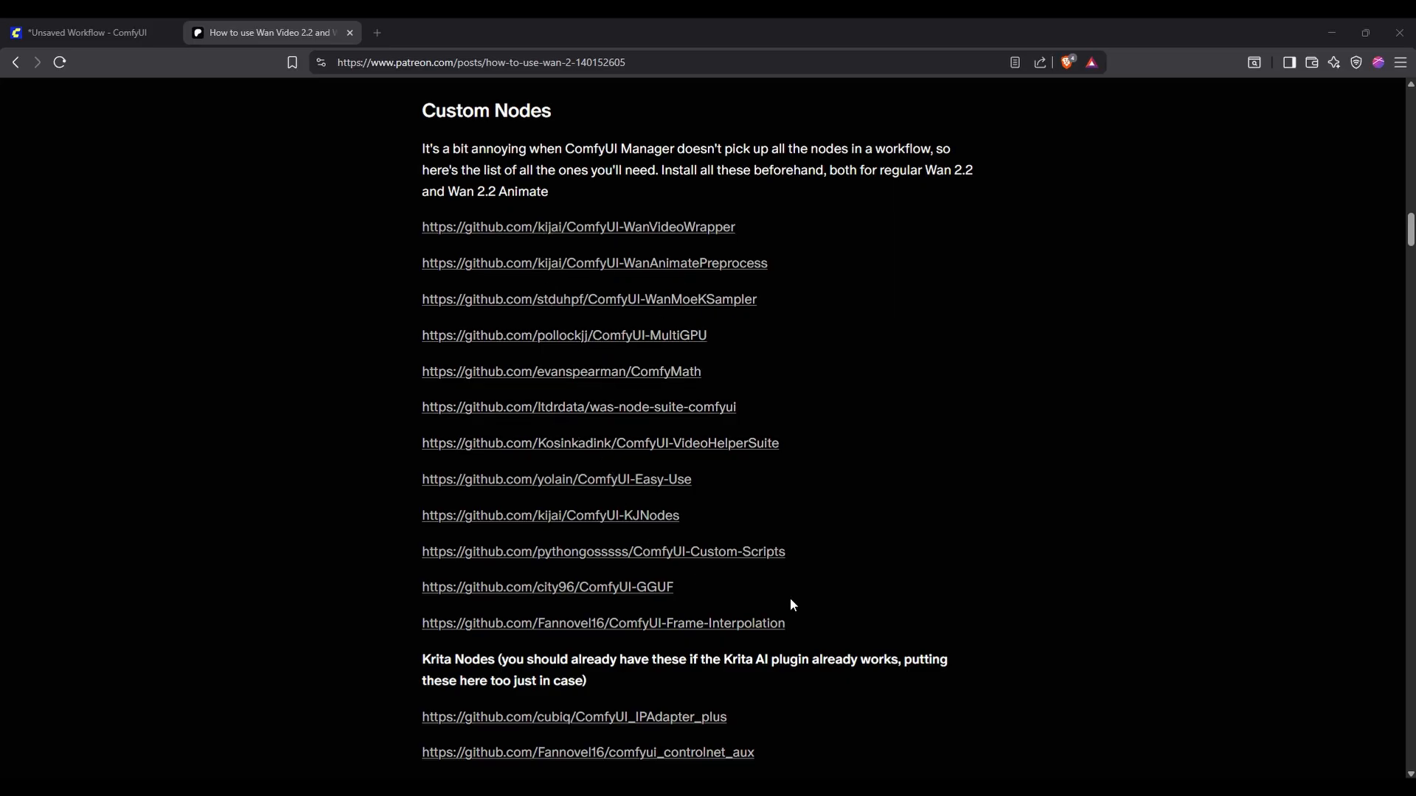
{"action": "scroll", "scroll_direction": "down", "scroll_amount": 3}
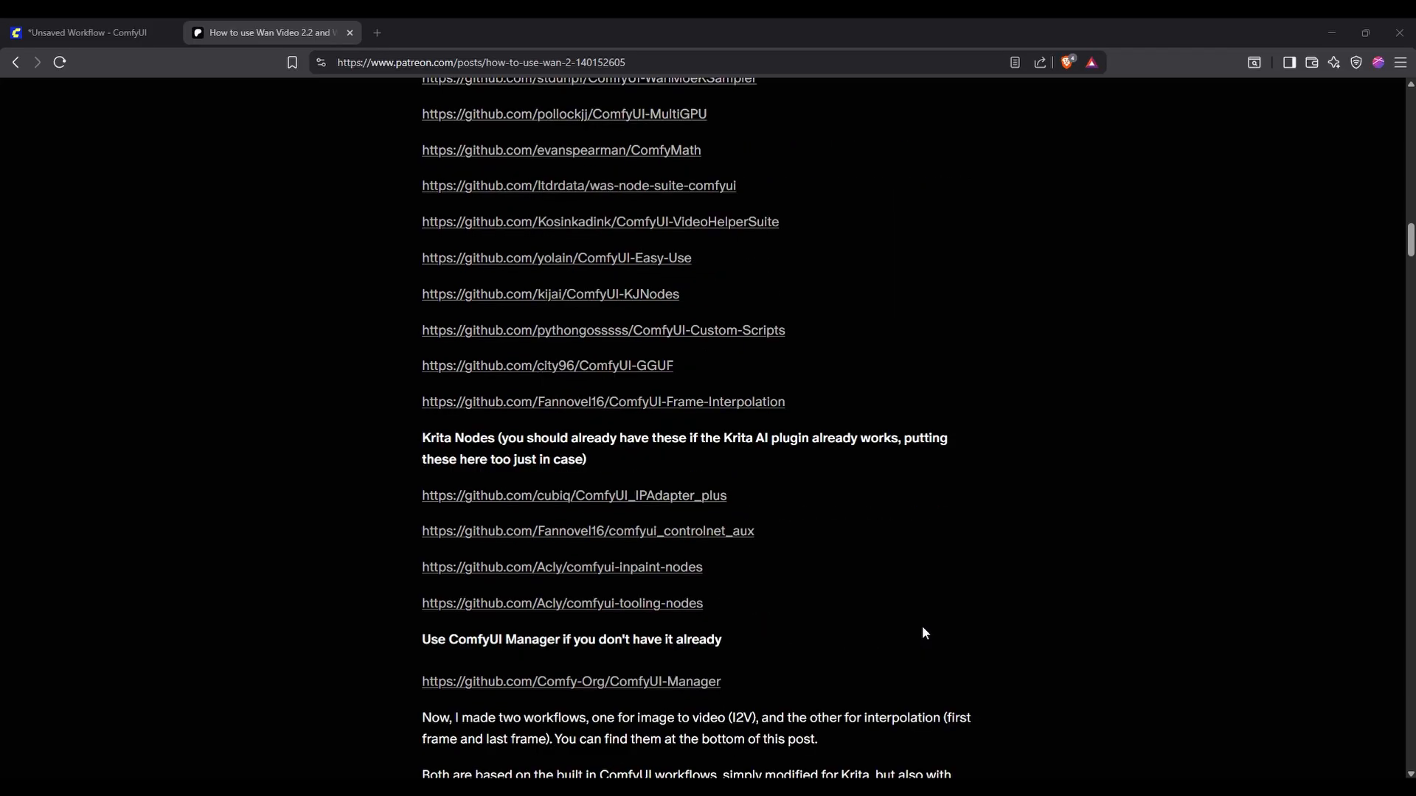
{"action": "scroll", "scroll_direction": "down", "scroll_amount": 3}
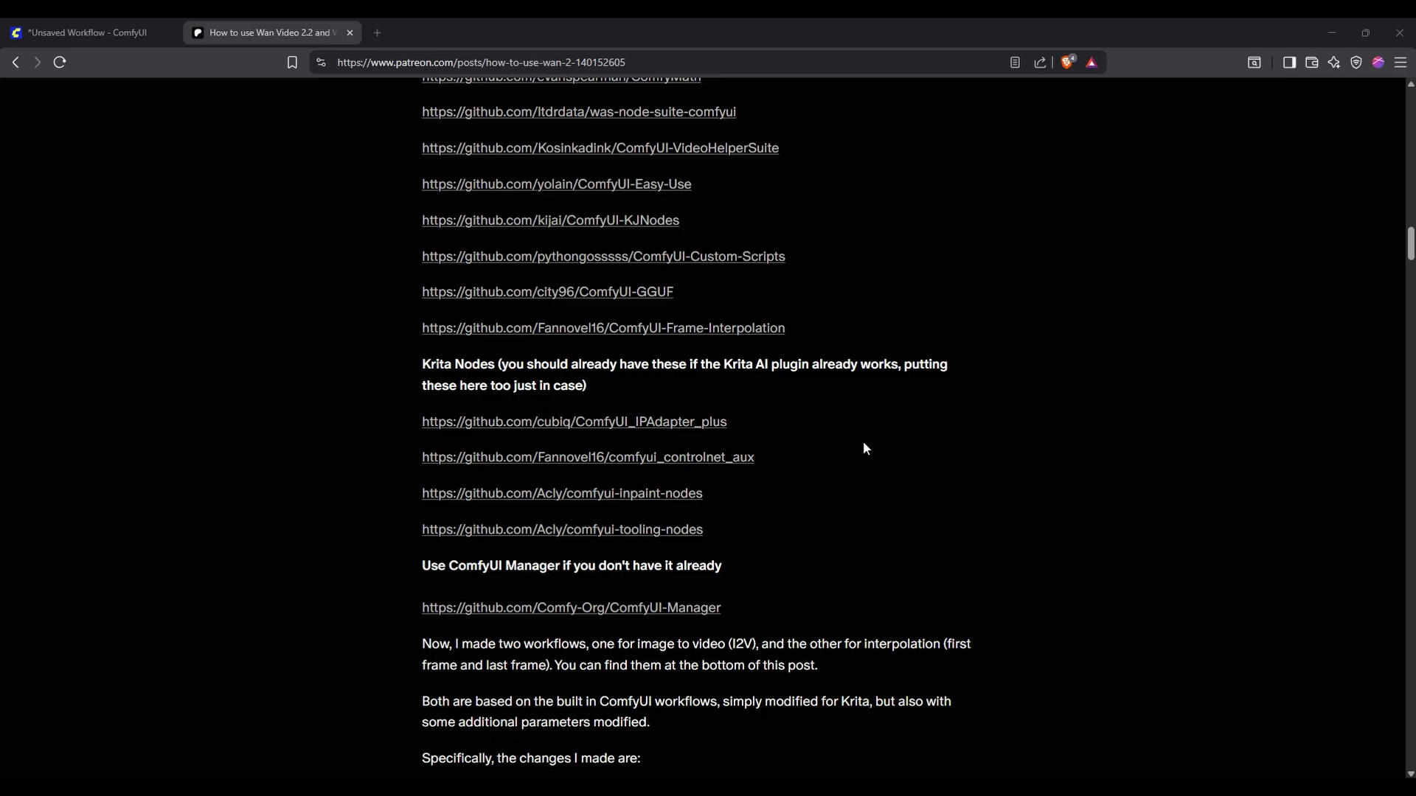
{"action": "left_click", "coordinate": [86, 32]}
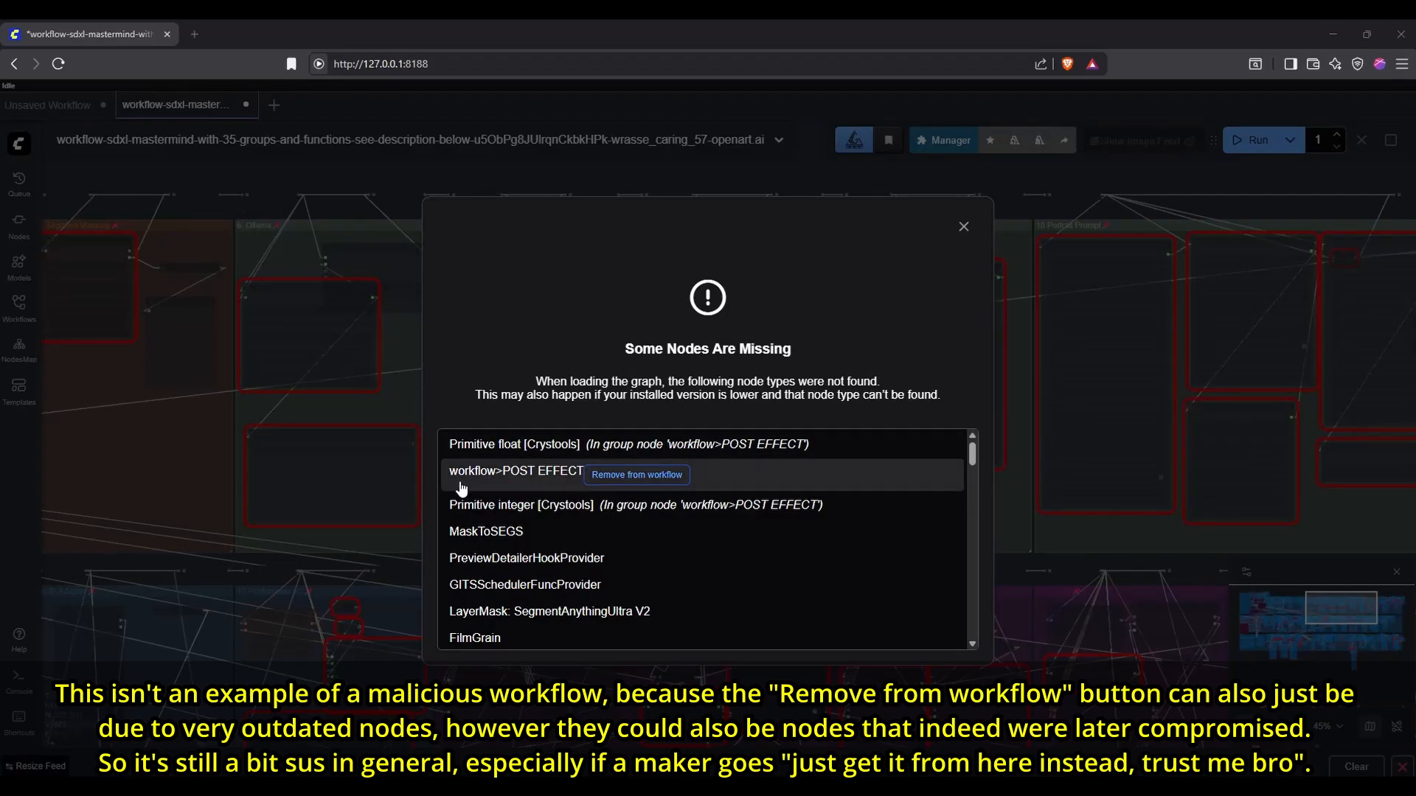
{"action": "mouse_move", "coordinate": [668, 474]}
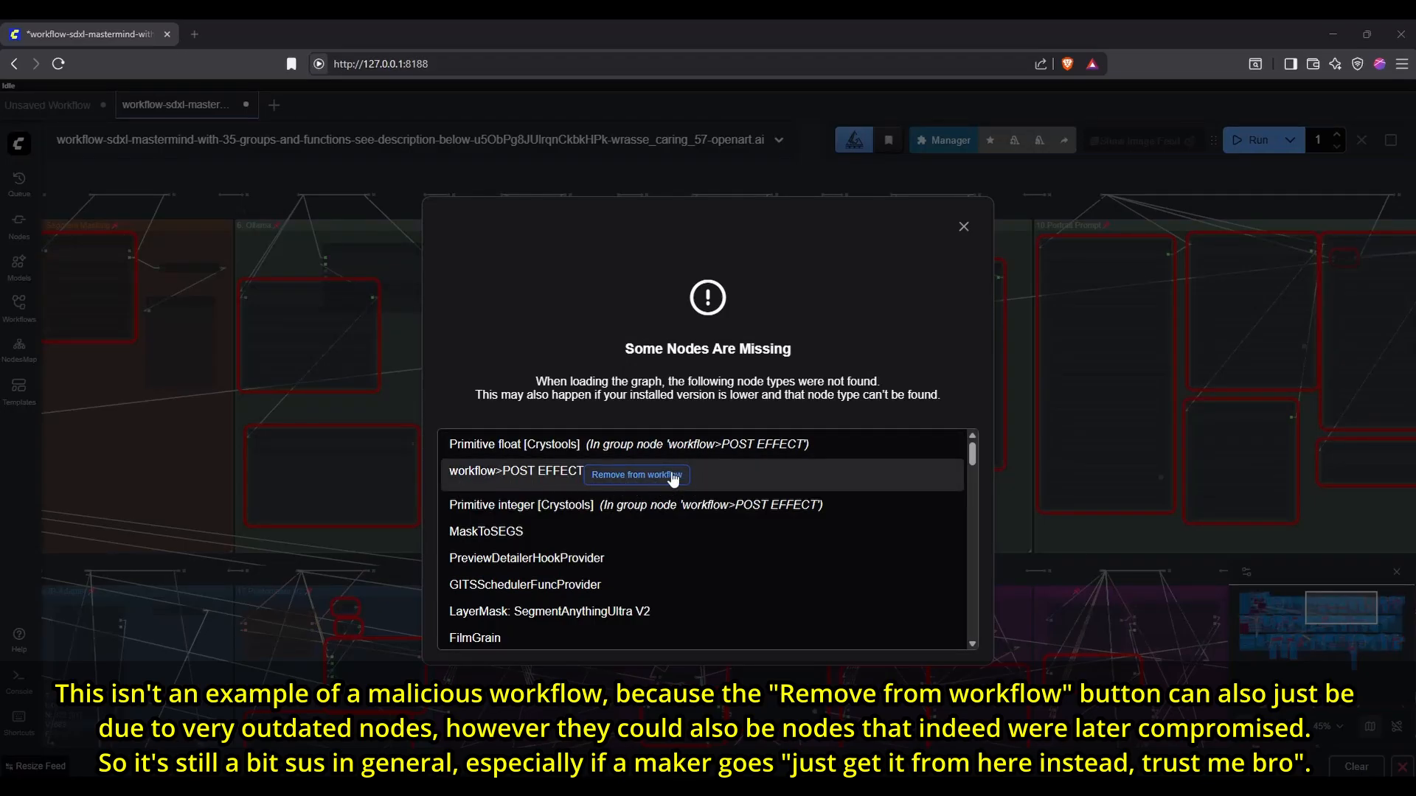
Step: Close the missing-nodes warning and browse the 38 missing custom node packs in Manager
{"action": "scroll", "scroll_direction": "down", "scroll_amount": 3}
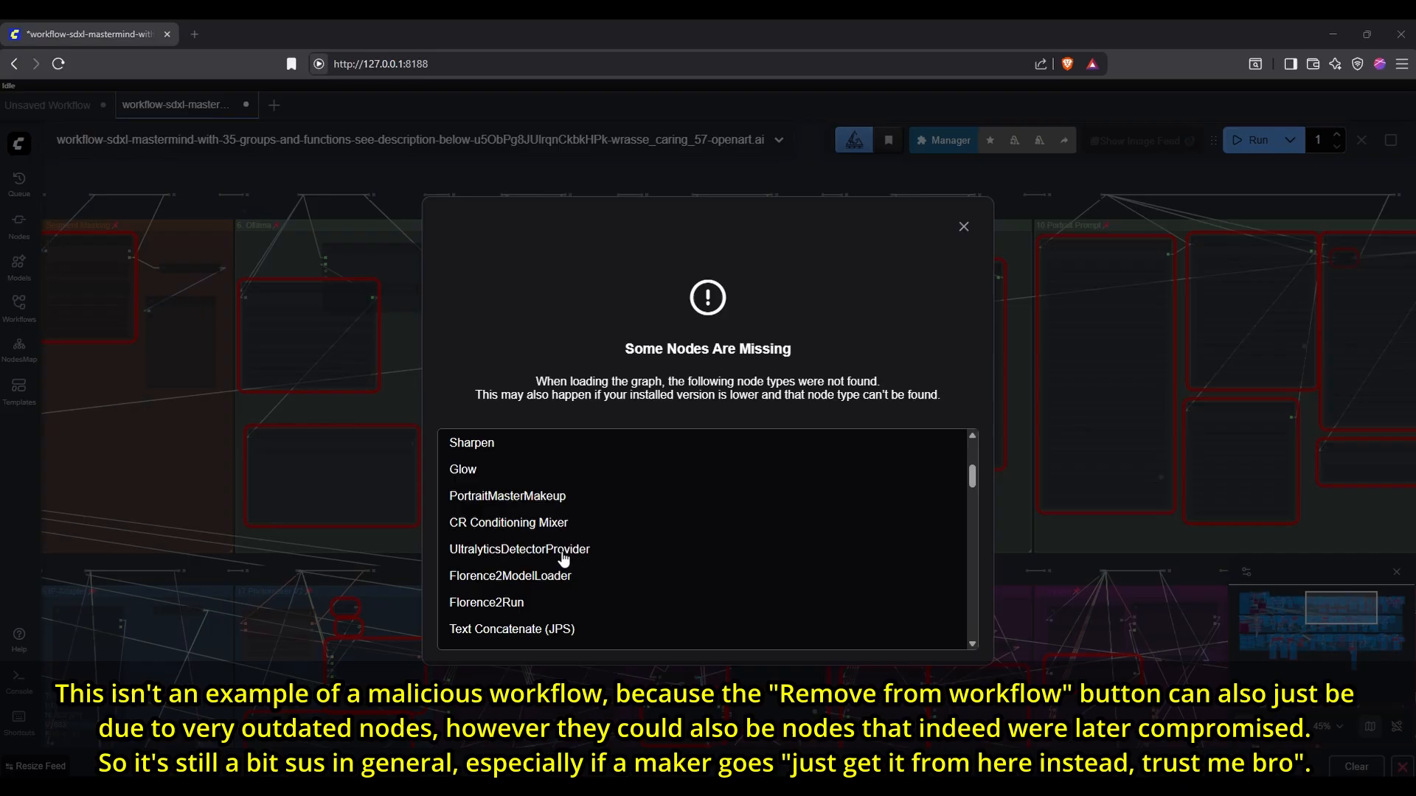
{"action": "scroll", "scroll_direction": "down", "scroll_amount": 3}
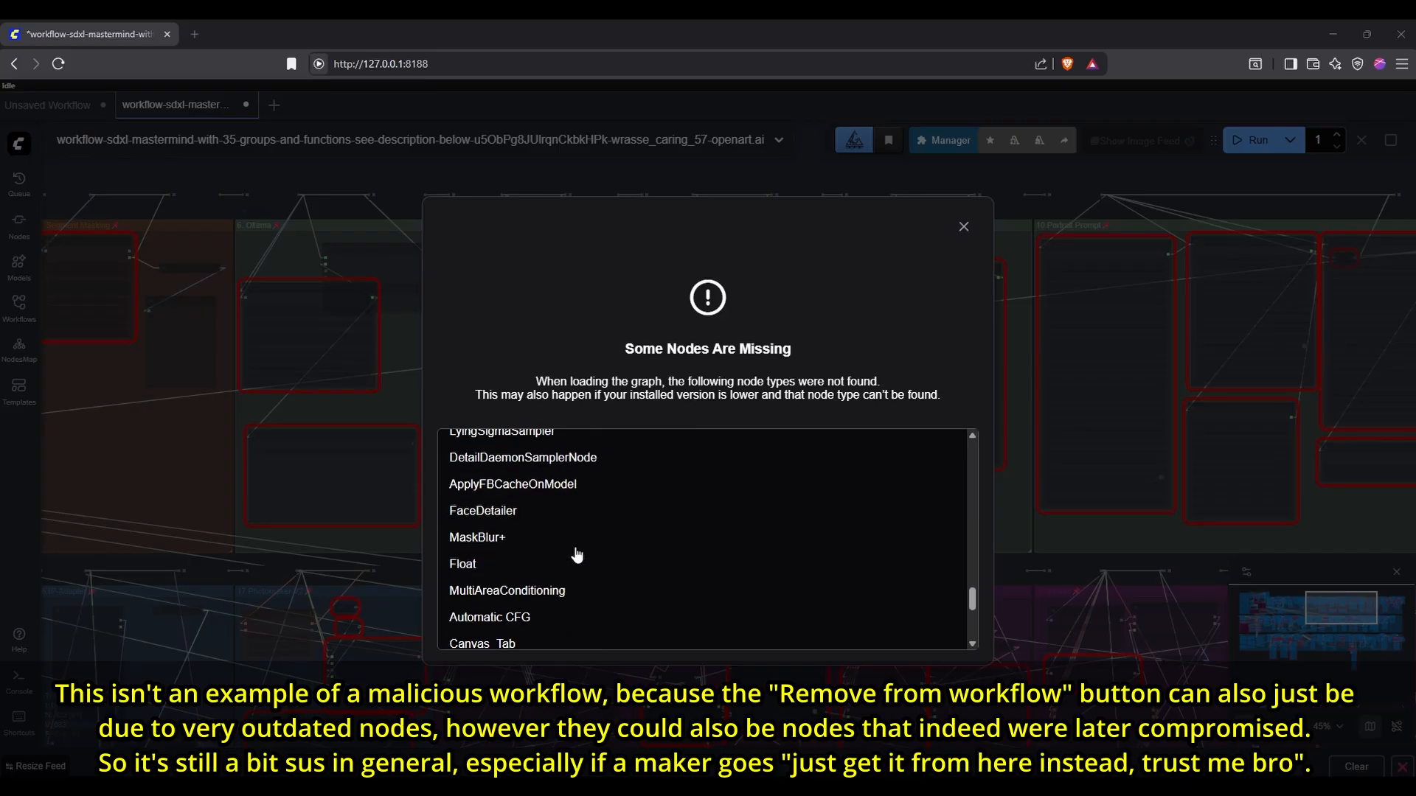
{"action": "left_click", "coordinate": [962, 226]}
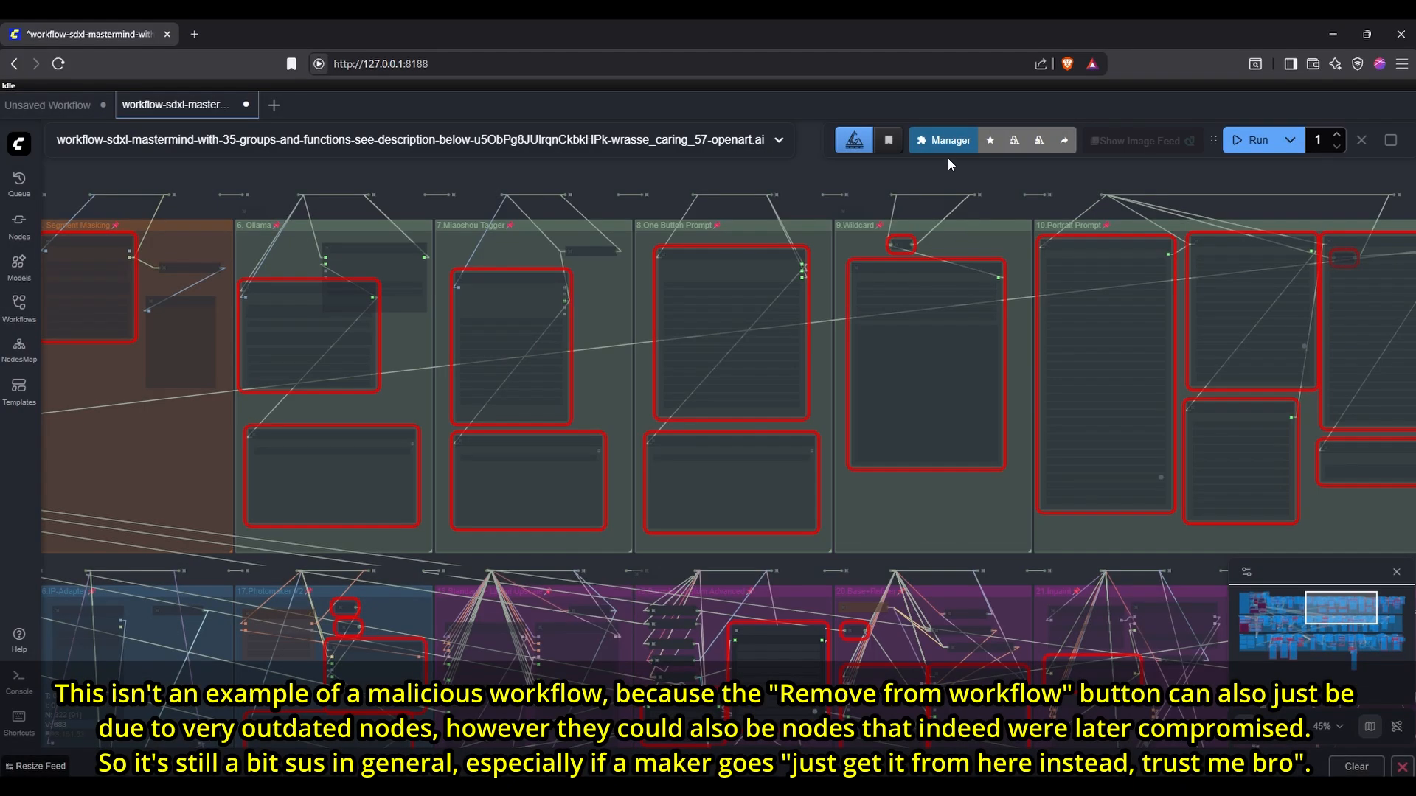
{"action": "left_click", "coordinate": [942, 140]}
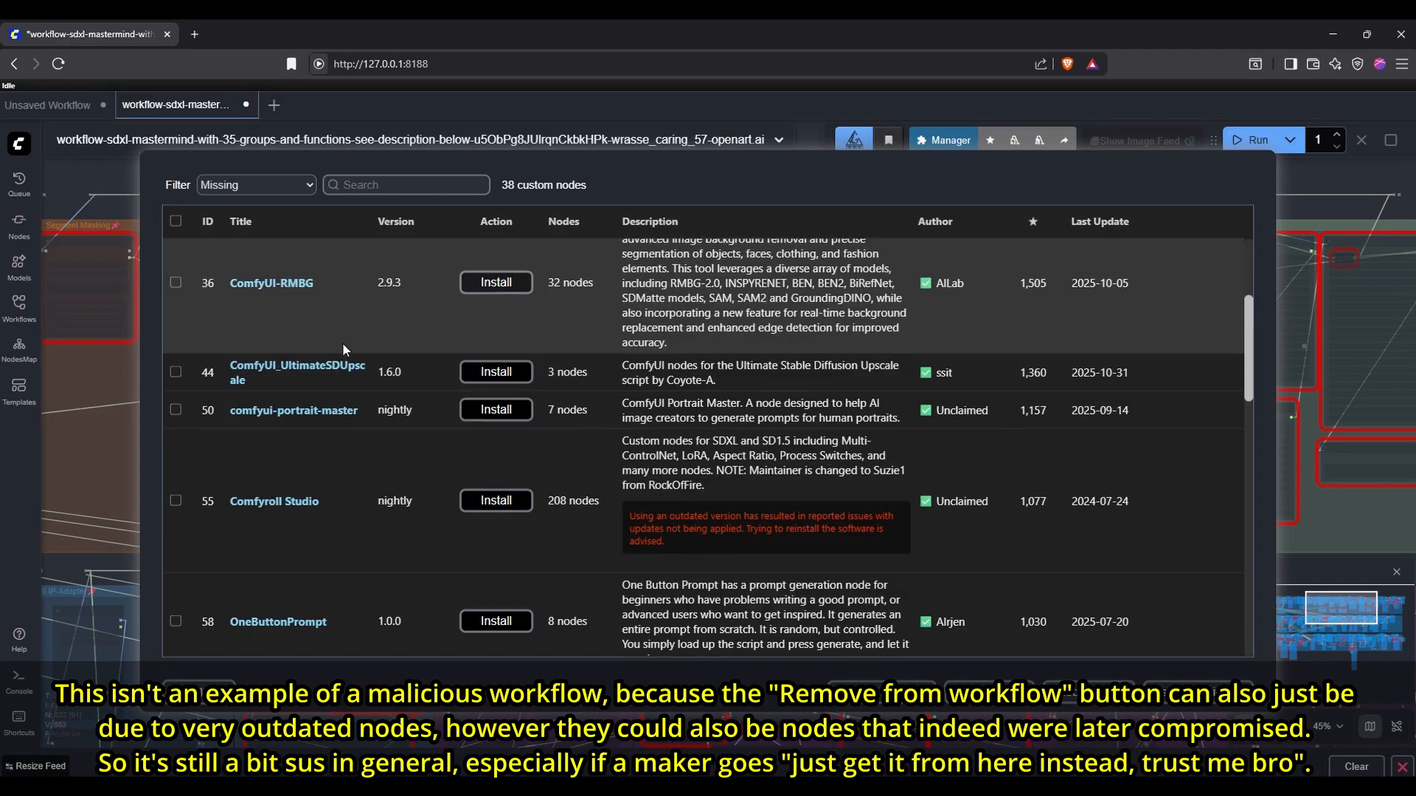
{"action": "scroll", "scroll_direction": "down", "scroll_amount": 3}
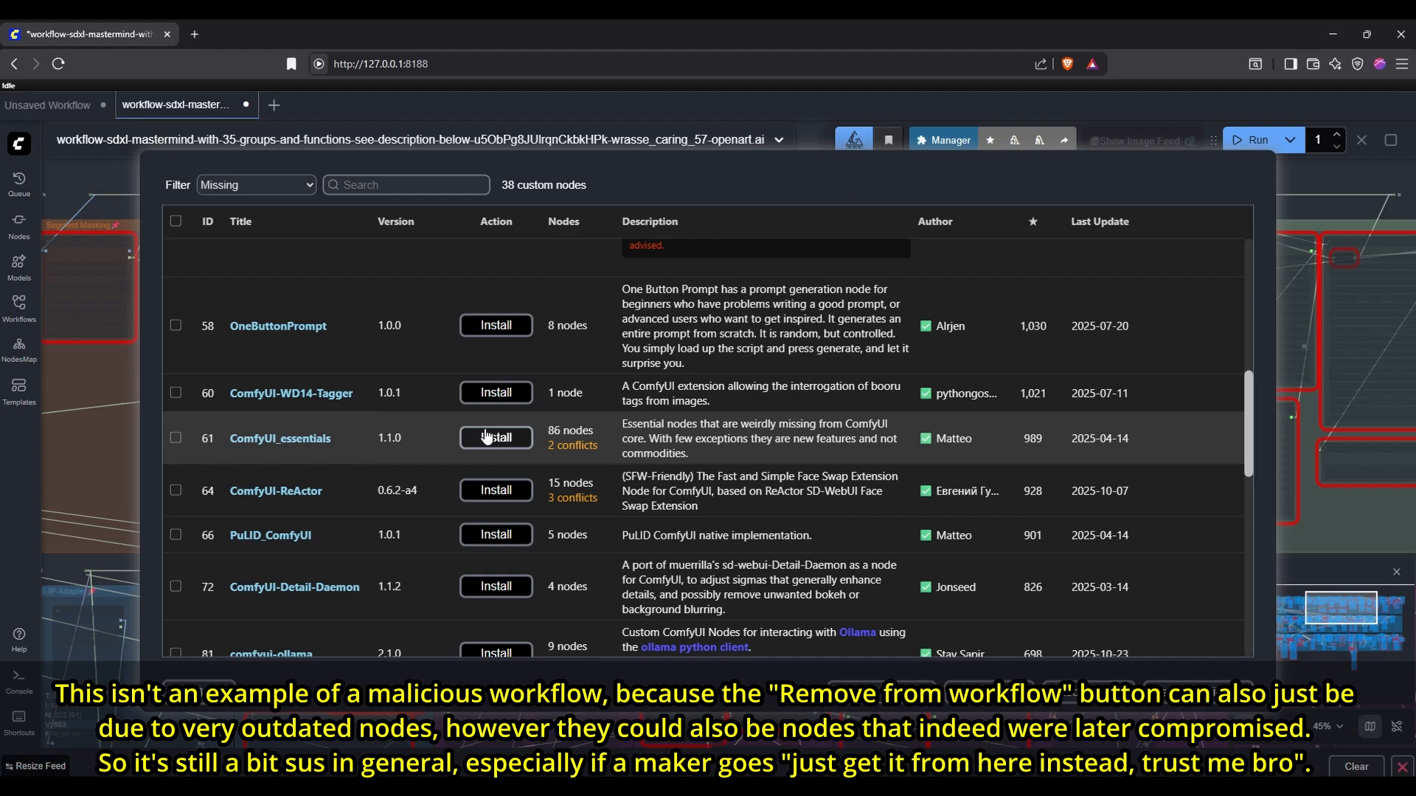
{"action": "scroll", "scroll_direction": "down", "scroll_amount": 3}
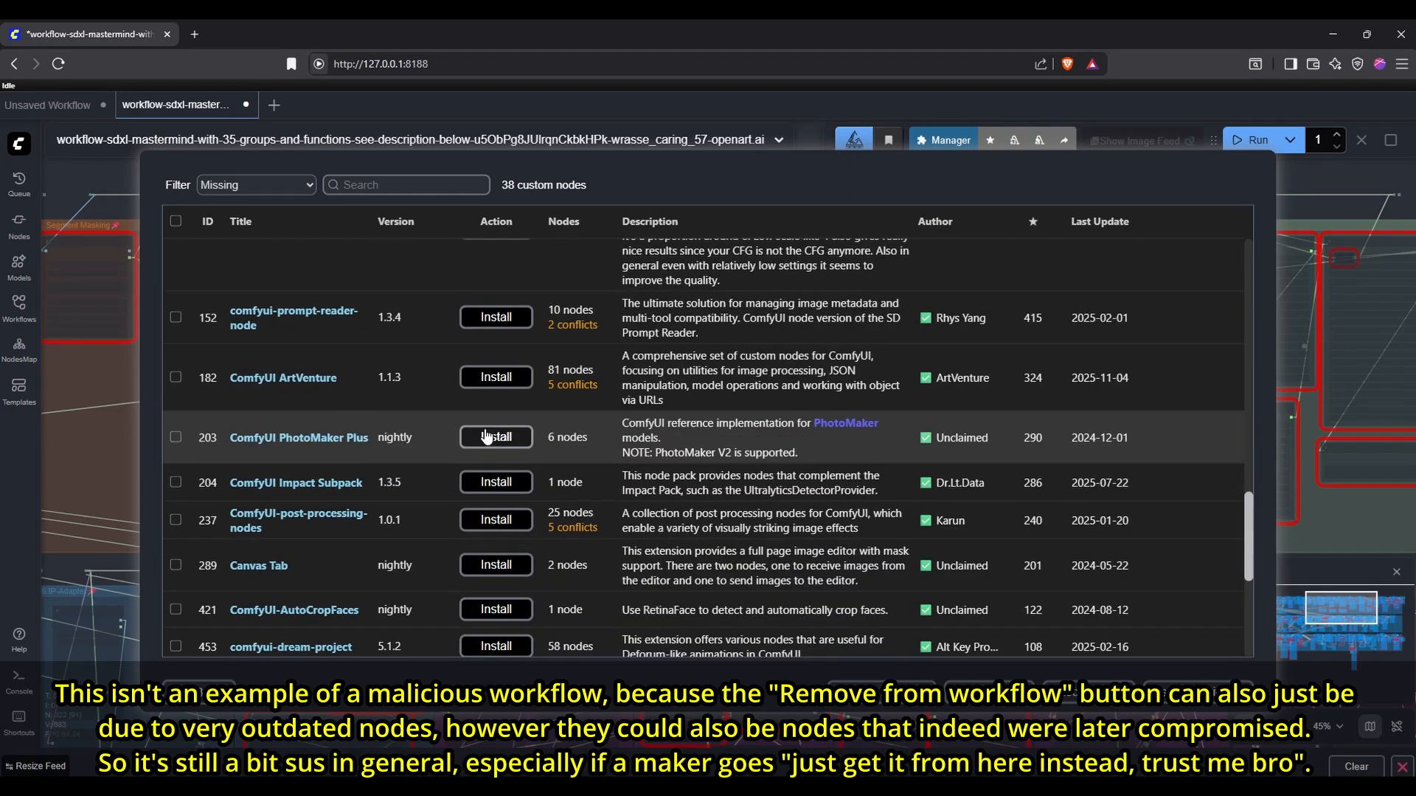
{"action": "scroll", "scroll_direction": "down", "scroll_amount": 3}
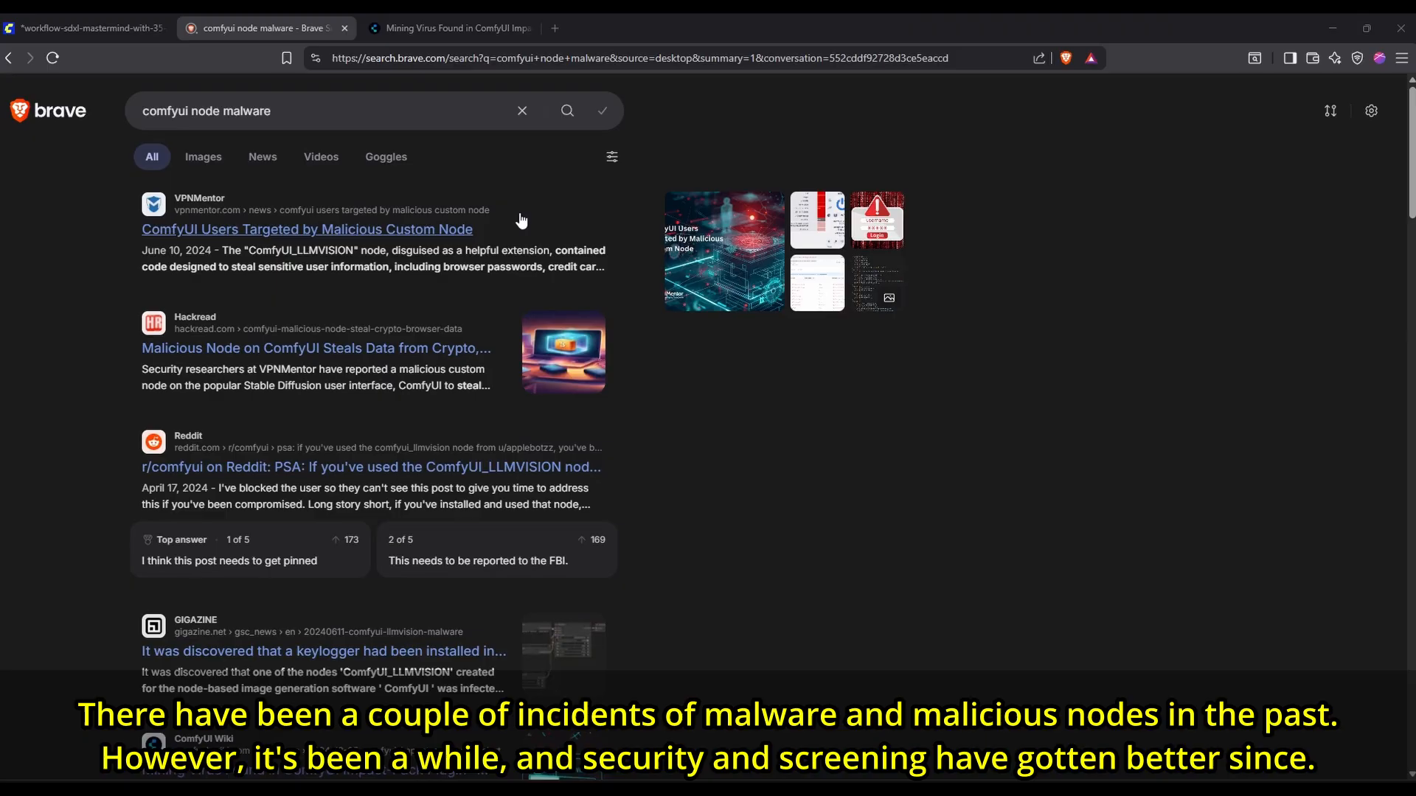
Step: Follow the ComfyUI Wiki Impact-Pack mining article's source link to GitHub issue #843
{"action": "scroll", "scroll_direction": "down", "scroll_amount": 3}
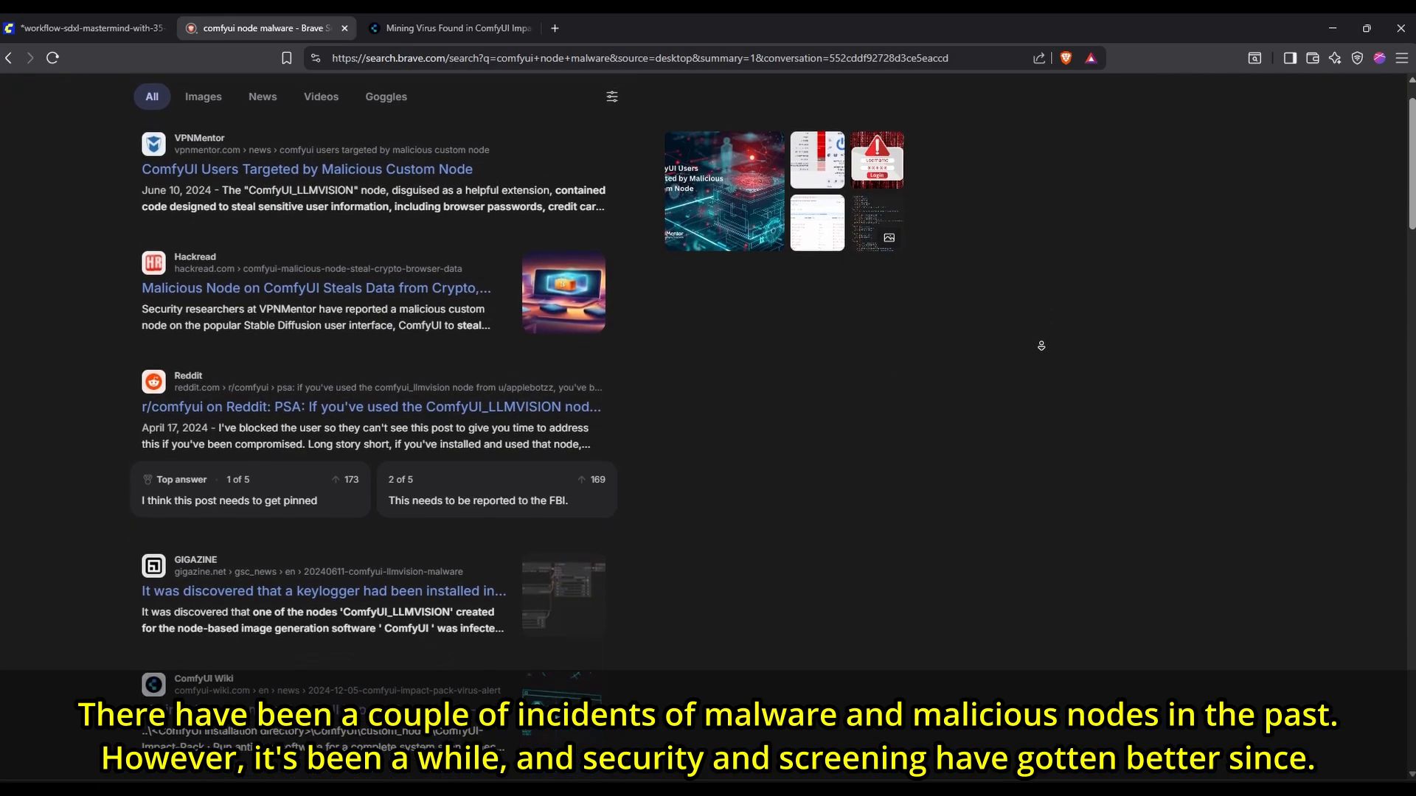
{"action": "scroll", "scroll_direction": "down", "scroll_amount": 3}
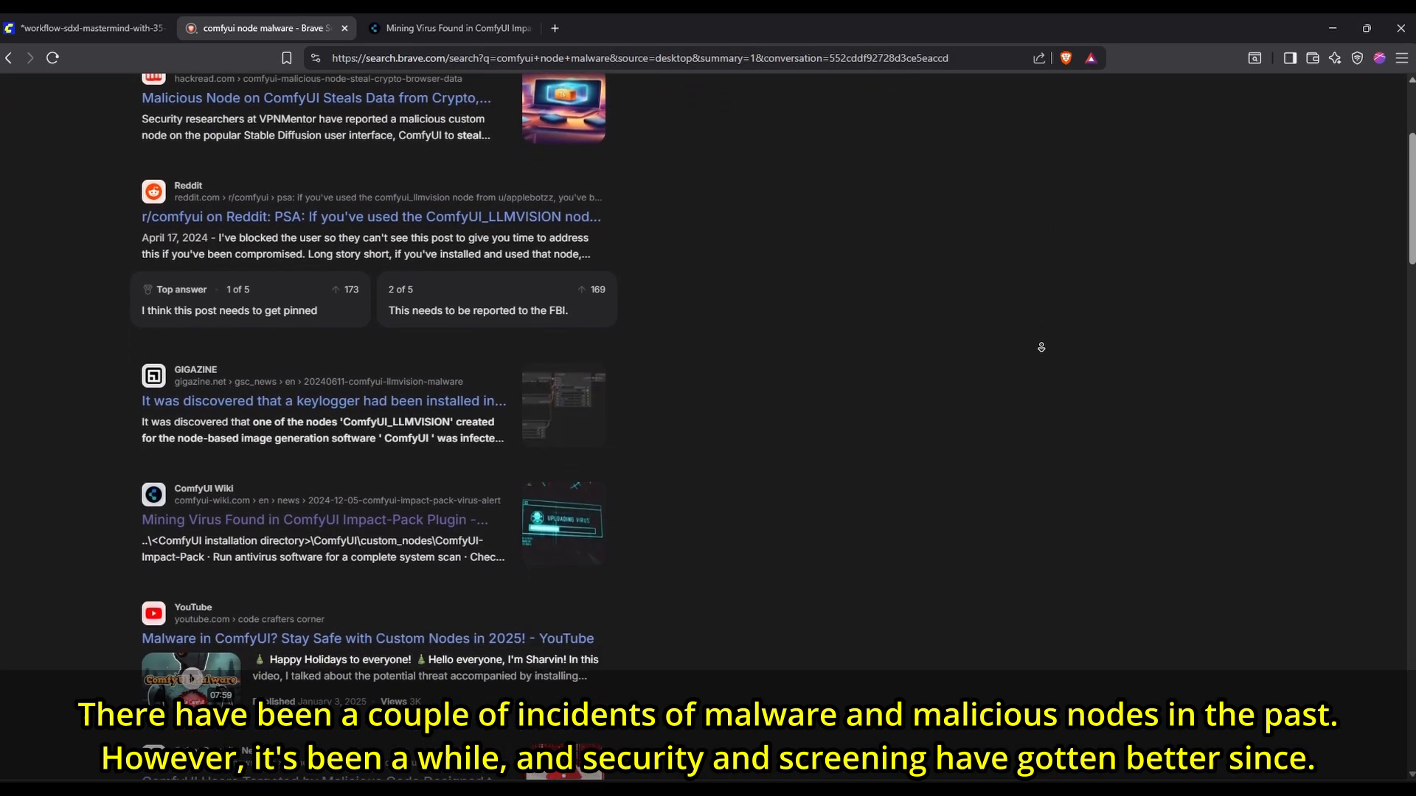
{"action": "scroll", "scroll_direction": "down", "scroll_amount": 3}
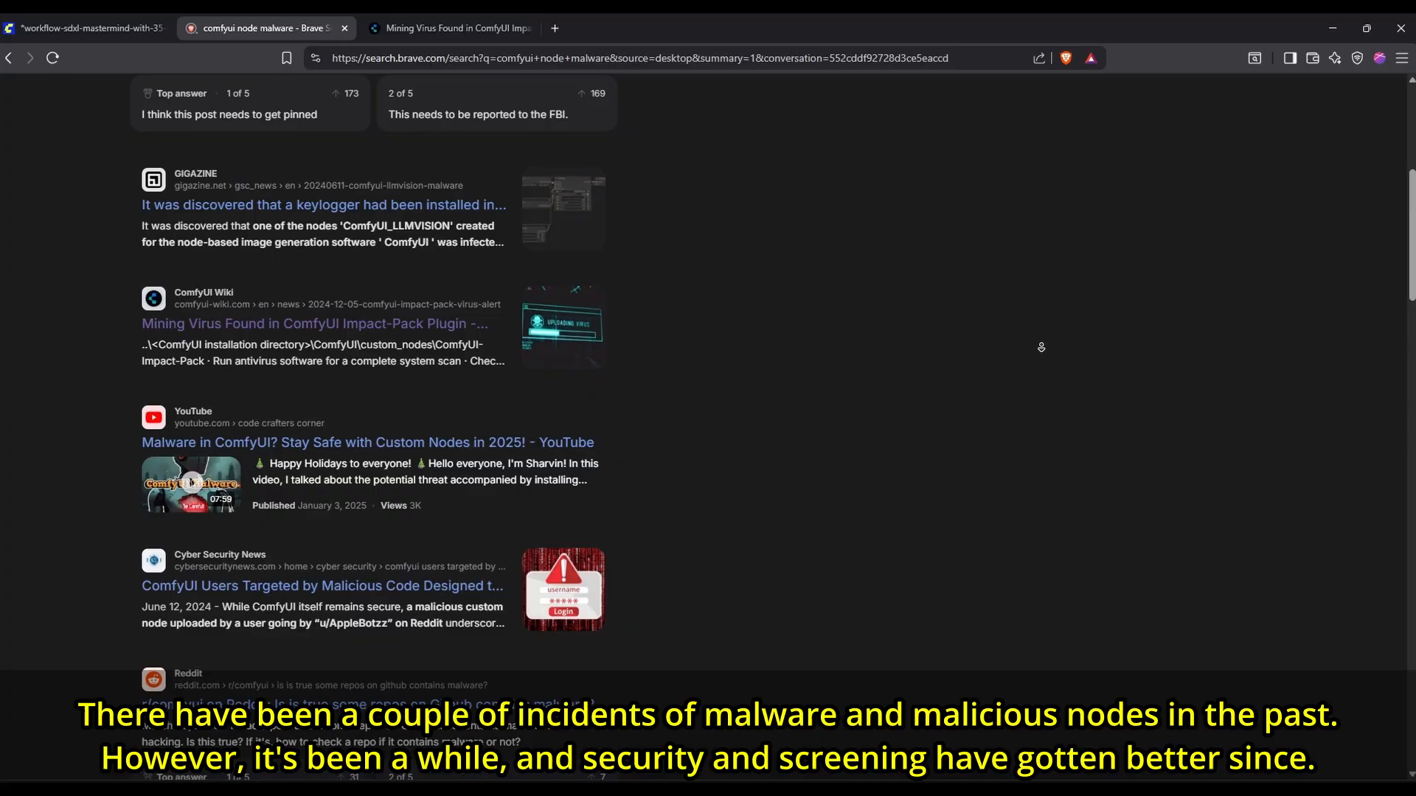
{"action": "scroll", "scroll_direction": "down", "scroll_amount": 3}
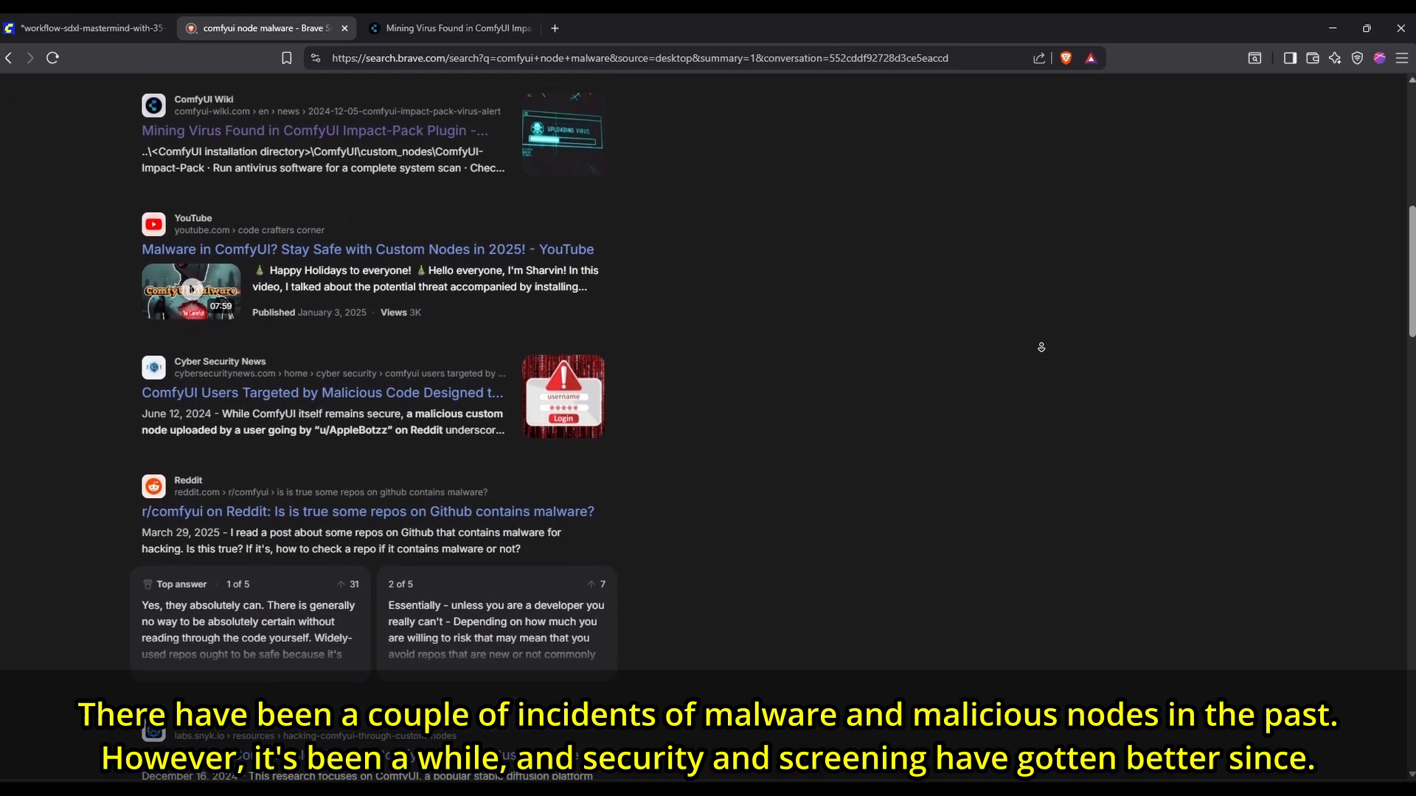
{"action": "left_click", "coordinate": [442, 28]}
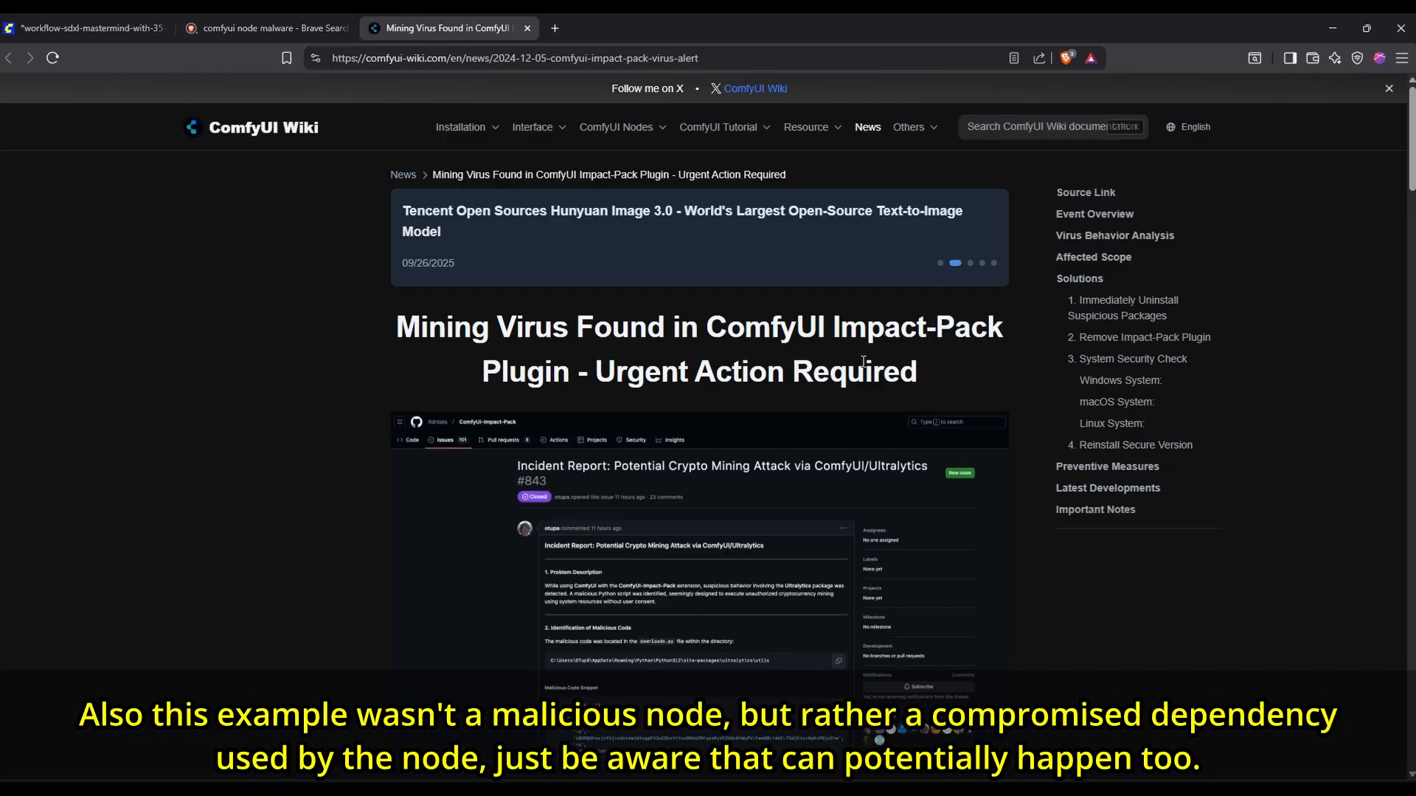
{"action": "scroll", "scroll_direction": "down", "scroll_amount": 3}
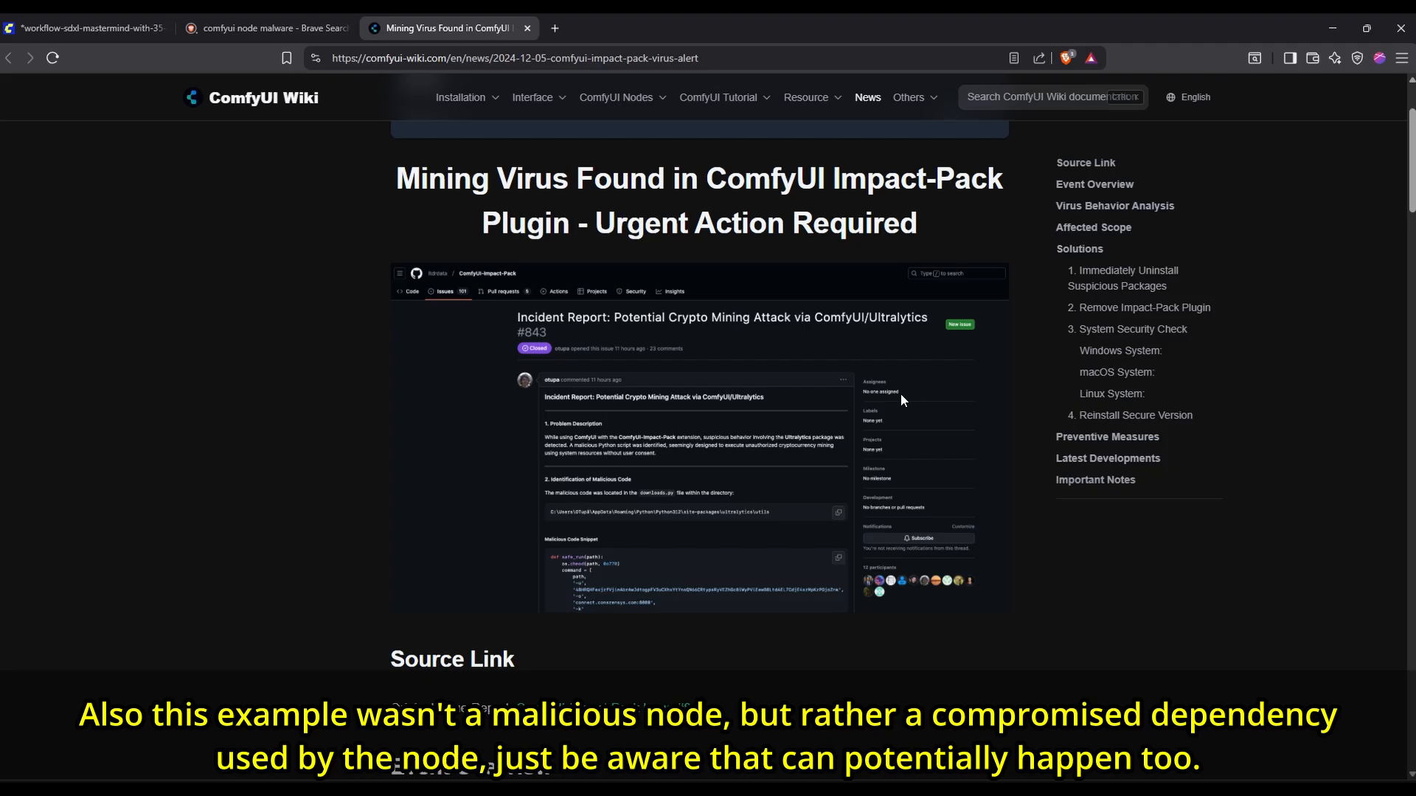
{"action": "left_click", "coordinate": [610, 241]}
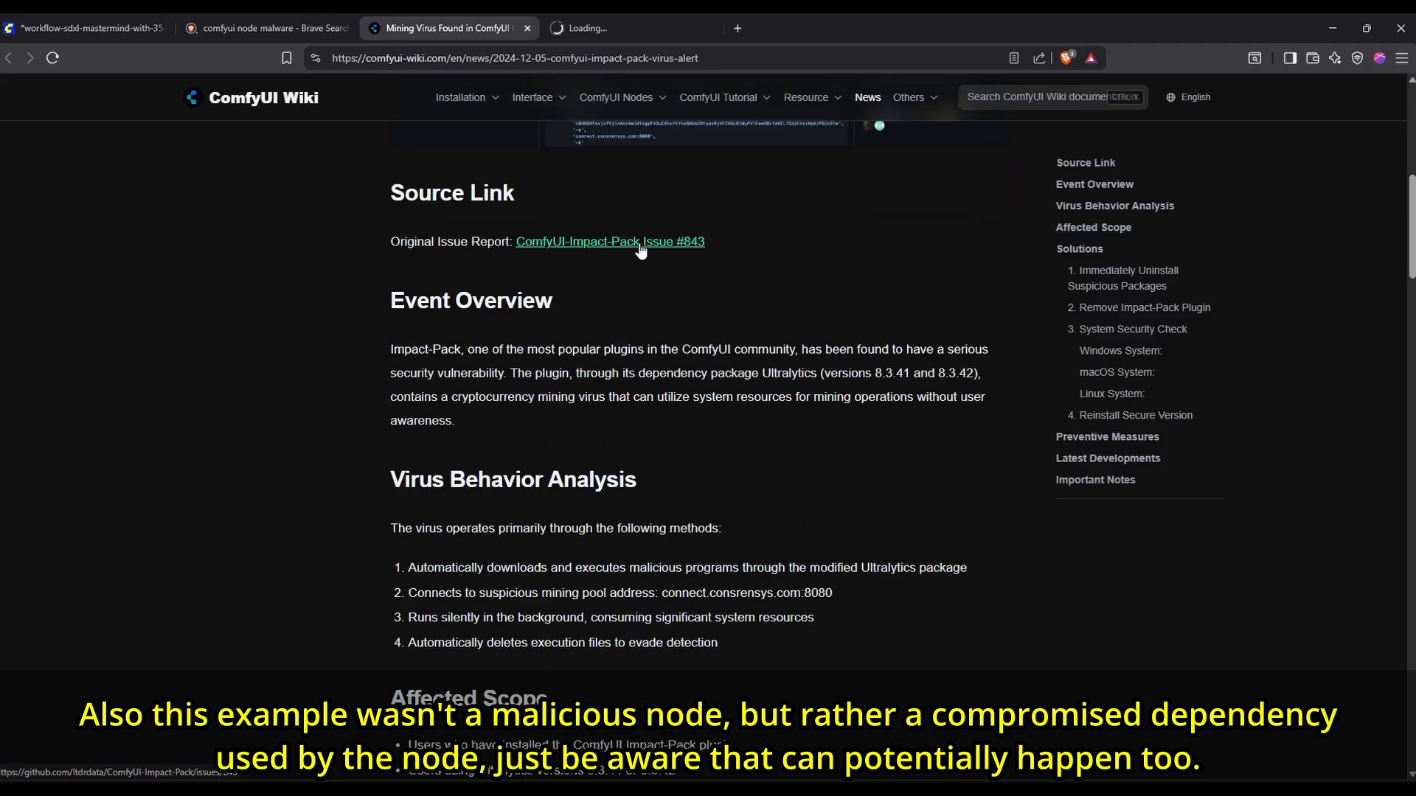
{"action": "left_click", "coordinate": [610, 241]}
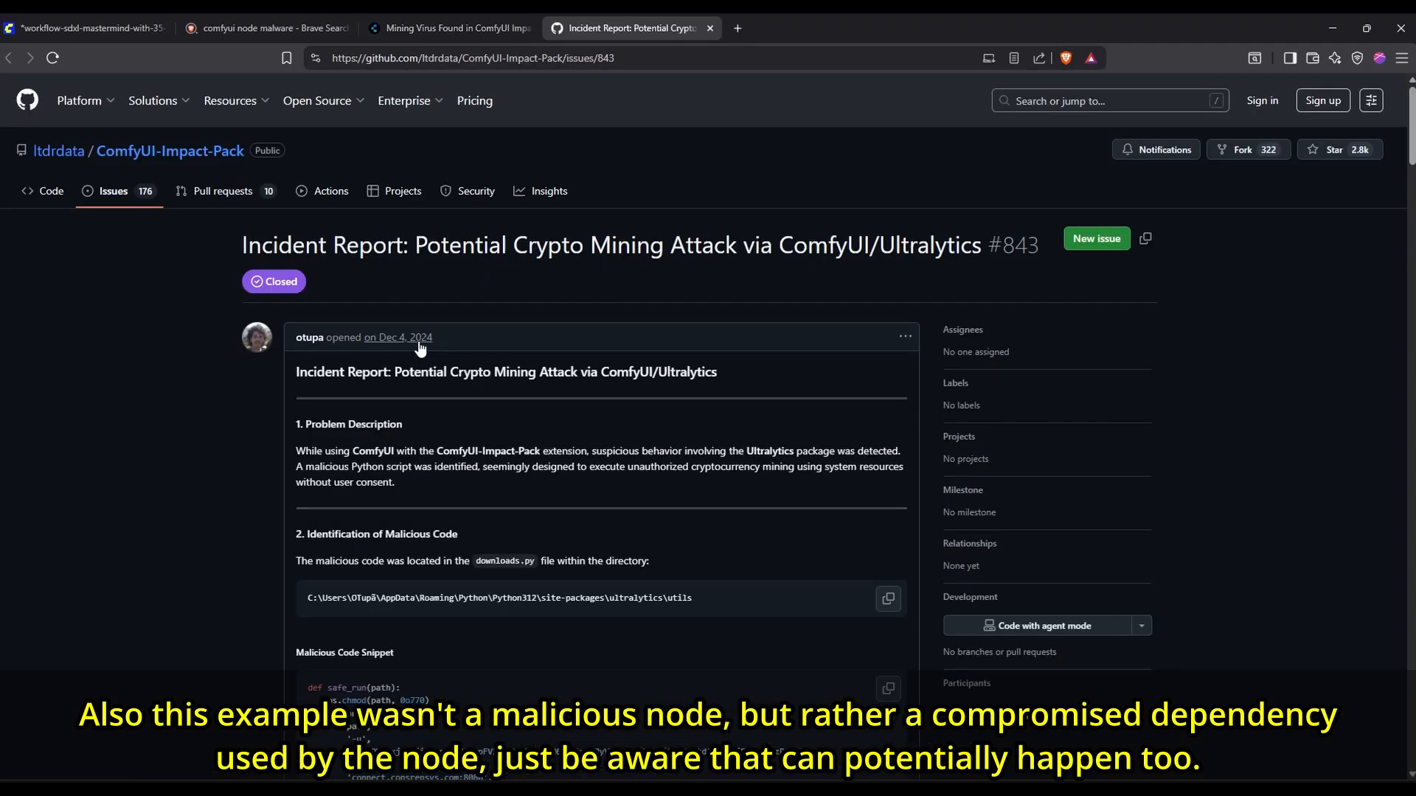
{"action": "left_click", "coordinate": [89, 28]}
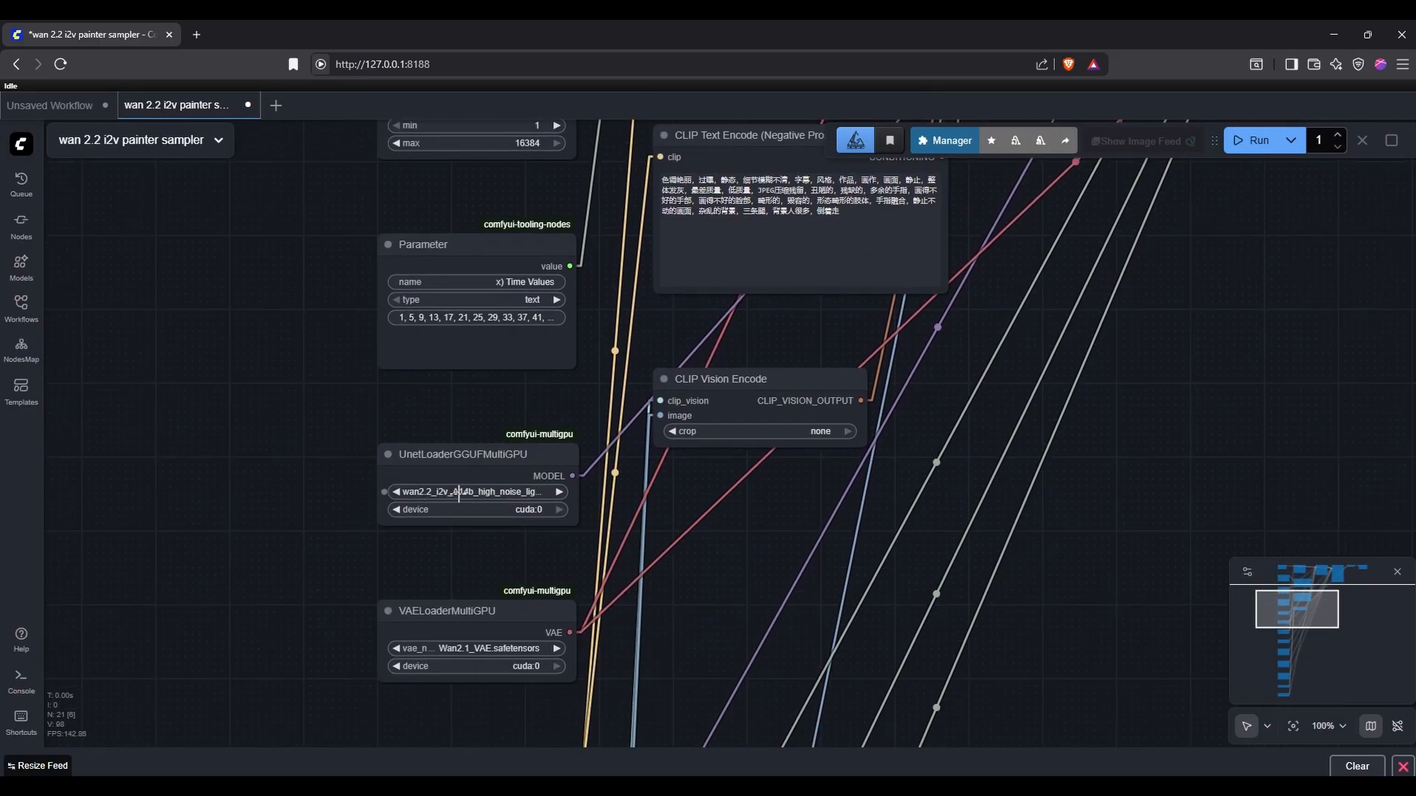
Step: Leave the wan 2.2 i2v painter sampler graph for the Krita window
{"action": "left_click", "coordinate": [474, 492]}
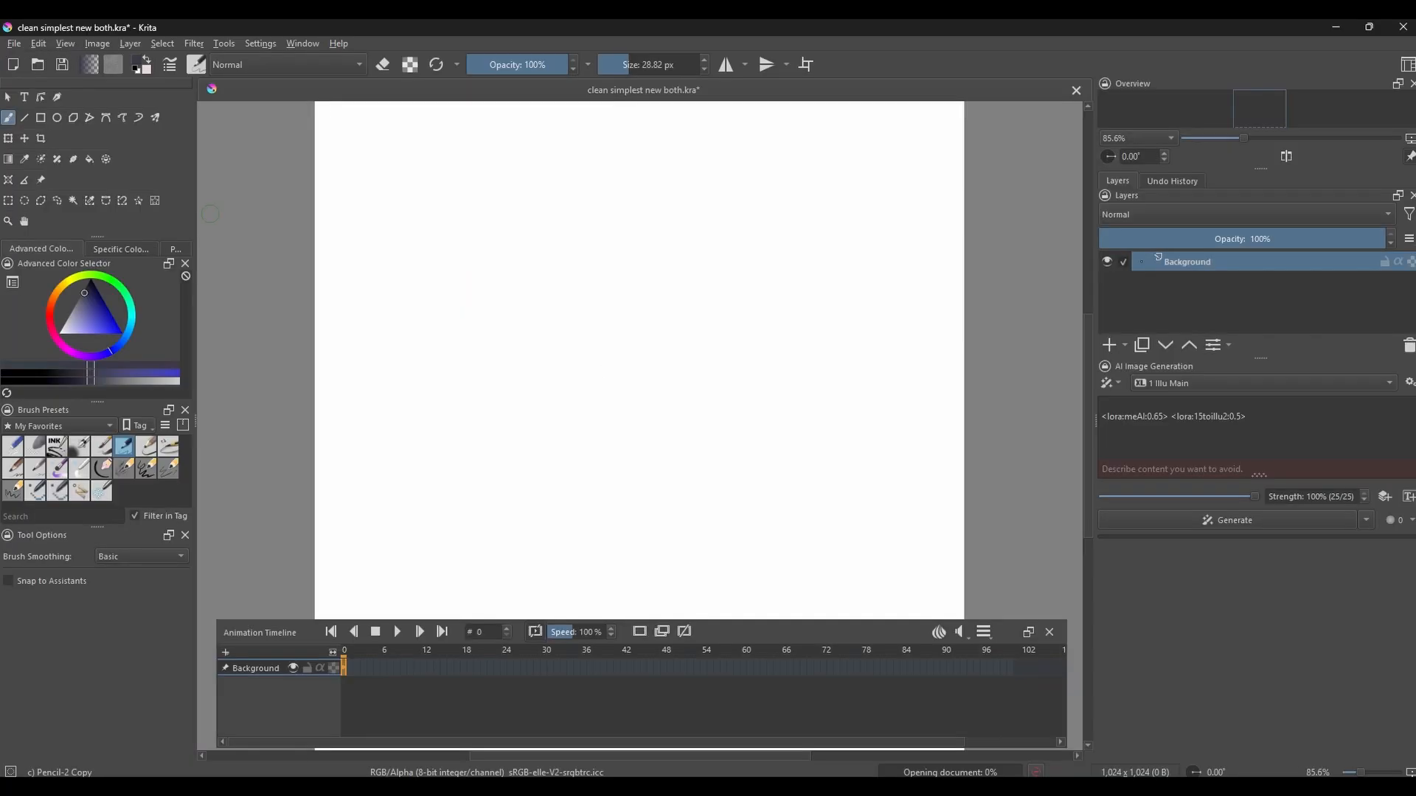
Step: Set the AI docker to Graph mode, then run and cancel ComfyUI to list ComfyUI Web
{"action": "left_click", "coordinate": [1110, 383]}
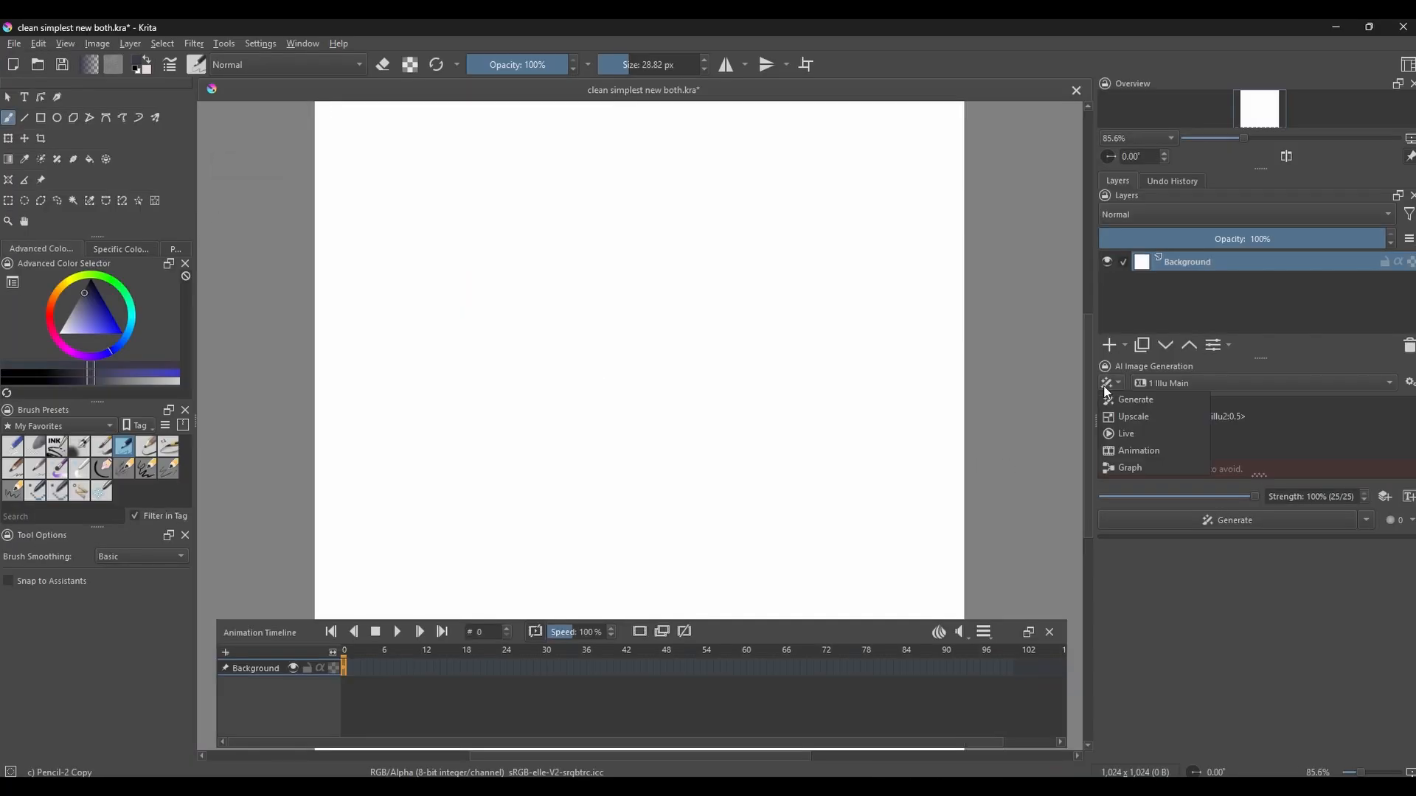
{"action": "mouse_move", "coordinate": [1129, 467]}
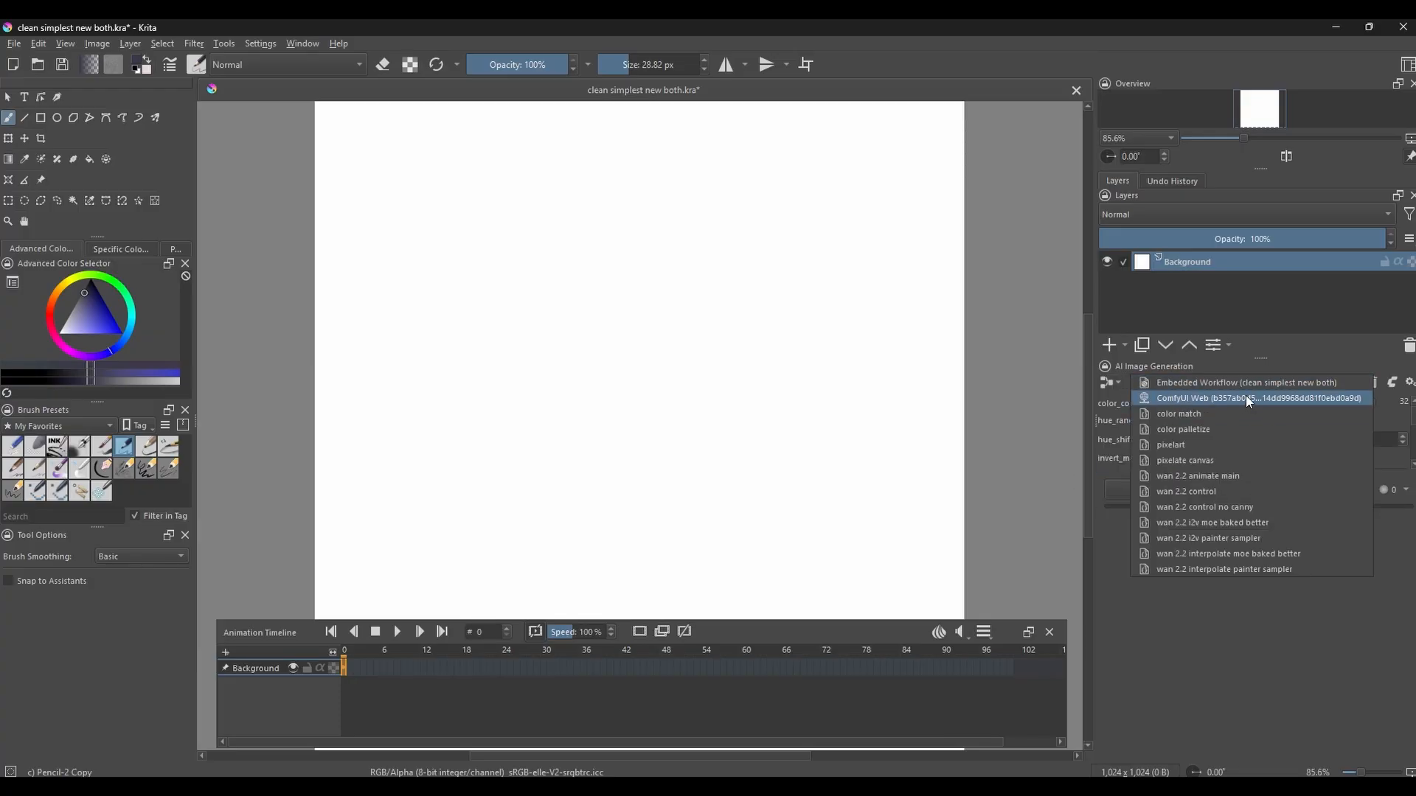
{"action": "left_click", "coordinate": [1258, 398]}
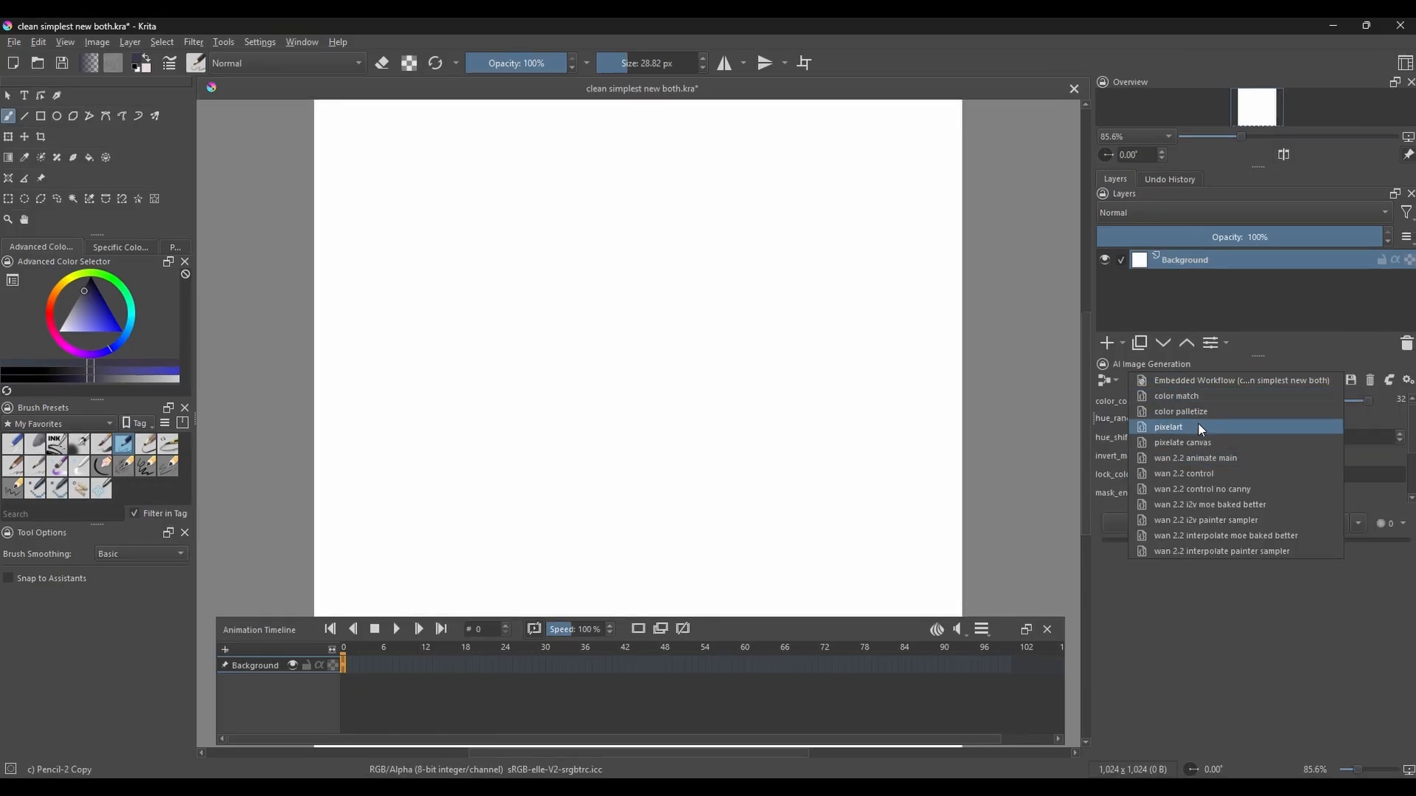
{"action": "left_click", "coordinate": [1205, 520]}
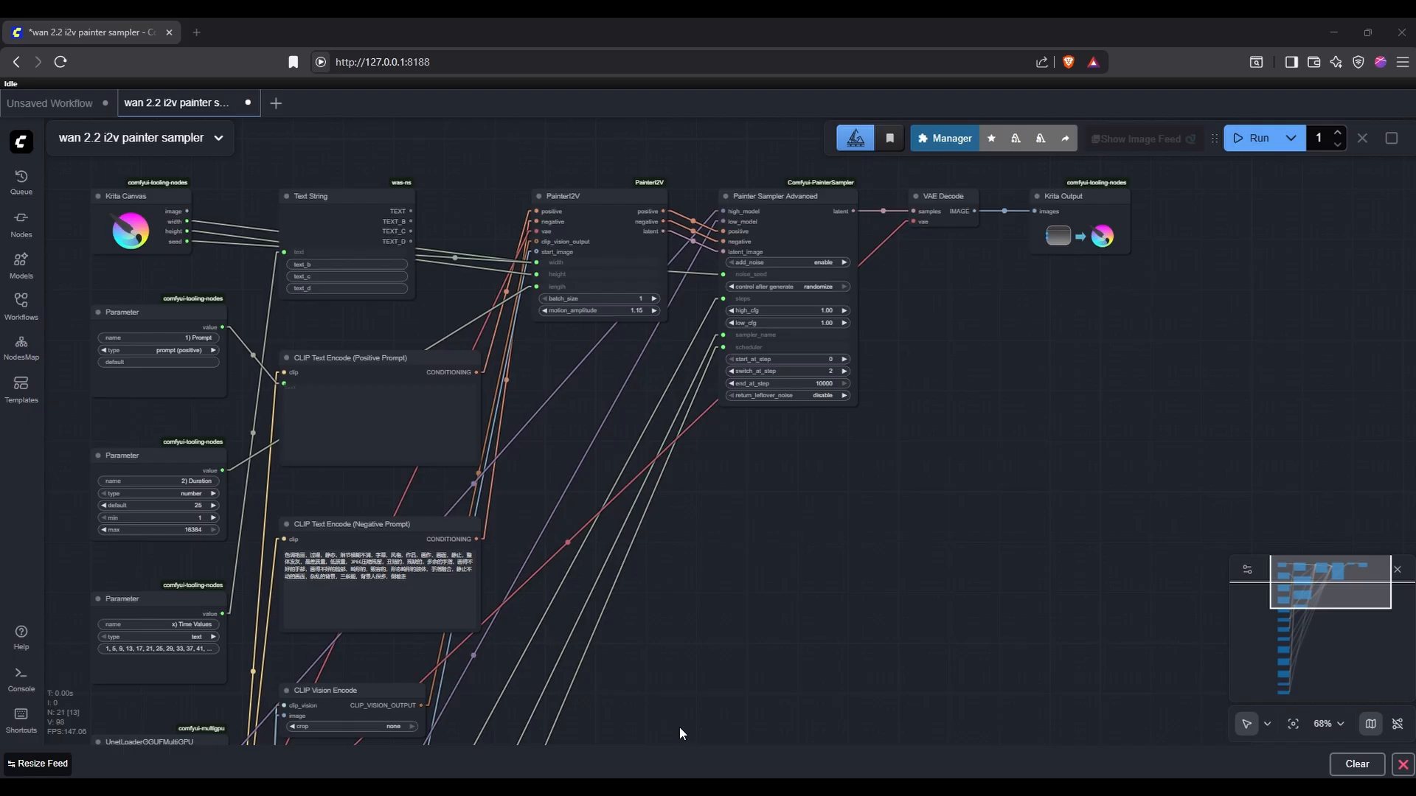
{"action": "left_click", "coordinate": [1256, 138]}
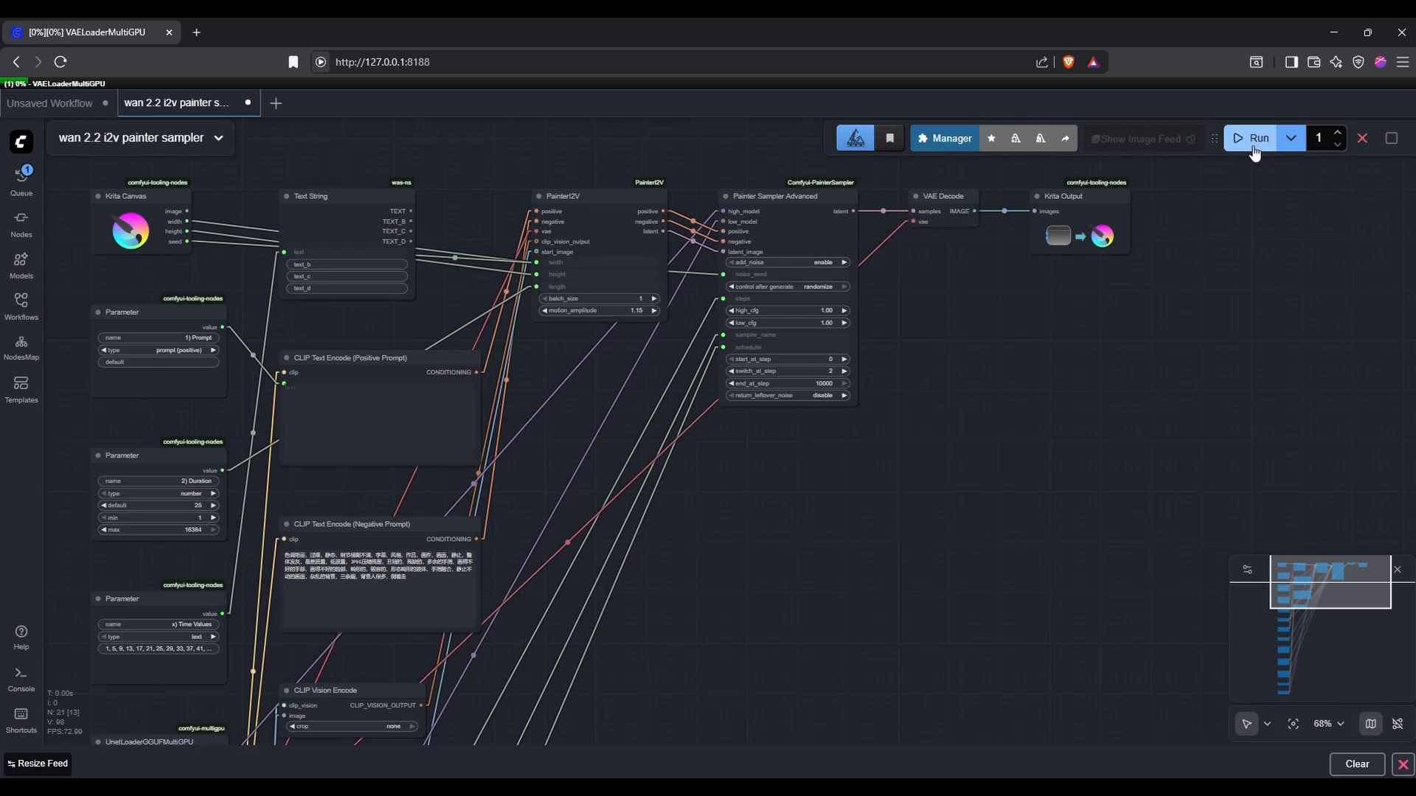
{"action": "left_click", "coordinate": [1253, 138]}
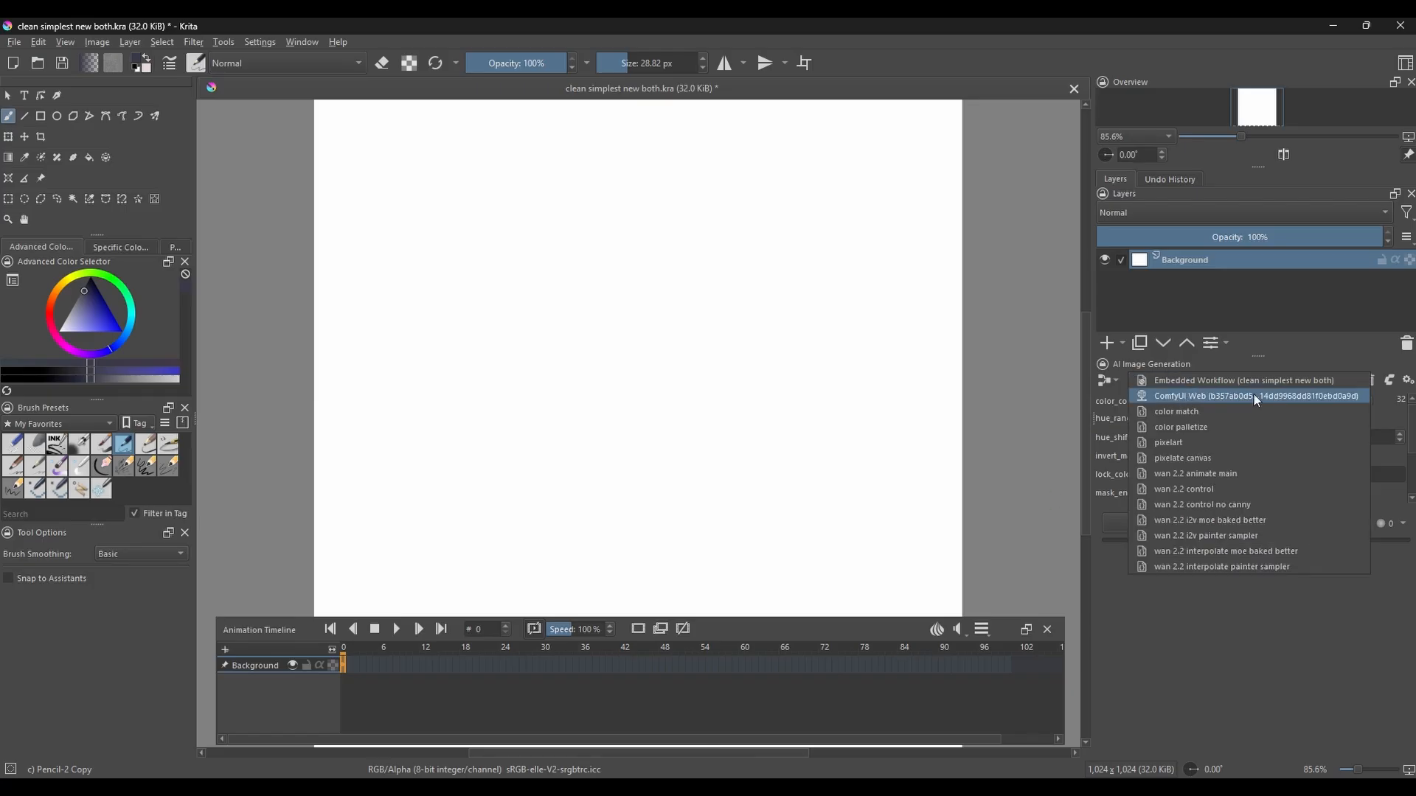
Step: Select ComfyUI Web in the docker, exposing prompt, duration, image, time values and steps controls
{"action": "left_click", "coordinate": [1209, 534]}
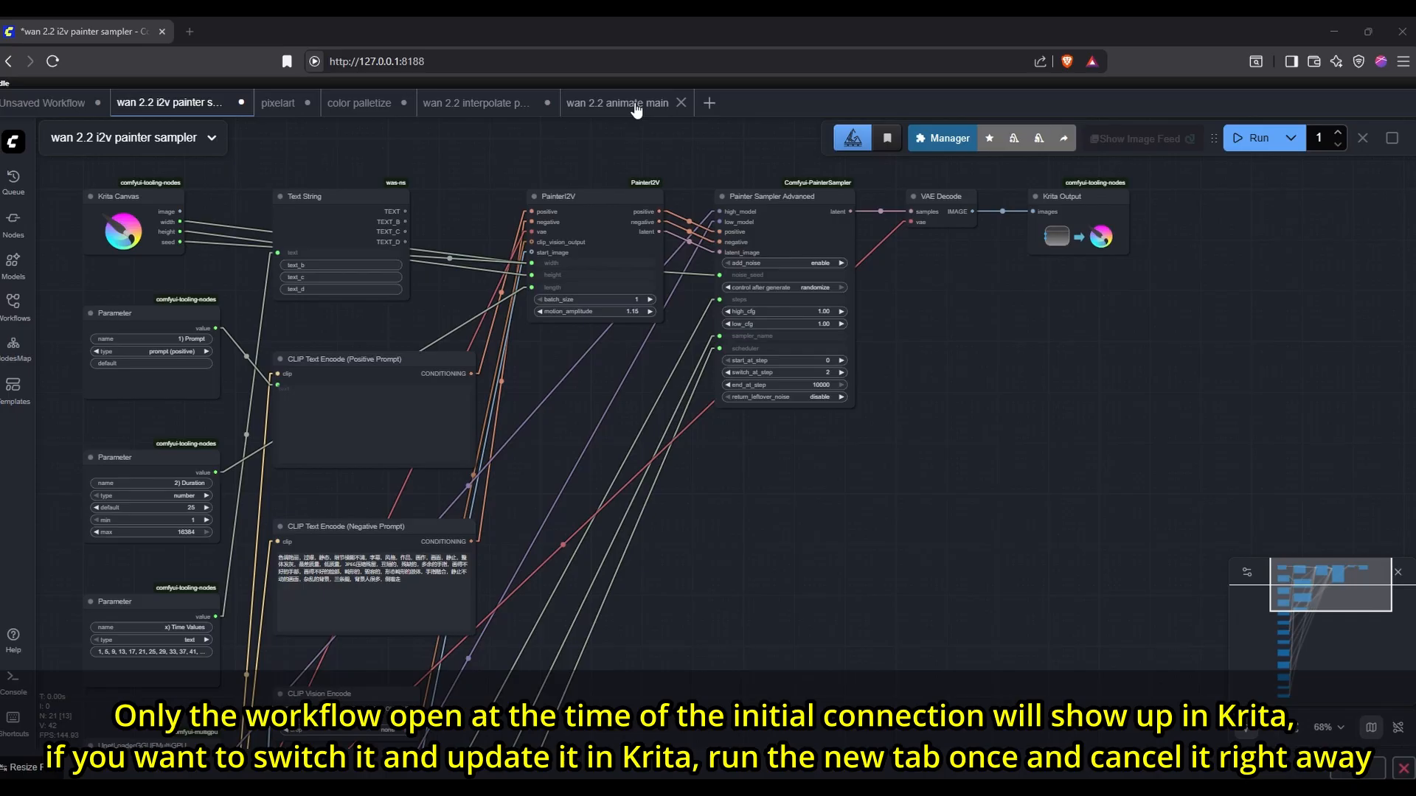
{"action": "left_click", "coordinate": [478, 102]}
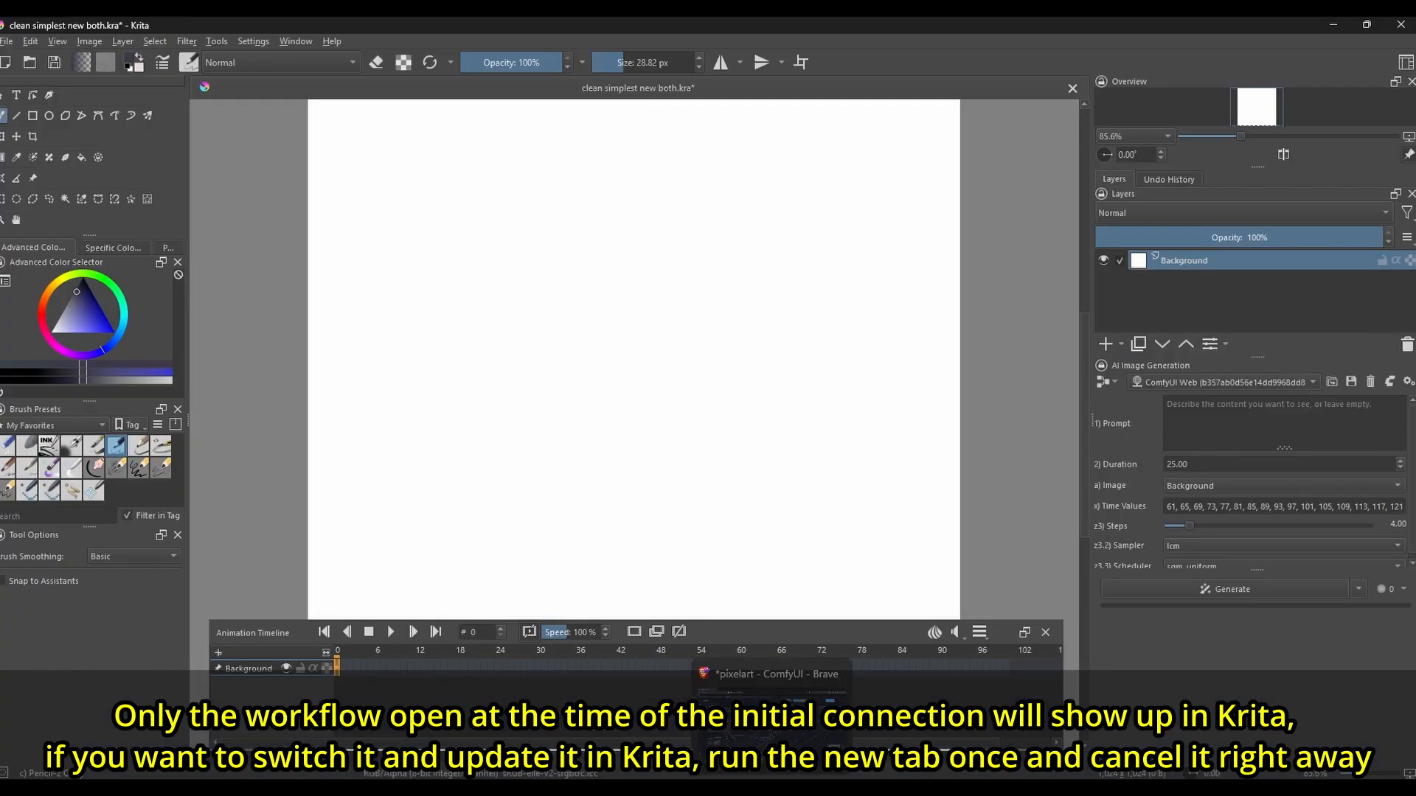
Step: Generate a pixel-art catgirl holding spaghetti using the ComfyUI Web workflow's Pixelart style
{"action": "left_click", "coordinate": [772, 686]}
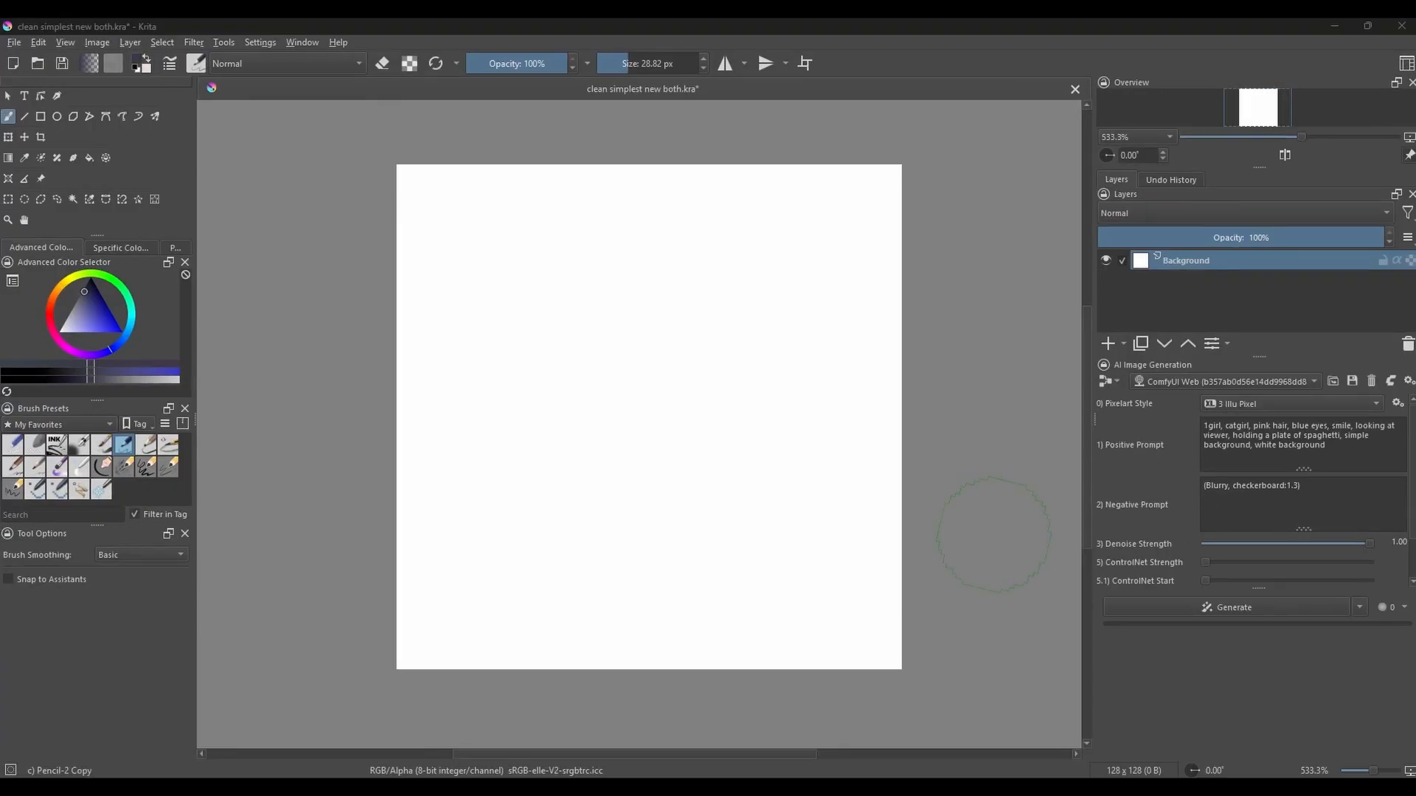
{"action": "left_click", "coordinate": [1231, 607]}
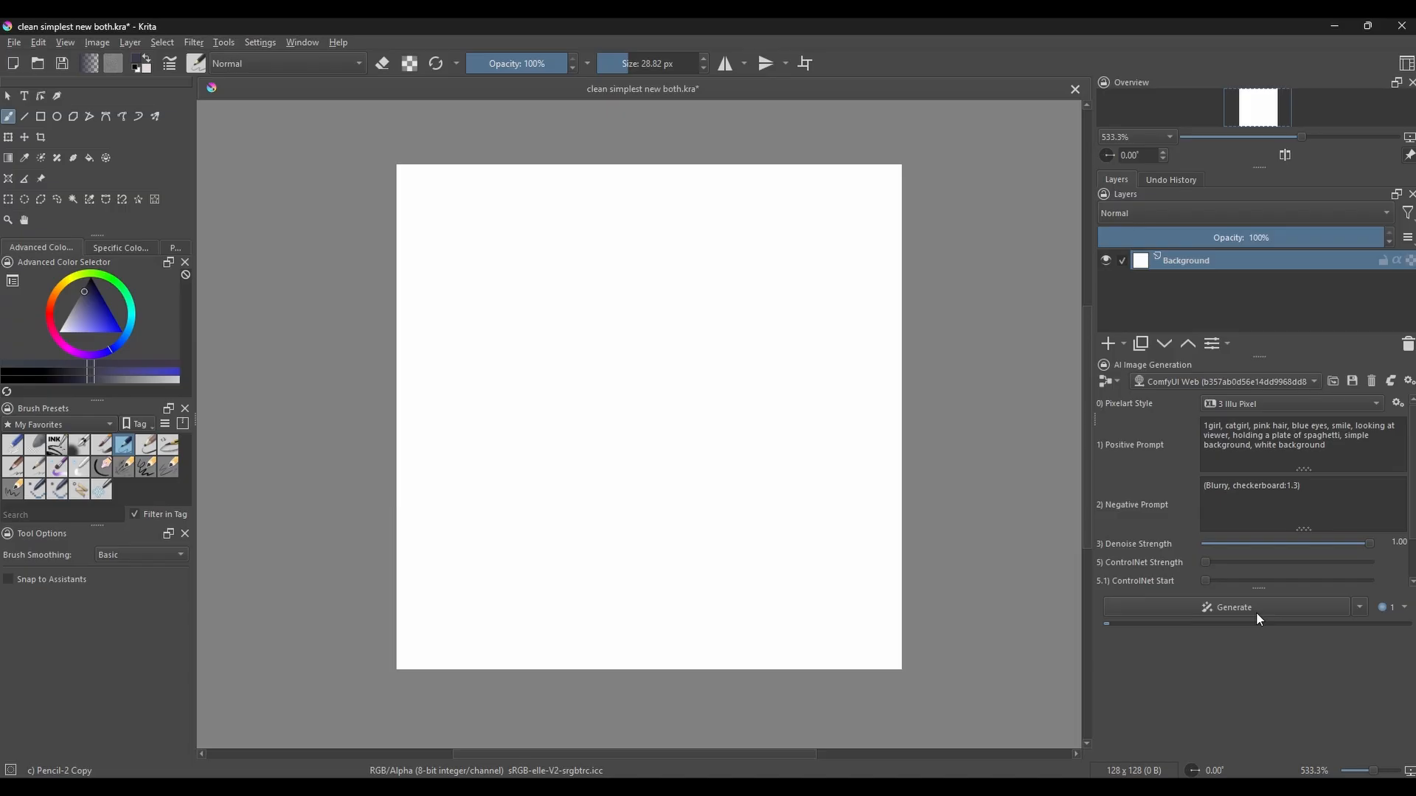
{"action": "left_click", "coordinate": [1232, 606]}
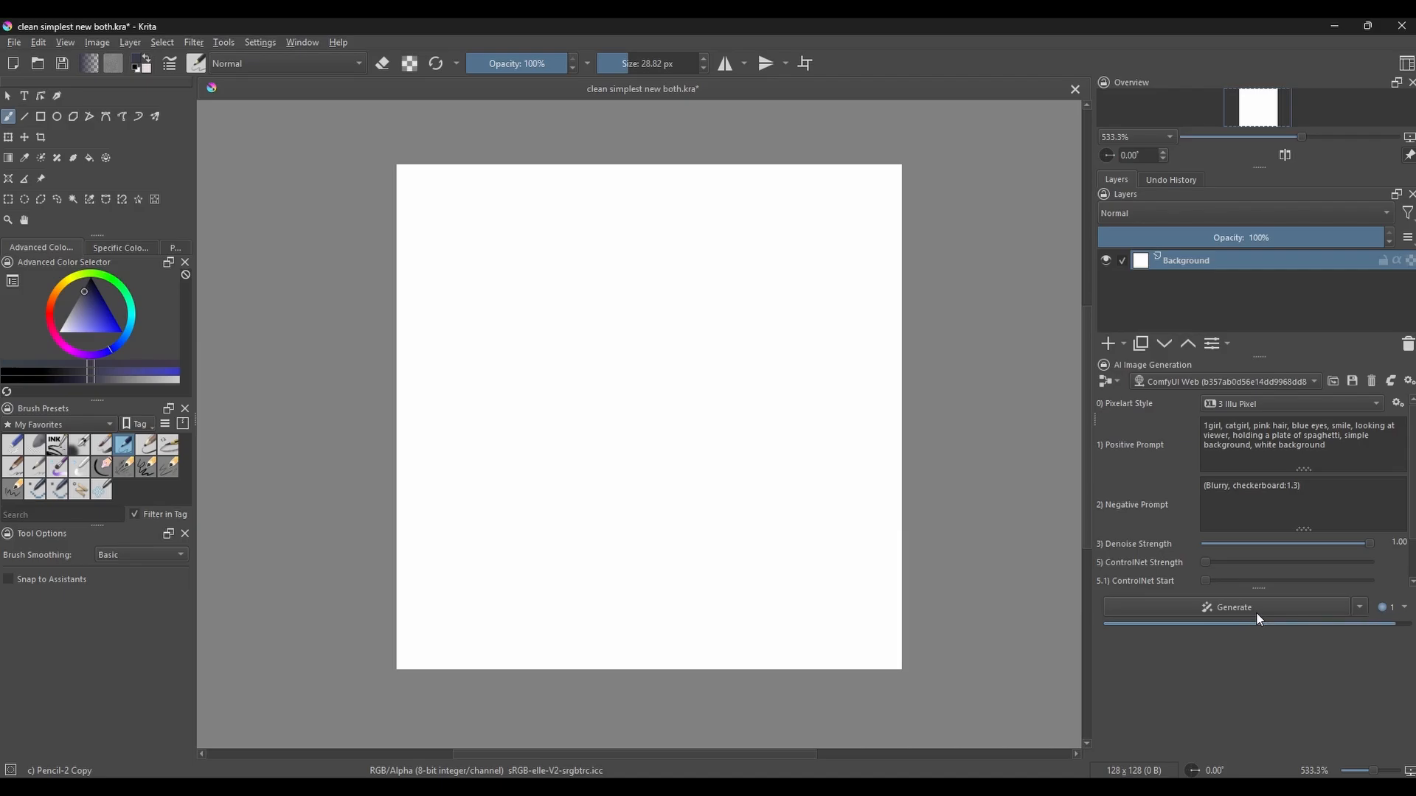
{"action": "left_click", "coordinate": [1231, 607]}
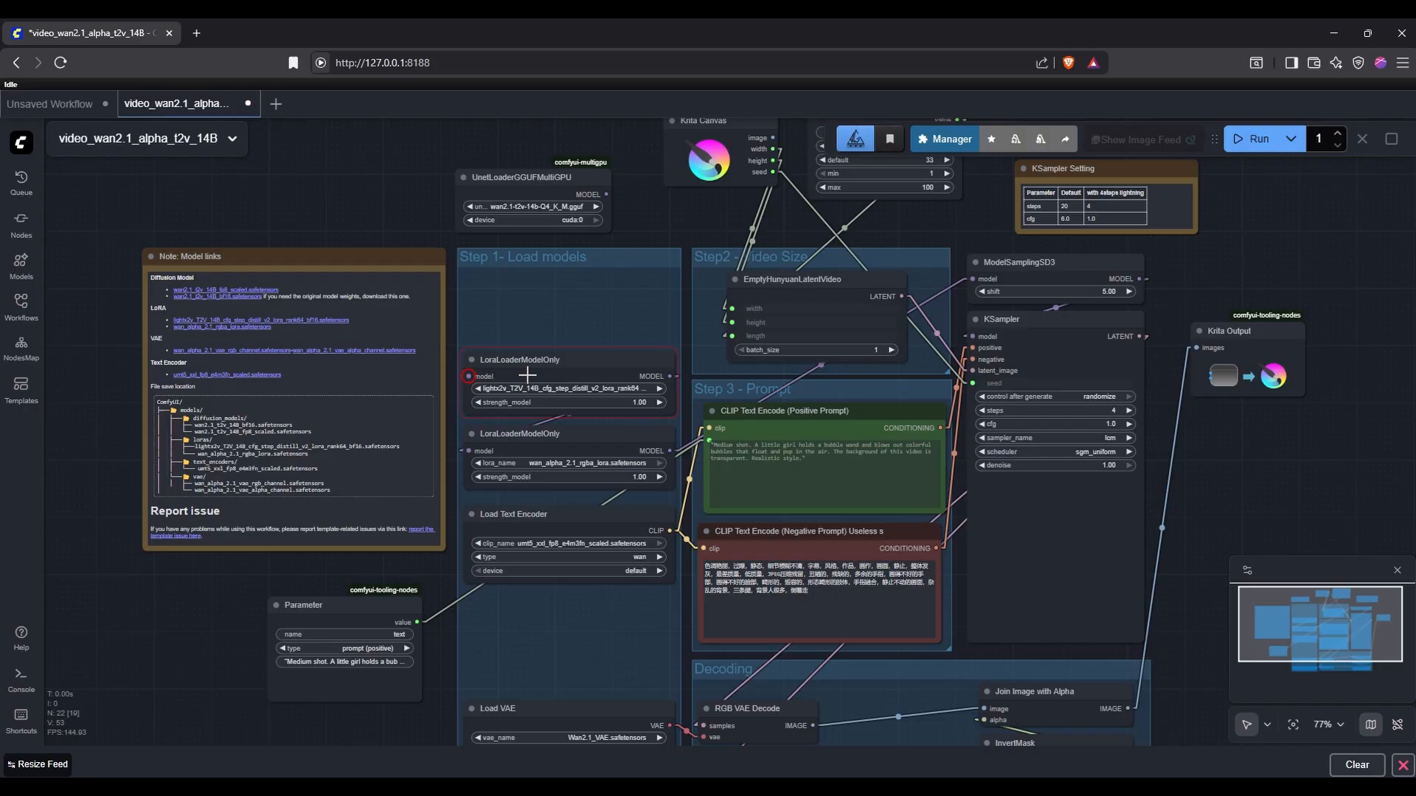
{"action": "mouse_move", "coordinate": [610, 196]}
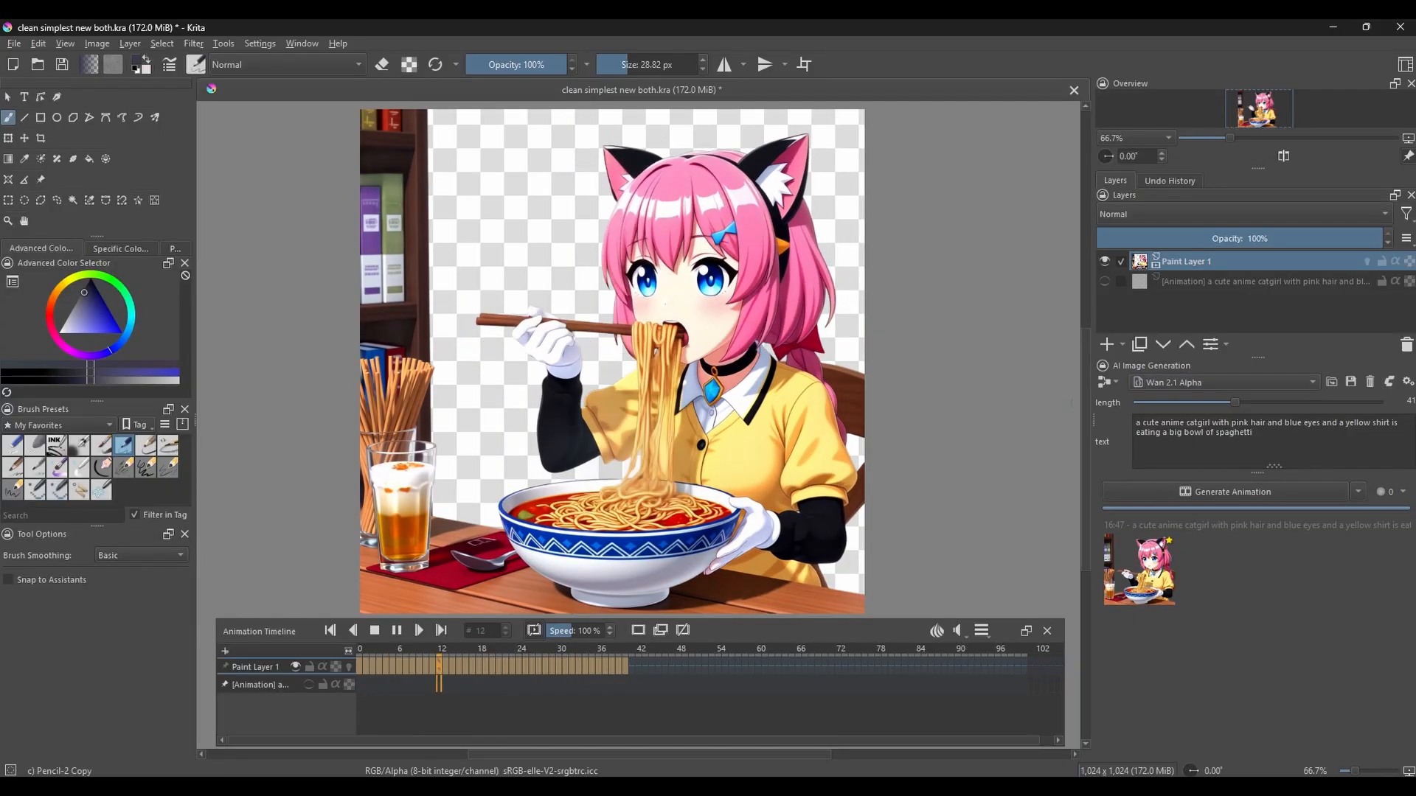
Step: Open Wan 2.1 Alpha.json from Krita's ai_diffusion\workflows folder
{"action": "left_click", "coordinate": [1223, 382]}
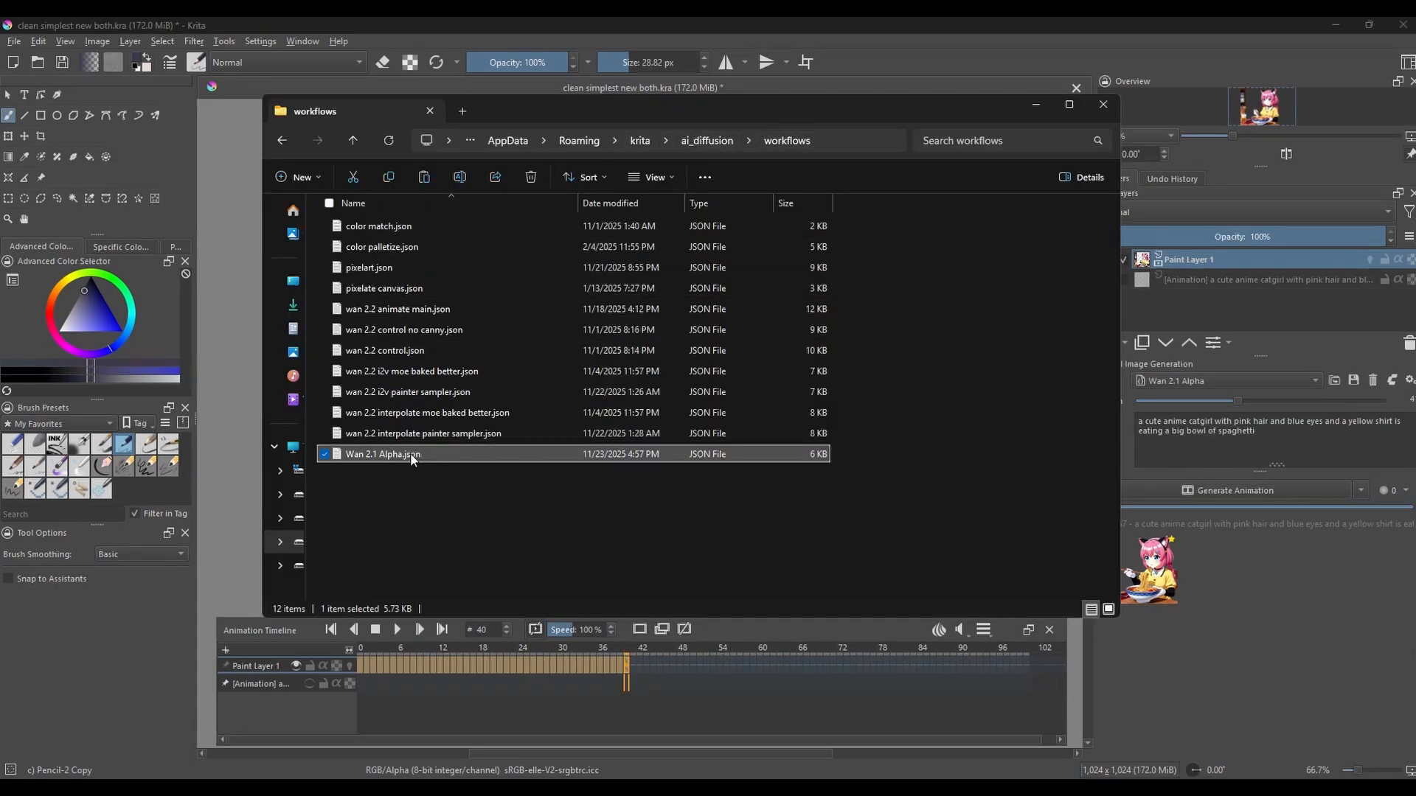
{"action": "double_click", "coordinate": [382, 453]}
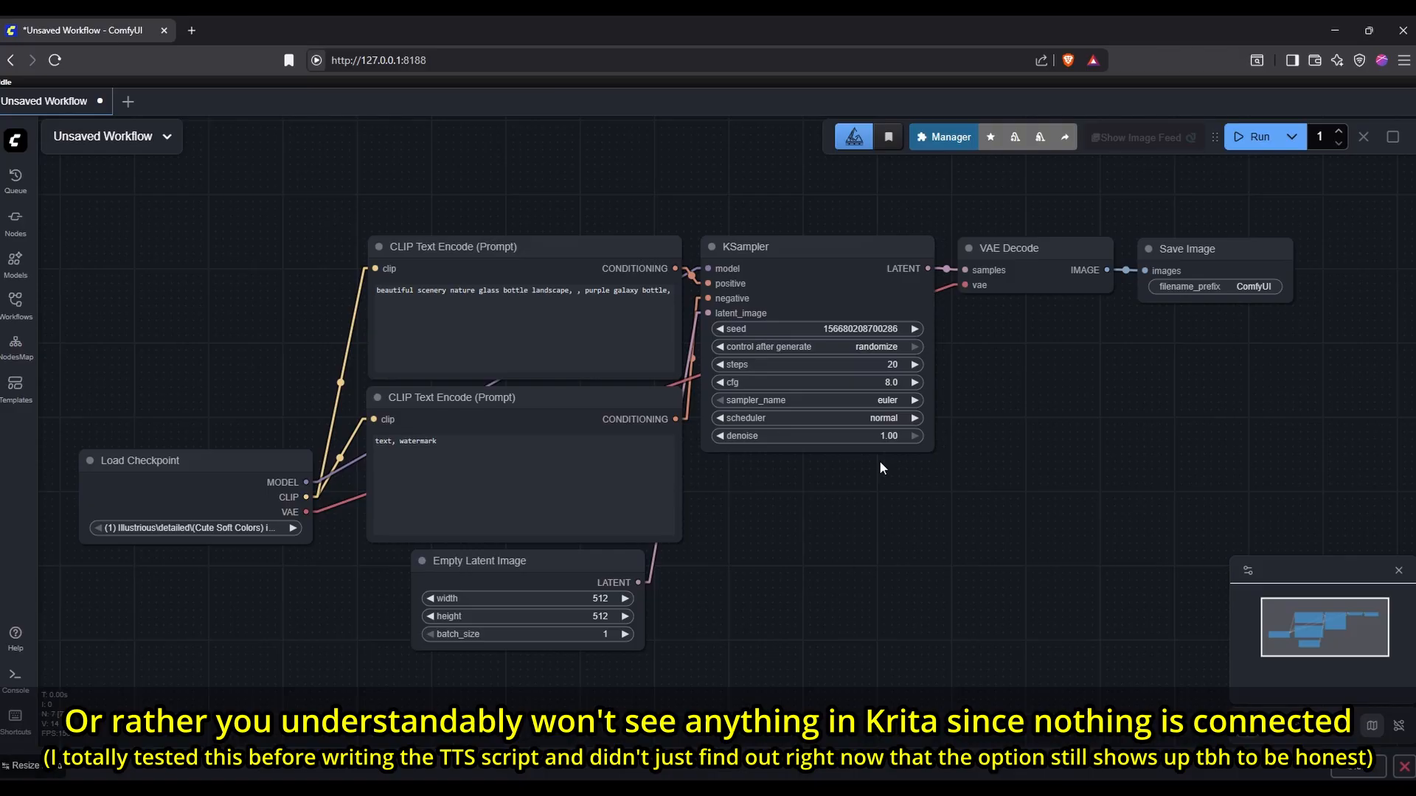
Step: Choose ComfyUI Web from the docker's workflow list, leaving only a Generate control
{"action": "left_click", "coordinate": [1363, 137]}
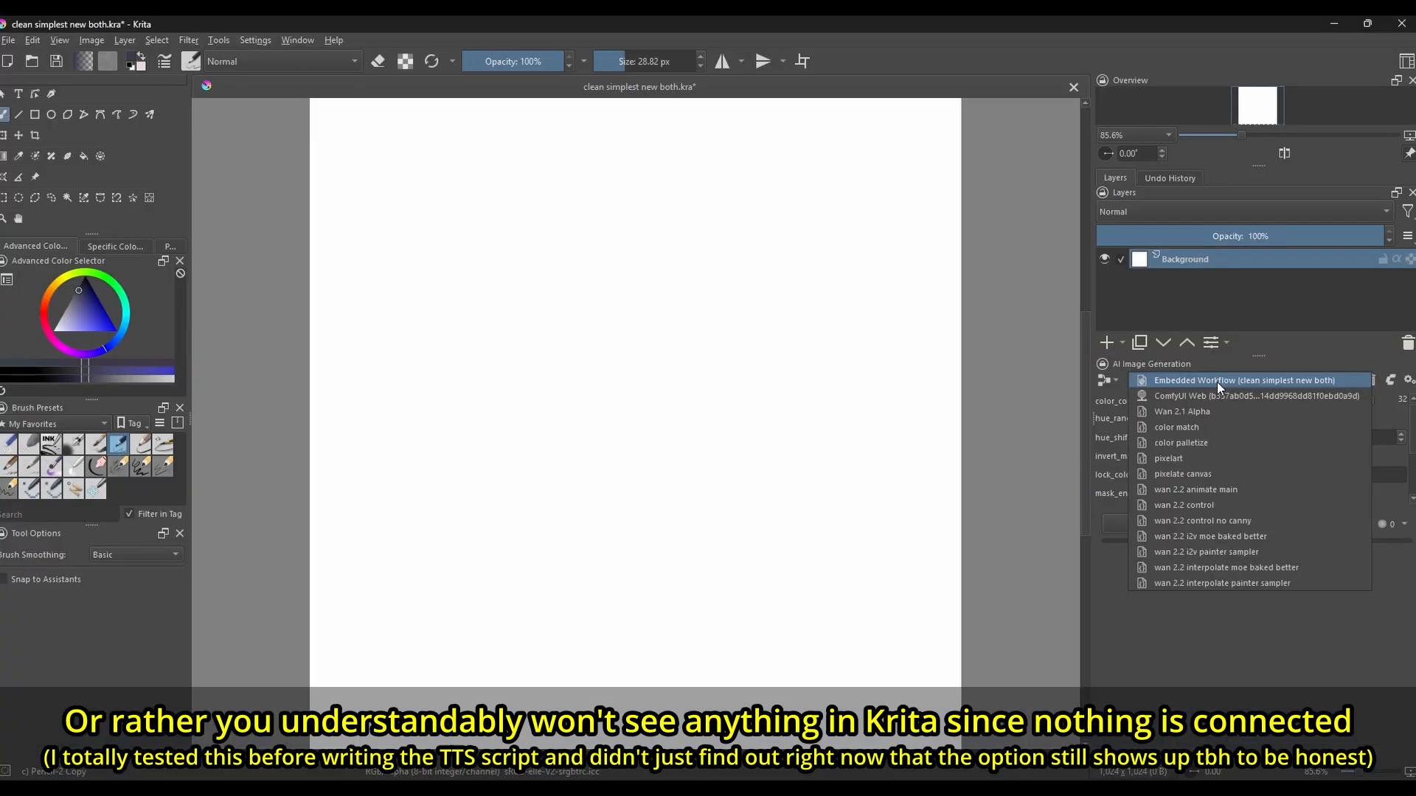
{"action": "left_click", "coordinate": [1255, 395]}
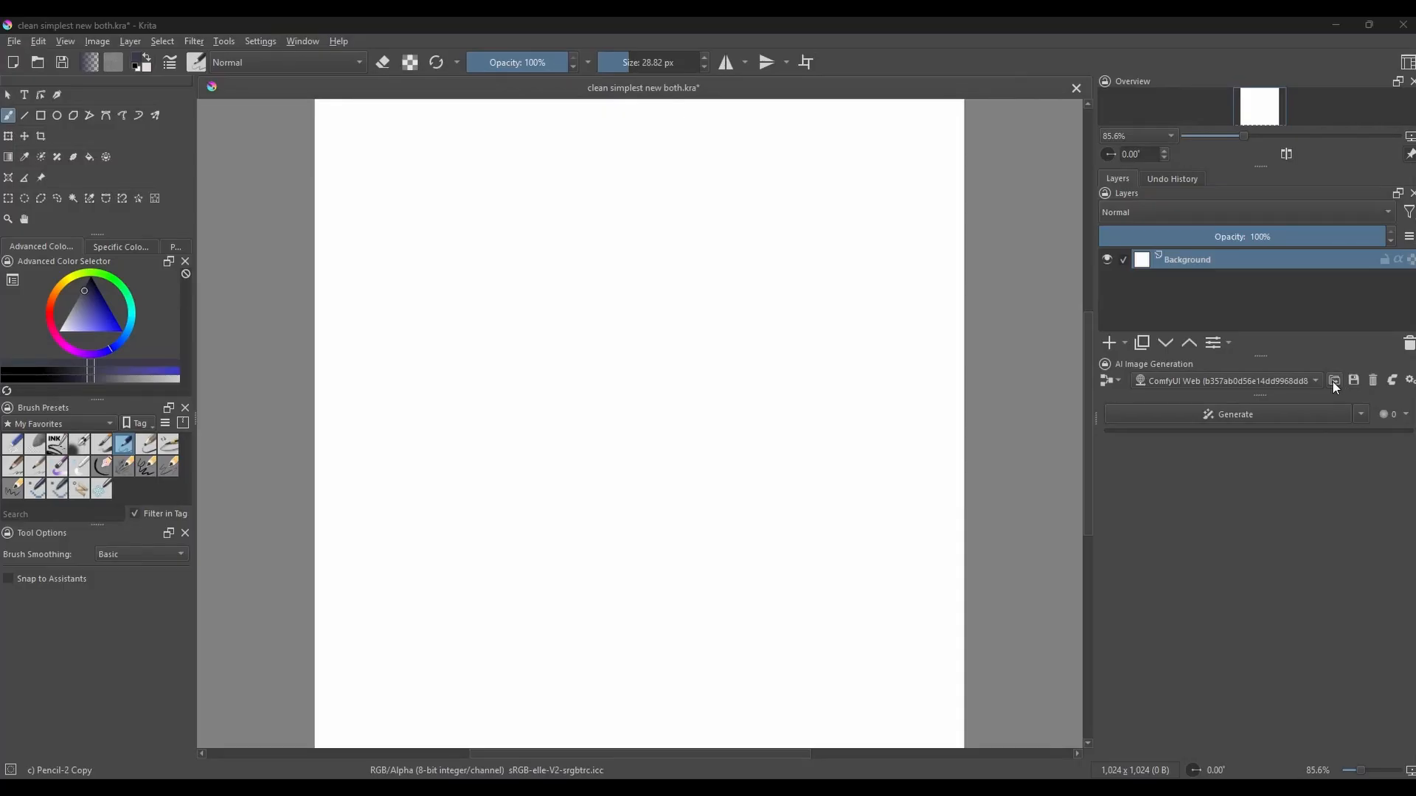
Step: Try importing the Wan 2.2 animate workflow JSON, which fails on the unsupported GetNode type
{"action": "left_click", "coordinate": [1334, 381]}
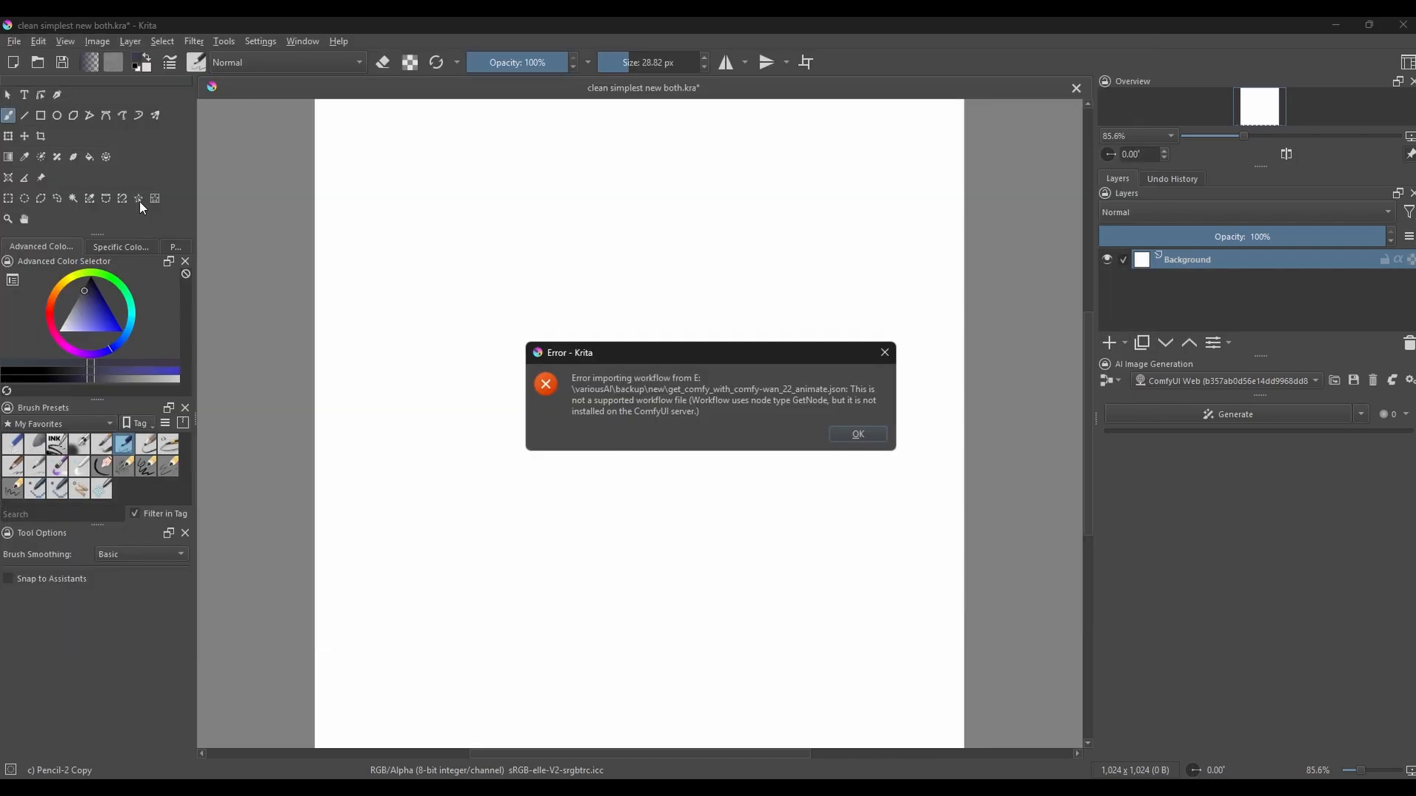
{"action": "mouse_move", "coordinate": [724, 409]}
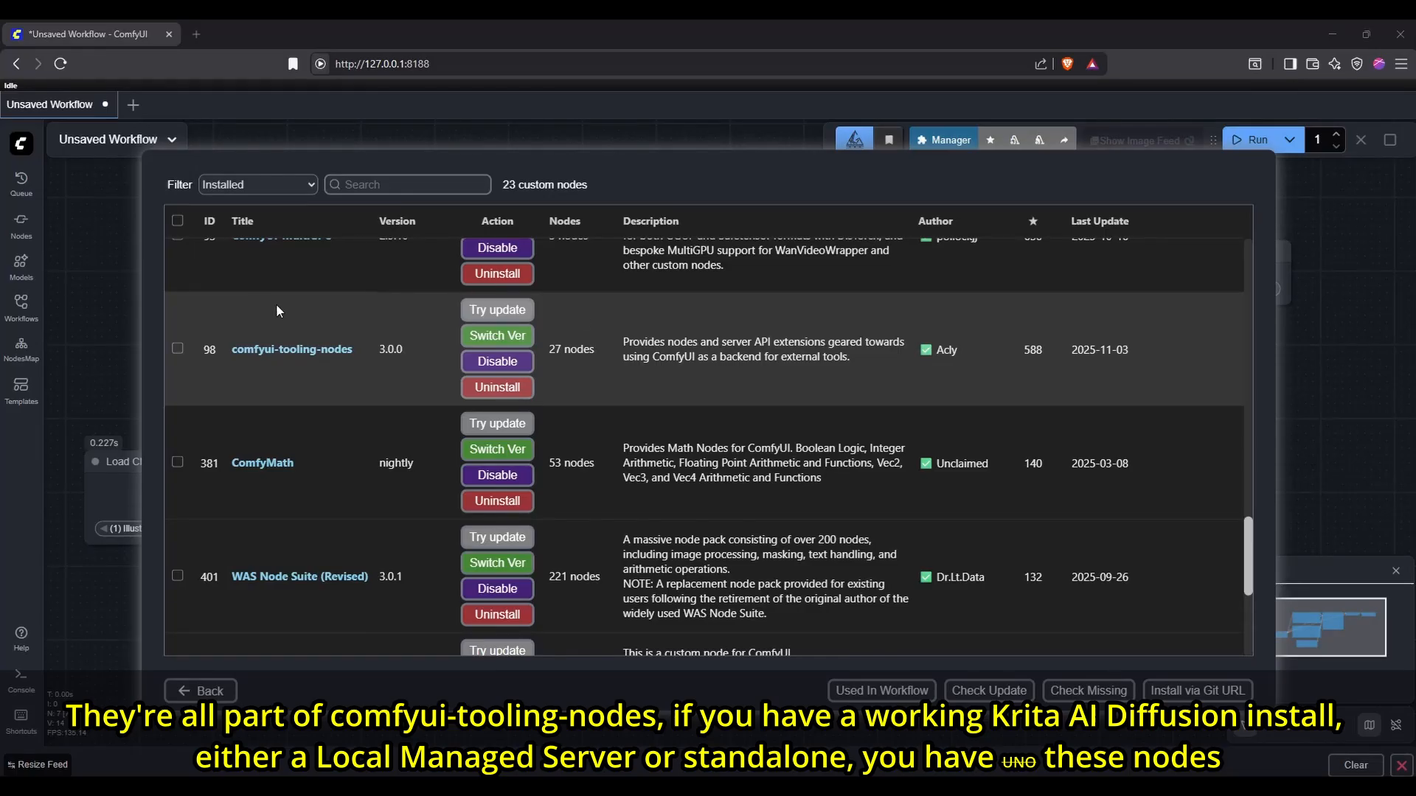
{"action": "mouse_move", "coordinate": [1016, 363]}
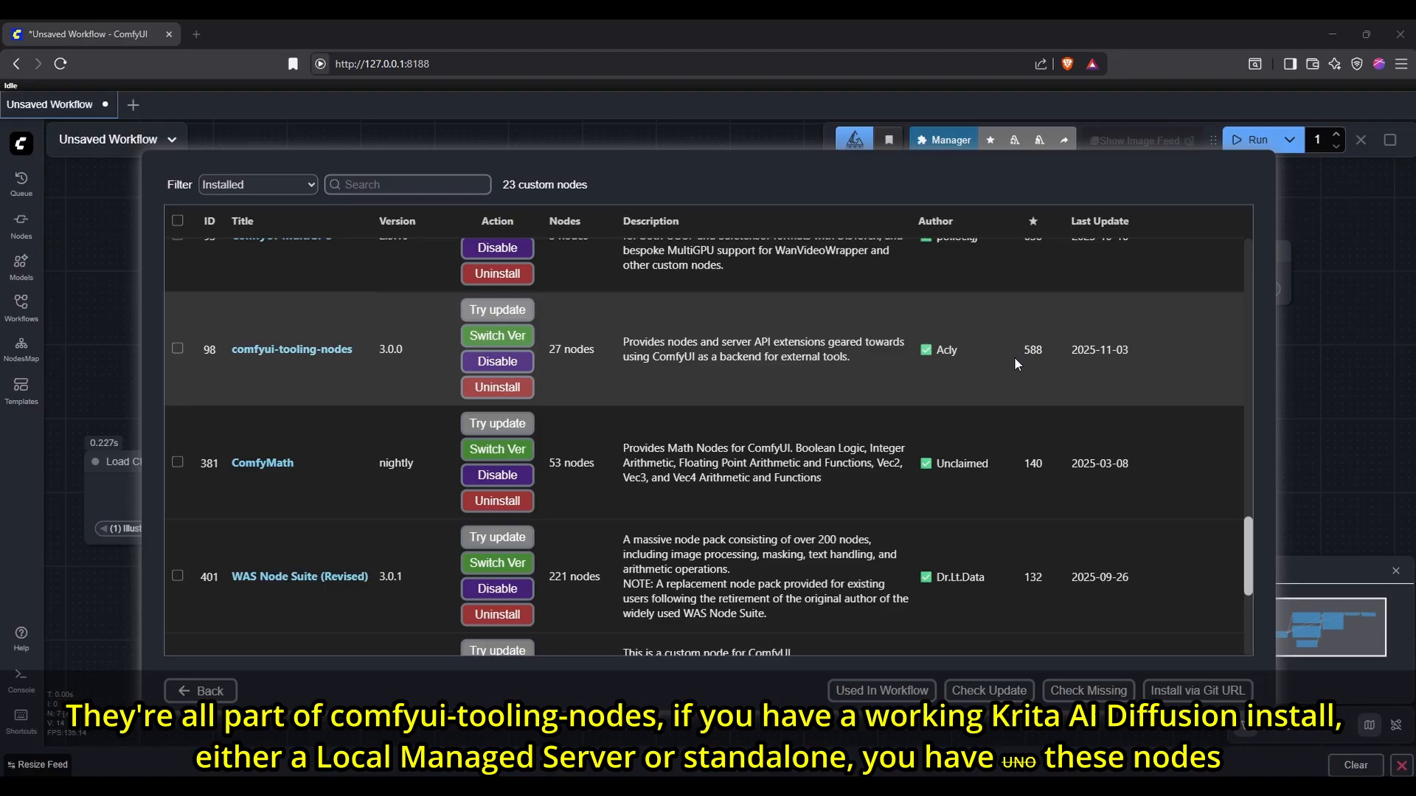
Step: View the comfyui-tooling-nodes 3.0.0 GitHub page, then return to the default ComfyUI workflow
{"action": "left_click", "coordinate": [290, 350]}
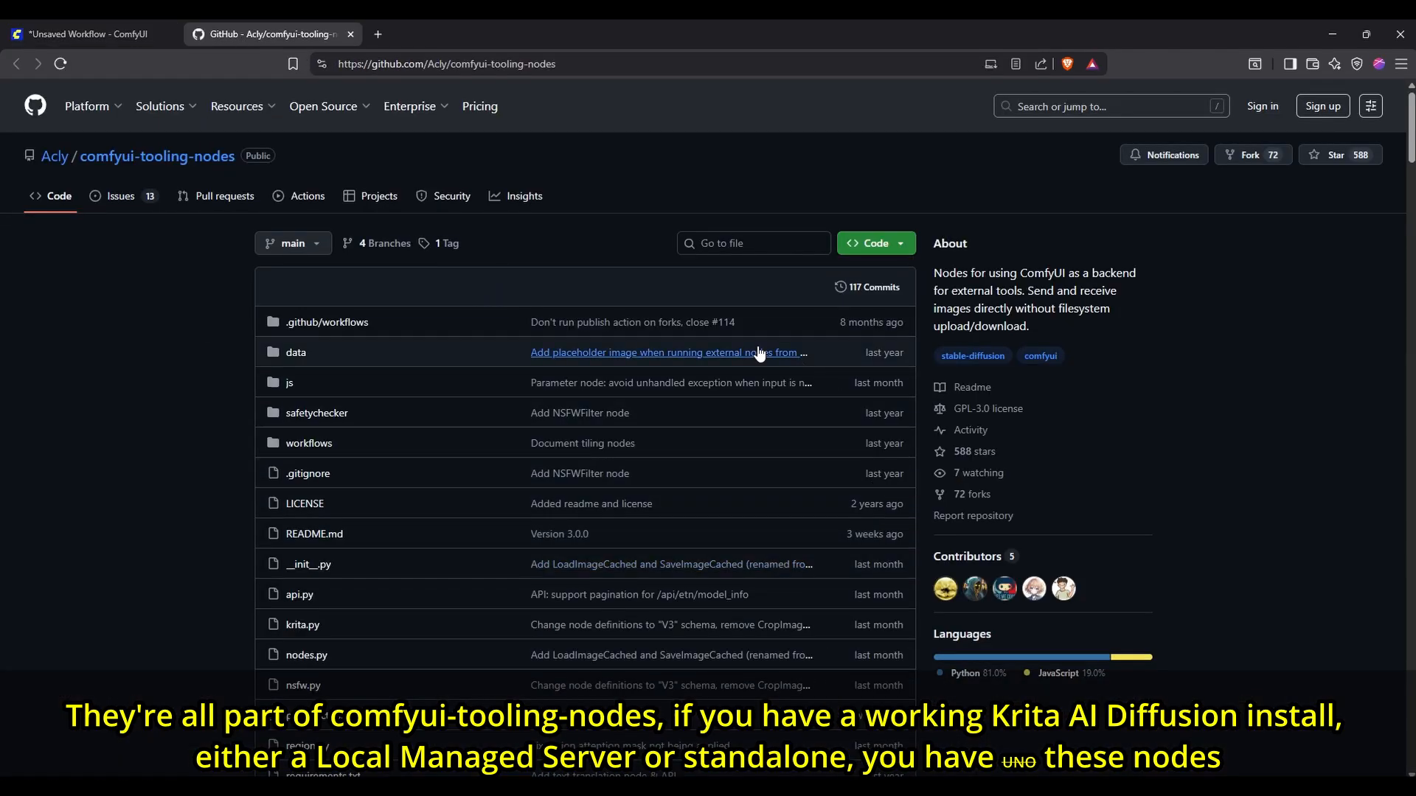
{"action": "left_click", "coordinate": [81, 33]}
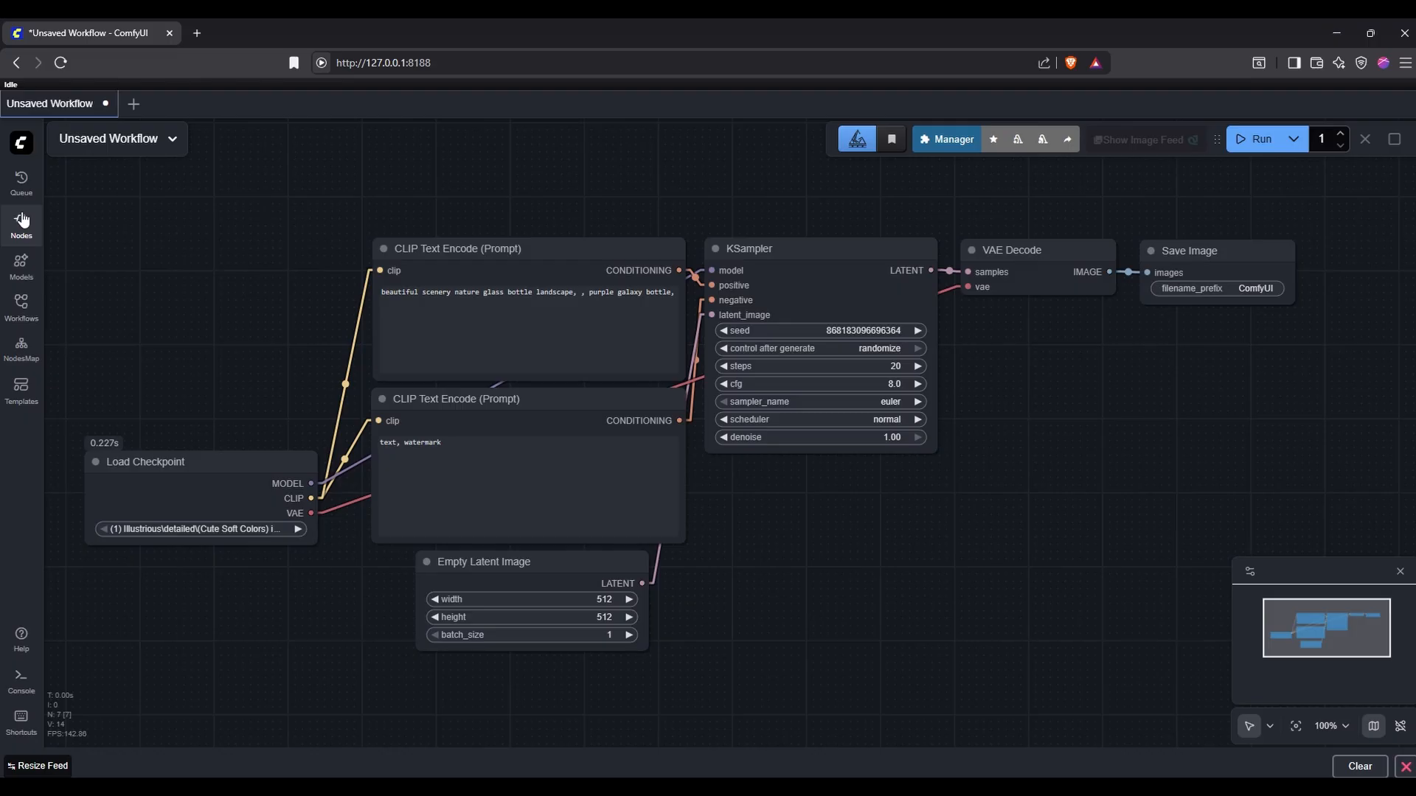
Step: Search the node library for 'kr' and place the Krita Canvas, Output, Style, Parameter and other nodes
{"action": "left_click", "coordinate": [20, 224]}
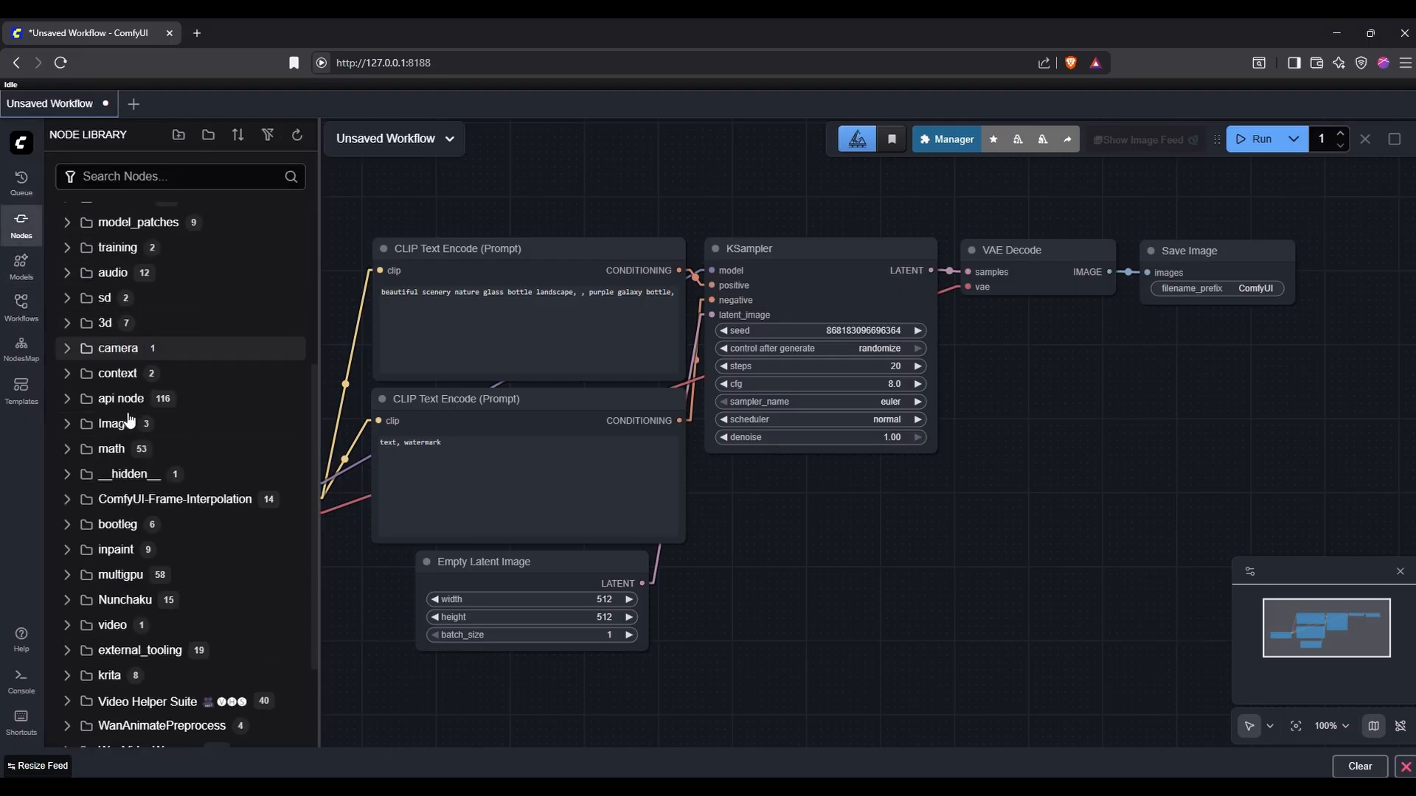
{"action": "left_click", "coordinate": [110, 460]}
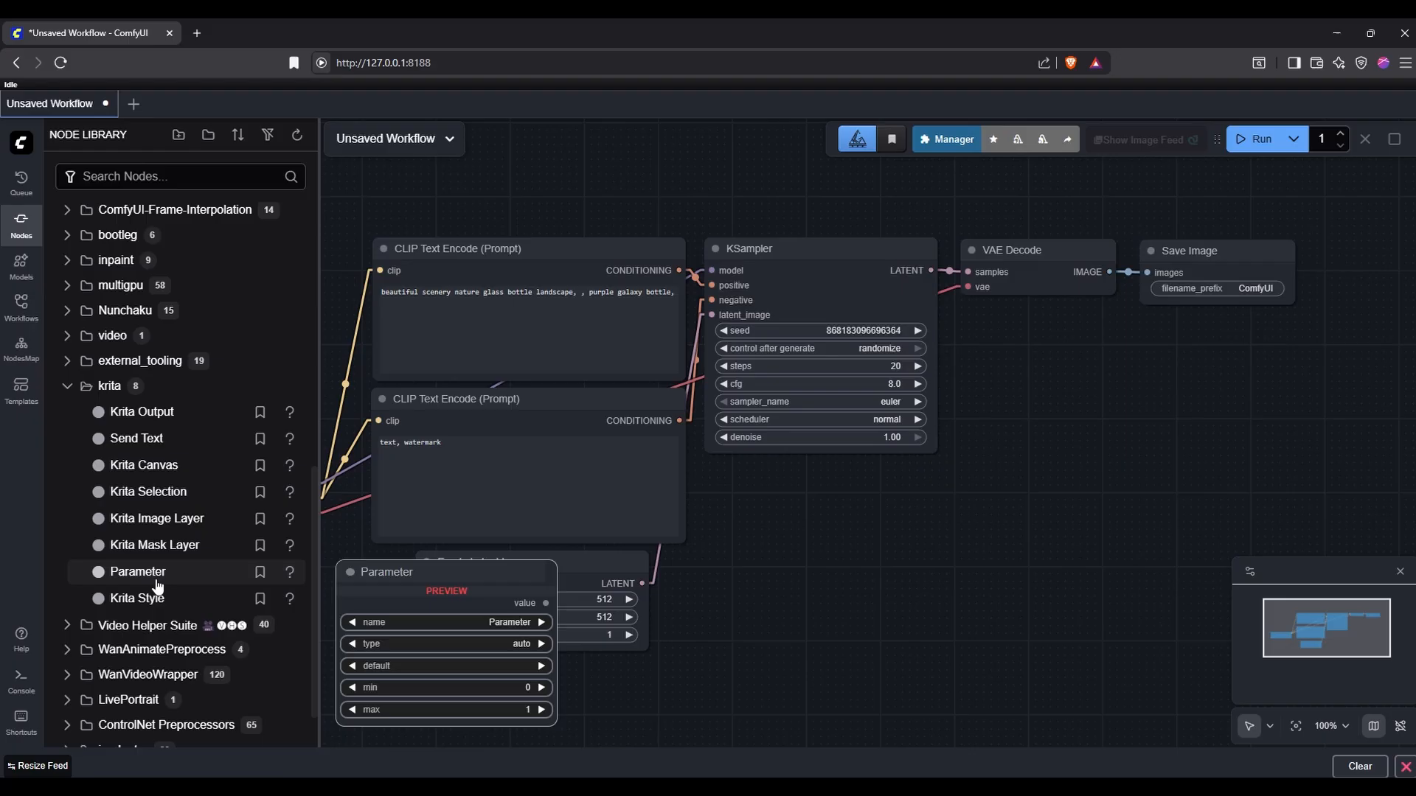
{"action": "type", "text": "krita"}
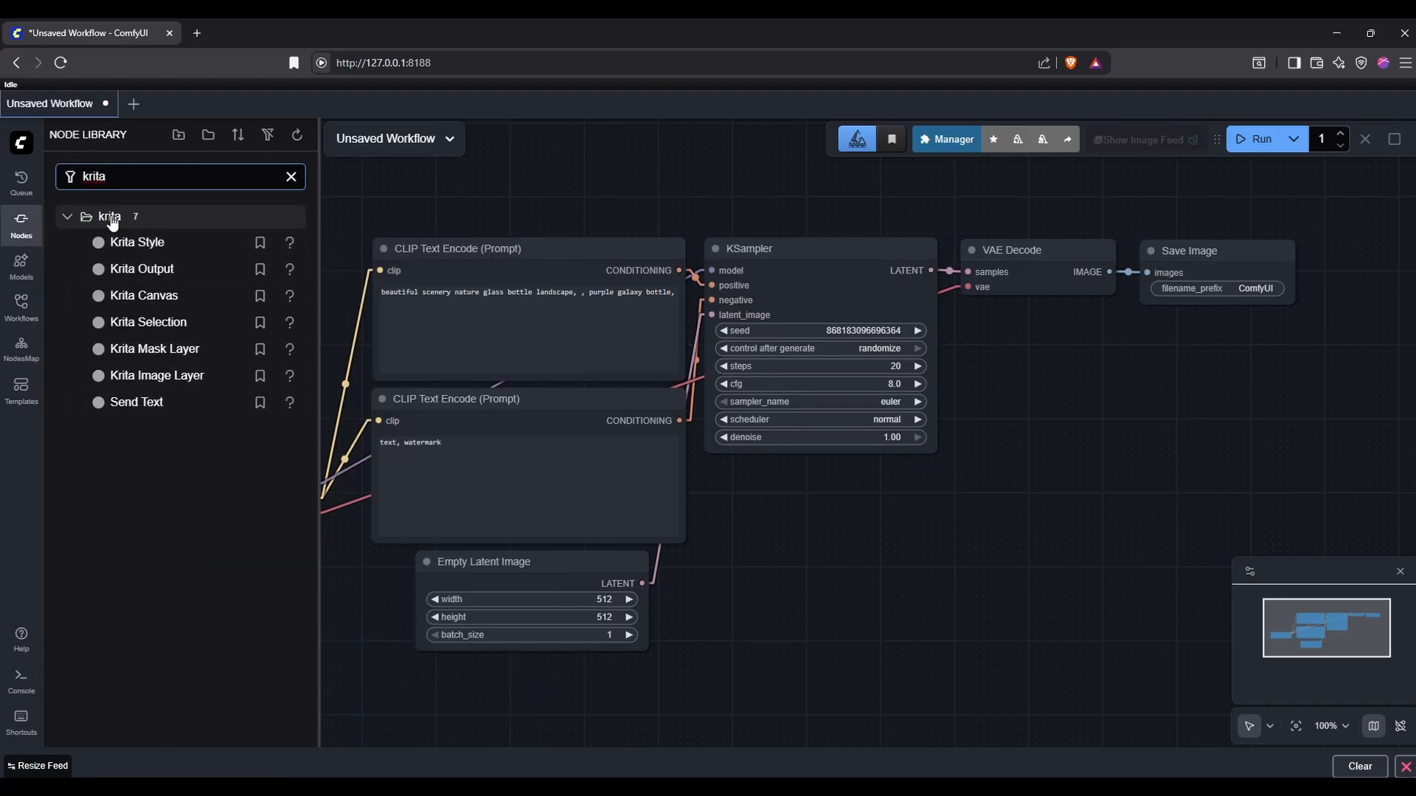
{"action": "left_click", "coordinate": [290, 176]}
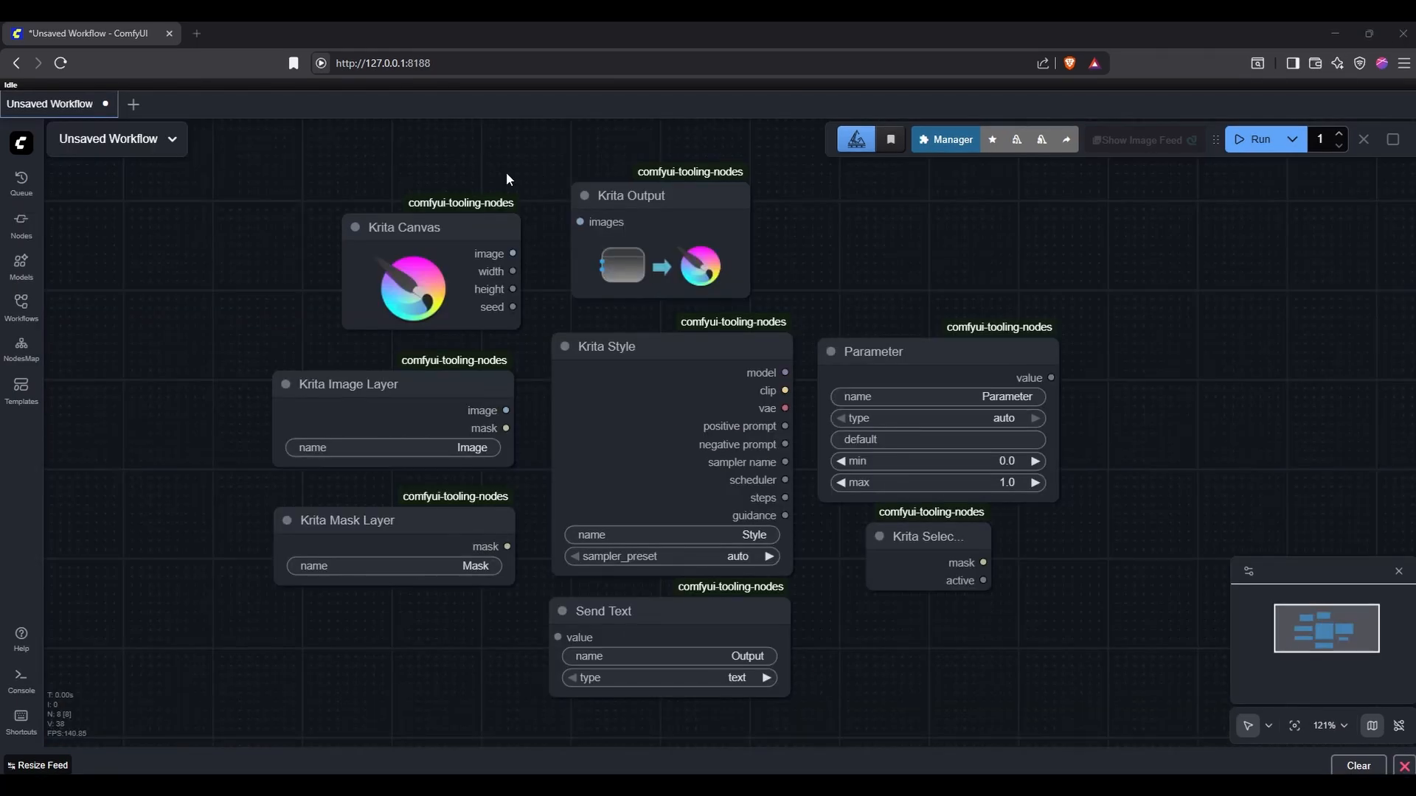
{"action": "mouse_move", "coordinate": [934, 607]}
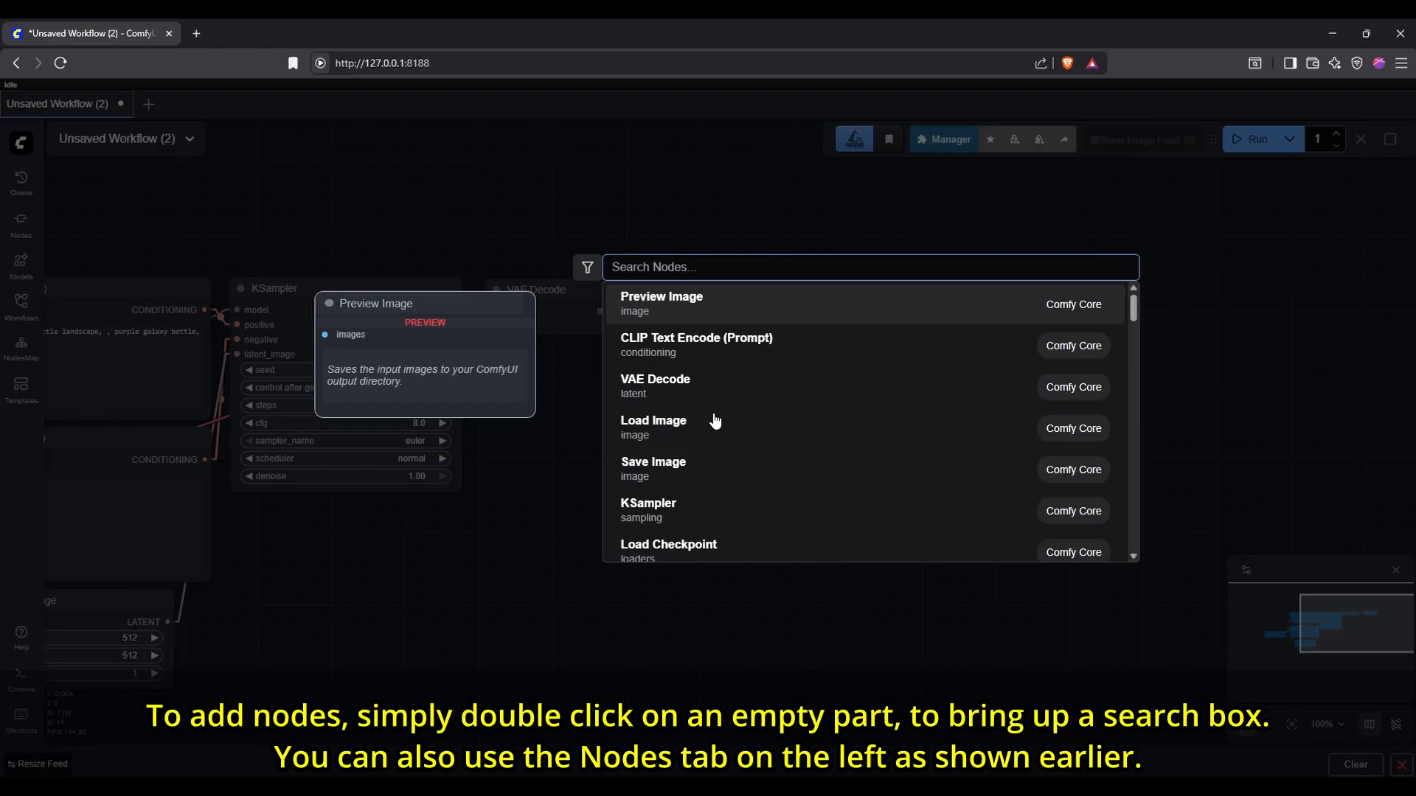
Step: Add a Krita Output node fed by VAE Decode's image and delete Save Image
{"action": "type", "text": "output"}
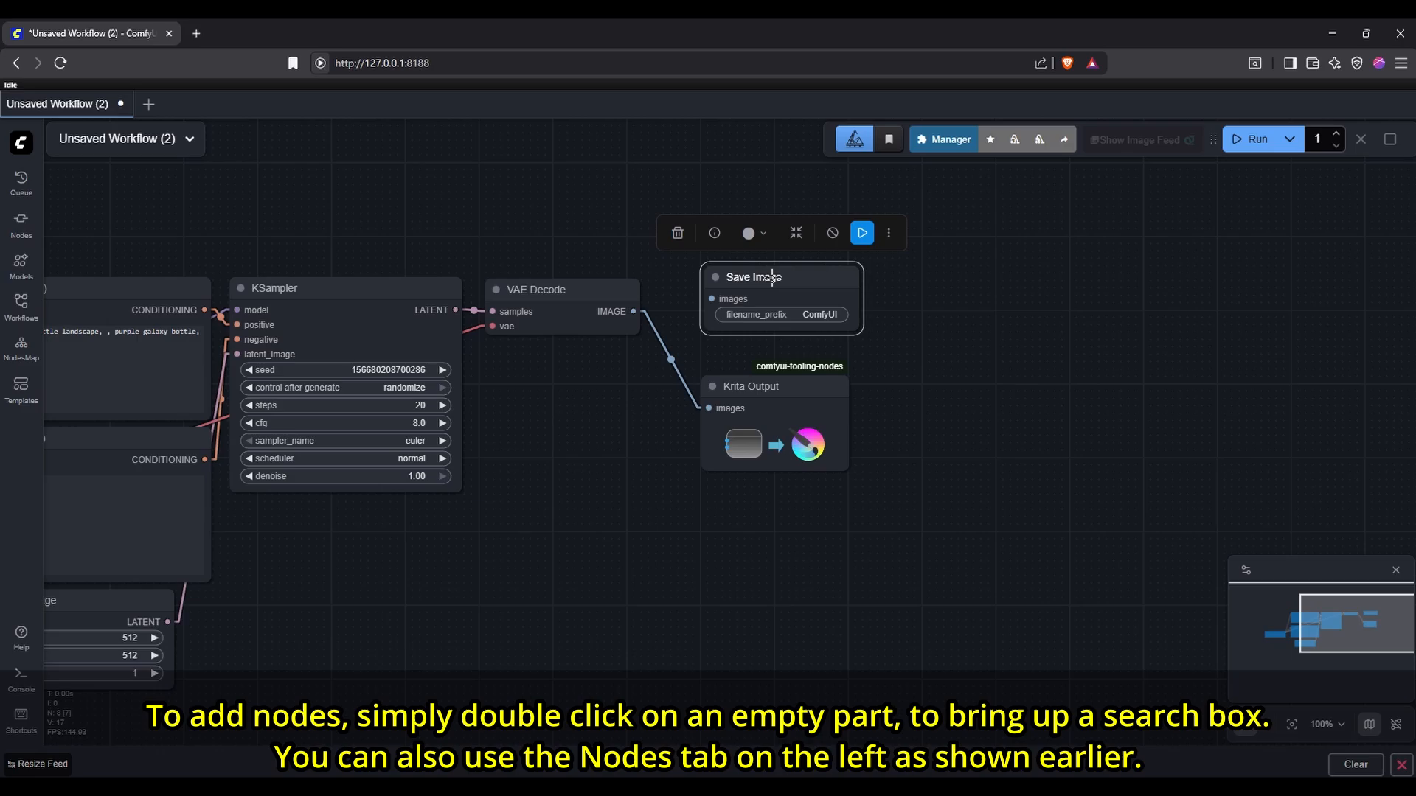
{"action": "left_click", "coordinate": [189, 103]}
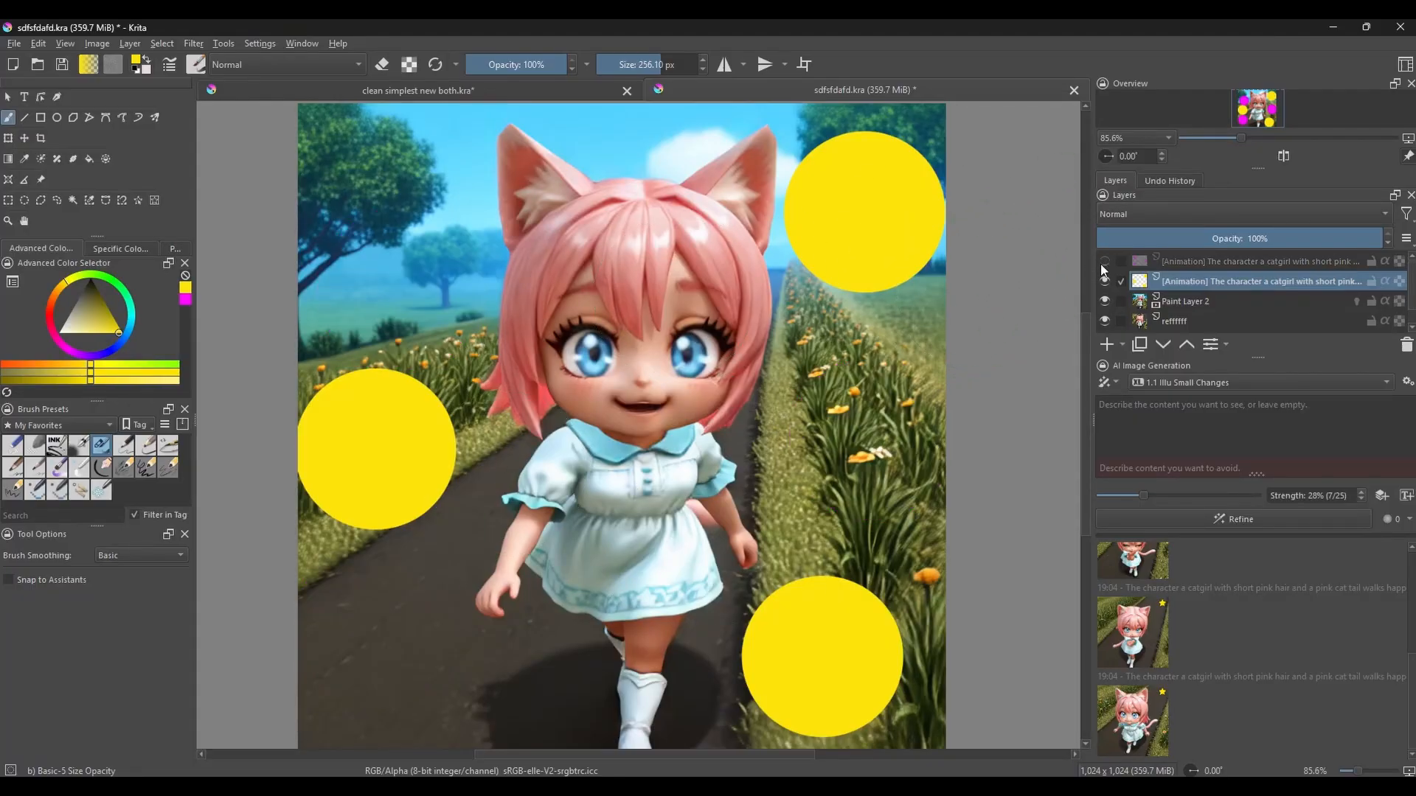
Step: Switch to the pixel-art catgirl document and set Scale To New Size to 64 × 64 px
{"action": "left_click", "coordinate": [1102, 262]}
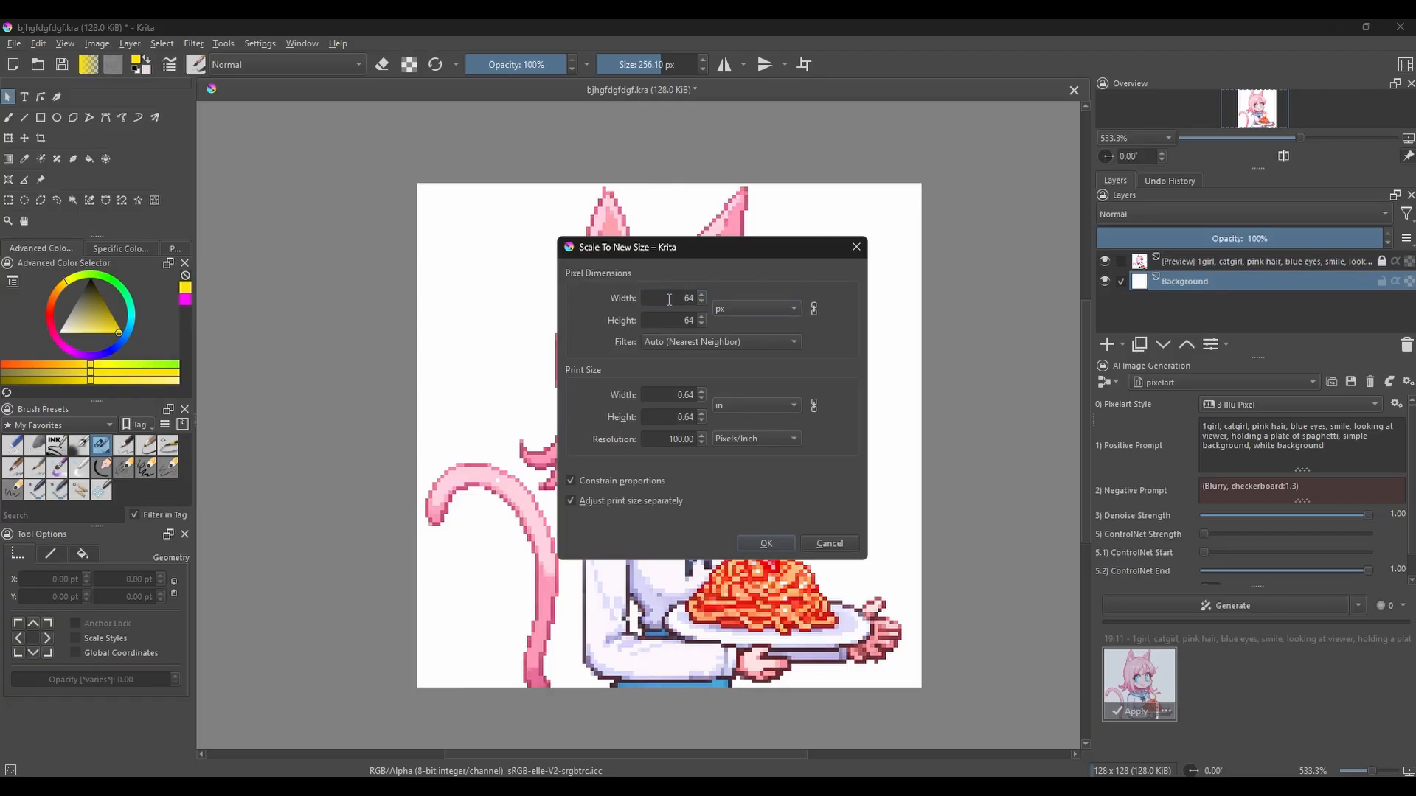
Step: Scale the image to 64 × 64, generate variations, and toggle the Fixed seed option
{"action": "left_click", "coordinate": [764, 543]}
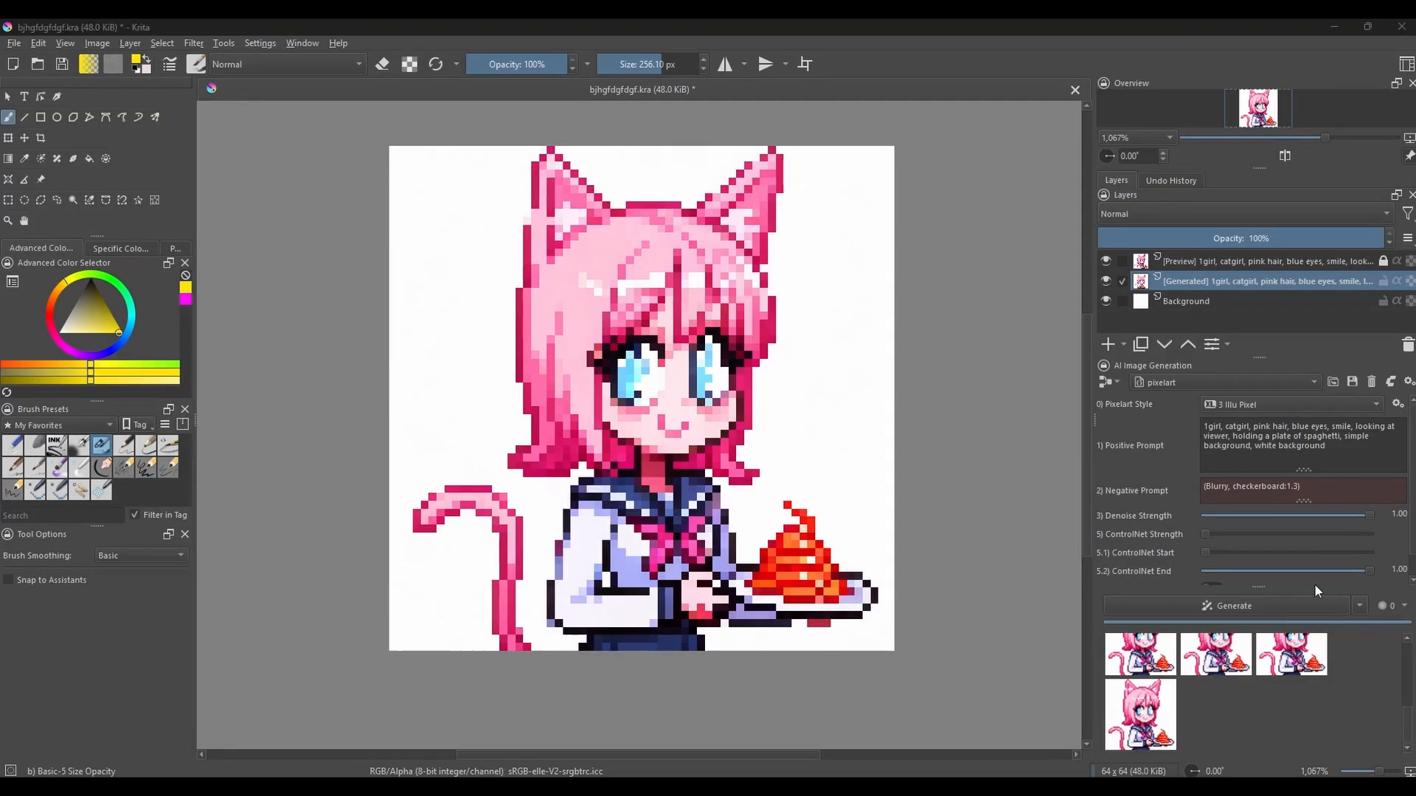
{"action": "left_click", "coordinate": [1358, 606]}
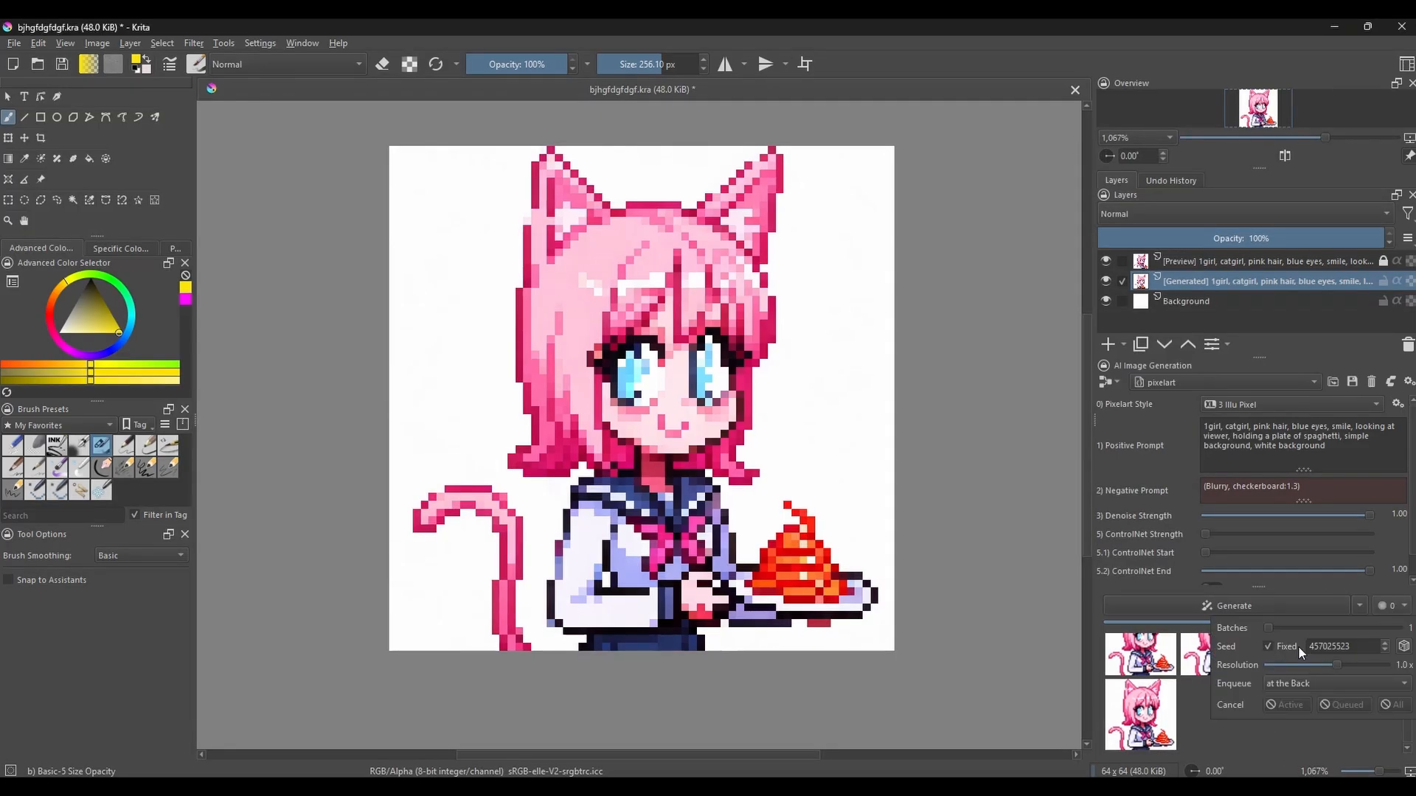
{"action": "left_click", "coordinate": [1268, 647]}
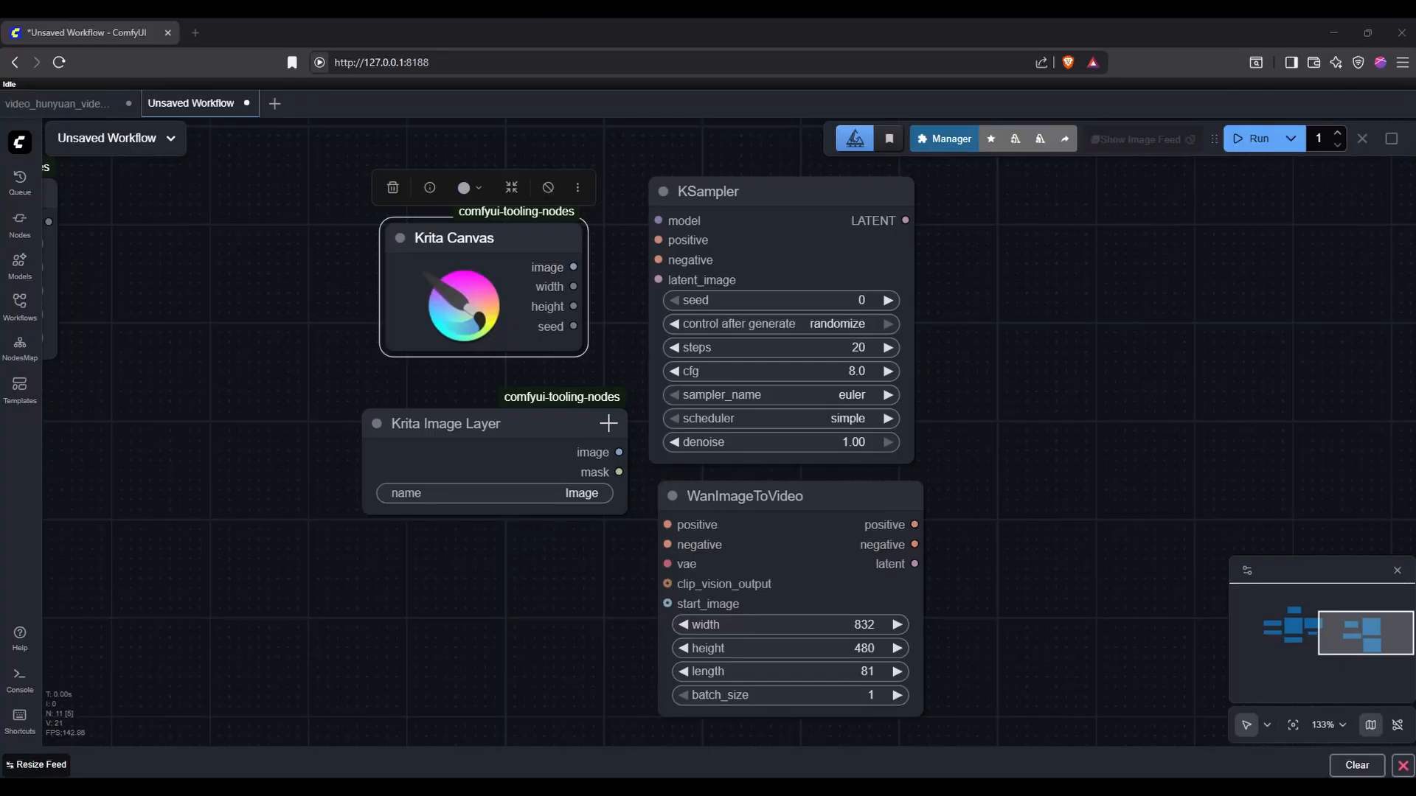
Step: Link Krita Canvas width and height to WanImageToVideo and its seed to KSampler
{"action": "left_click_drag", "start_coordinate": [619, 452], "coordinate": [666, 603]}
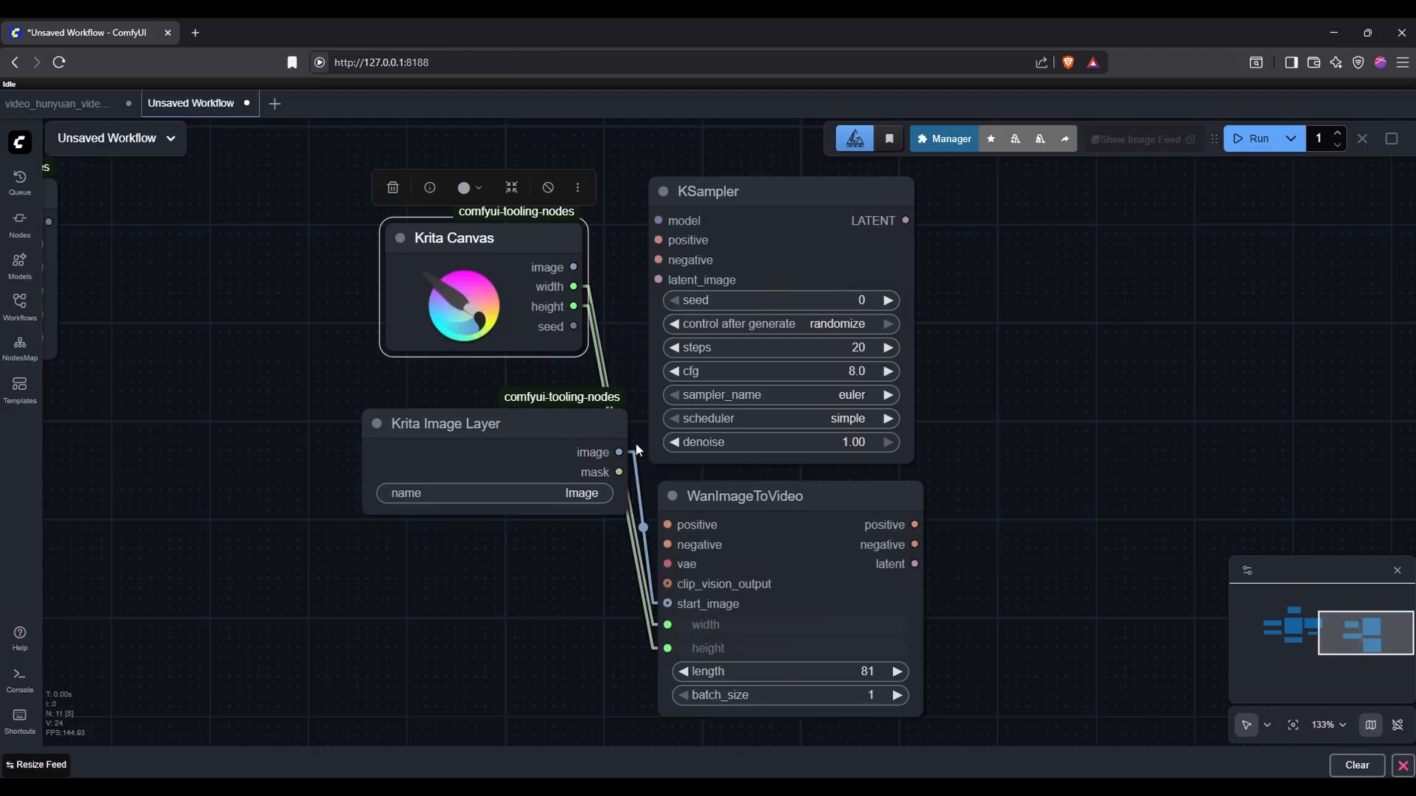
{"action": "left_click_drag", "start_coordinate": [572, 326], "coordinate": [657, 300]}
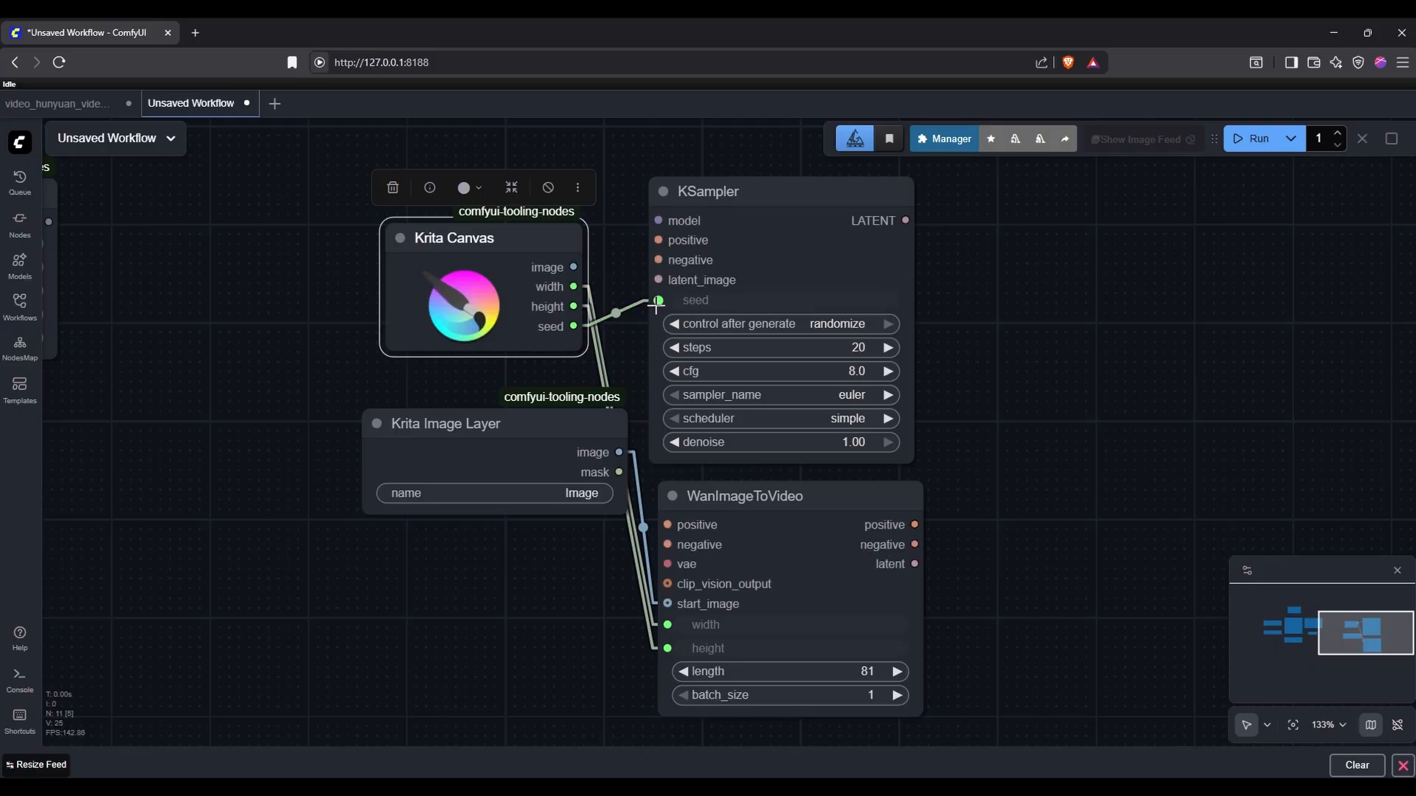
{"action": "scroll", "scroll_direction": "down", "scroll_amount": 3}
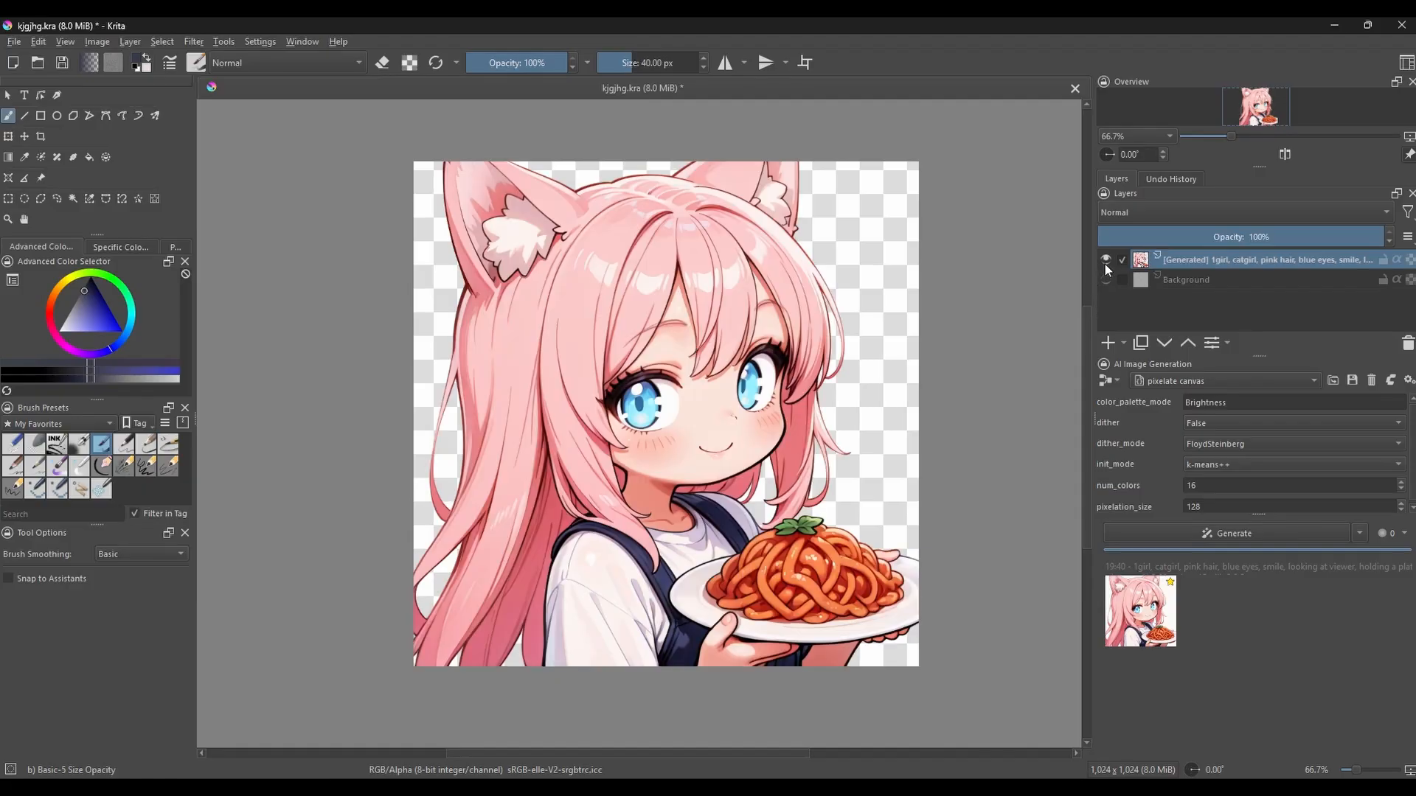
Step: Toggle the catgirl layer, generate with pixelate canvas, and add a New Layer From Visible
{"action": "left_click", "coordinate": [1232, 532]}
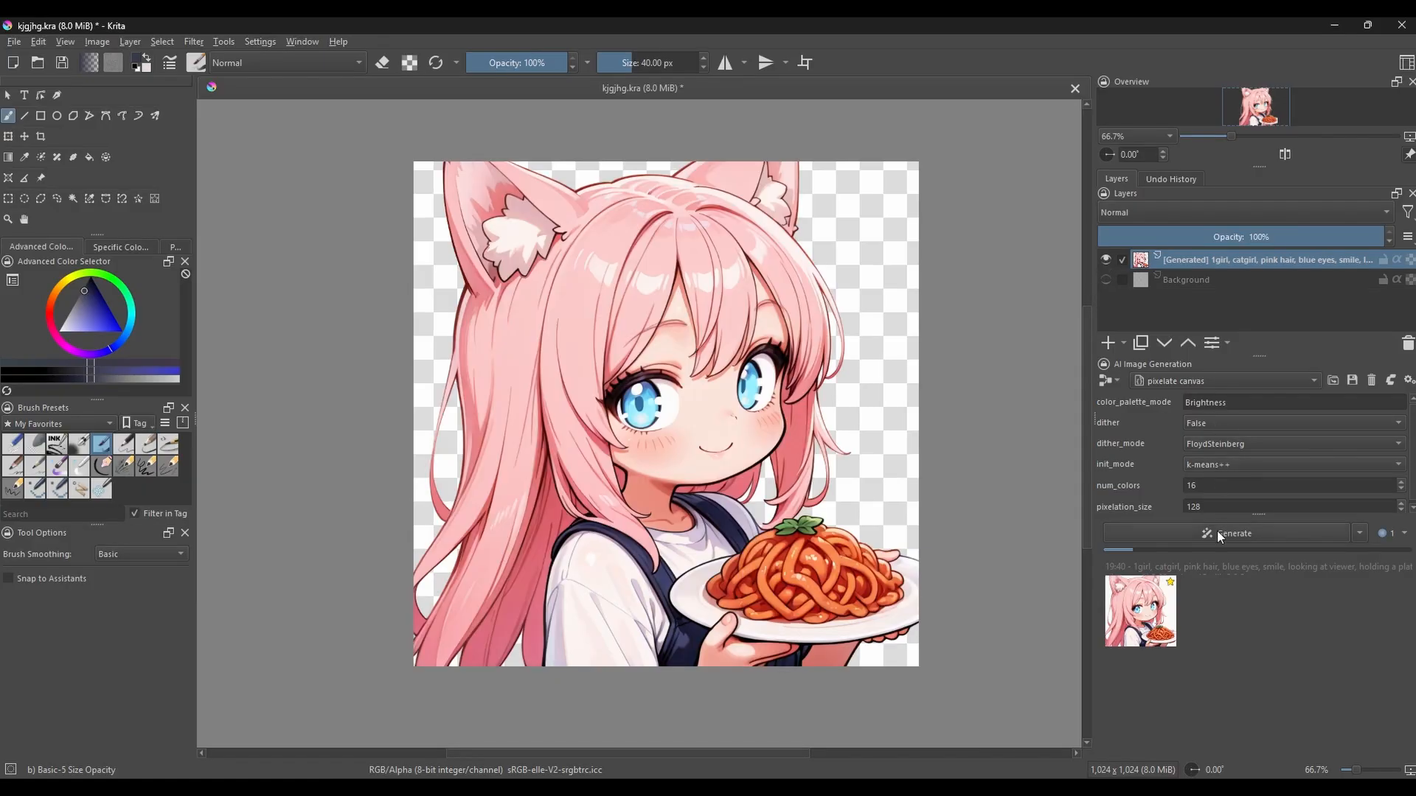
{"action": "left_click", "coordinate": [1232, 532]}
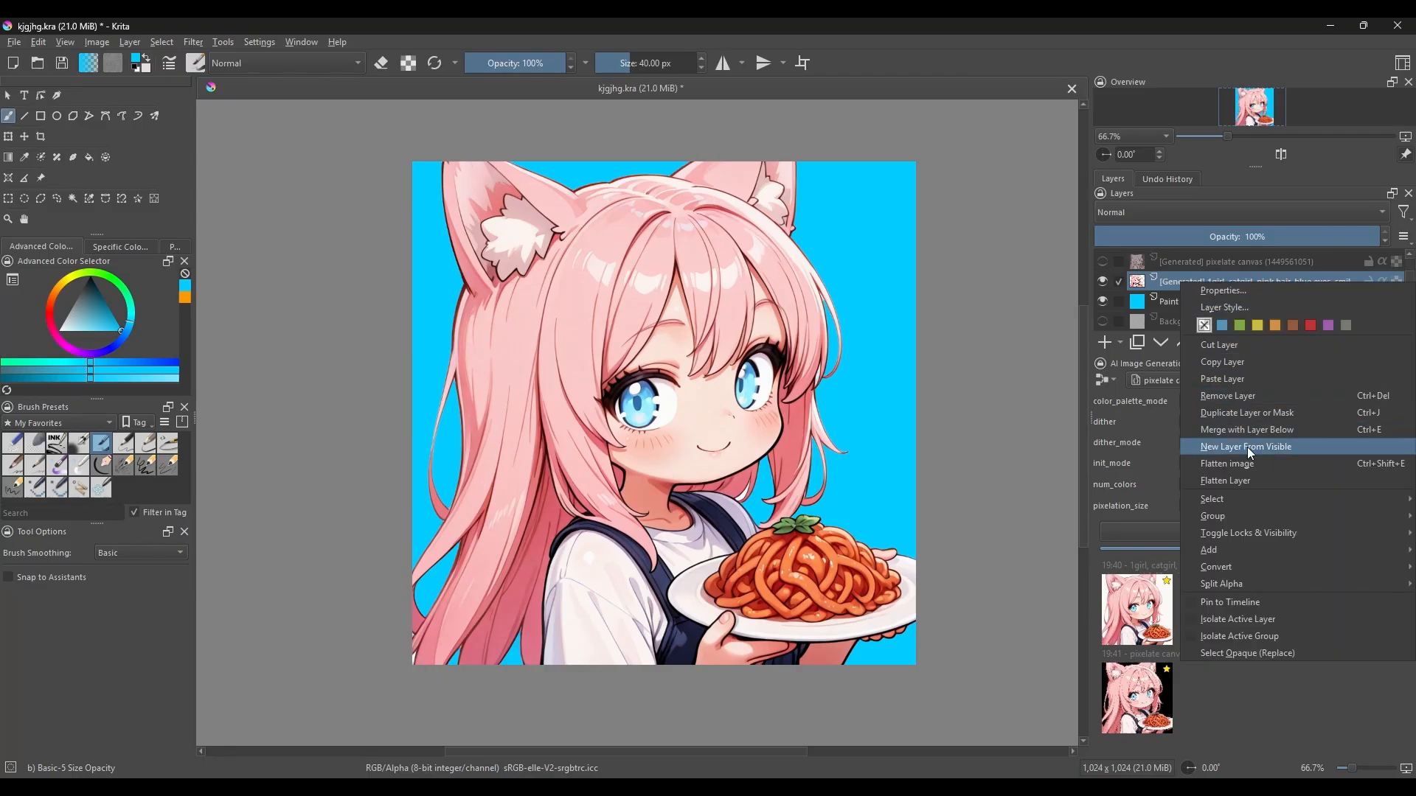
{"action": "left_click", "coordinate": [1245, 446]}
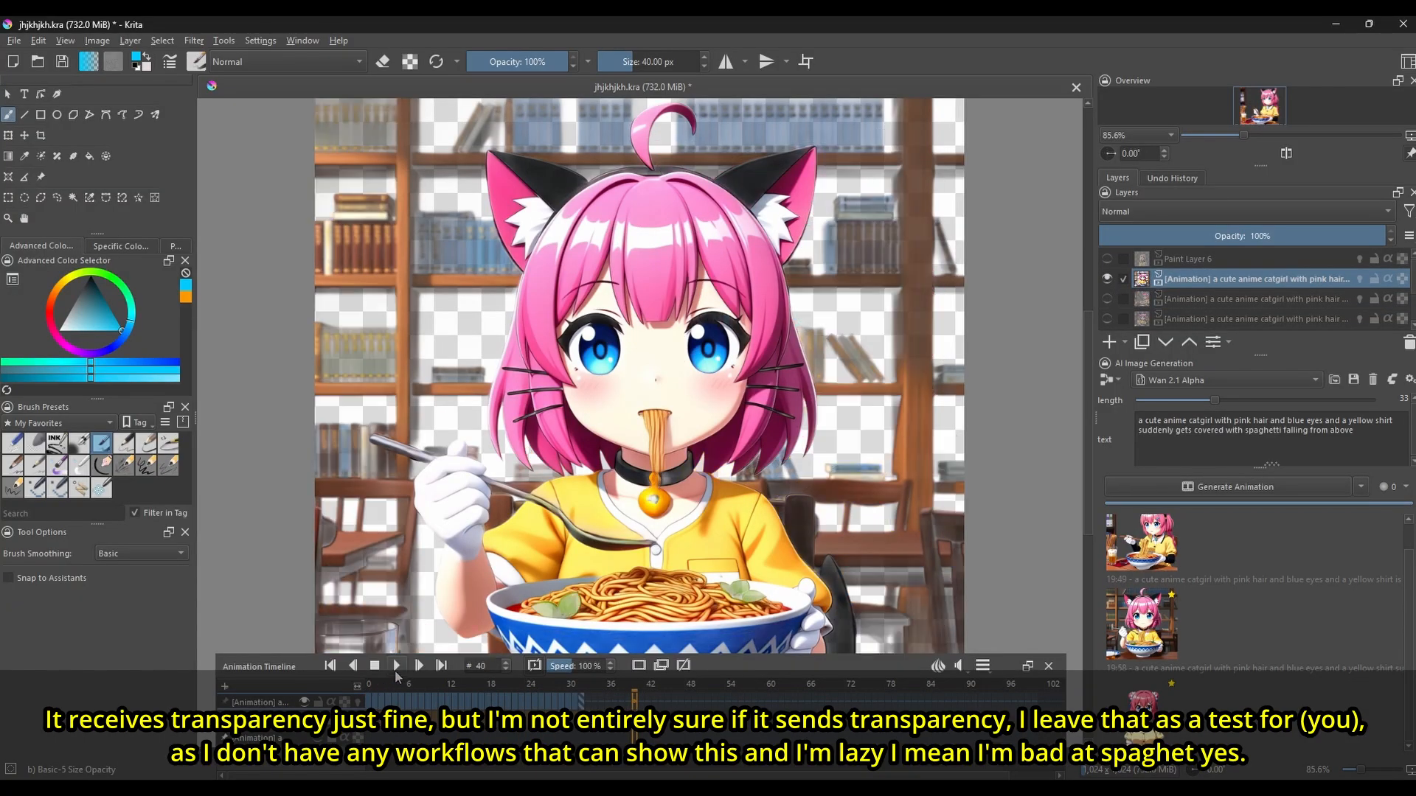
Step: Toggle visibility of the spaghetti and animation layers, select Paint Layer 6, and play the animation
{"action": "left_click", "coordinate": [397, 665]}
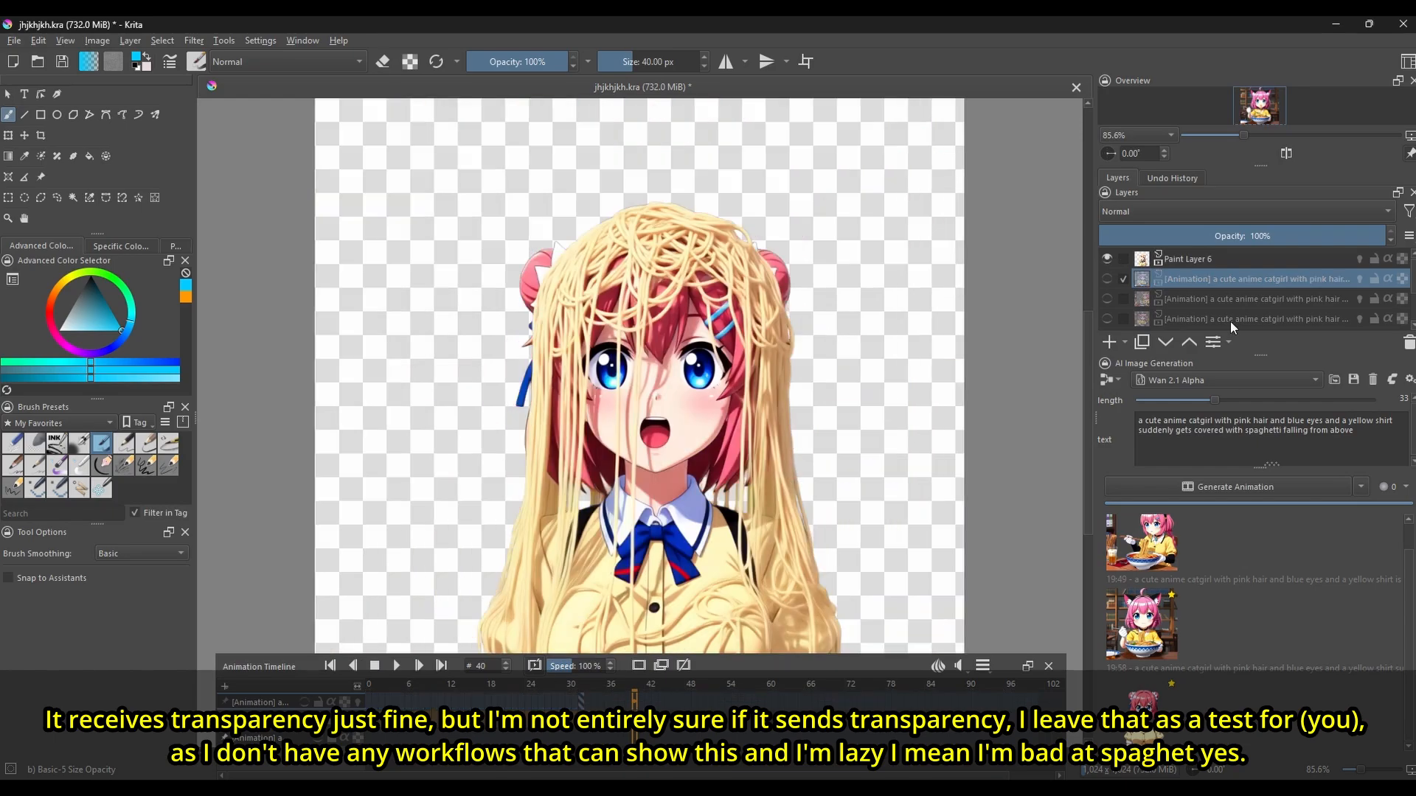
{"action": "left_click", "coordinate": [397, 665]}
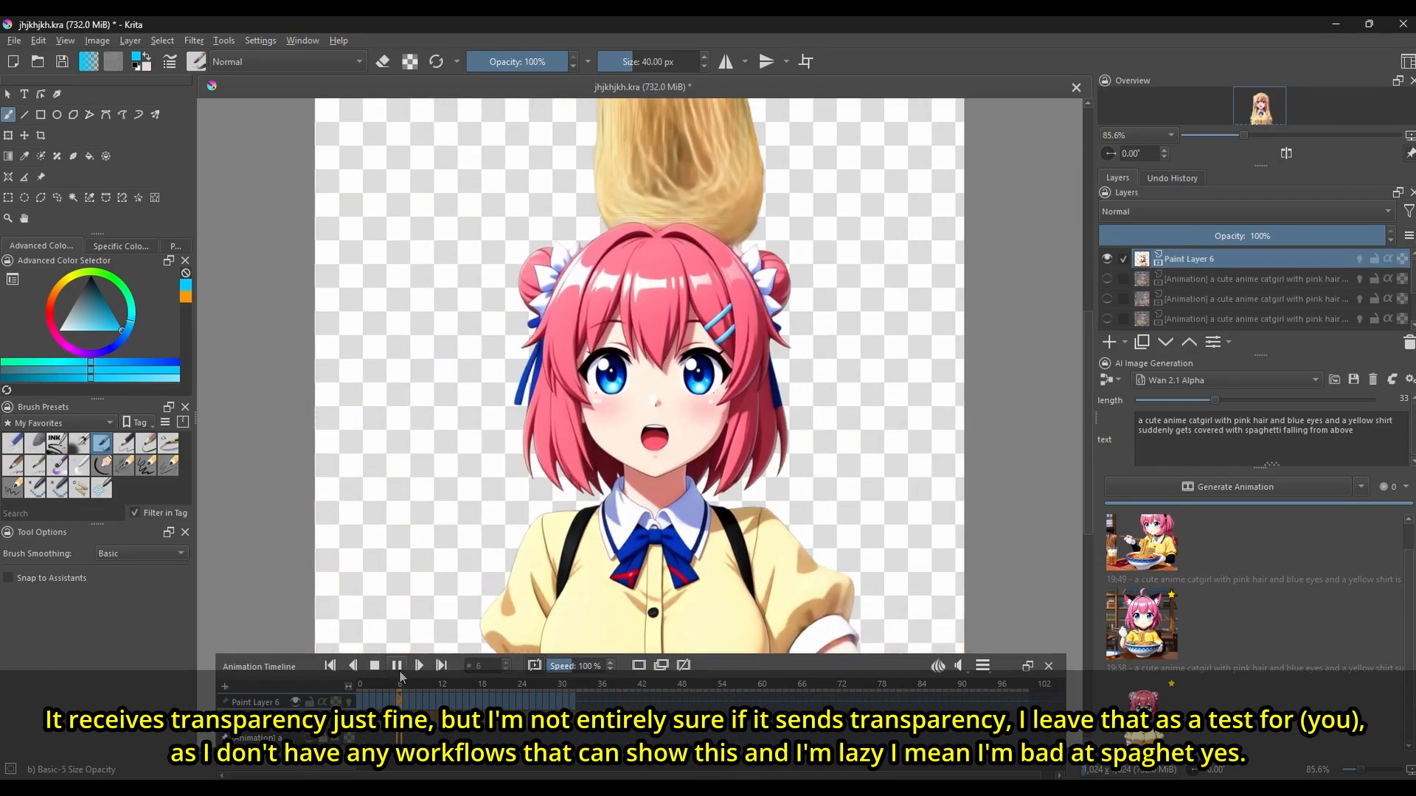
{"action": "left_click", "coordinate": [396, 665]}
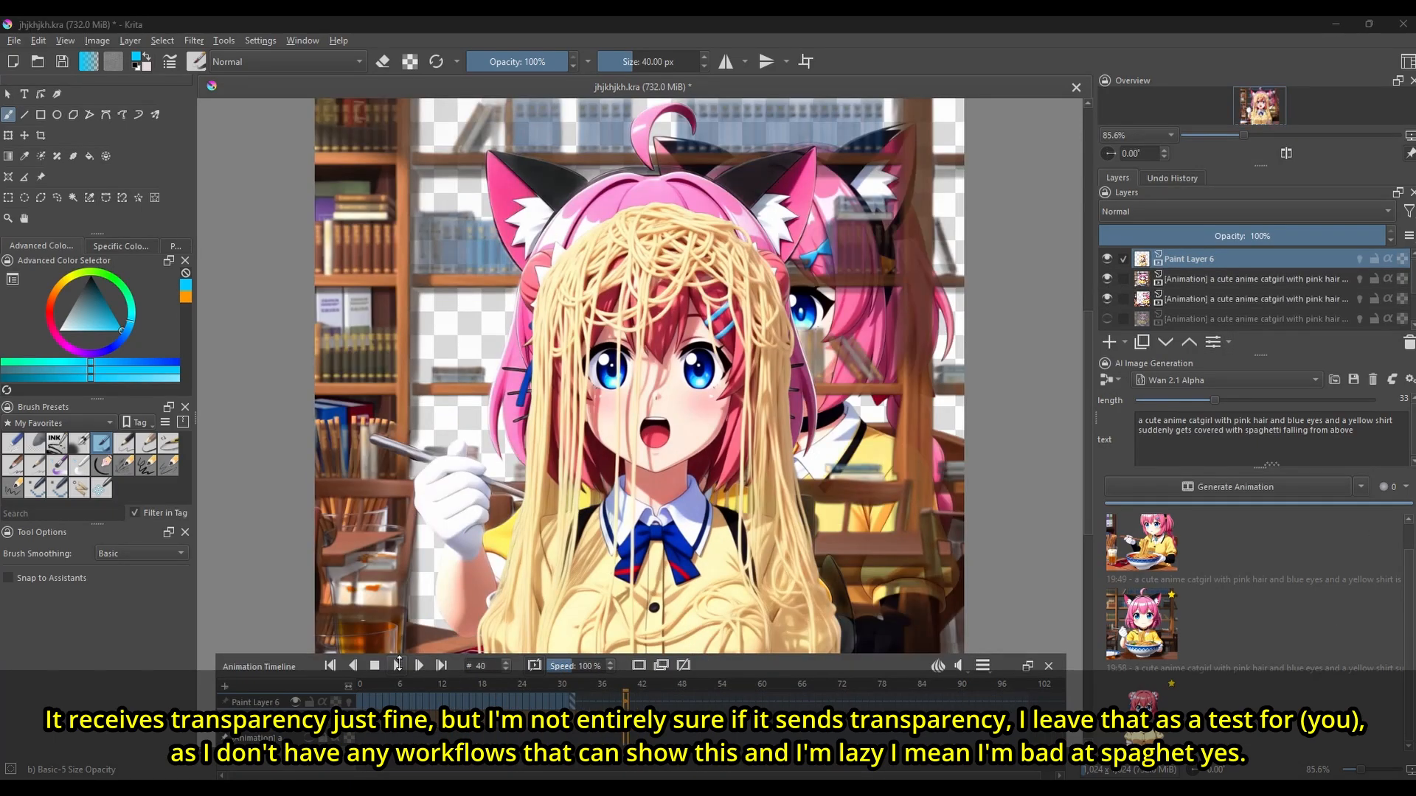
{"action": "left_click", "coordinate": [418, 667]}
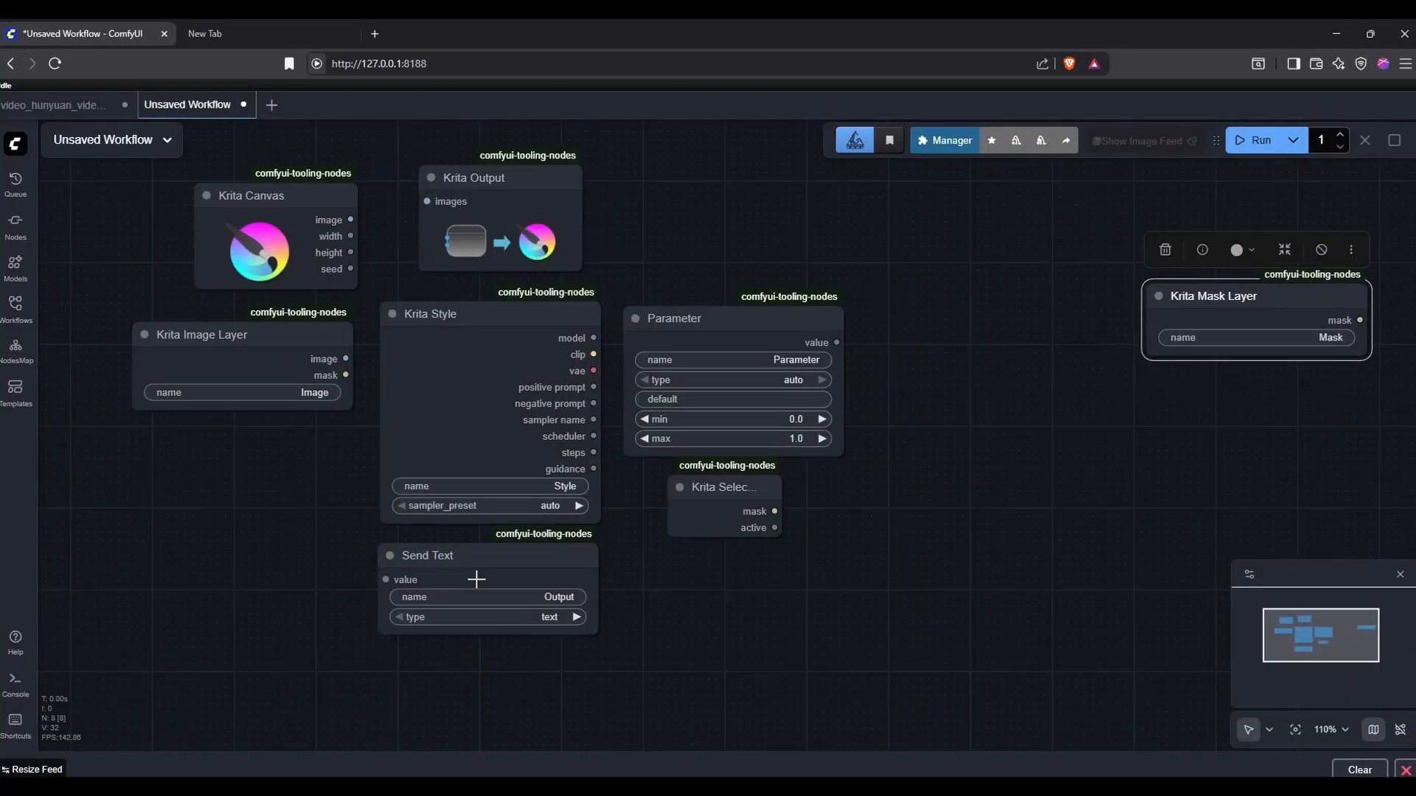
Step: Generate with the pixelate canvas workspace in Krita and inspect ComfyUI's pixelart workflow
{"action": "left_click_drag", "start_coordinate": [722, 487], "coordinate": [1219, 398]}
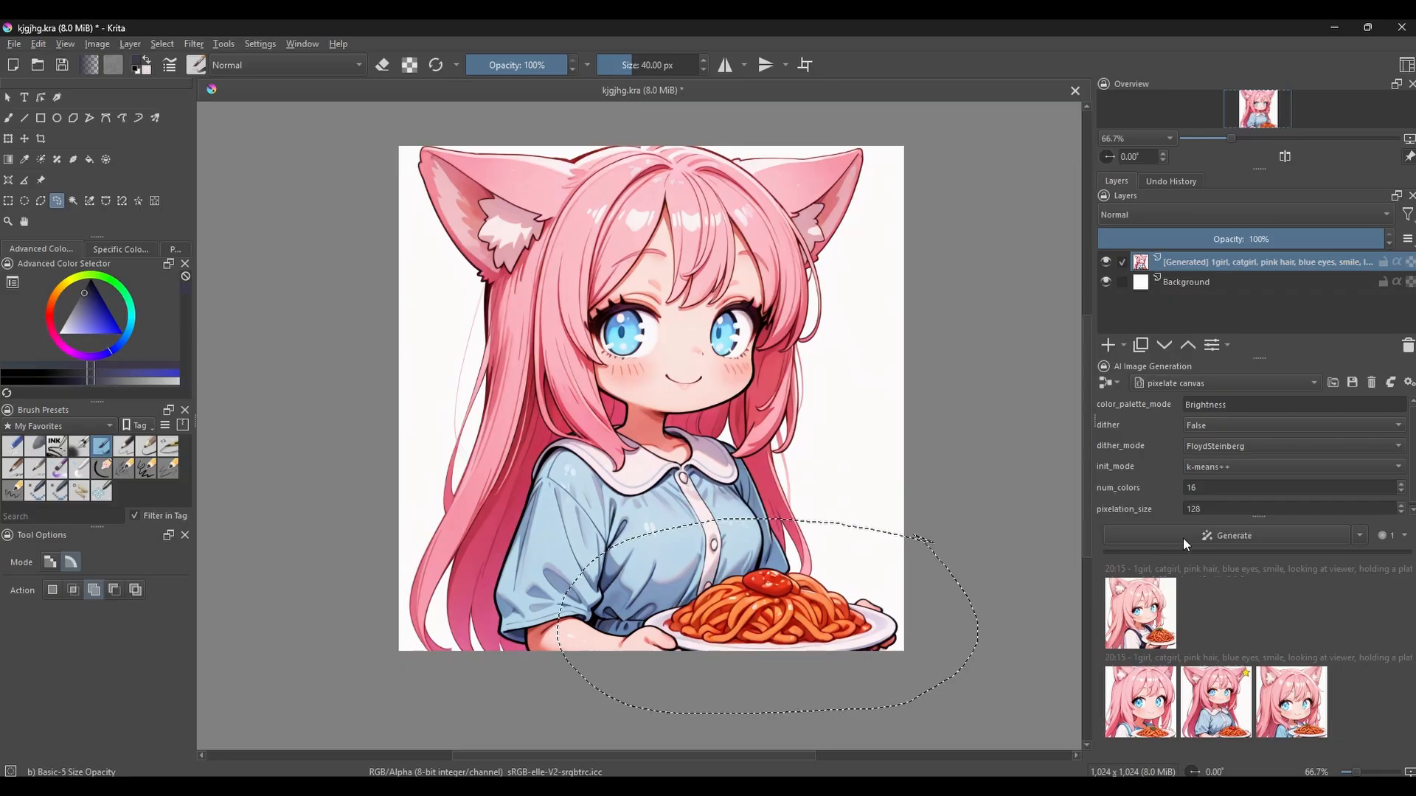
{"action": "left_click", "coordinate": [1231, 535]}
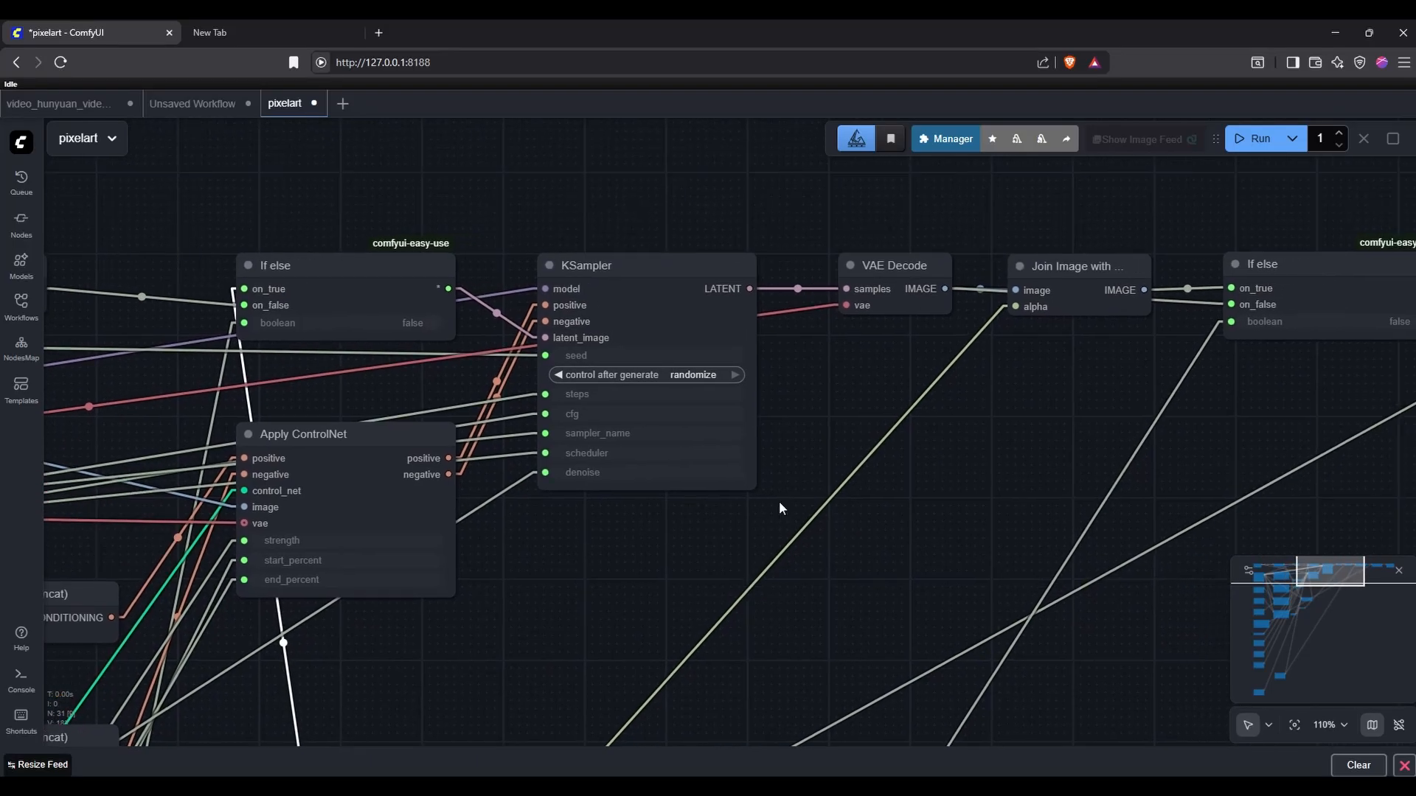
{"action": "left_click", "coordinate": [585, 265]}
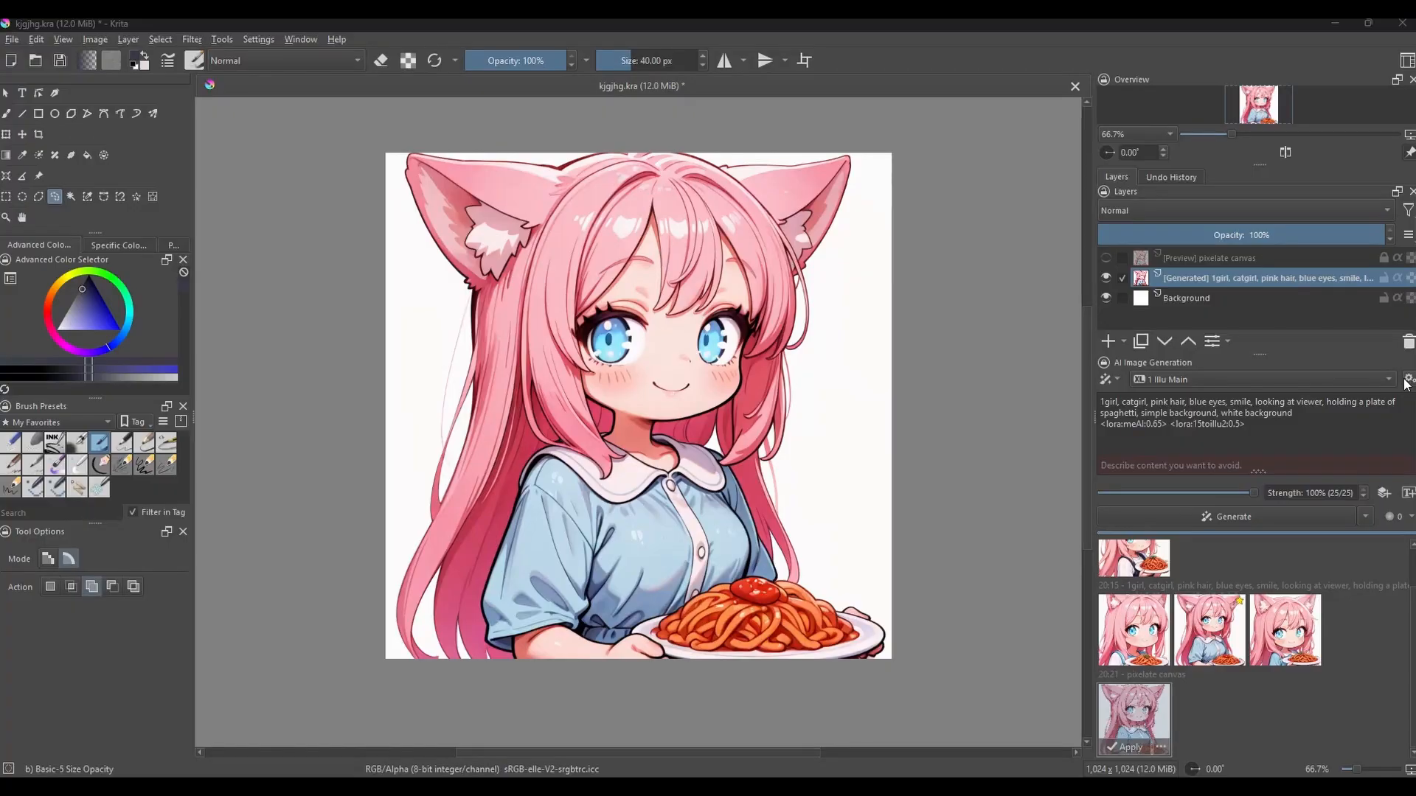
Step: Turn on Dump Workflow in Krita's Interface settings, then load logs\workflow.json in ComfyUI
{"action": "left_click", "coordinate": [1405, 379]}
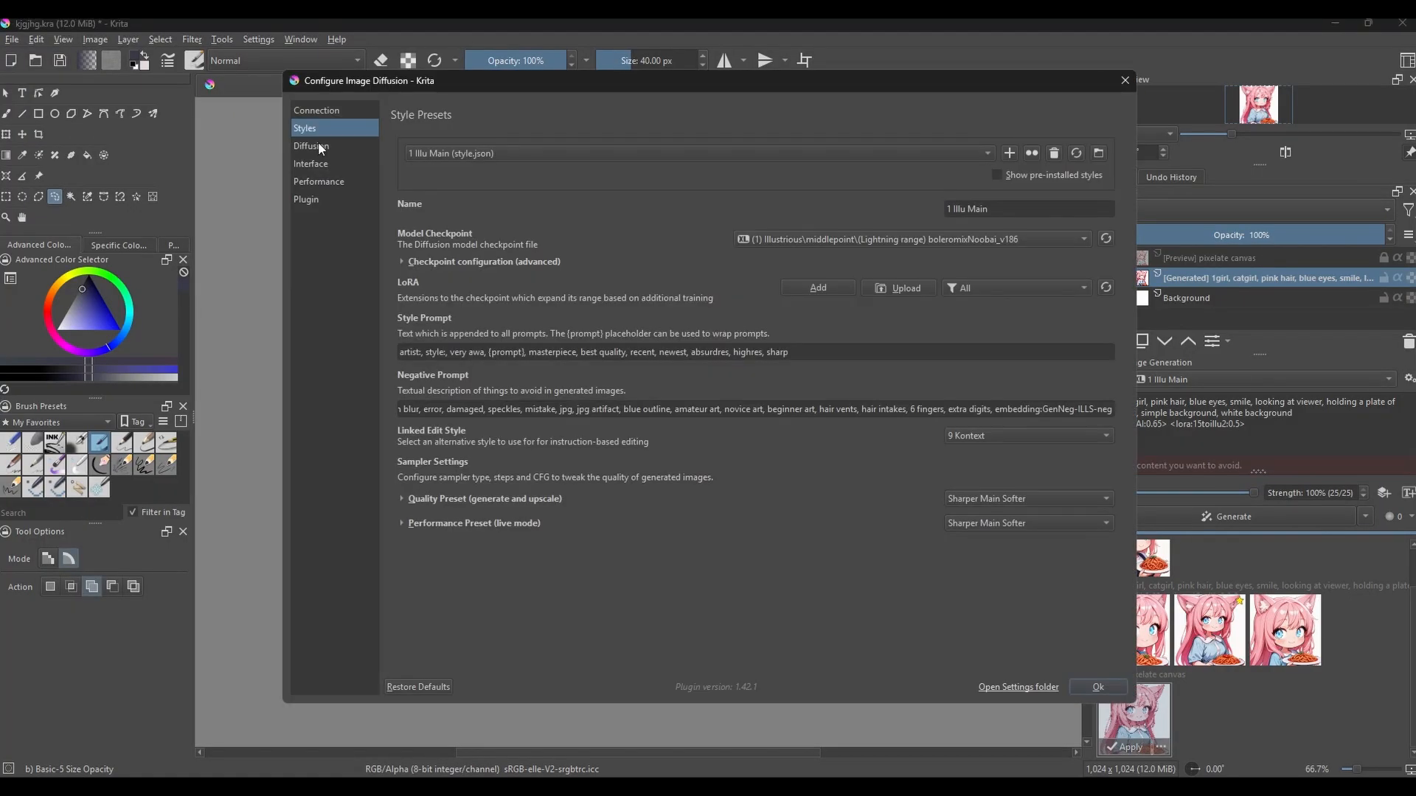
{"action": "left_click", "coordinate": [310, 163]}
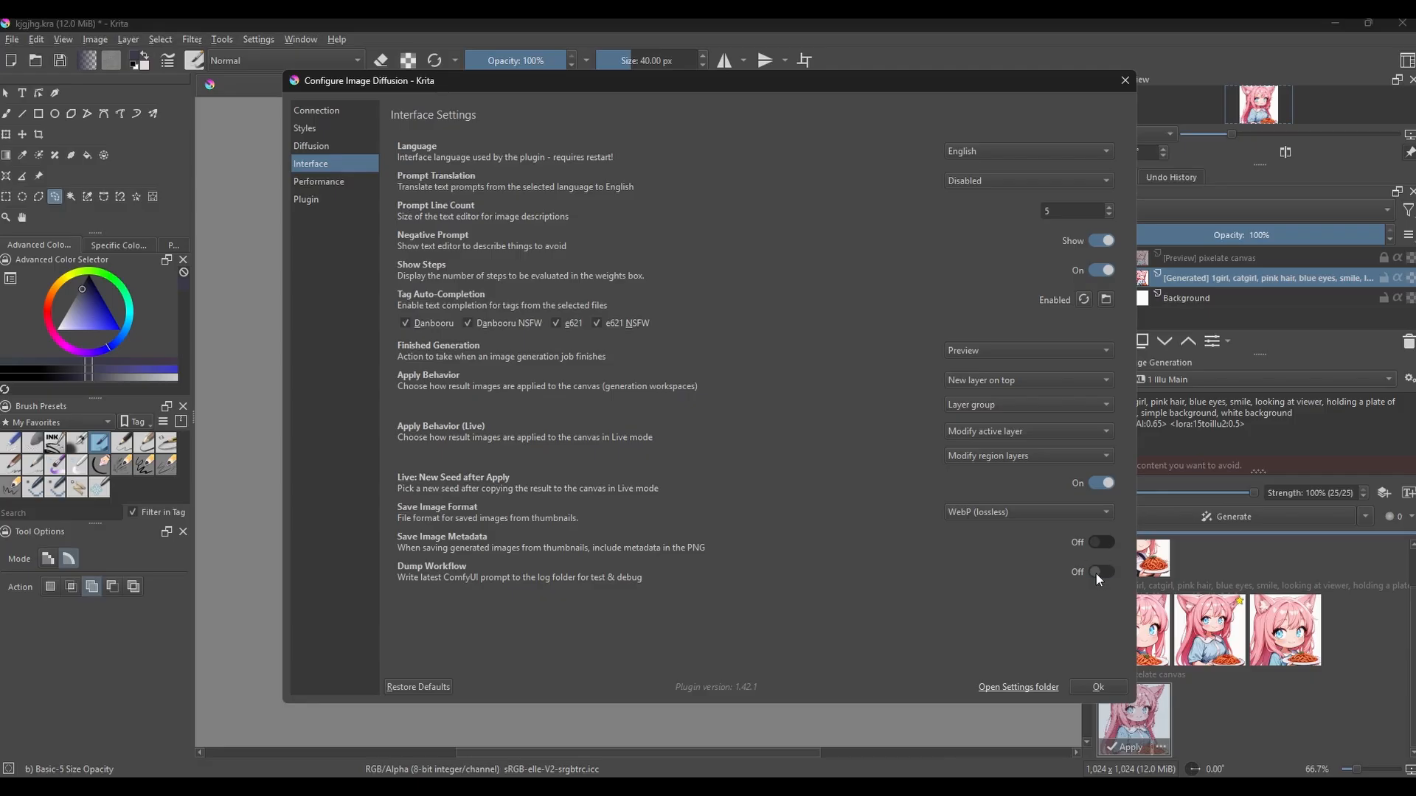
{"action": "left_click", "coordinate": [1098, 572]}
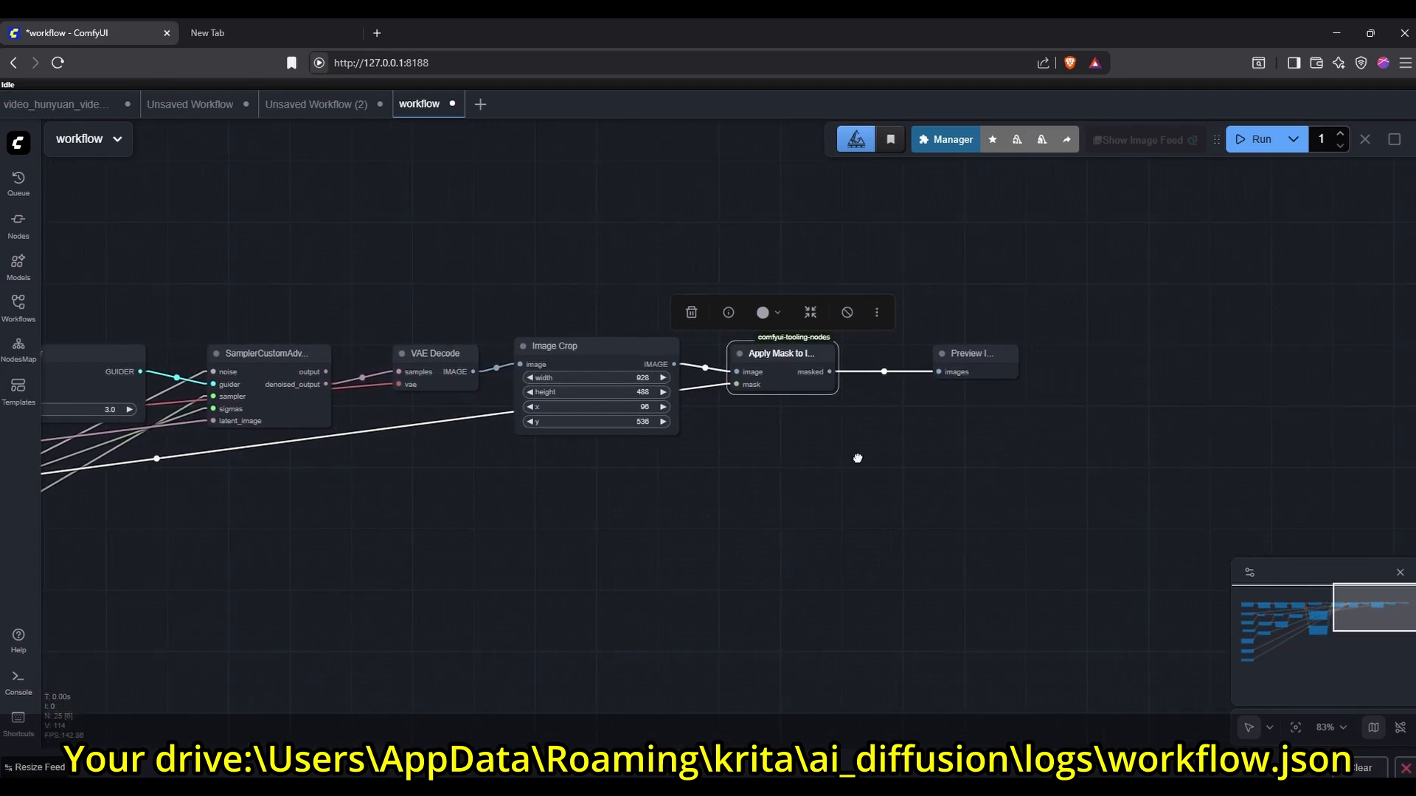
{"action": "left_click", "coordinate": [192, 103]}
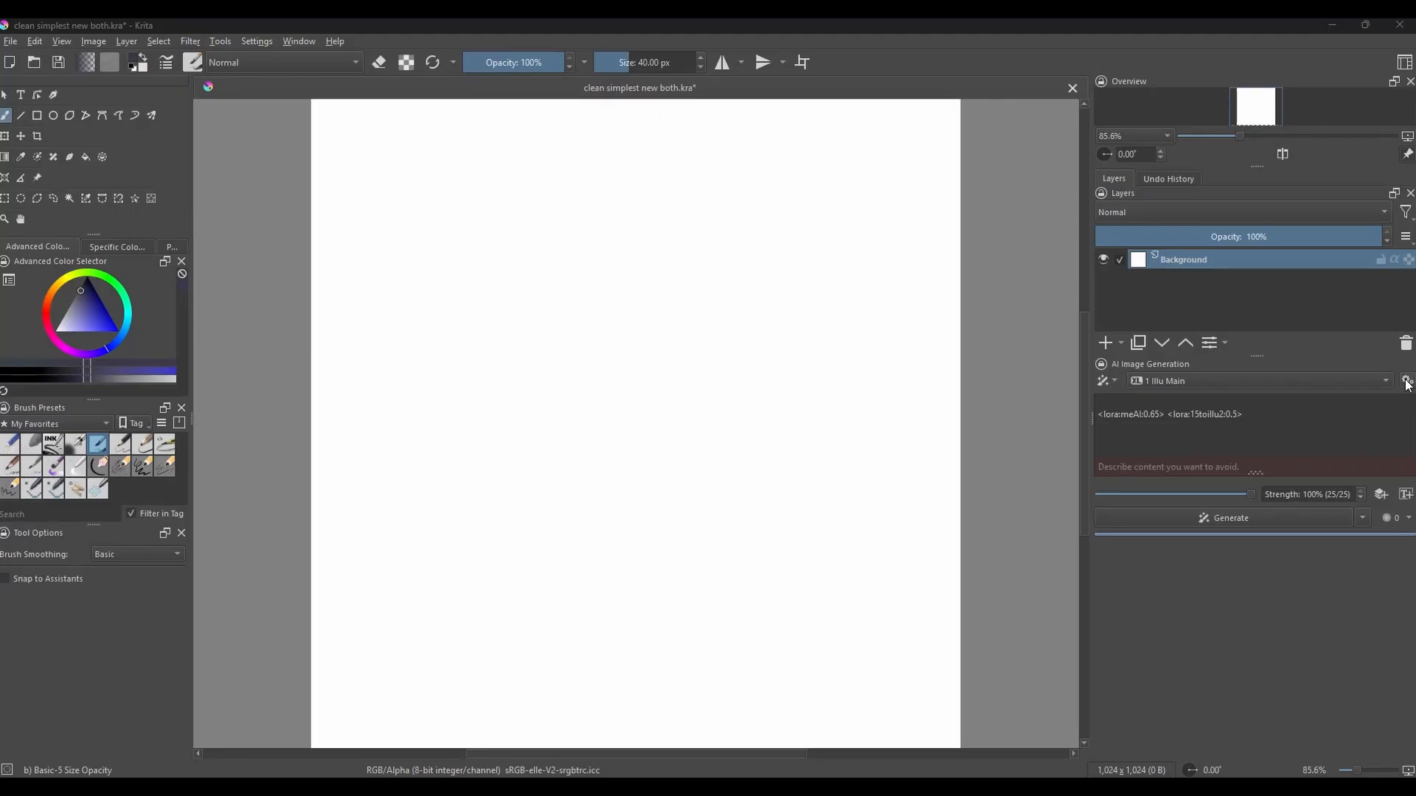
Step: Add a 'New Style' preset in Krita using the Wan2.2-Animate 14B checkpoint
{"action": "left_click", "coordinate": [1404, 381]}
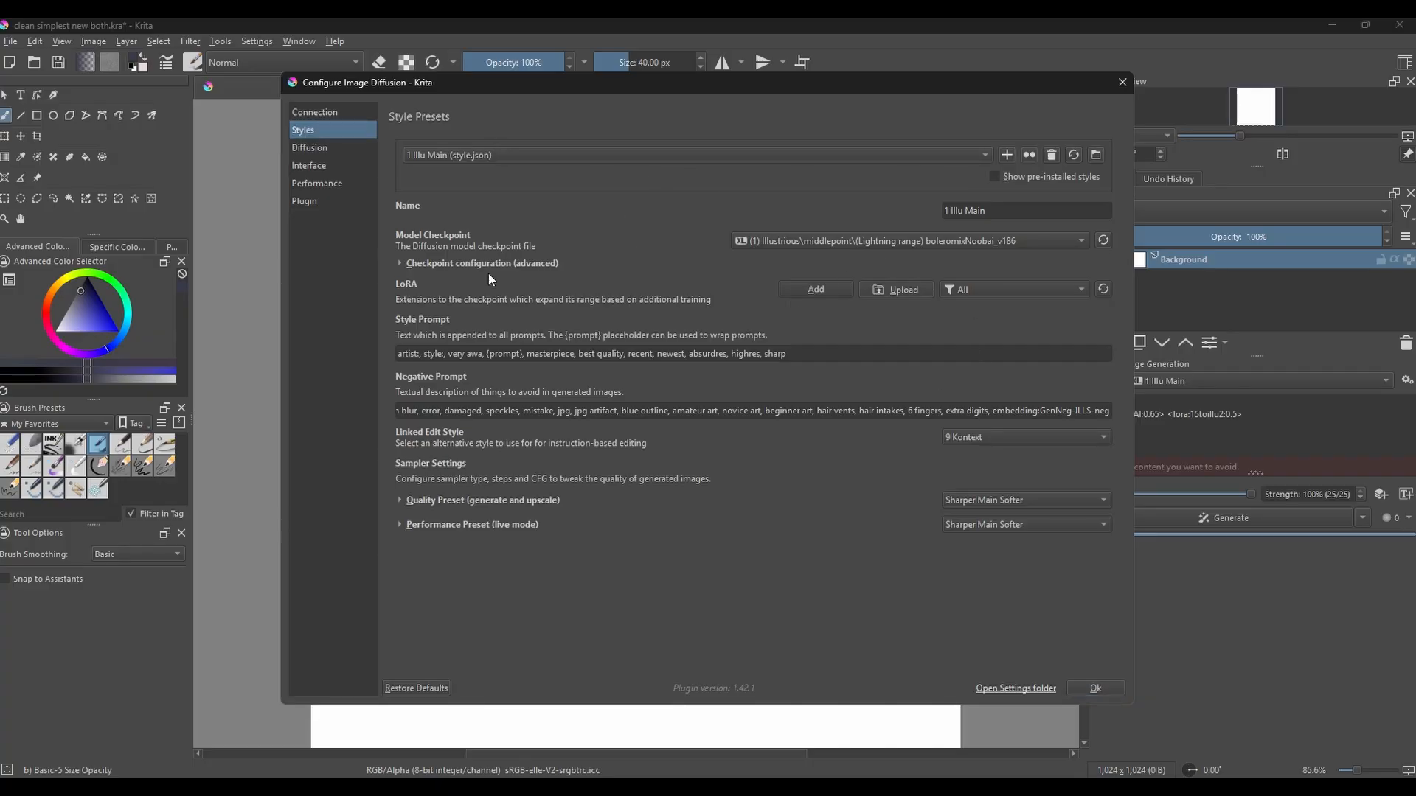
{"action": "left_click", "coordinate": [399, 262]}
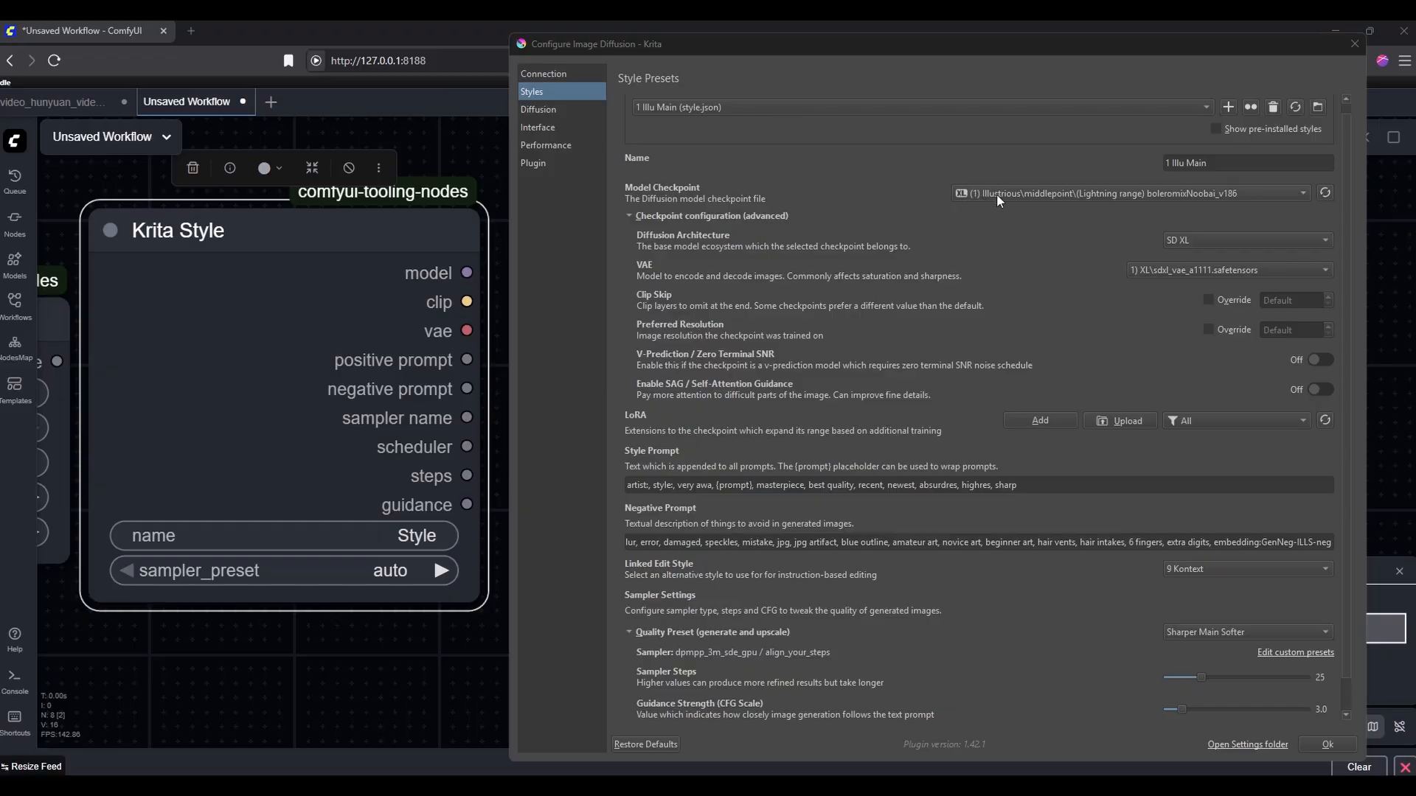
{"action": "mouse_move", "coordinate": [479, 338]}
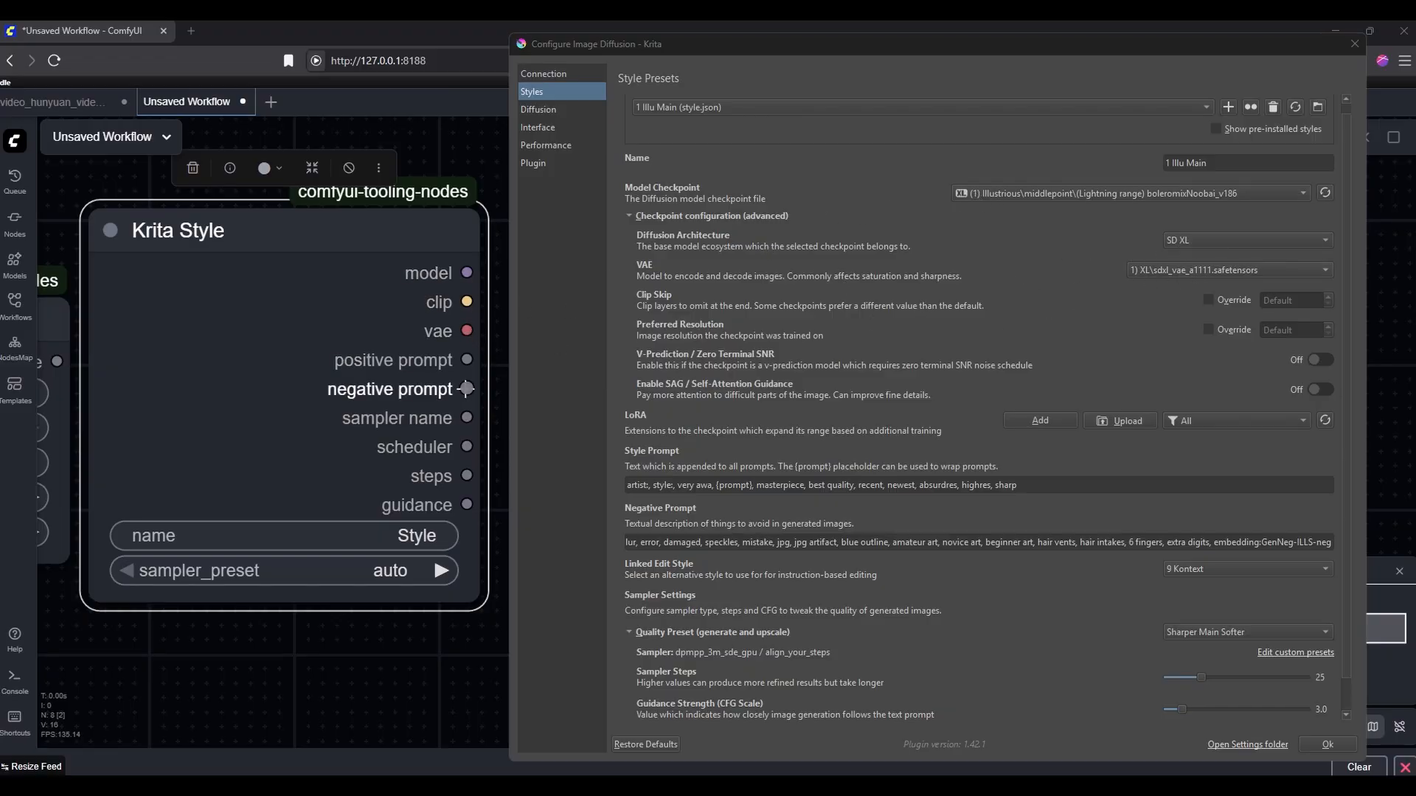
{"action": "mouse_move", "coordinate": [700, 621]}
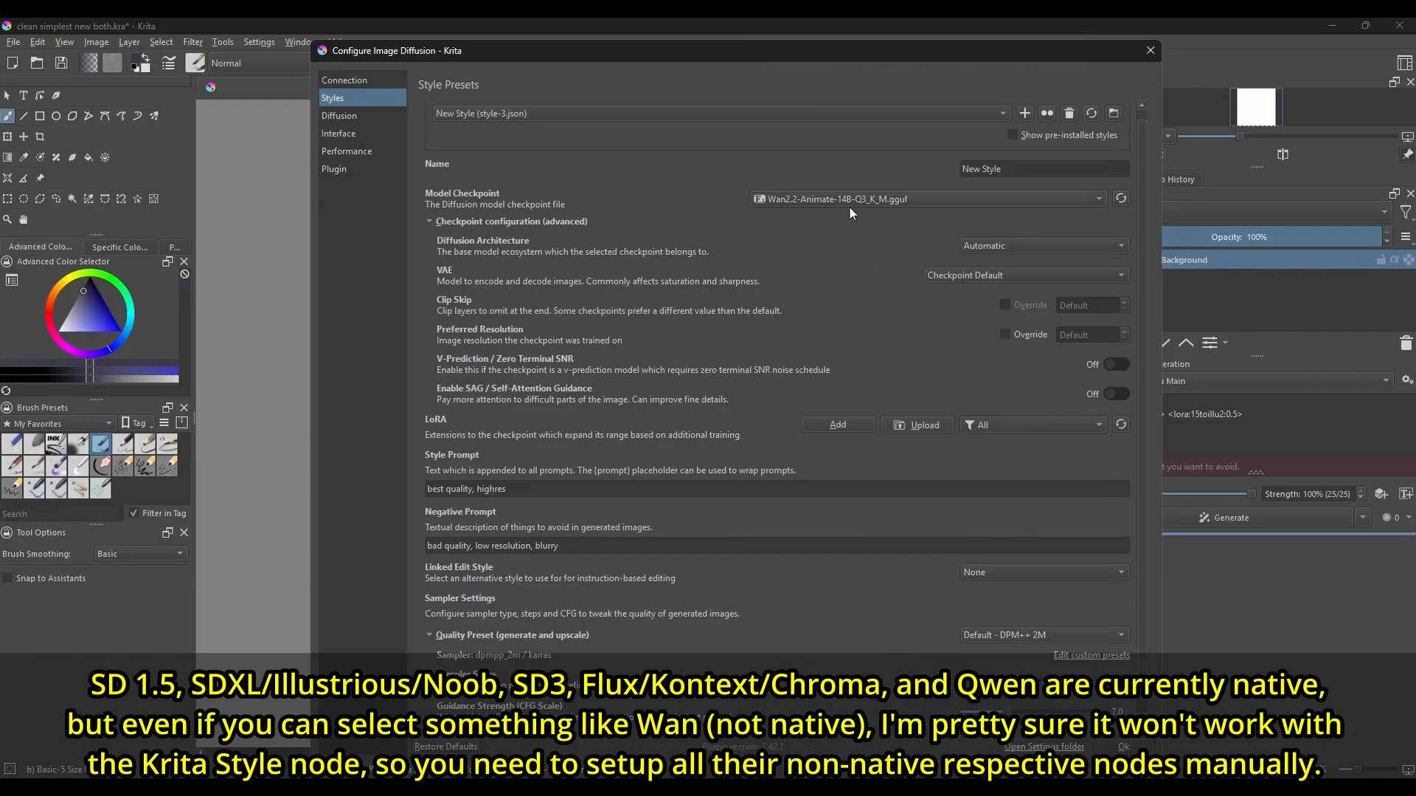
{"action": "left_click", "coordinate": [1025, 275]}
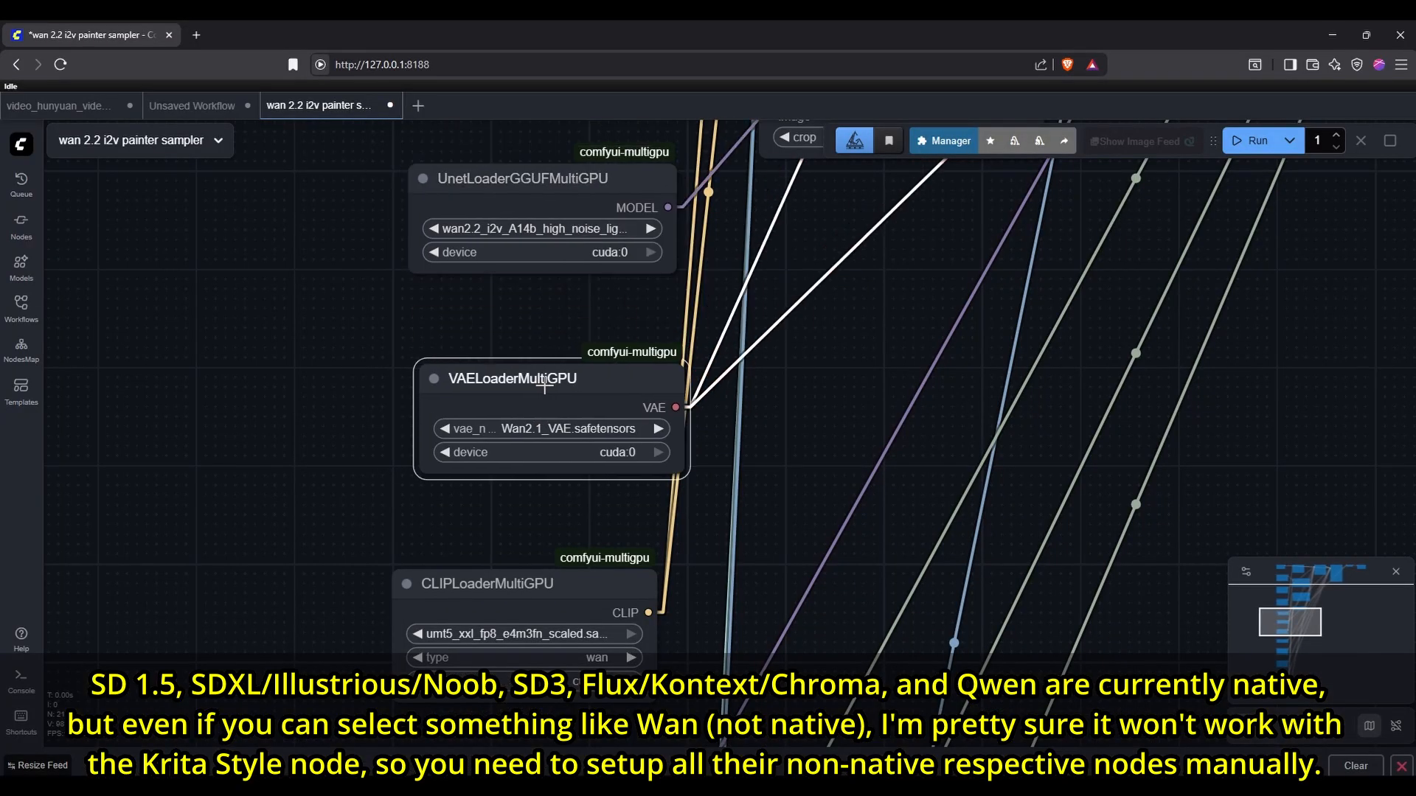
{"action": "left_click", "coordinate": [192, 101]}
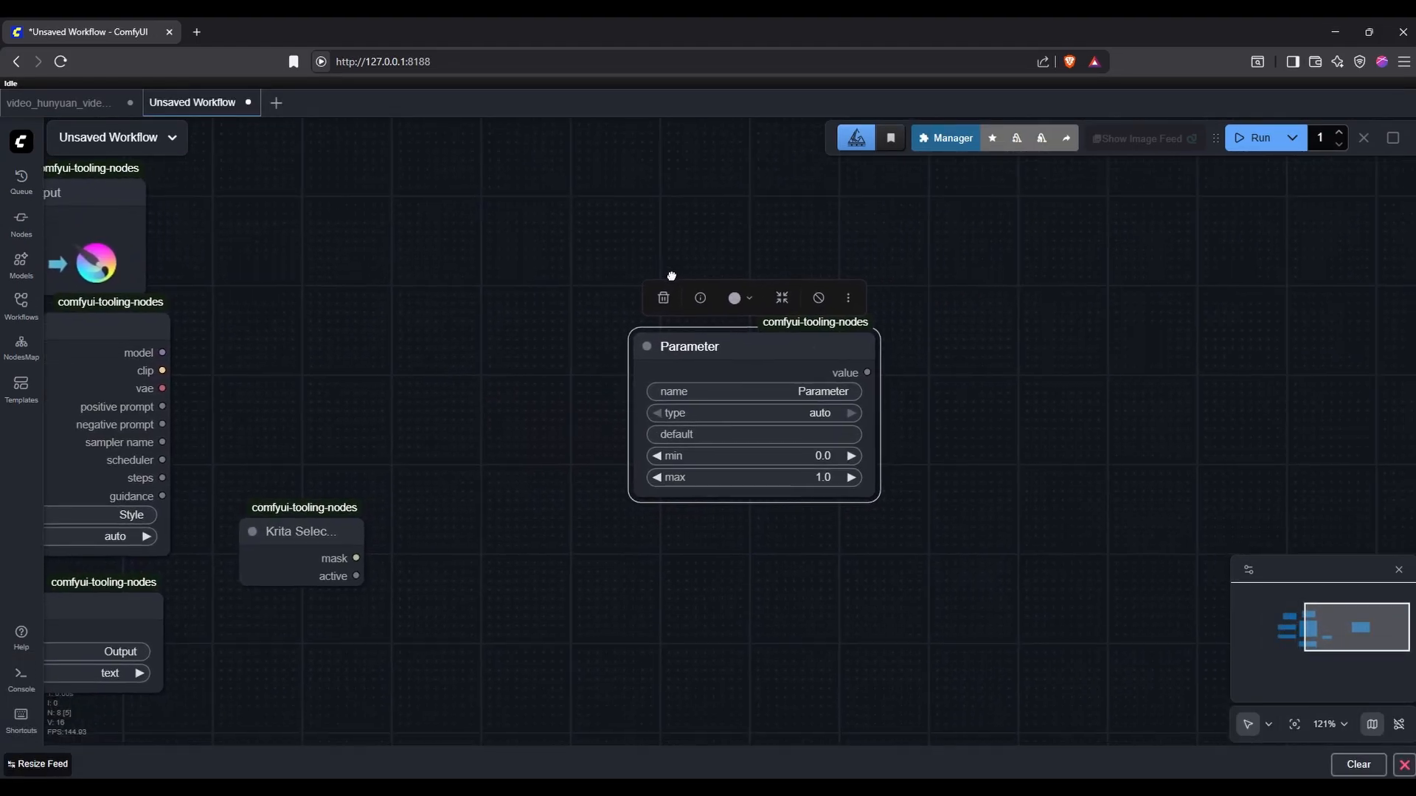
Step: Reposition the Krita Image Layer node that feeds PainterI2V alongside the Duration Parameter
{"action": "scroll", "scroll_direction": "up", "scroll_amount": 3}
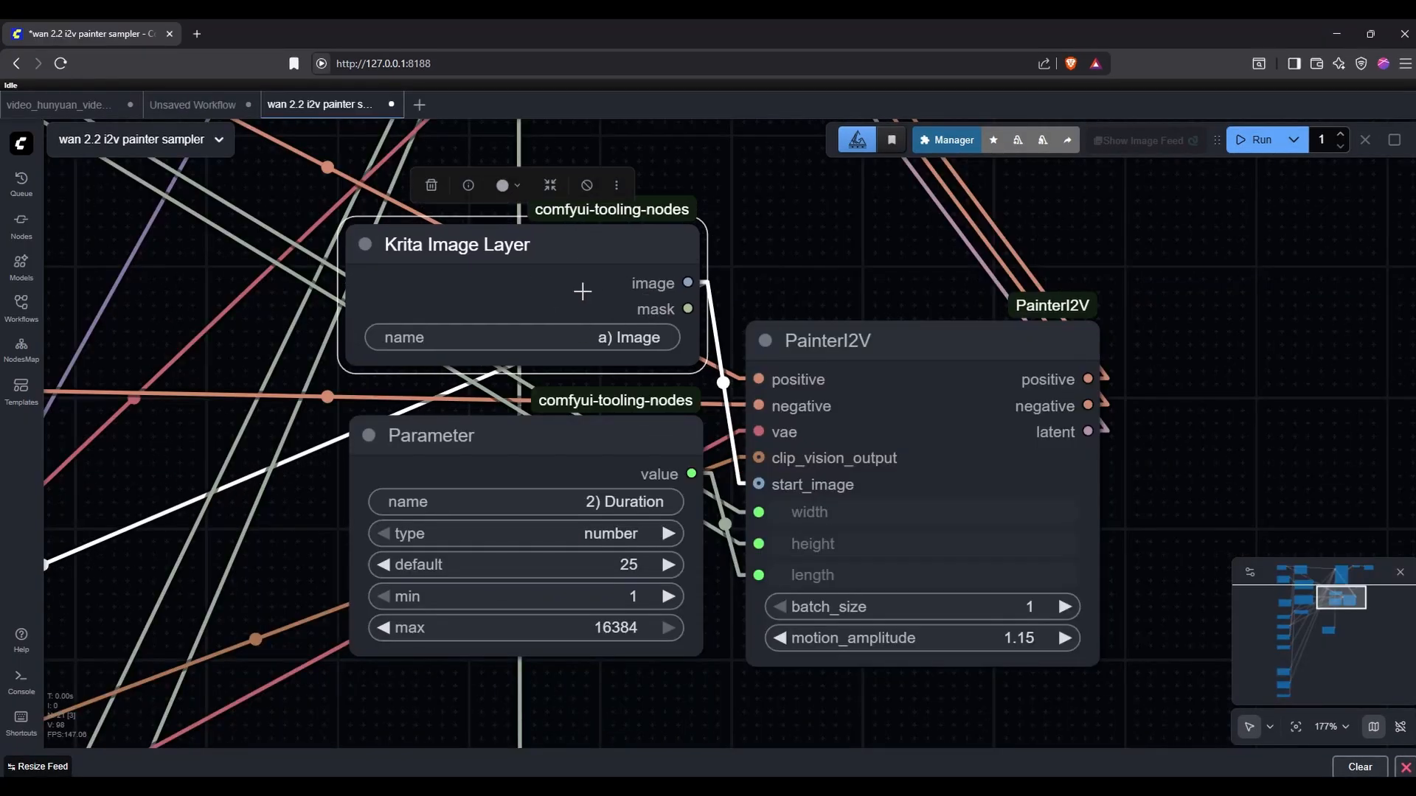
{"action": "left_click_drag", "start_coordinate": [430, 435], "coordinate": [395, 444]}
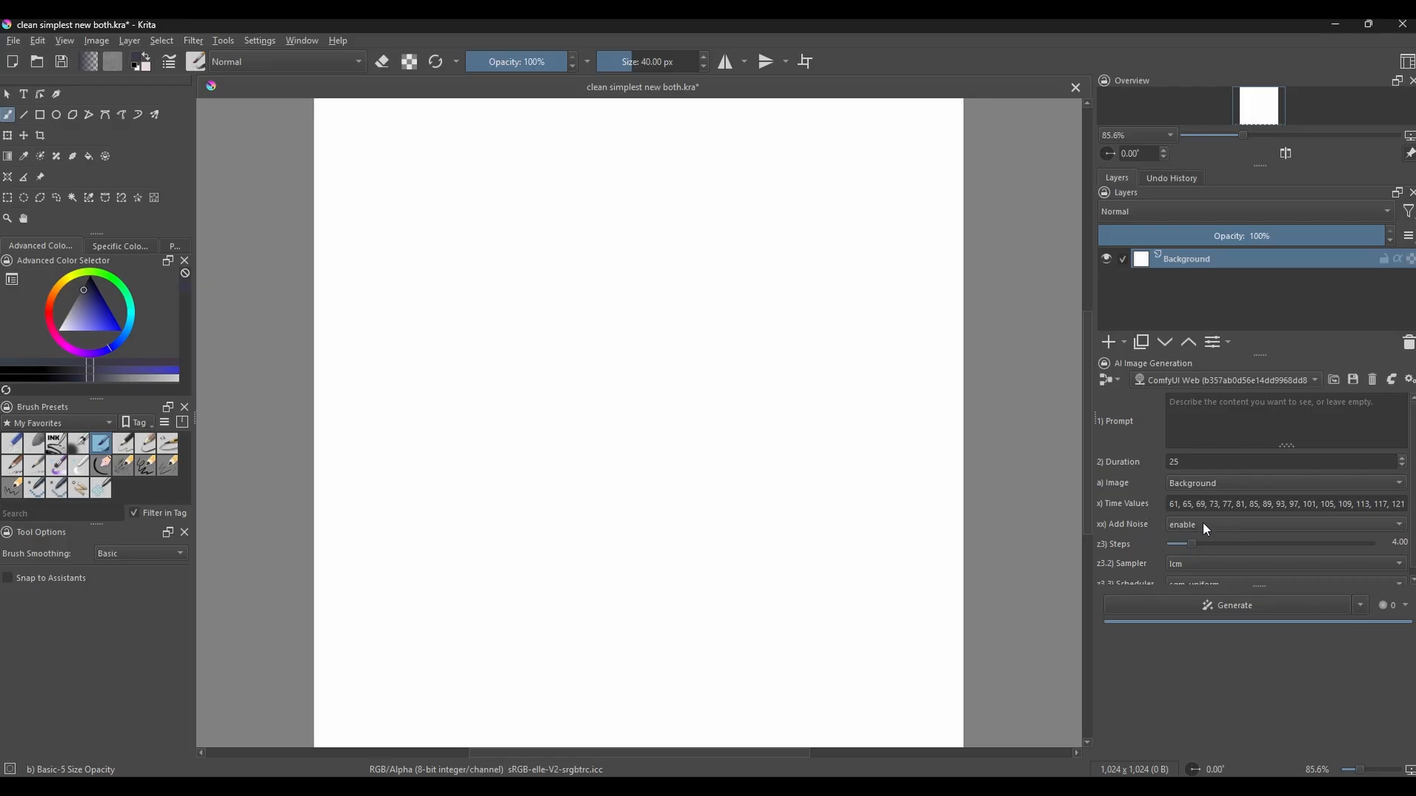
Step: Raise Krita's Steps slider to about 13 and compare it with ComfyUI's Steps Parameter node
{"action": "left_click", "coordinate": [1282, 524]}
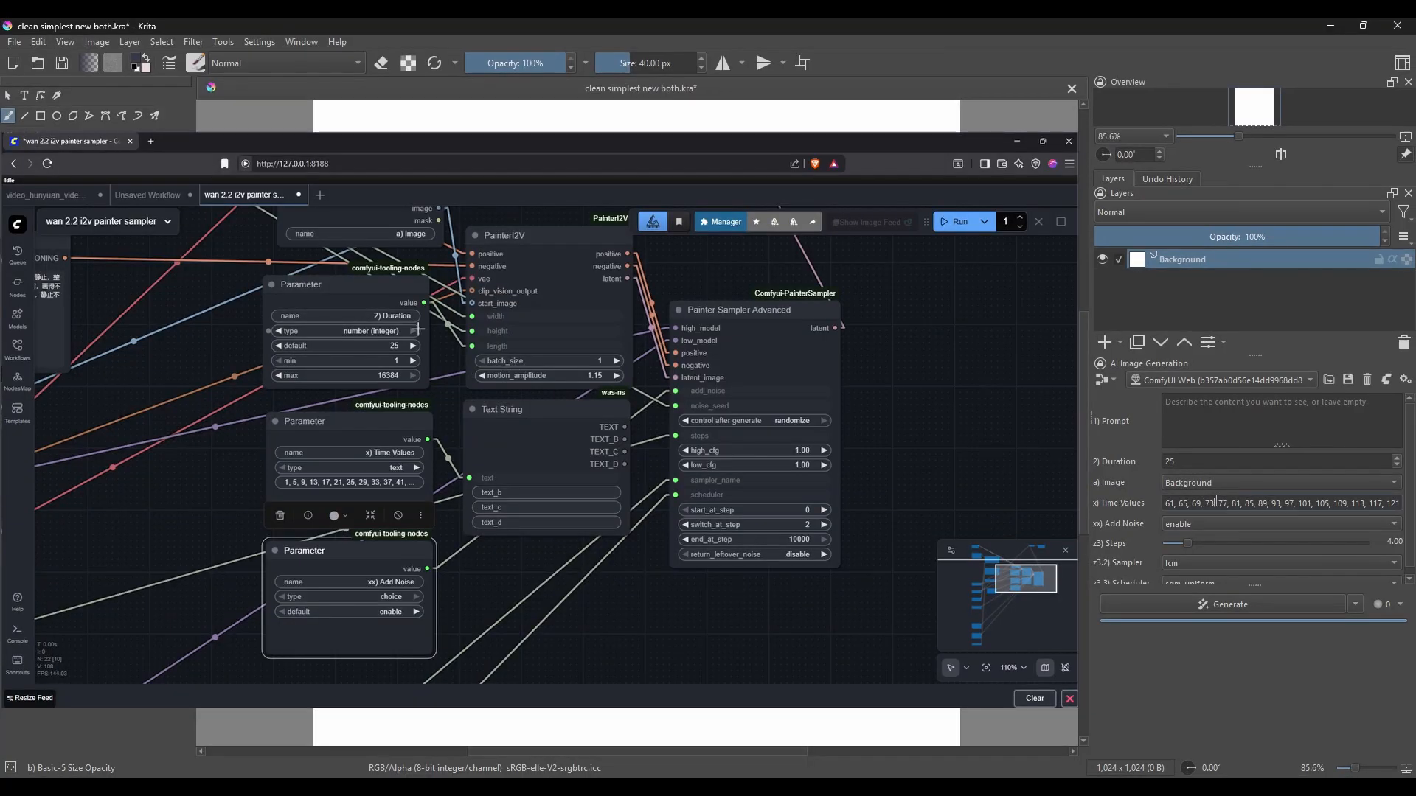
{"action": "left_click_drag", "start_coordinate": [1187, 543], "coordinate": [1248, 542]}
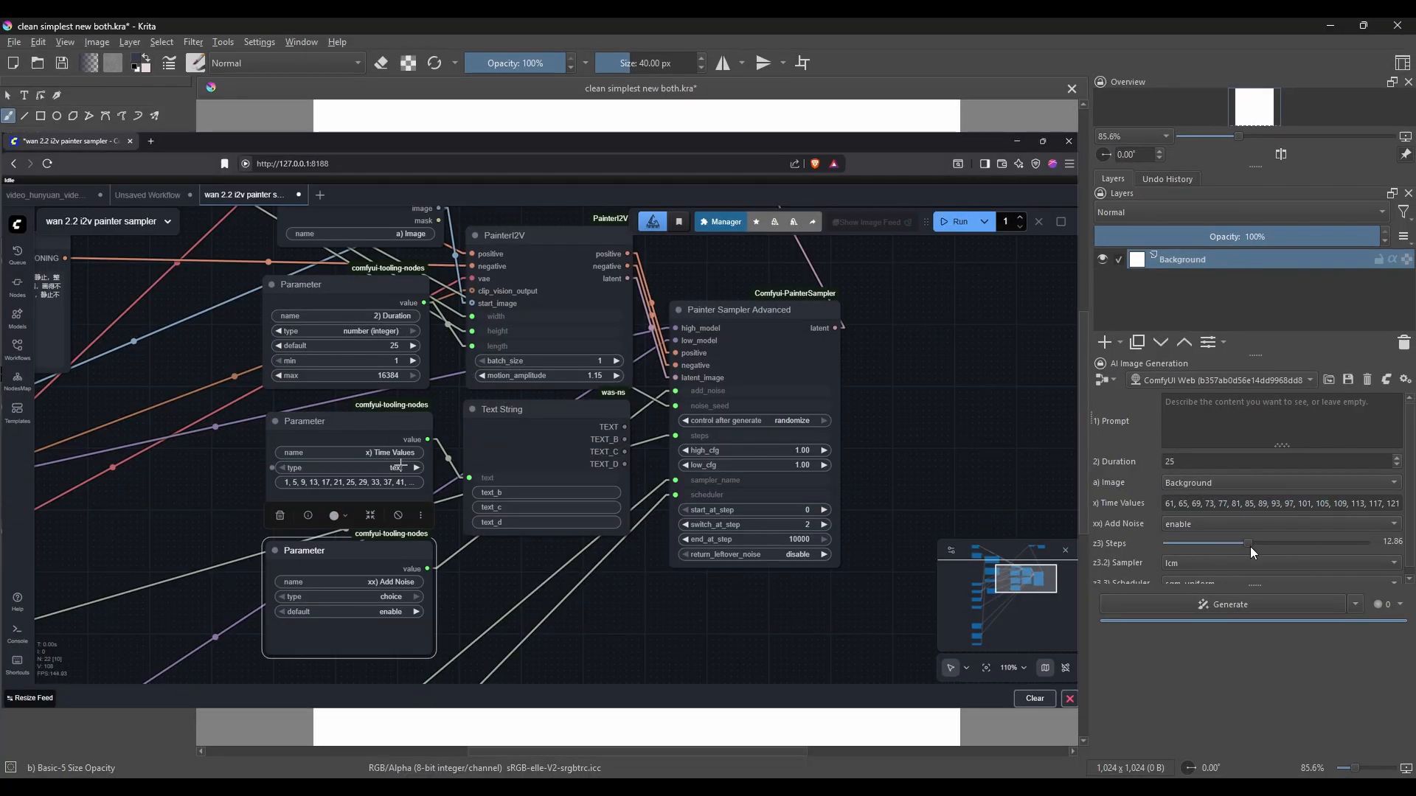
{"action": "left_click", "coordinate": [190, 104]}
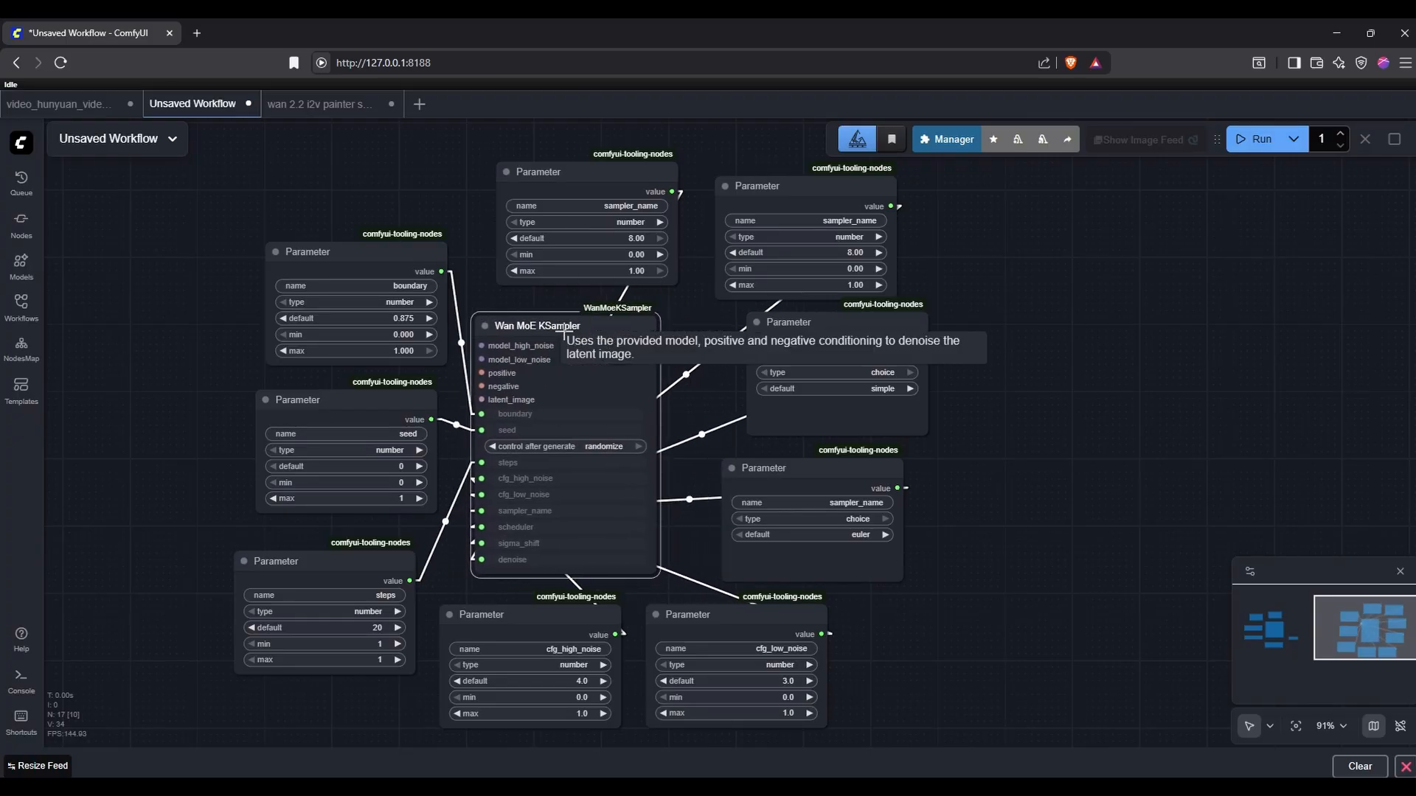
{"action": "left_click", "coordinate": [317, 105]}
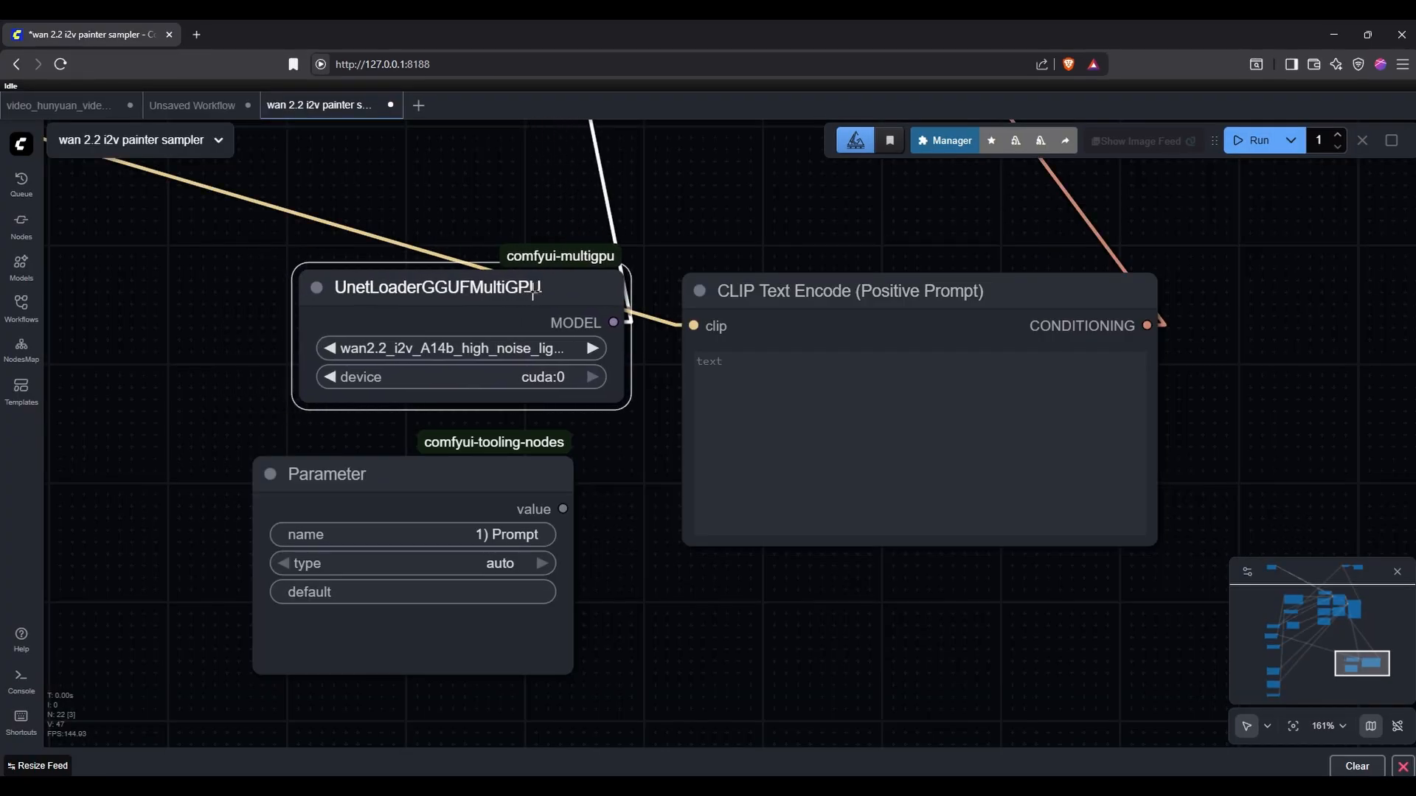
{"action": "left_click", "coordinate": [438, 288]}
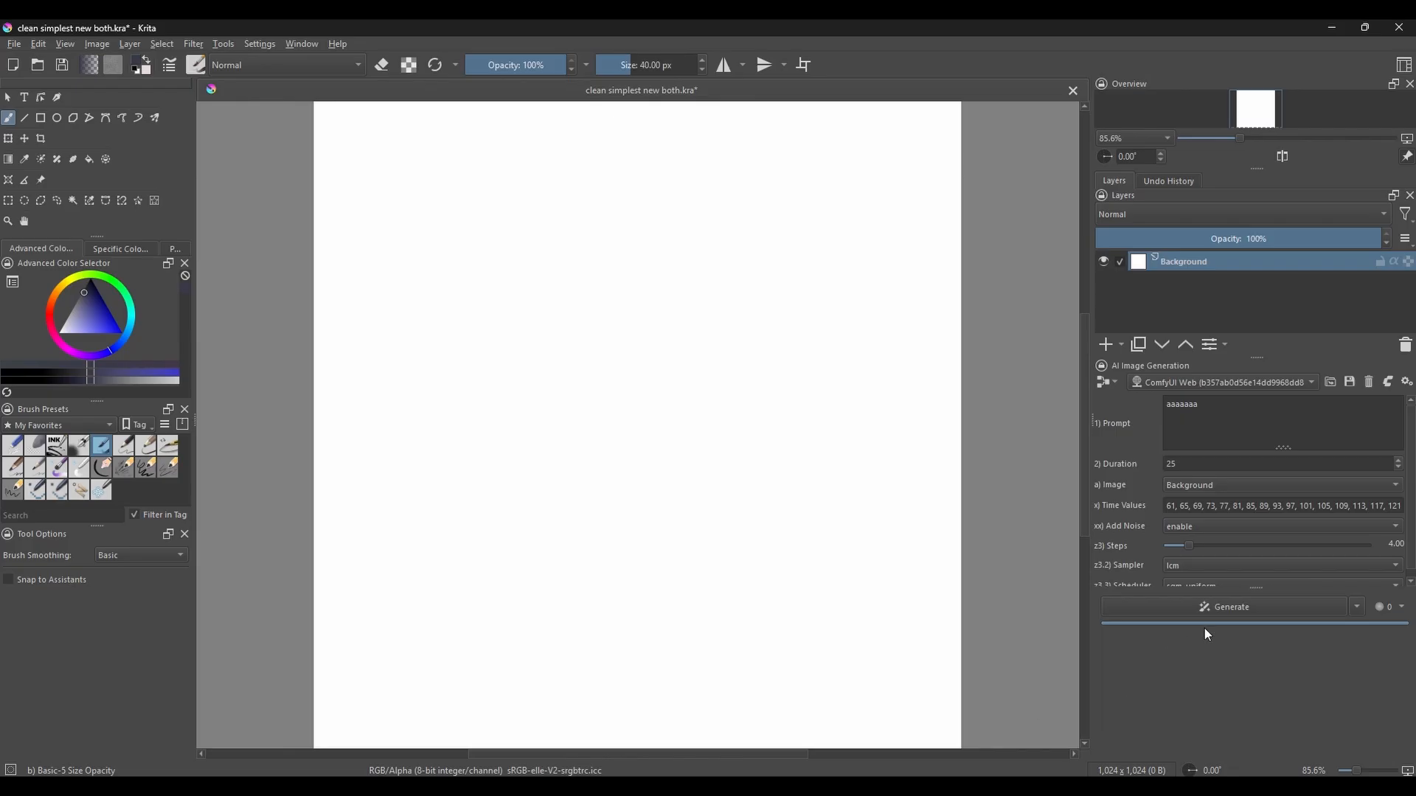
{"action": "left_click_drag", "start_coordinate": [1187, 545], "coordinate": [1235, 545]}
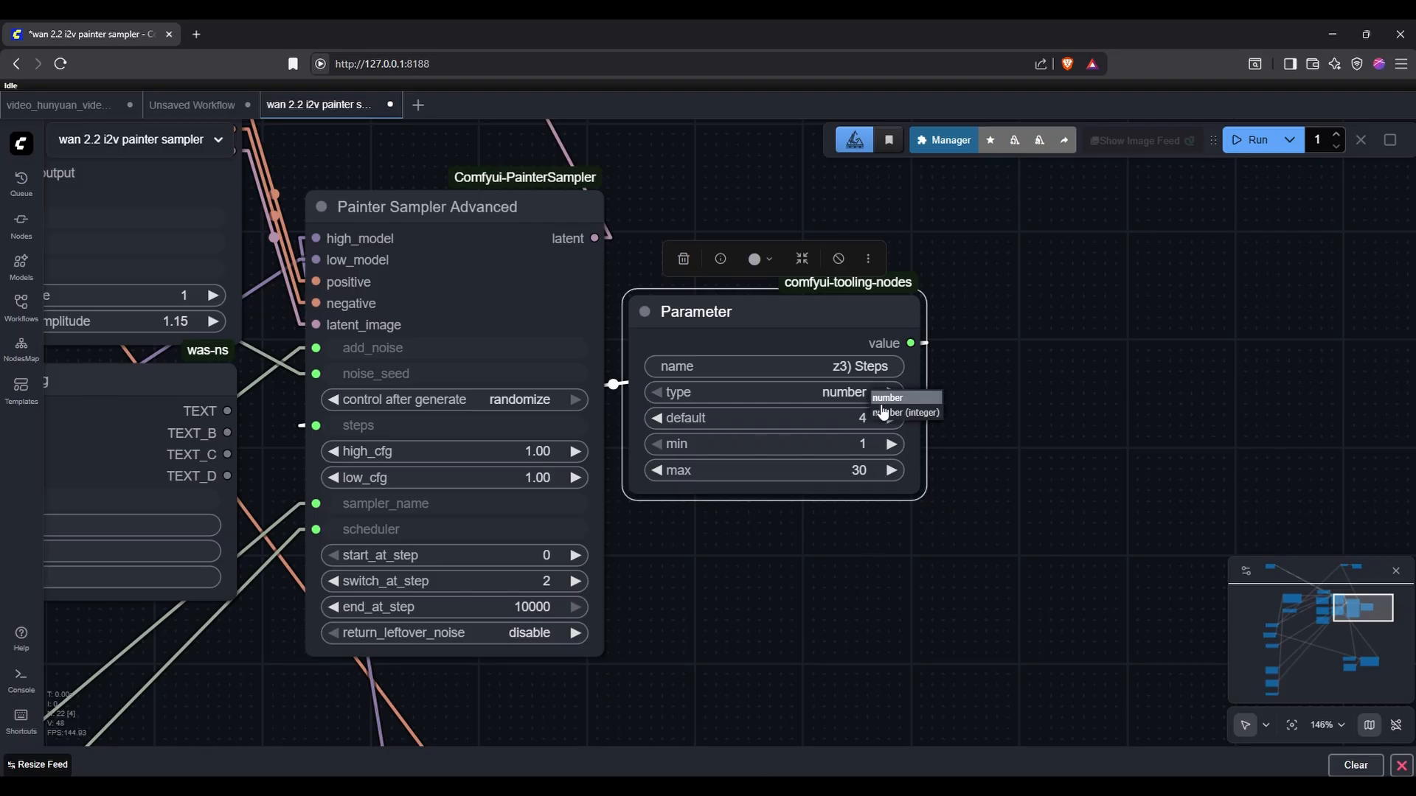
Step: Make the Steps Parameter an integer with max 10, testing the slider's range in Krita
{"action": "left_click", "coordinate": [904, 412]}
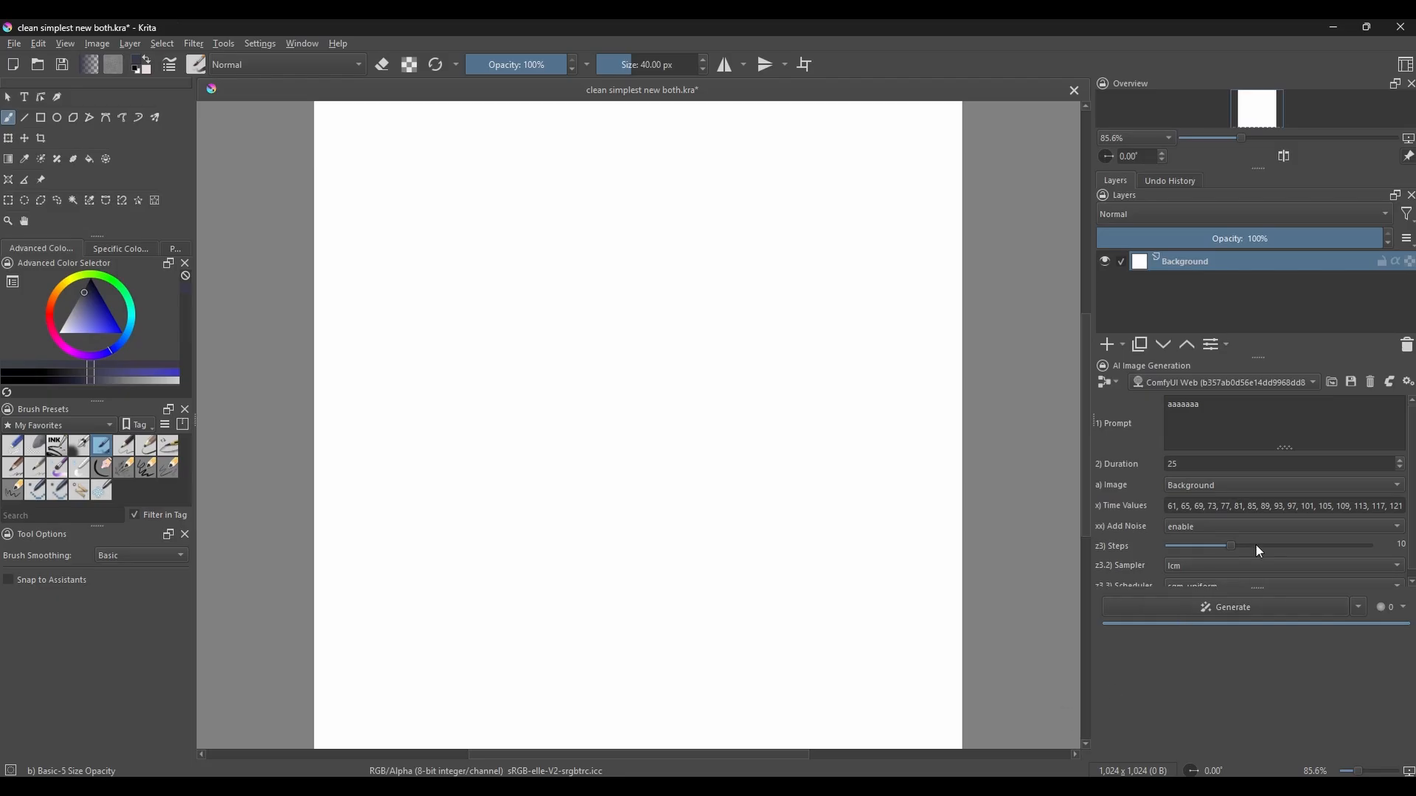
{"action": "left_click_drag", "start_coordinate": [1231, 545], "coordinate": [1169, 546]}
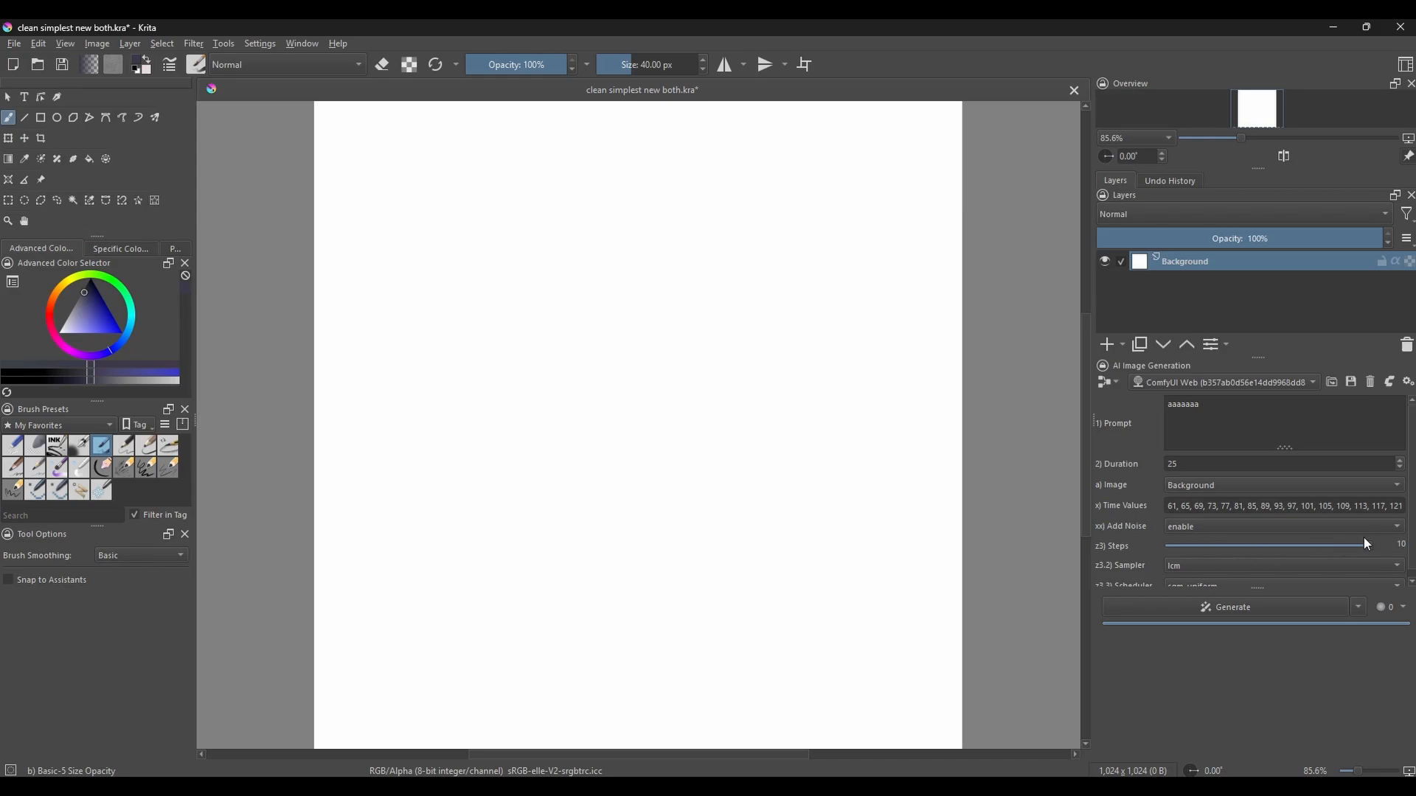
{"action": "left_click_drag", "start_coordinate": [1363, 546], "coordinate": [1261, 552]}
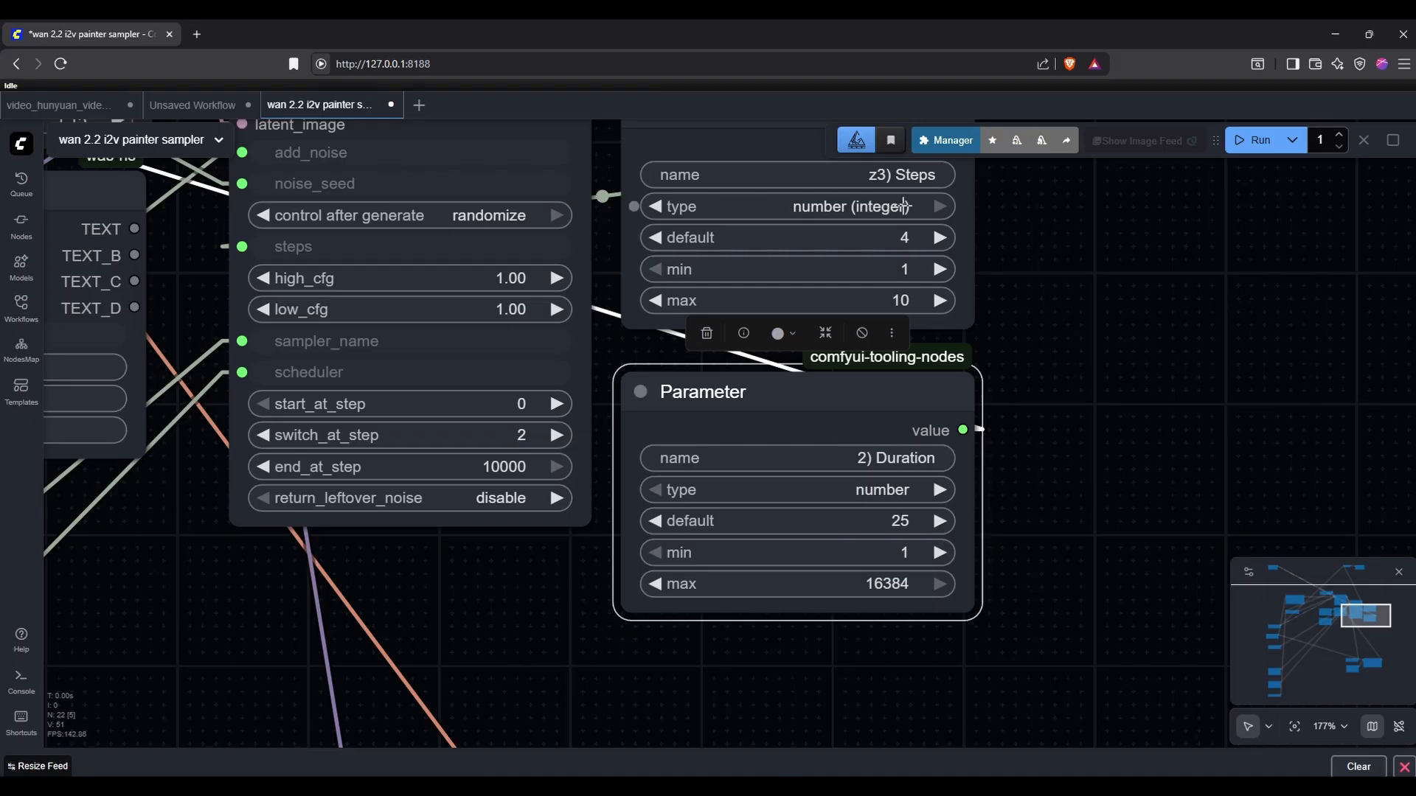
{"action": "left_click", "coordinate": [59, 105]}
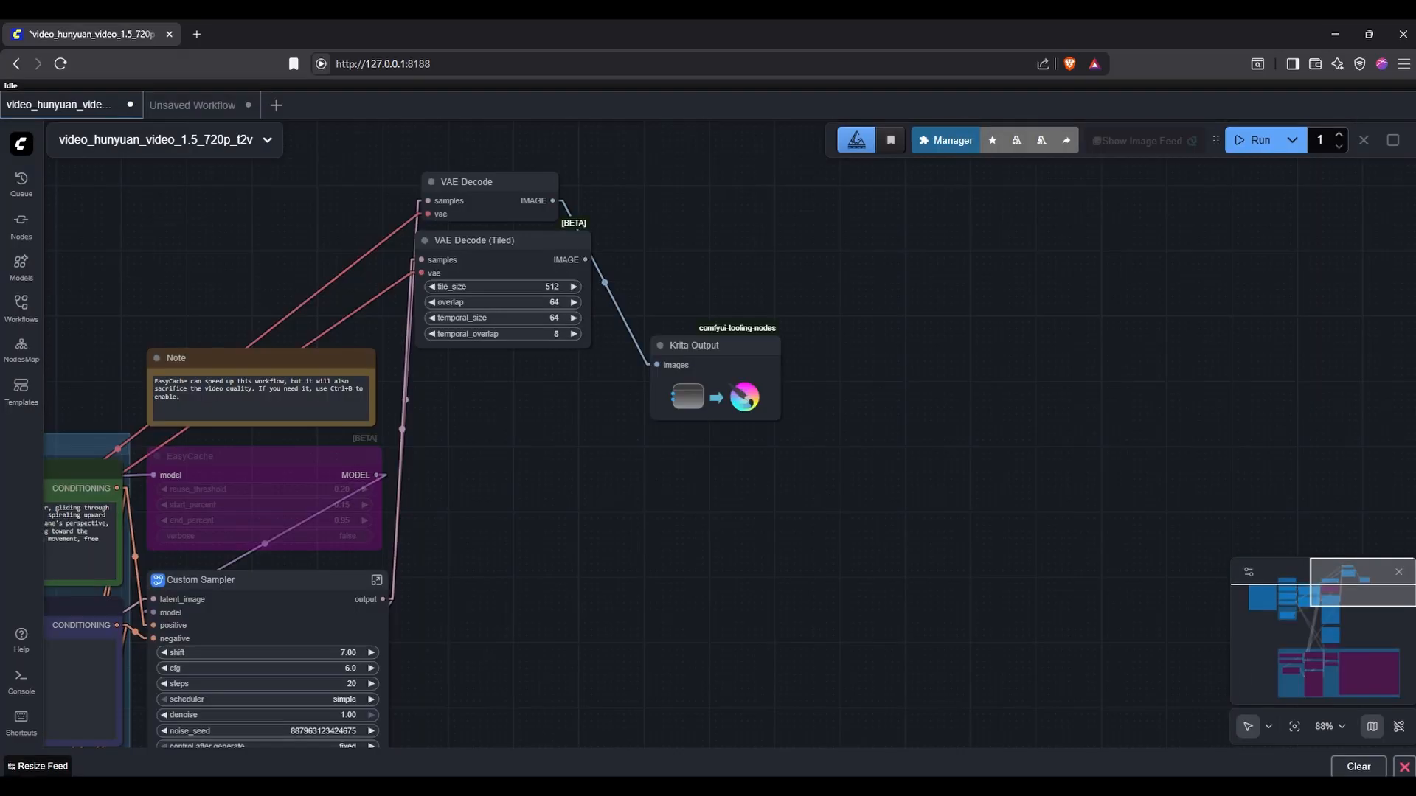
Step: In the wan 2.2 painter workflow, name the sampler parameter 'z3.2) Sampler'
{"action": "left_click", "coordinate": [317, 105]}
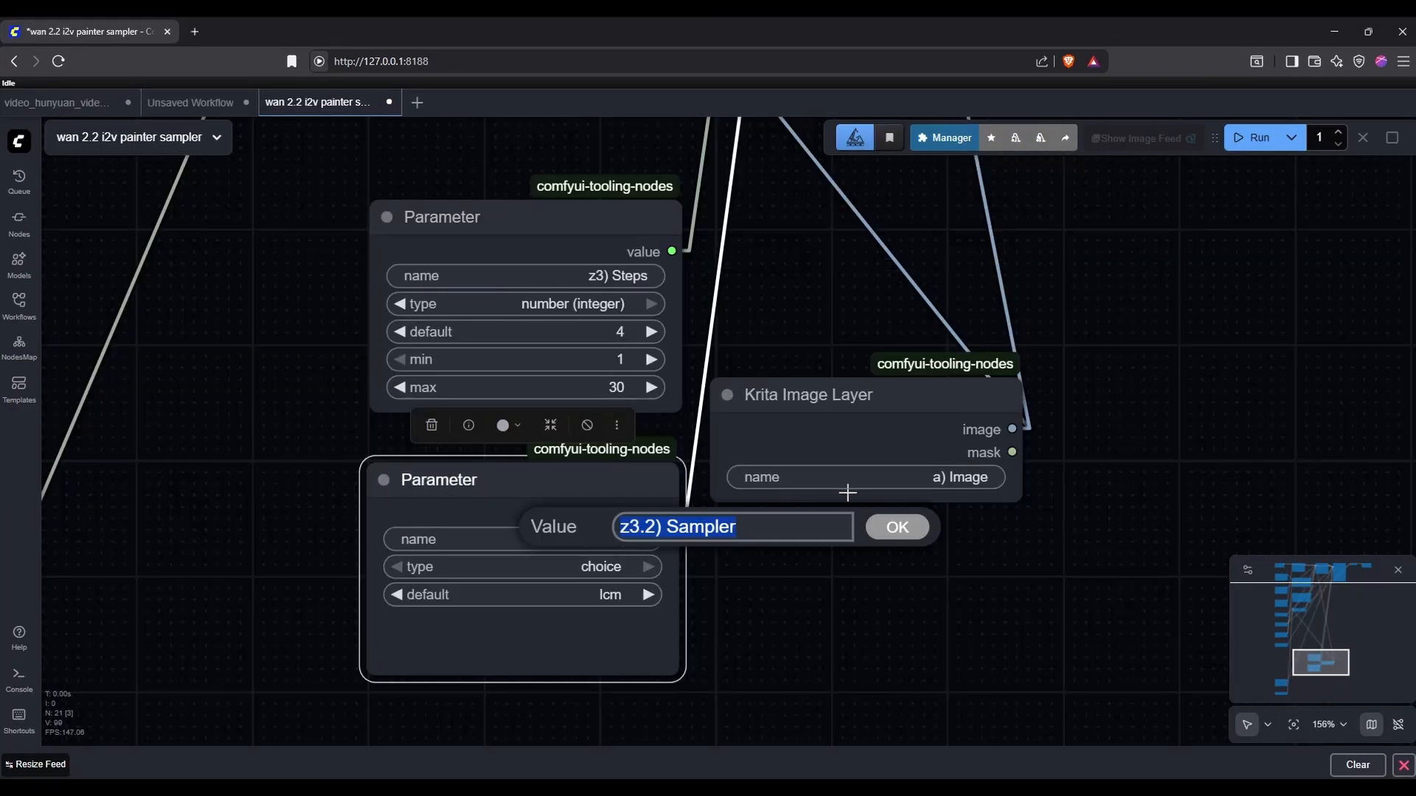
{"action": "left_click", "coordinate": [895, 526]}
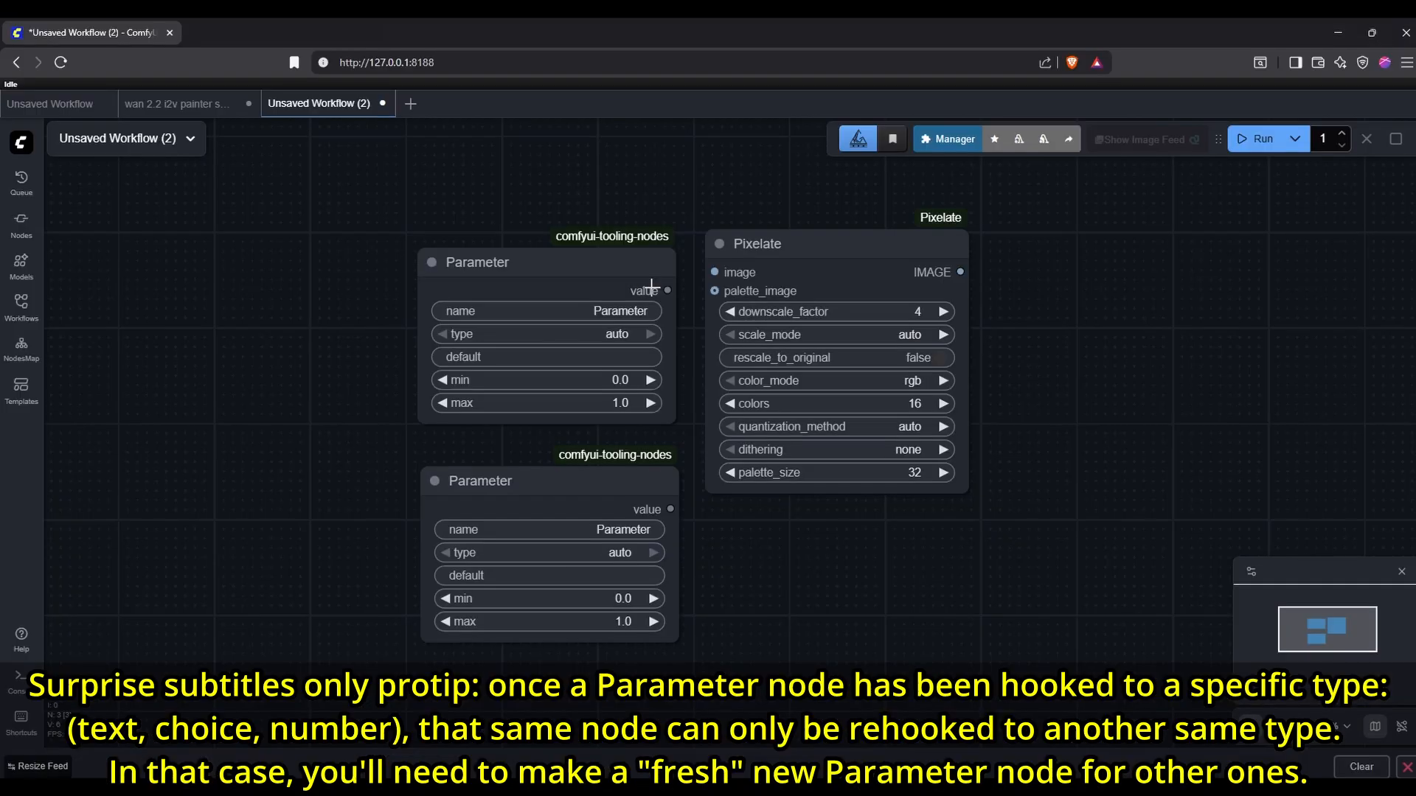
Step: Wire the two Parameter nodes into Pixelate's downscale_factor and scale_mode inputs
{"action": "left_click_drag", "start_coordinate": [668, 290], "coordinate": [713, 311]}
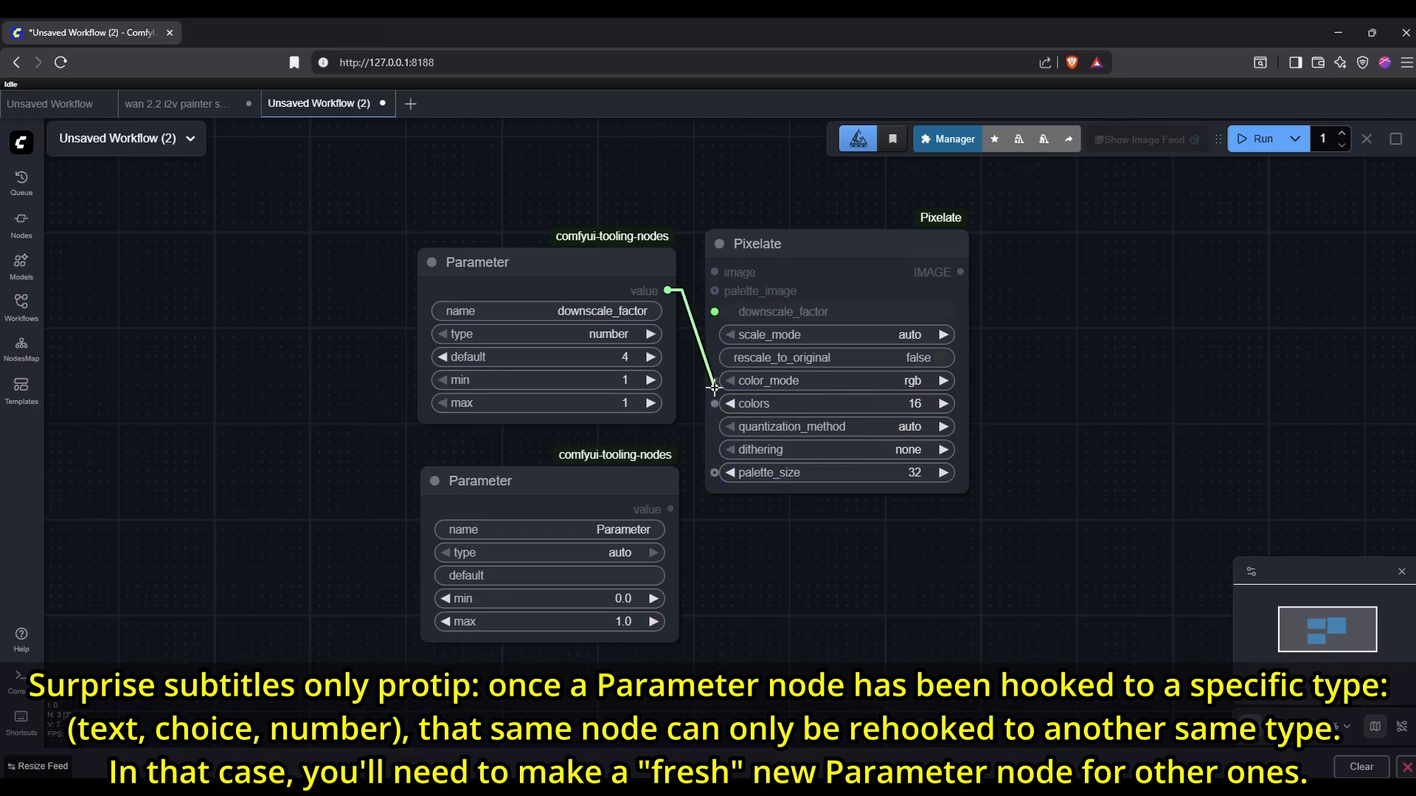
{"action": "left_click_drag", "start_coordinate": [665, 290], "coordinate": [715, 311]}
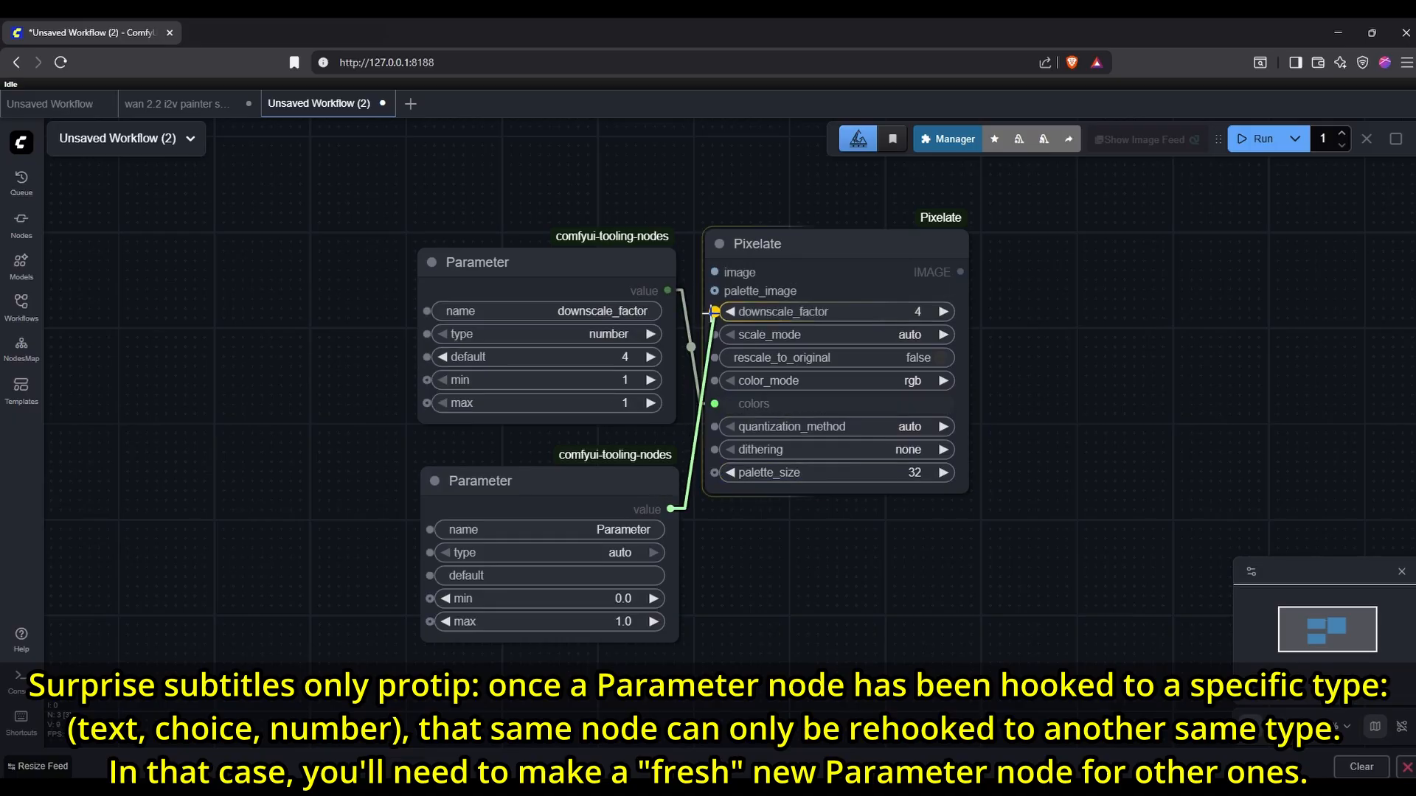
{"action": "left_click_drag", "start_coordinate": [671, 508], "coordinate": [716, 334]}
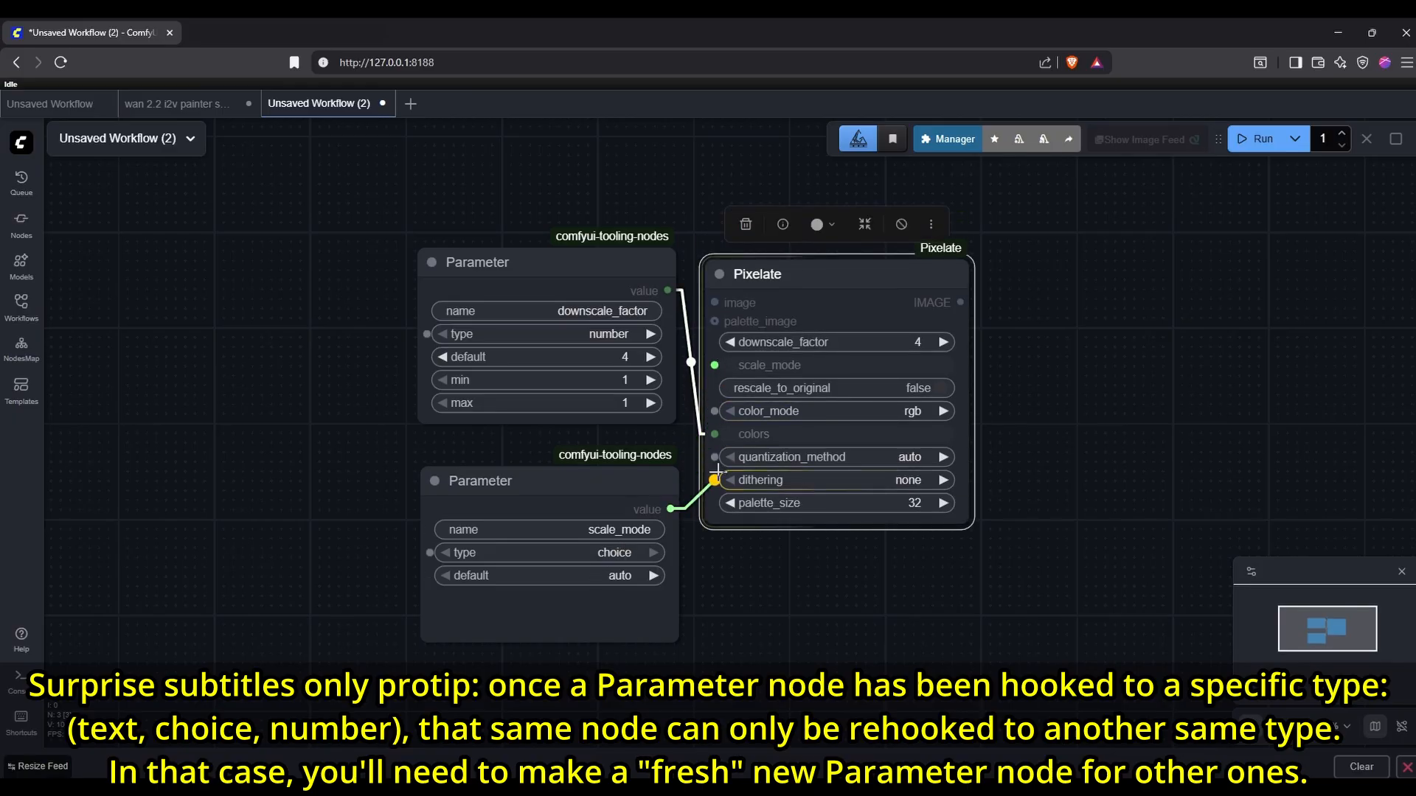
{"action": "left_click", "coordinate": [460, 104]}
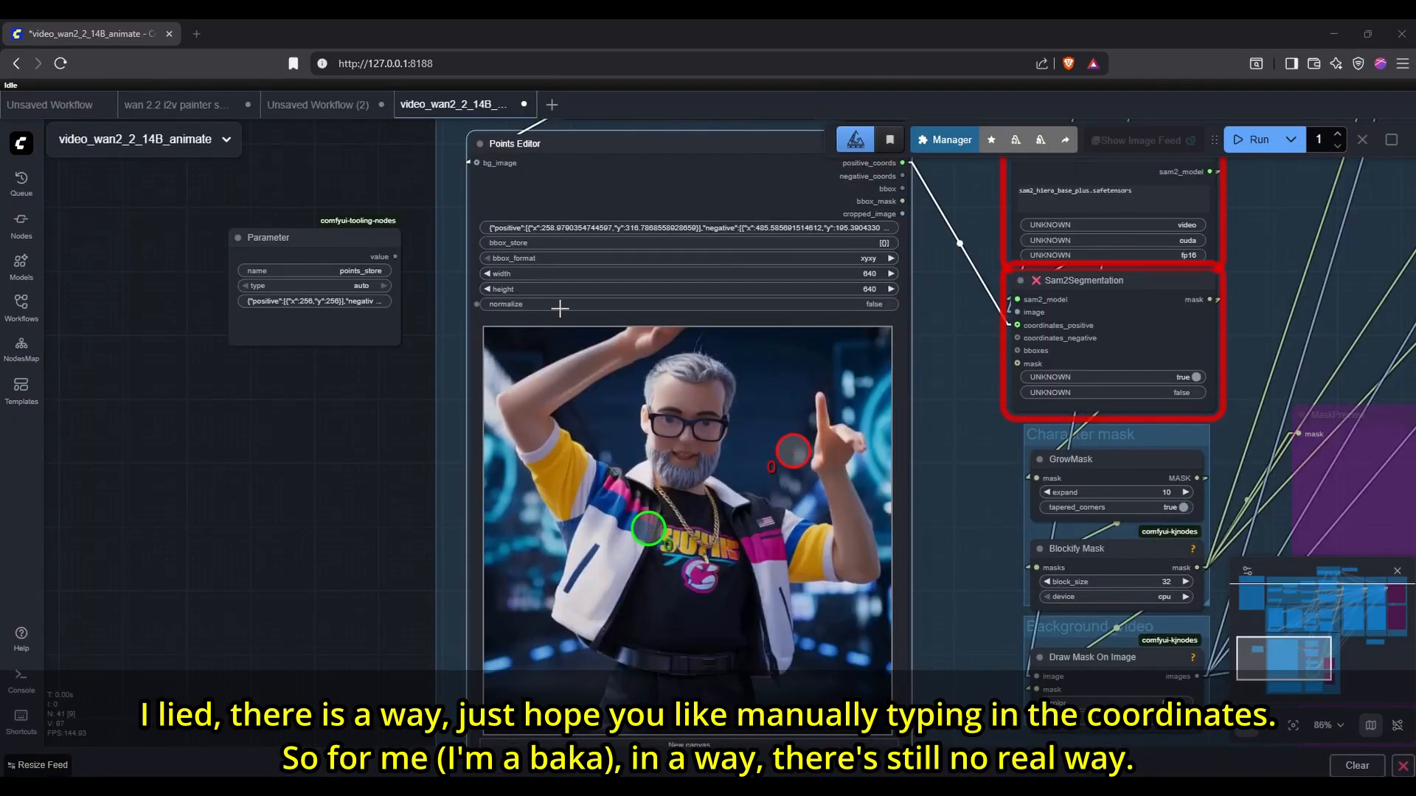
Step: In Points Editor, put the positive point on the left shoulder and the negative on the glasses
{"action": "left_click_drag", "start_coordinate": [648, 528], "coordinate": [600, 447]}
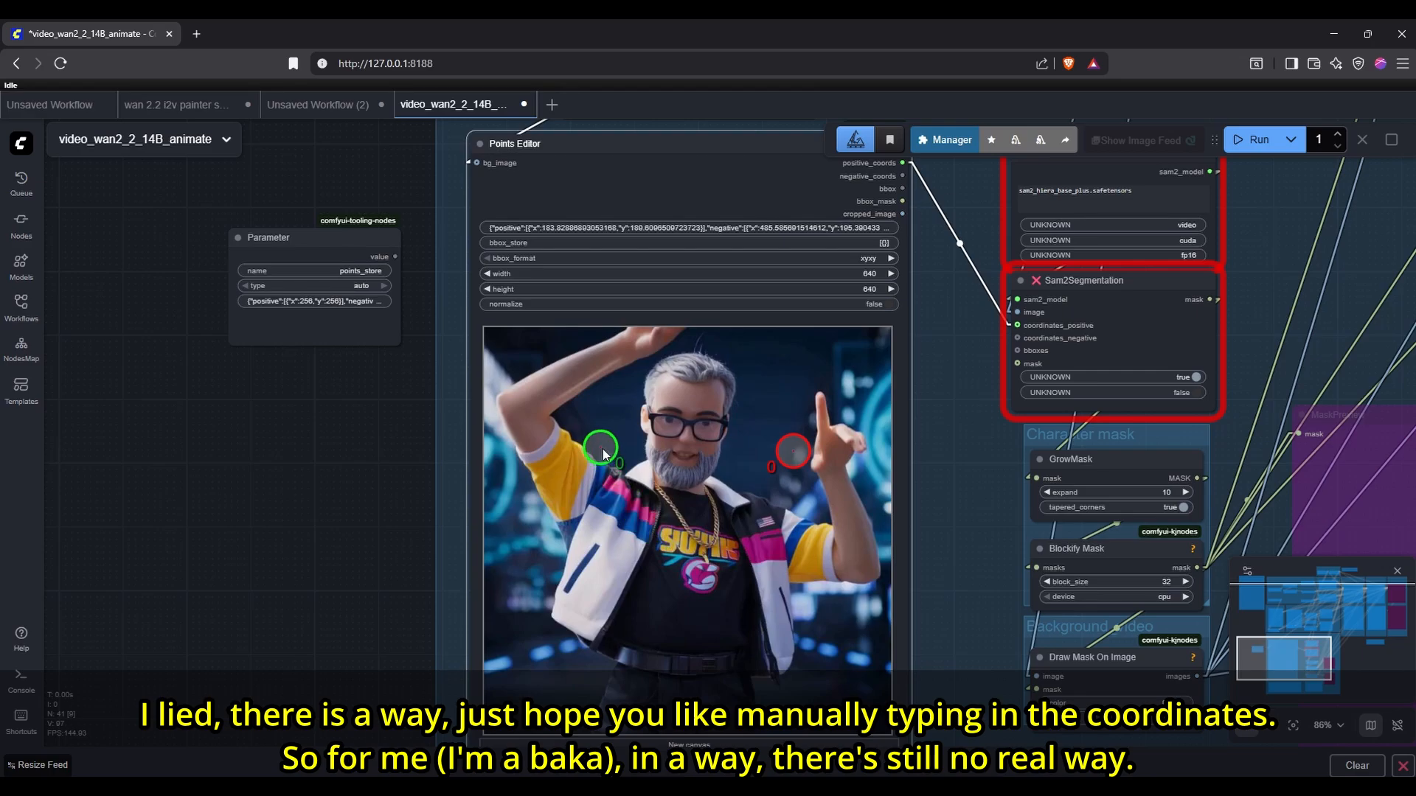
{"action": "left_click_drag", "start_coordinate": [793, 452], "coordinate": [713, 415]}
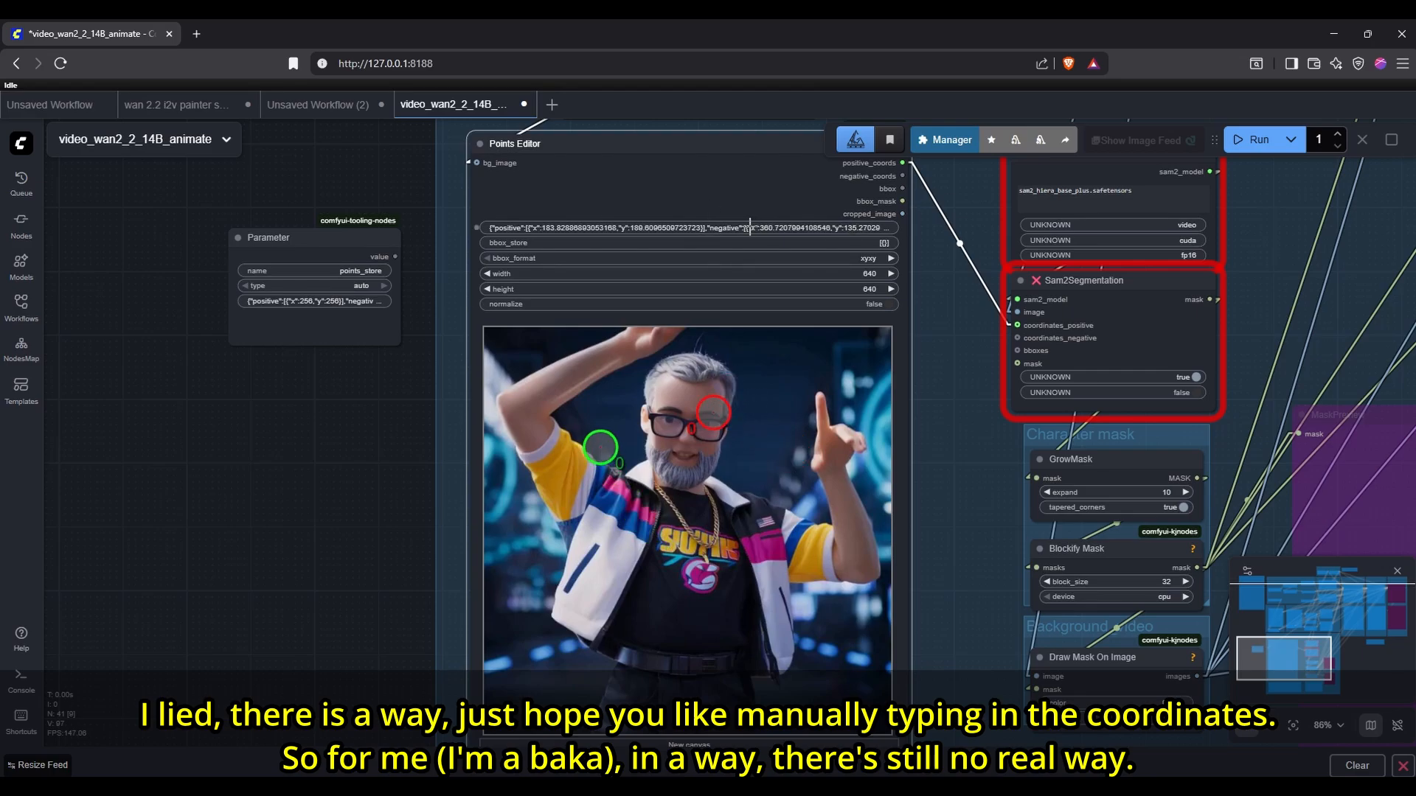
{"action": "left_click", "coordinate": [361, 285]}
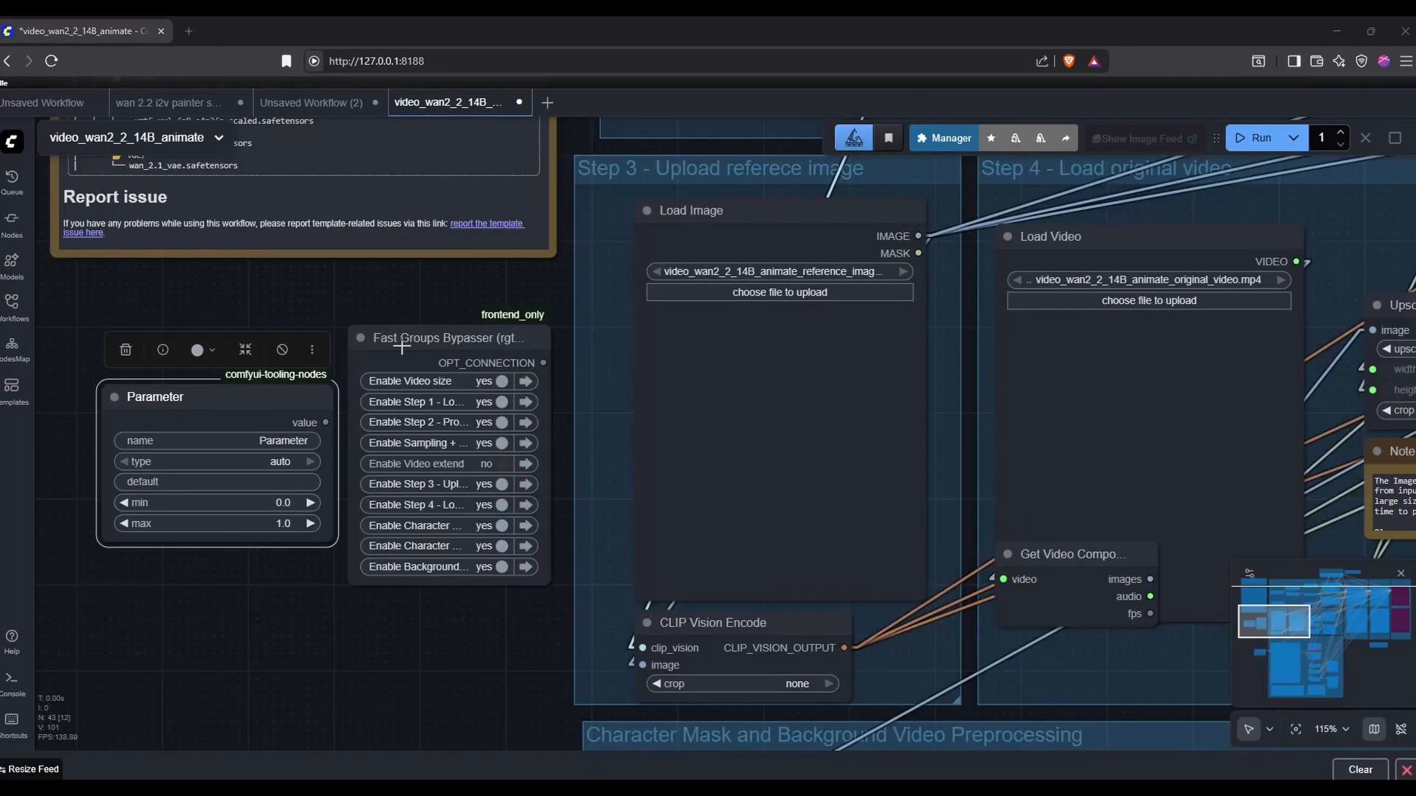
{"action": "left_click", "coordinate": [486, 483]}
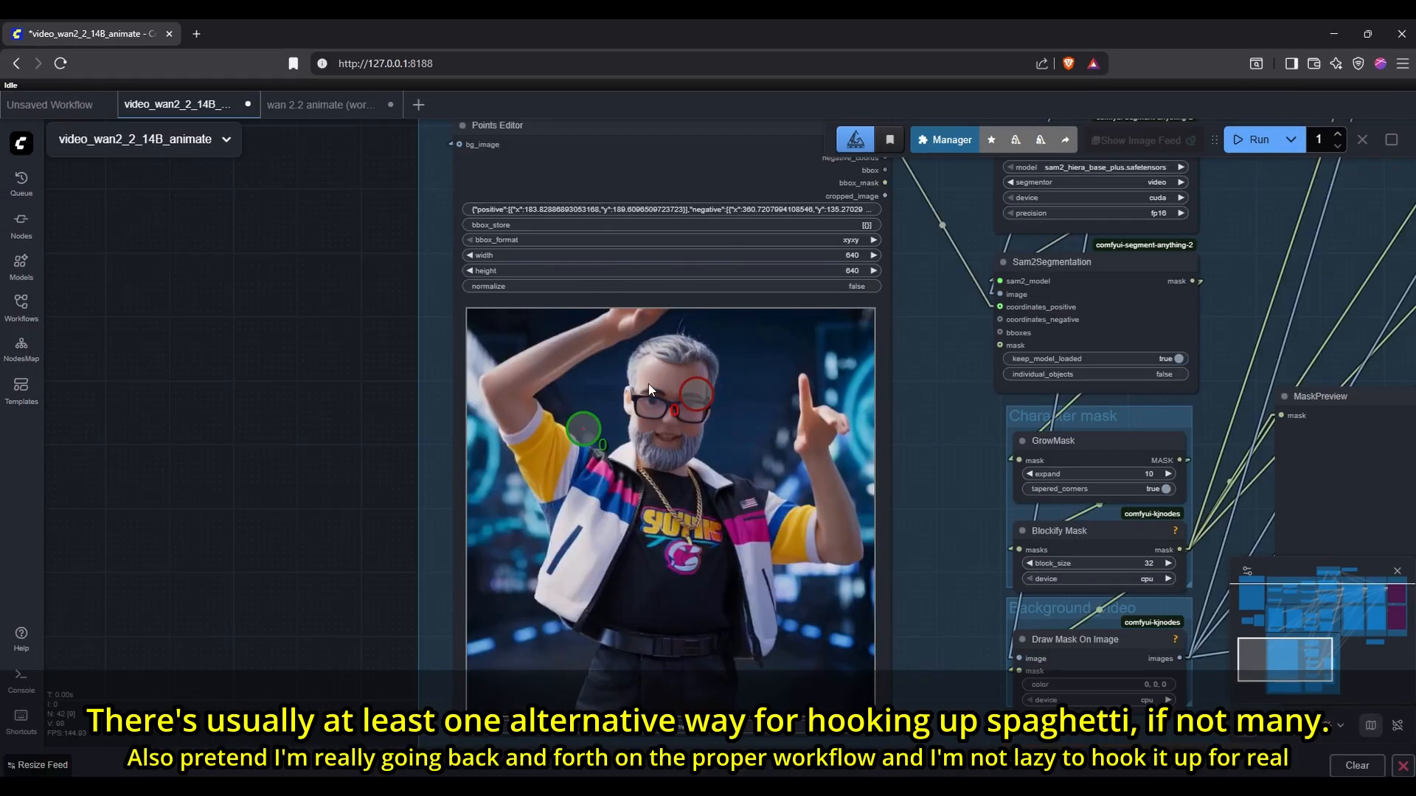
{"action": "left_click", "coordinate": [322, 104]}
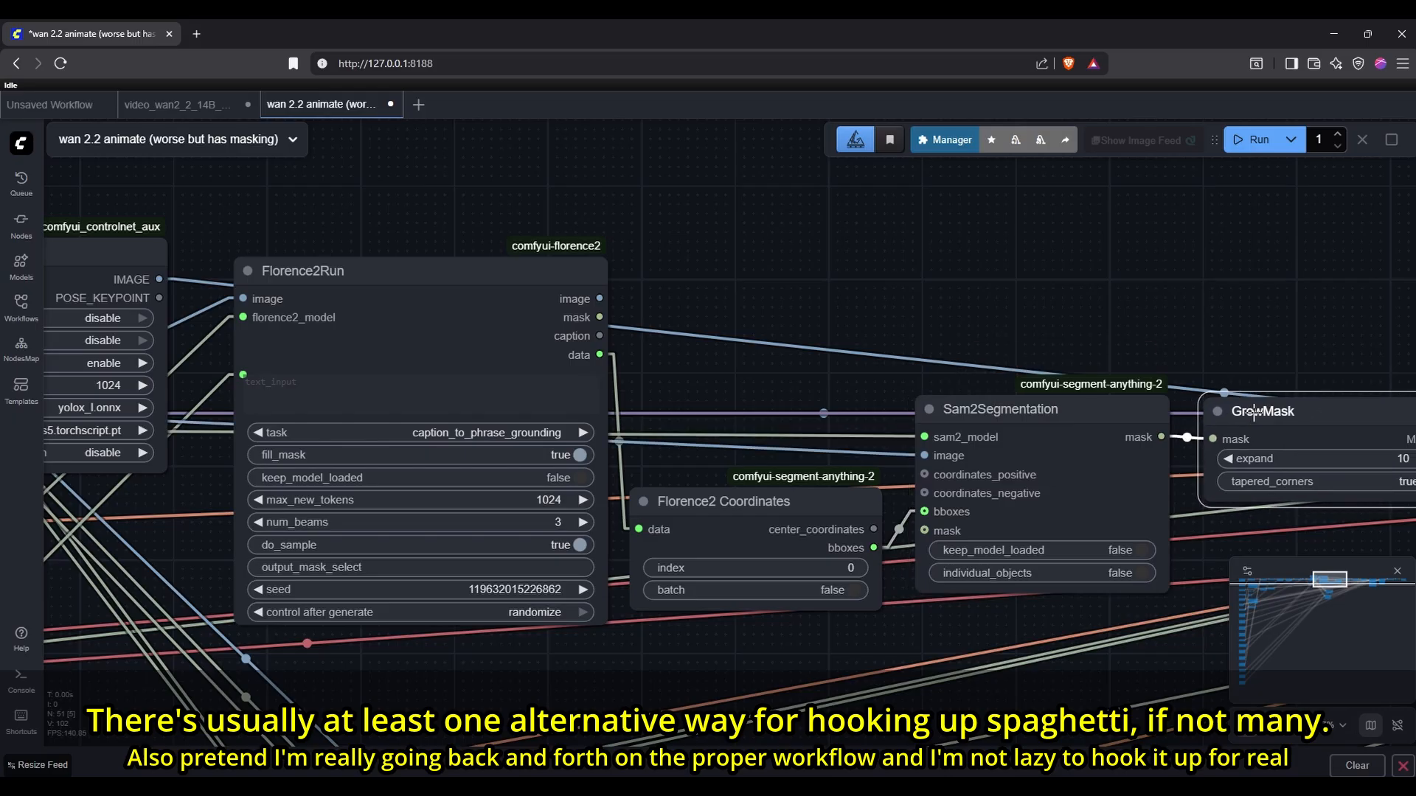
{"action": "left_click", "coordinate": [177, 105]}
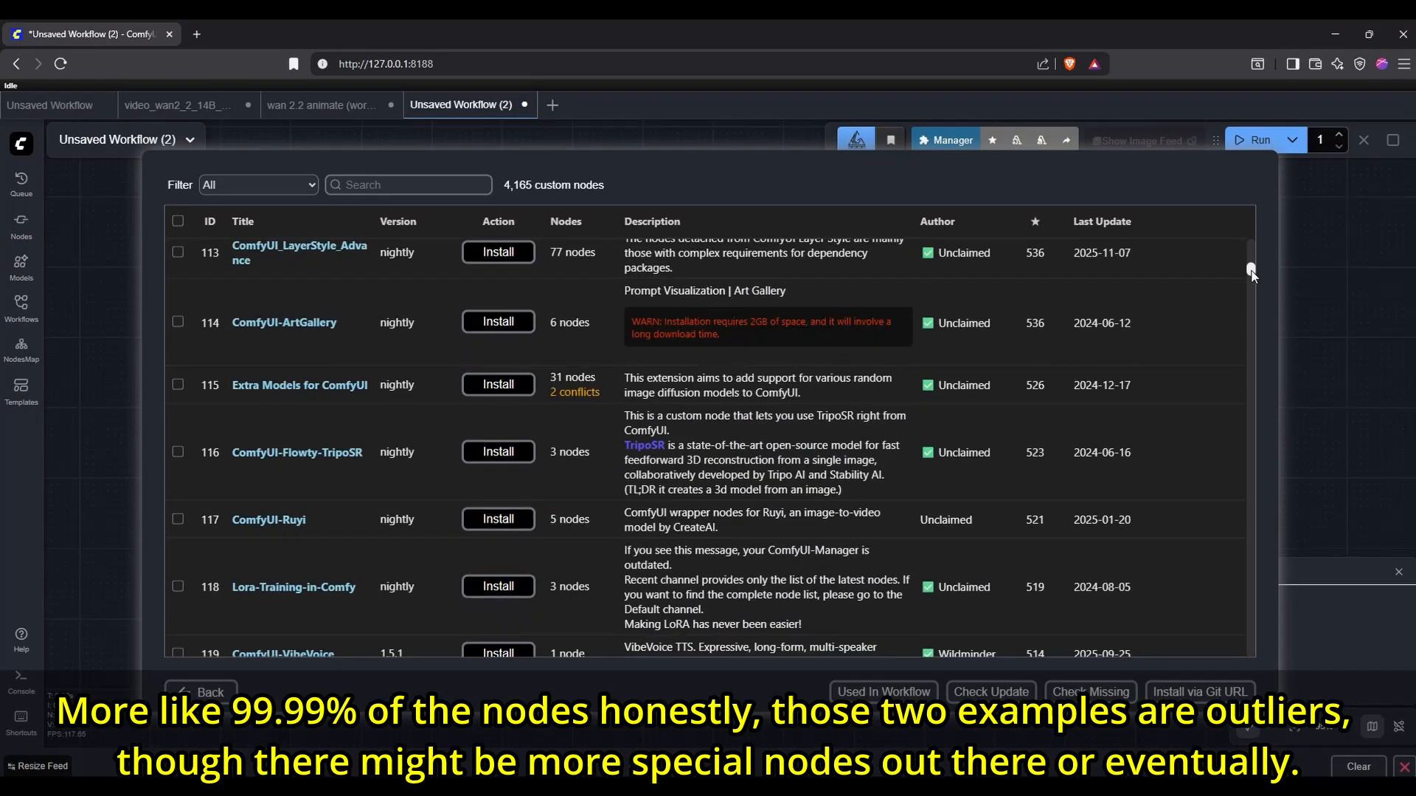
Step: Scroll down through the Manager's catalogue of custom node packs
{"action": "scroll", "scroll_direction": "down", "scroll_amount": 3}
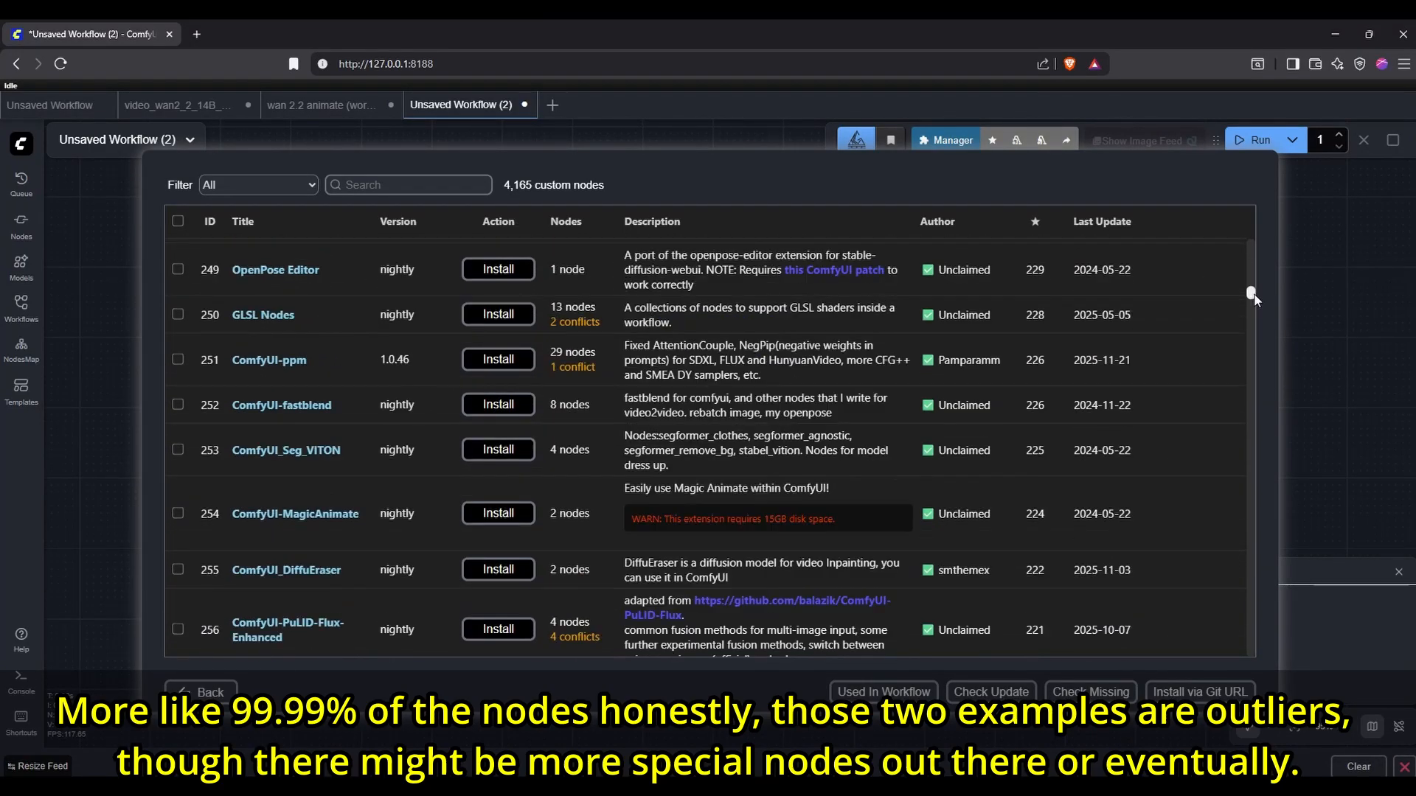
{"action": "scroll", "scroll_direction": "down", "scroll_amount": 3}
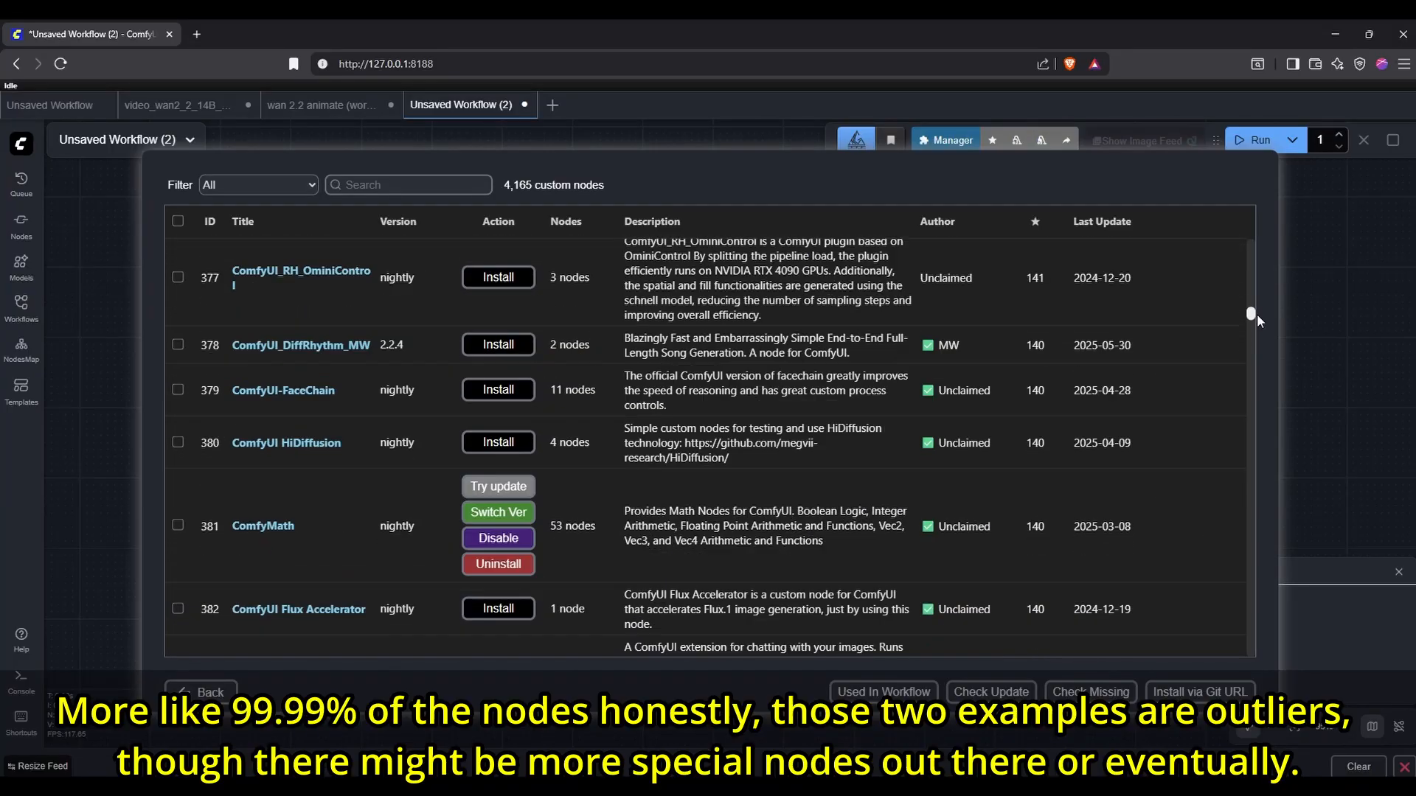
{"action": "scroll", "scroll_direction": "down", "scroll_amount": 3}
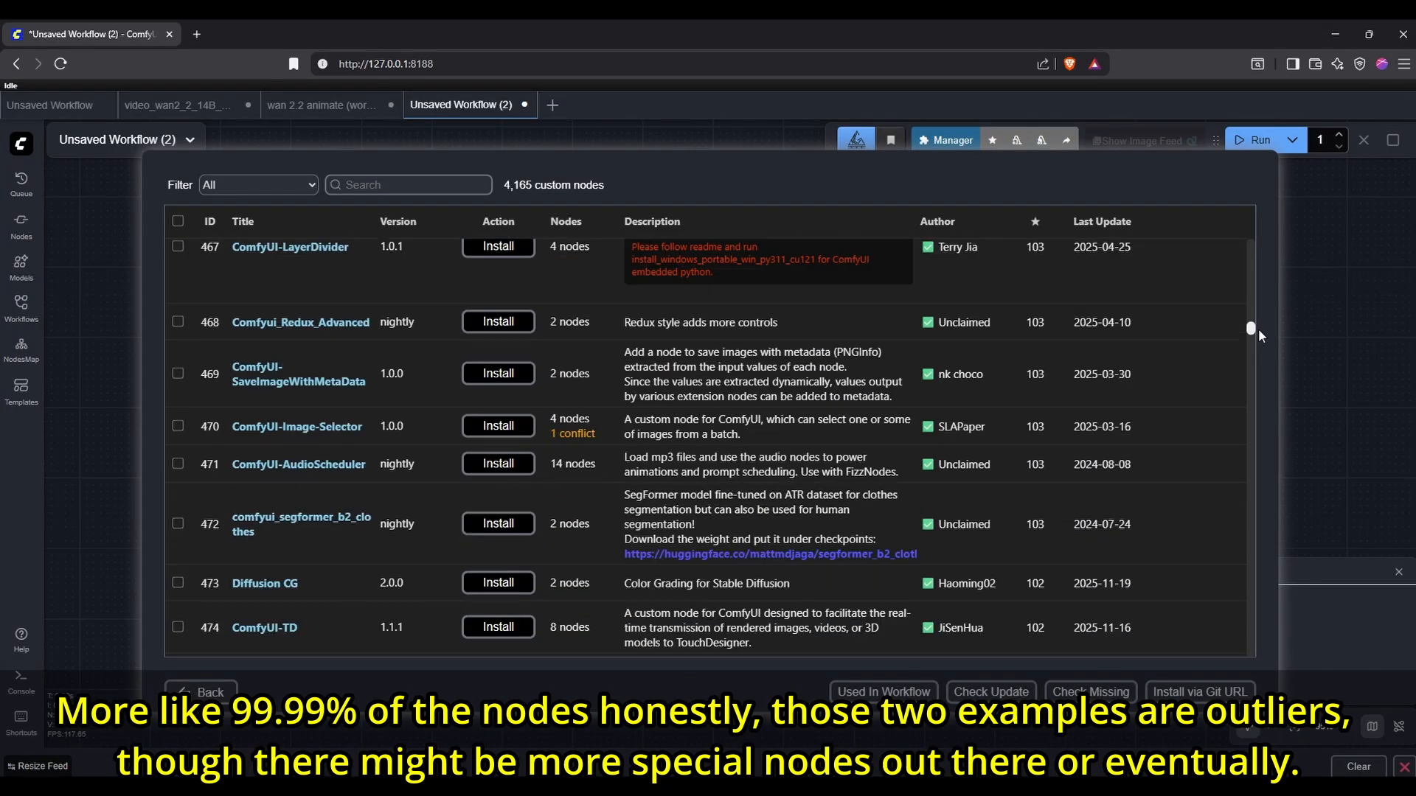
{"action": "scroll", "scroll_direction": "down", "scroll_amount": 3}
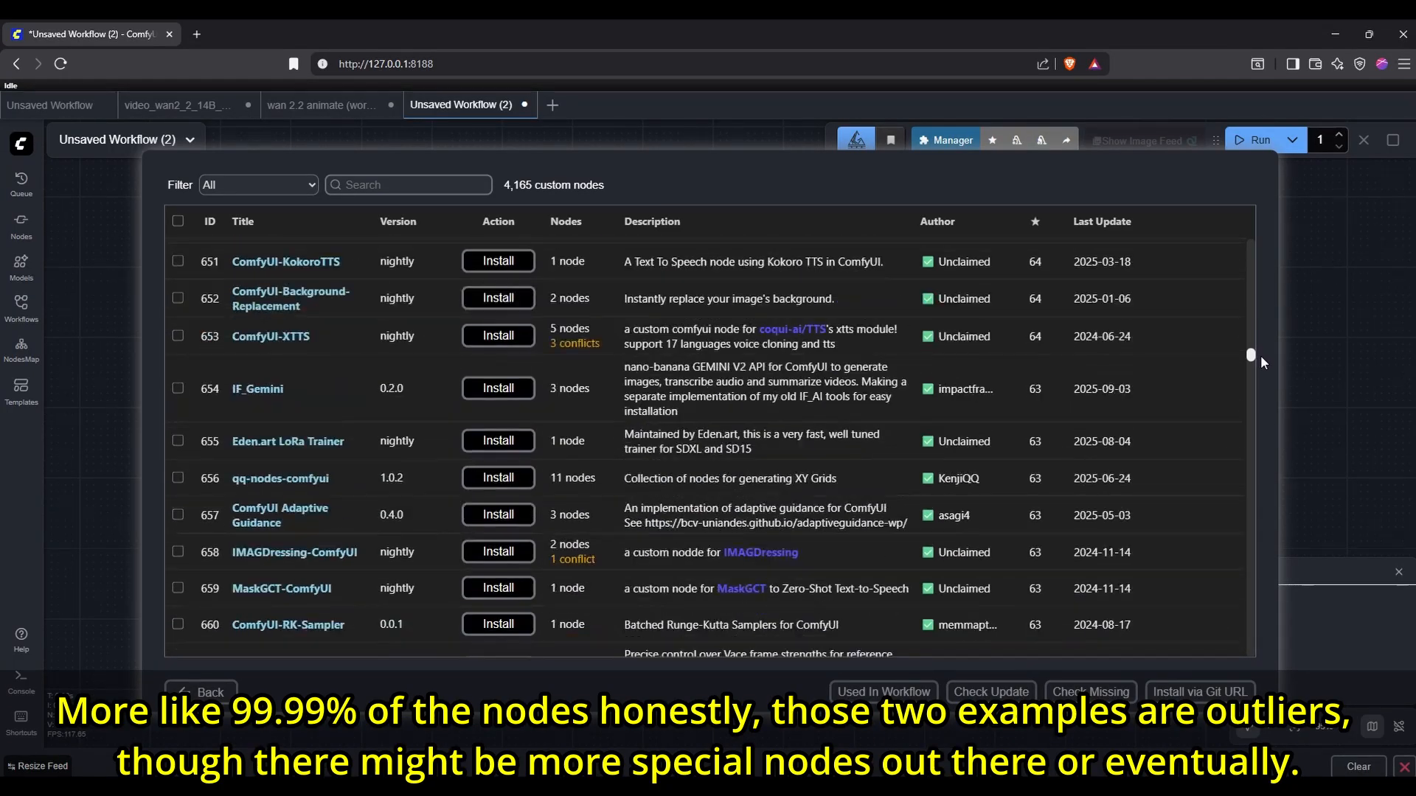
{"action": "scroll", "scroll_direction": "down", "scroll_amount": 3}
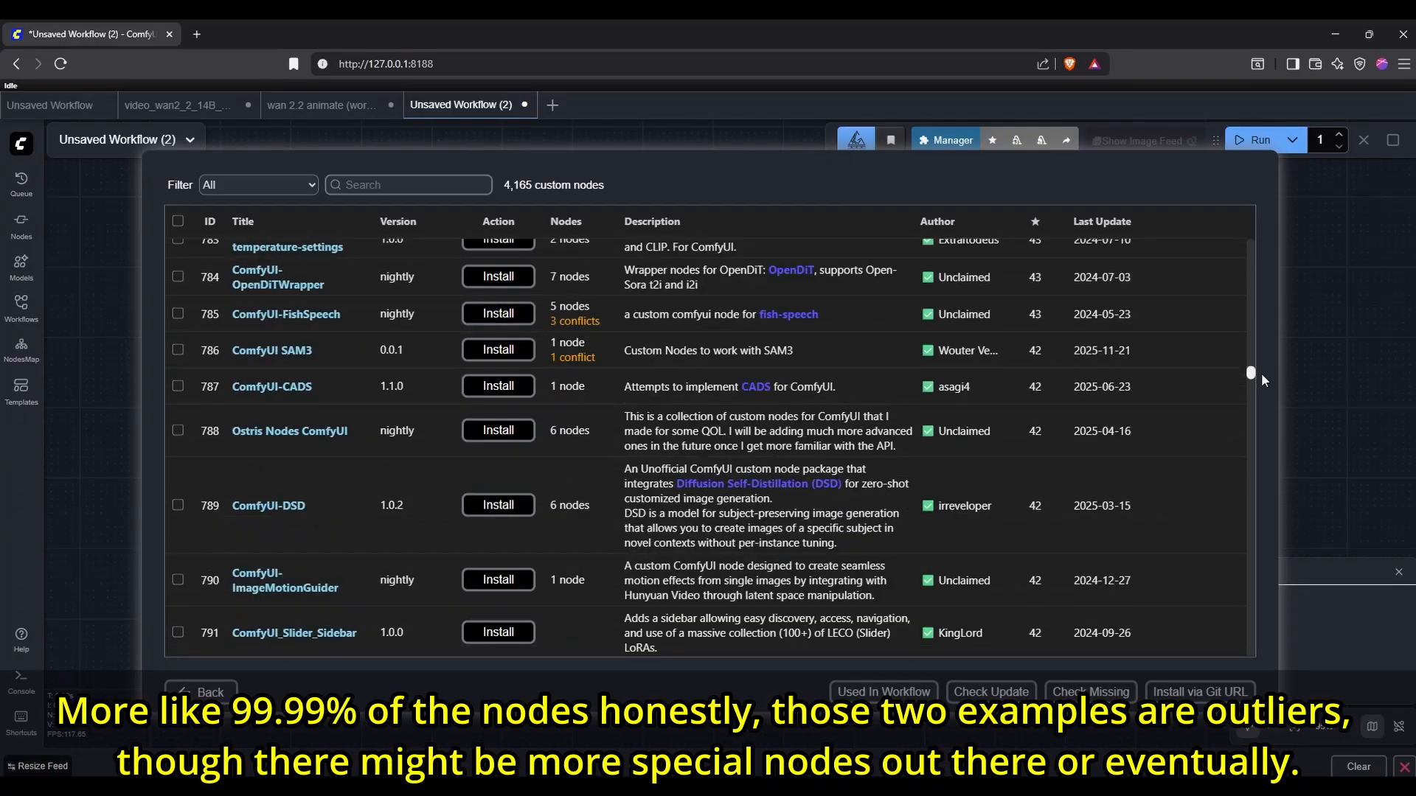
{"action": "scroll", "scroll_direction": "down", "scroll_amount": 3}
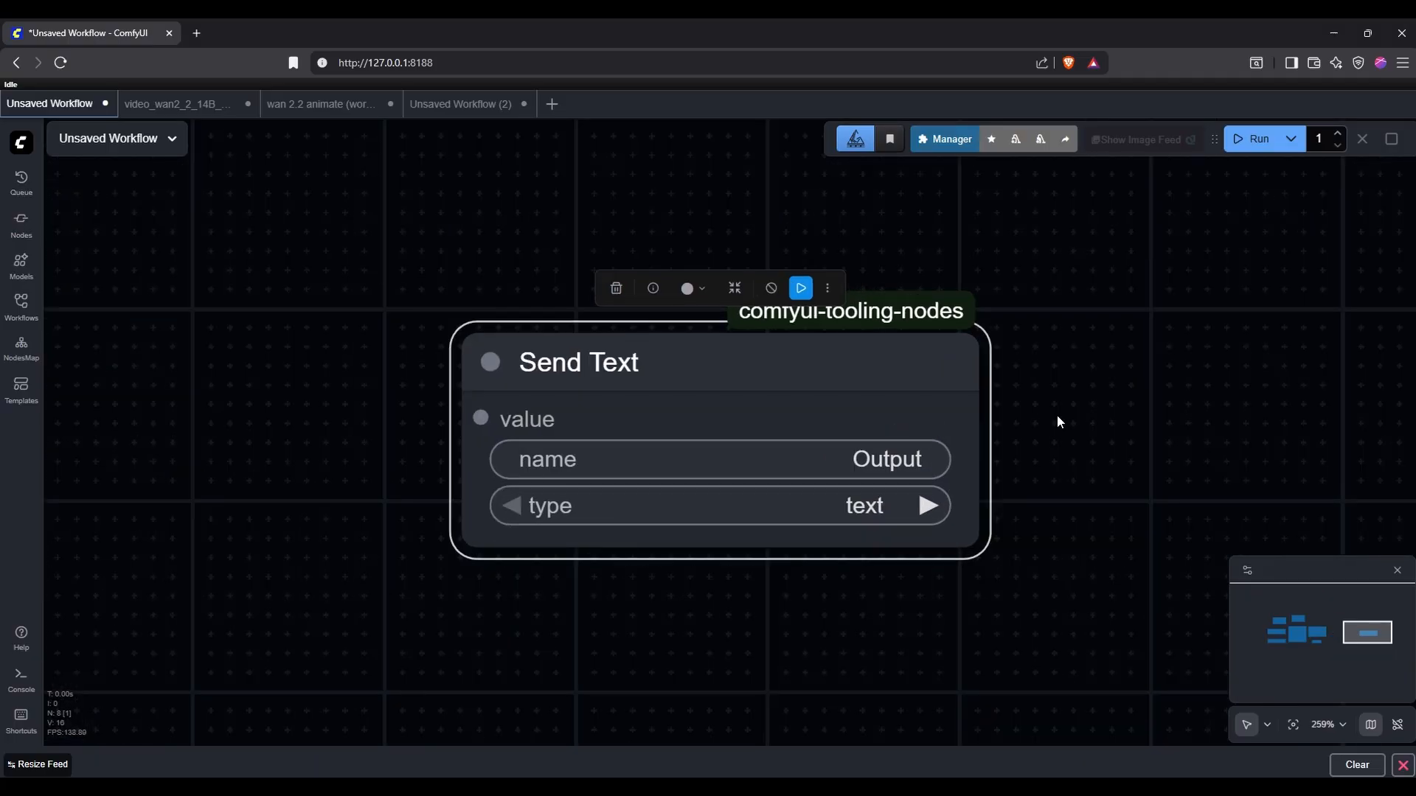
Step: Switch ComfyUI workflow tabs and type 'total' while bringing up the image templates browser
{"action": "left_click", "coordinate": [176, 104]}
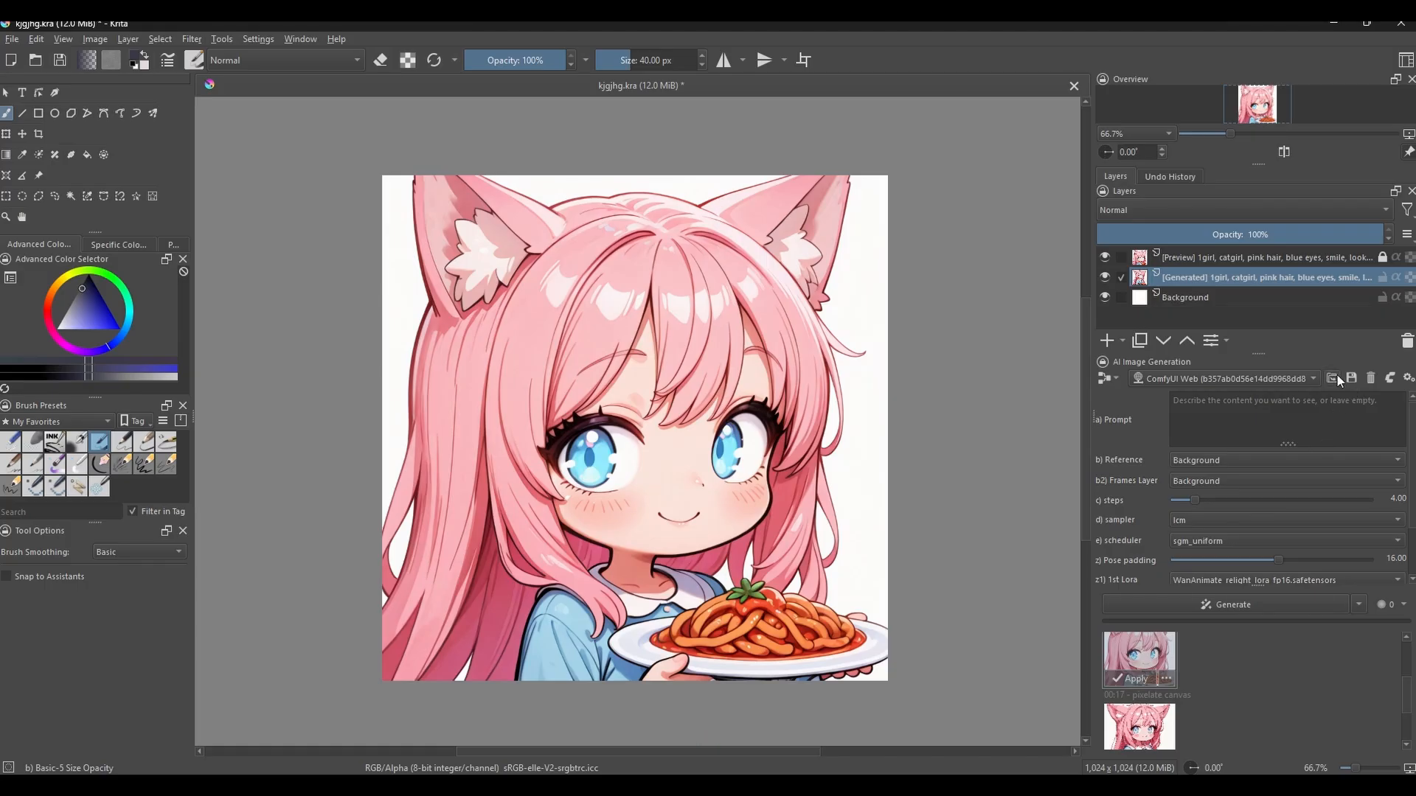
{"action": "type", "text": "total"}
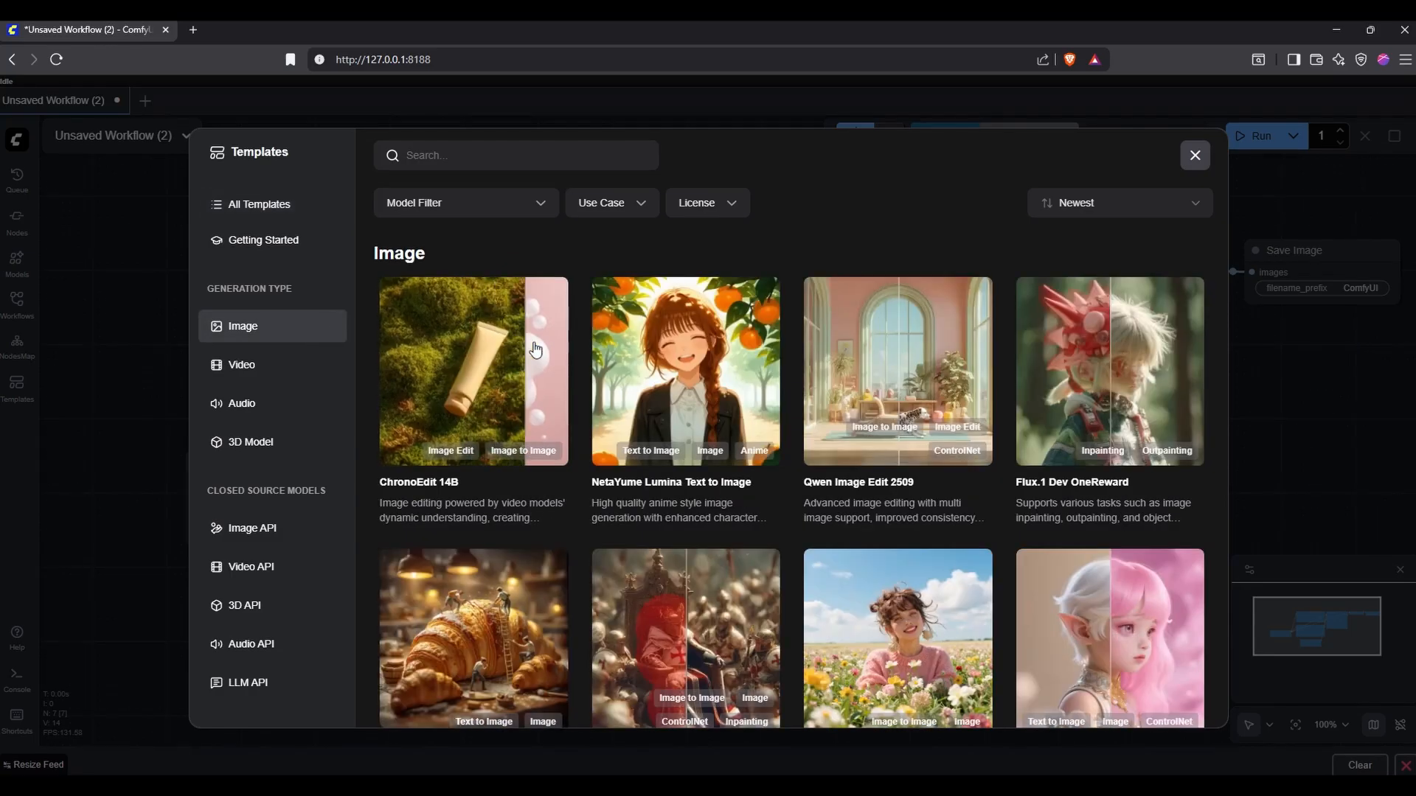
Step: Load the ChronoEdit 14B template and move Save Image aside to make room for Krita Output
{"action": "left_click", "coordinate": [471, 370]}
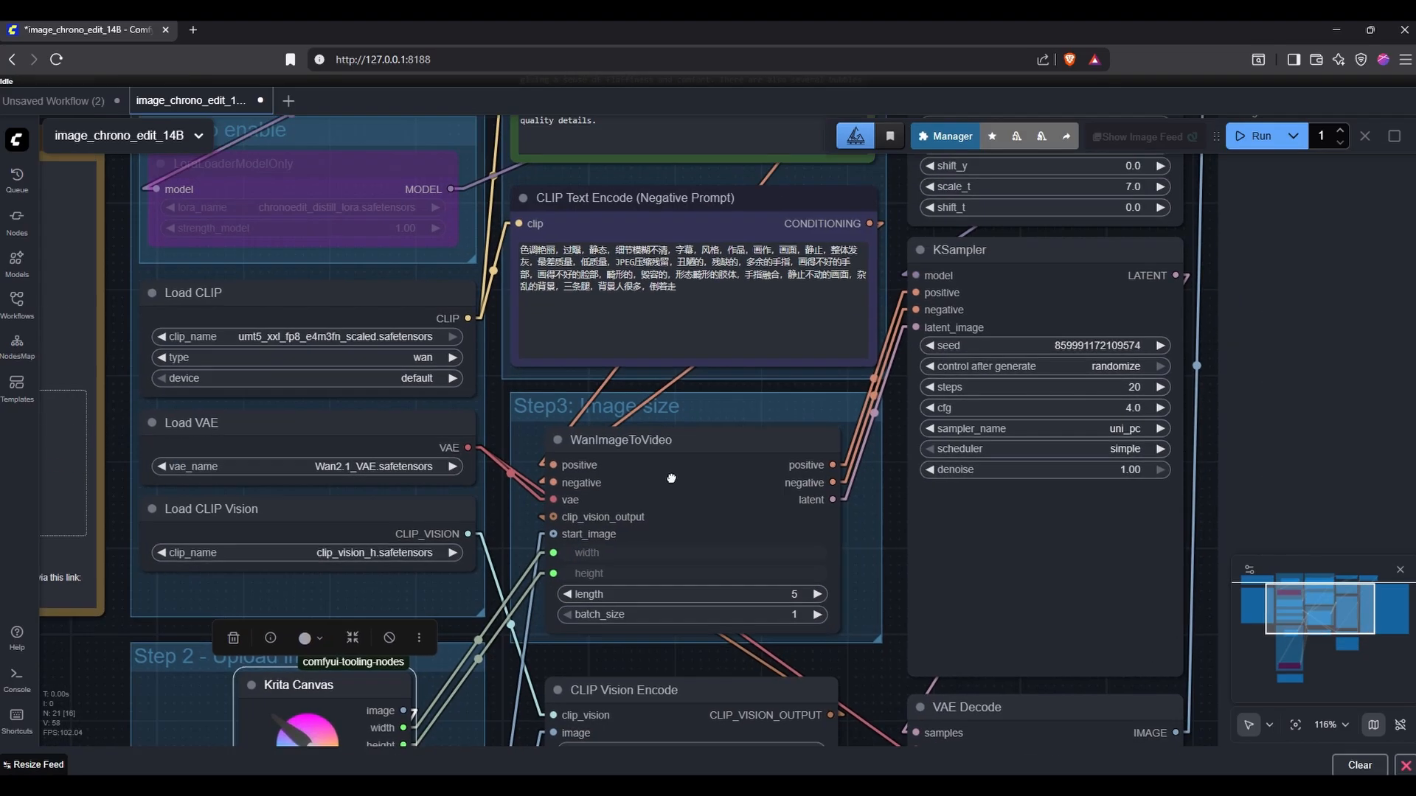
{"action": "left_click_drag", "start_coordinate": [671, 478], "coordinate": [685, 190]}
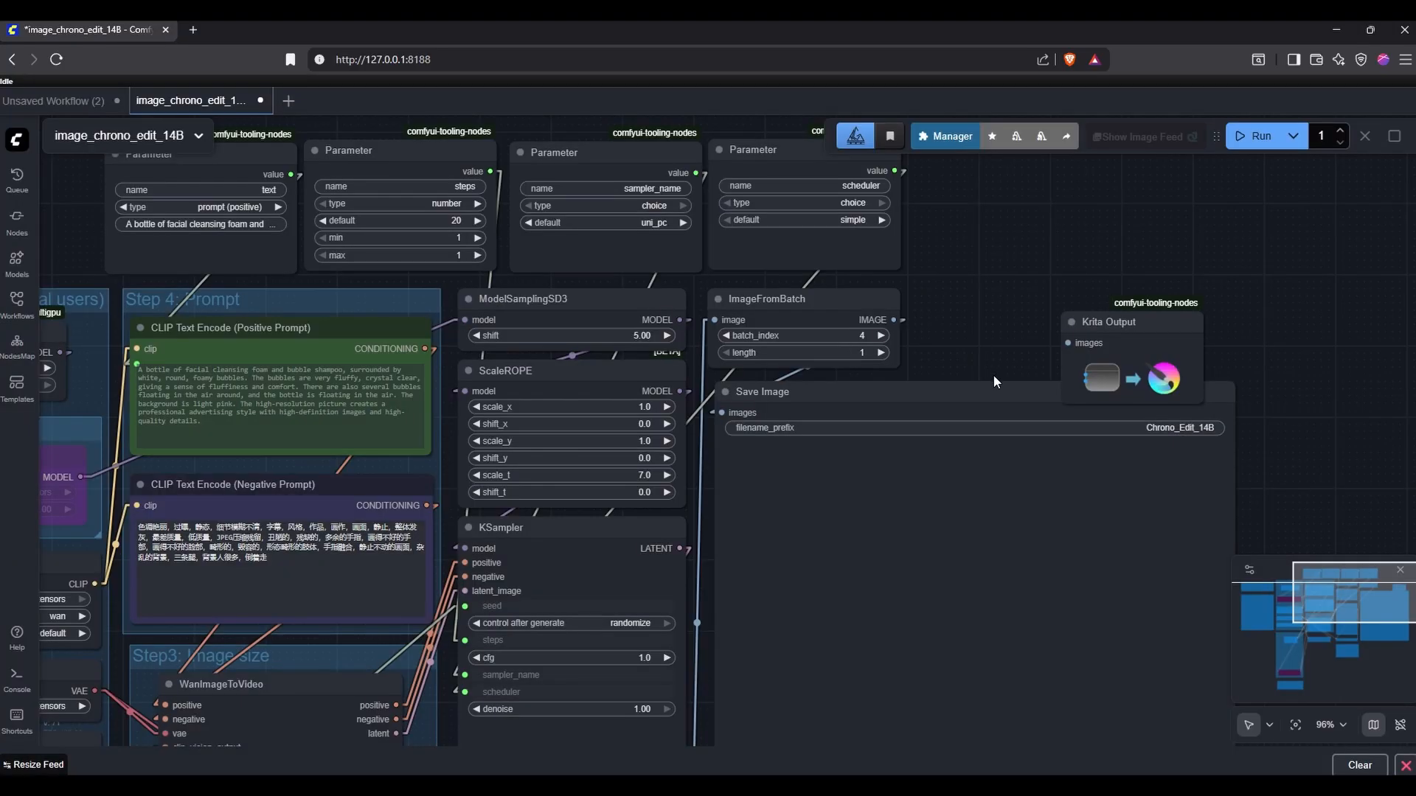
{"action": "left_click_drag", "start_coordinate": [761, 390], "coordinate": [852, 527]}
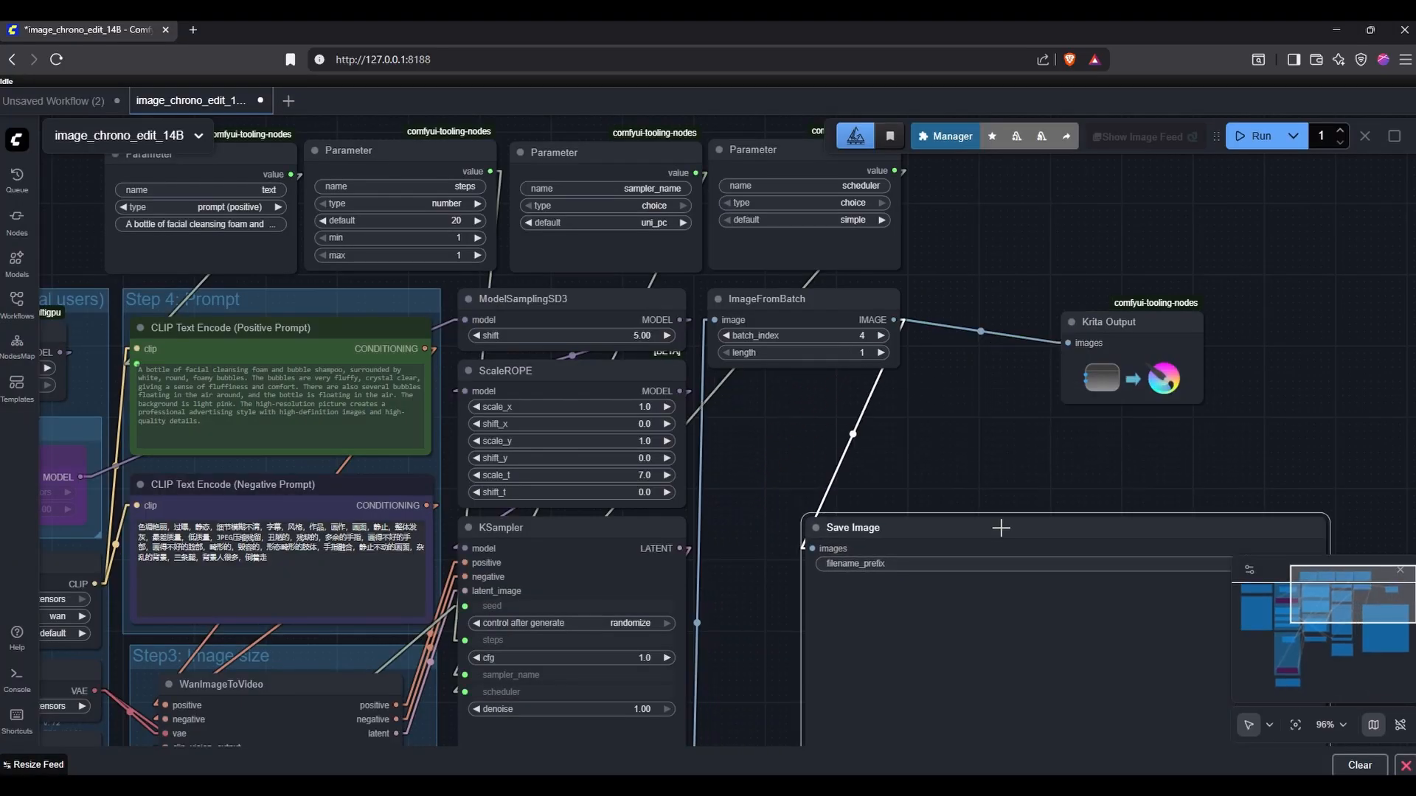
{"action": "scroll", "scroll_direction": "down", "scroll_amount": 3}
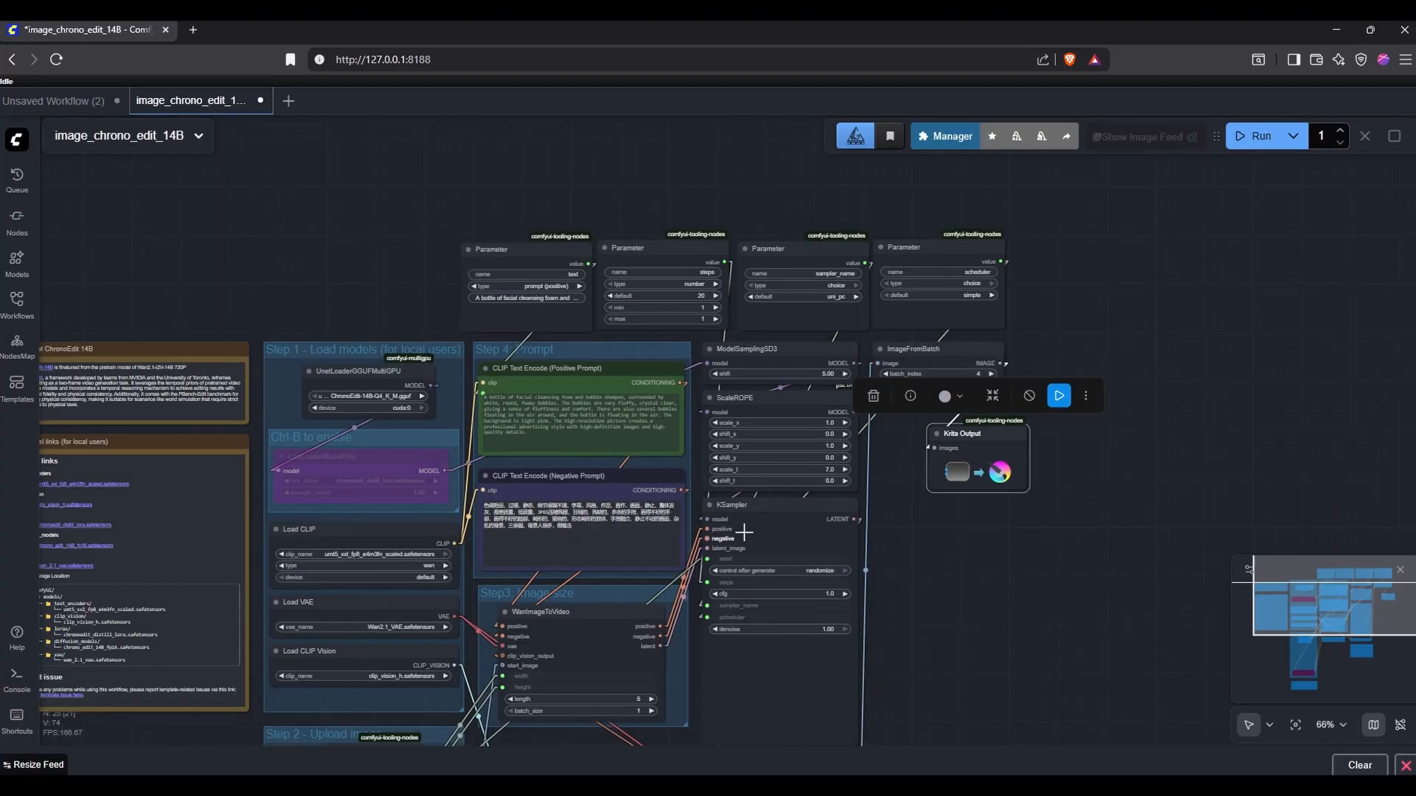